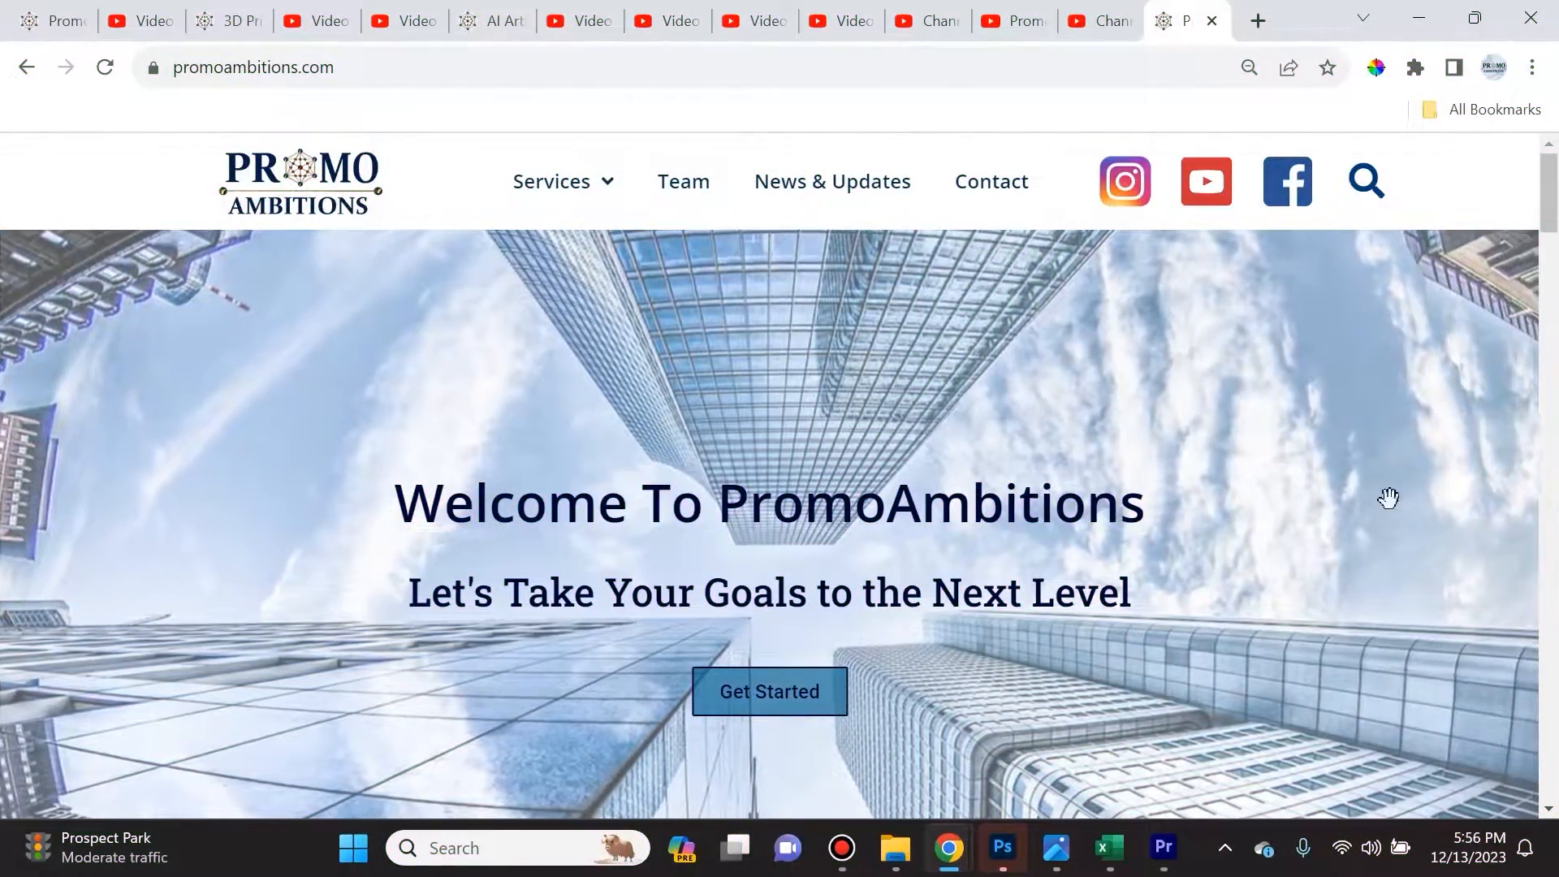
Scroll the PromoAmbitions home page down to the 20,000 subscribers and 18,000 followers section
{"action": "scroll", "scroll_direction": "down", "scroll_amount": 3}
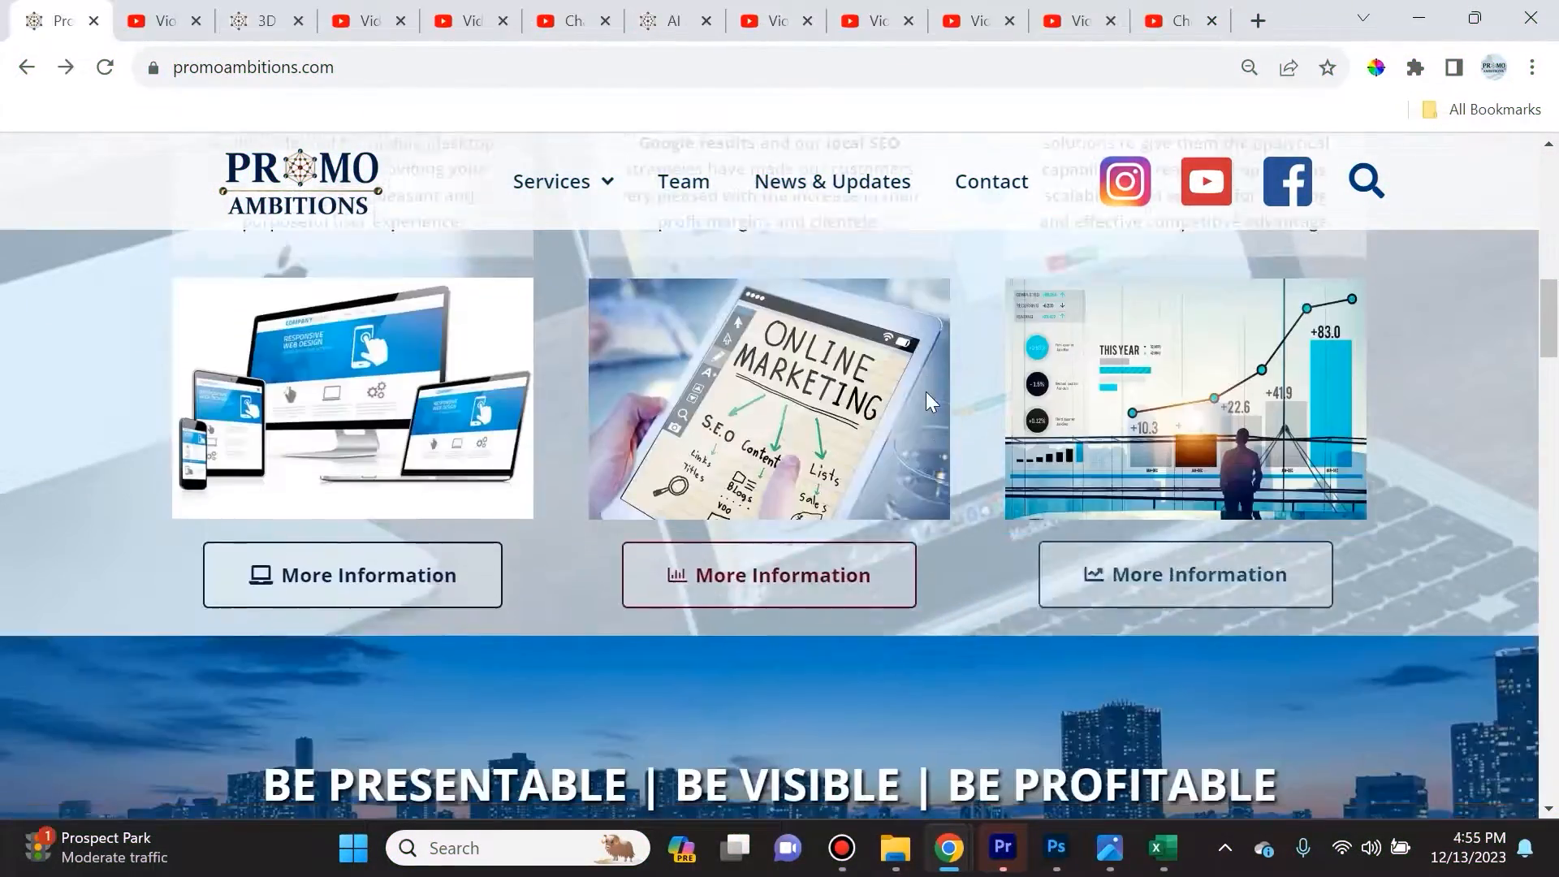
{"action": "scroll", "scroll_direction": "down", "scroll_amount": 3}
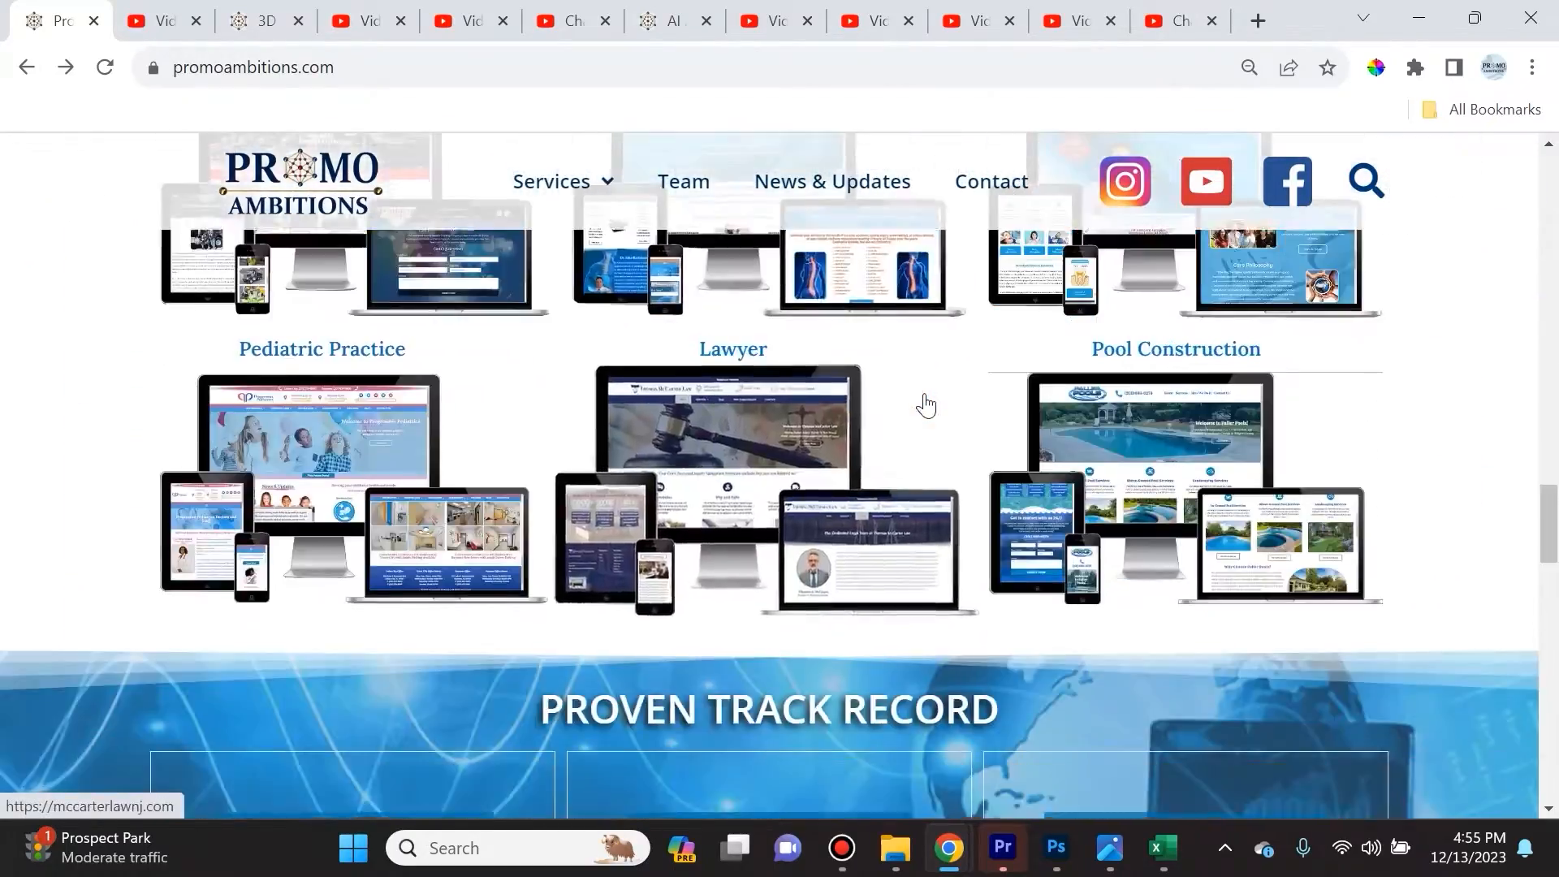
{"action": "scroll", "scroll_direction": "down", "scroll_amount": 3}
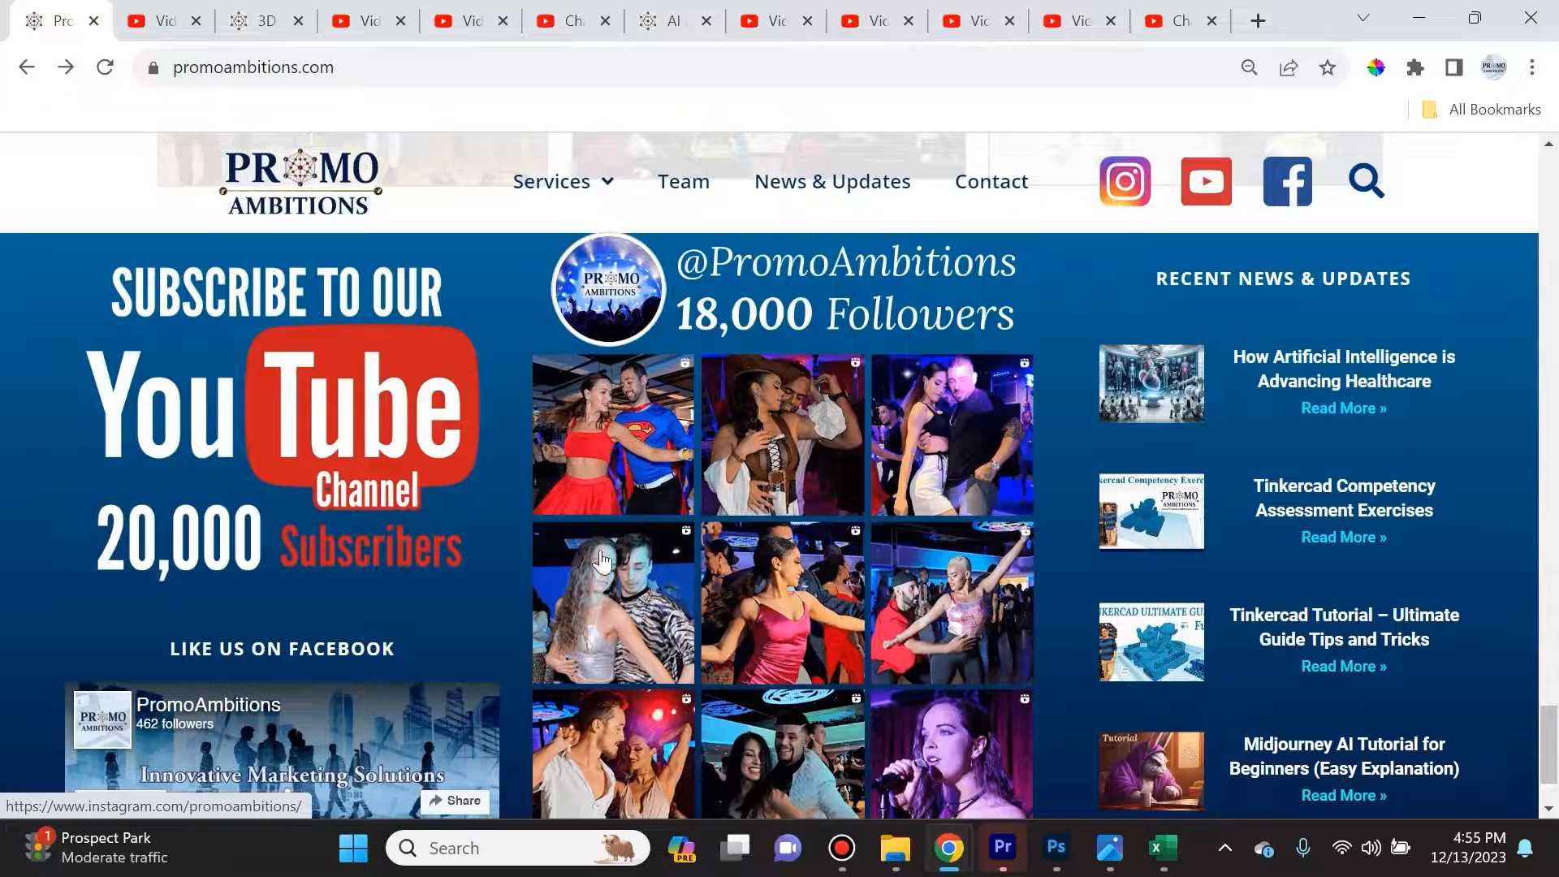
{"action": "mouse_move", "coordinate": [712, 336]}
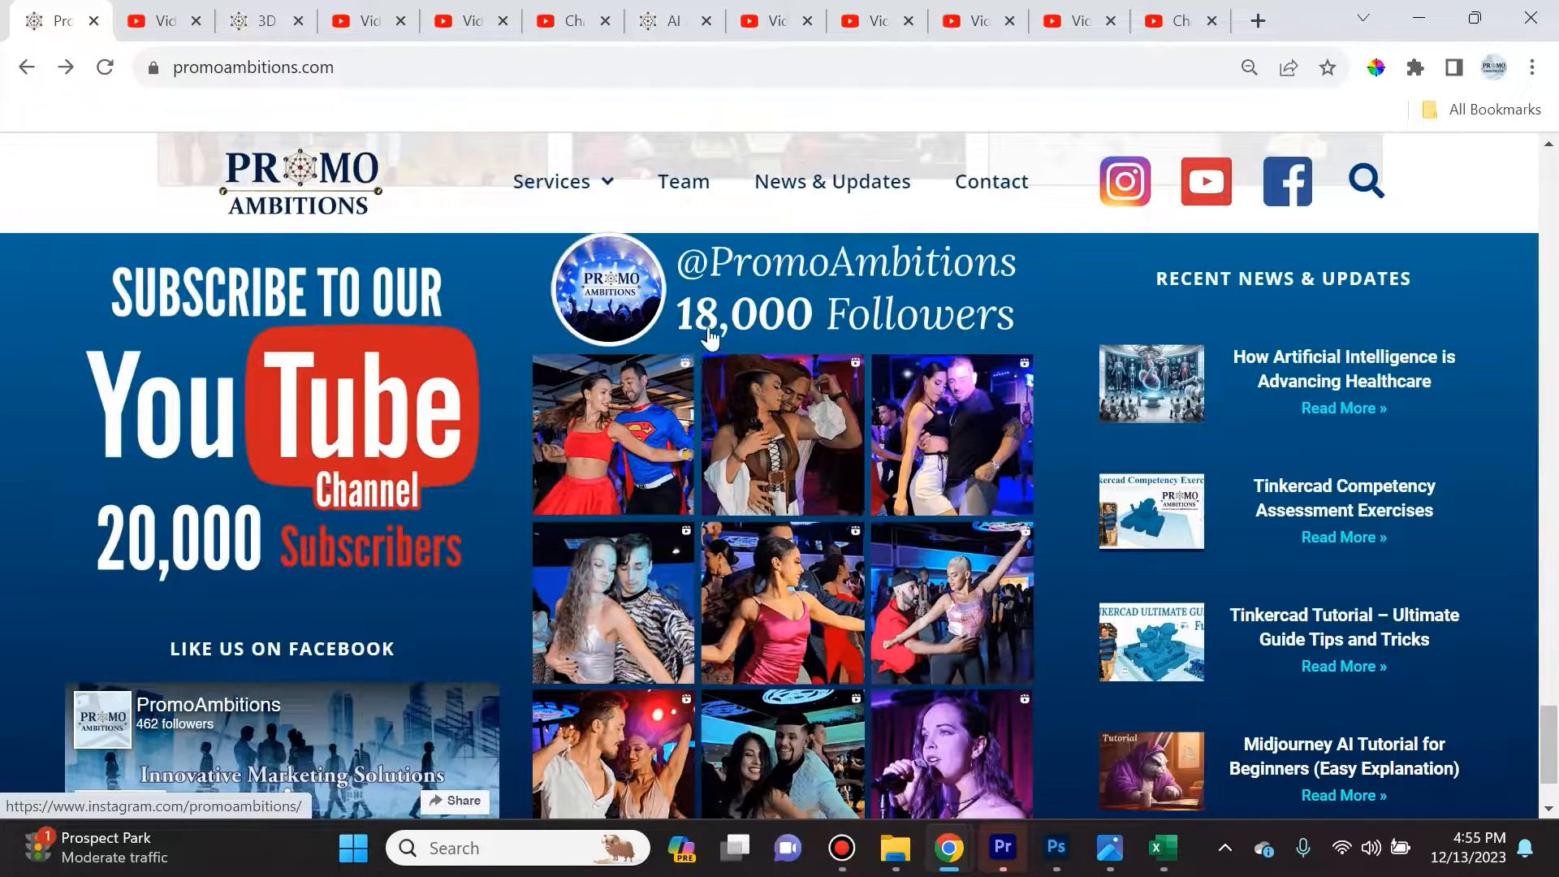
{"action": "mouse_move", "coordinate": [851, 580]}
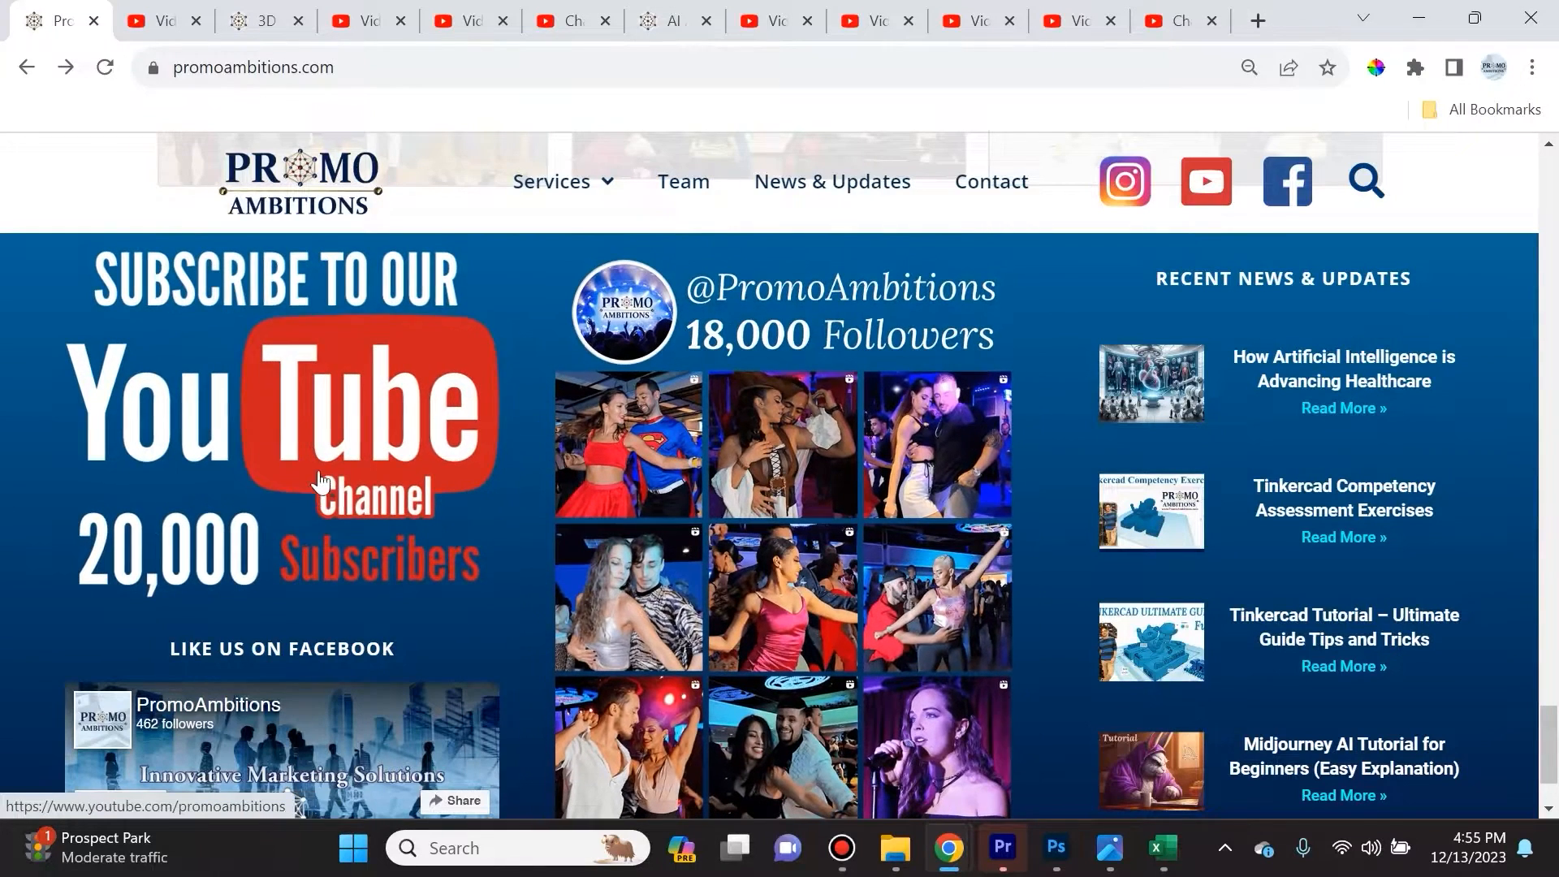
{"action": "mouse_move", "coordinate": [94, 586]}
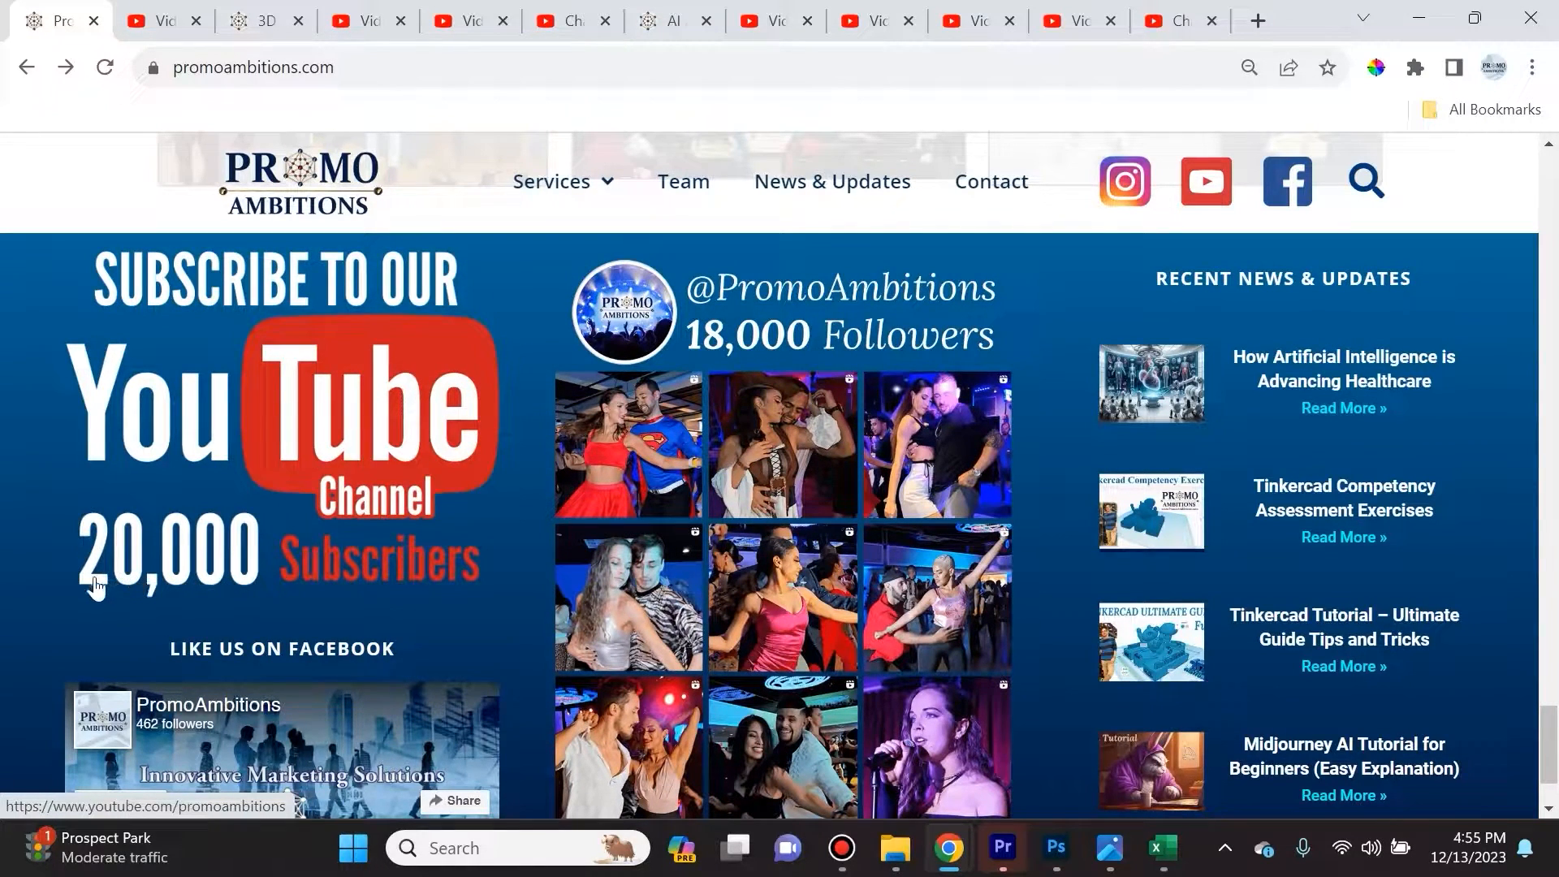
{"action": "mouse_move", "coordinate": [349, 584]}
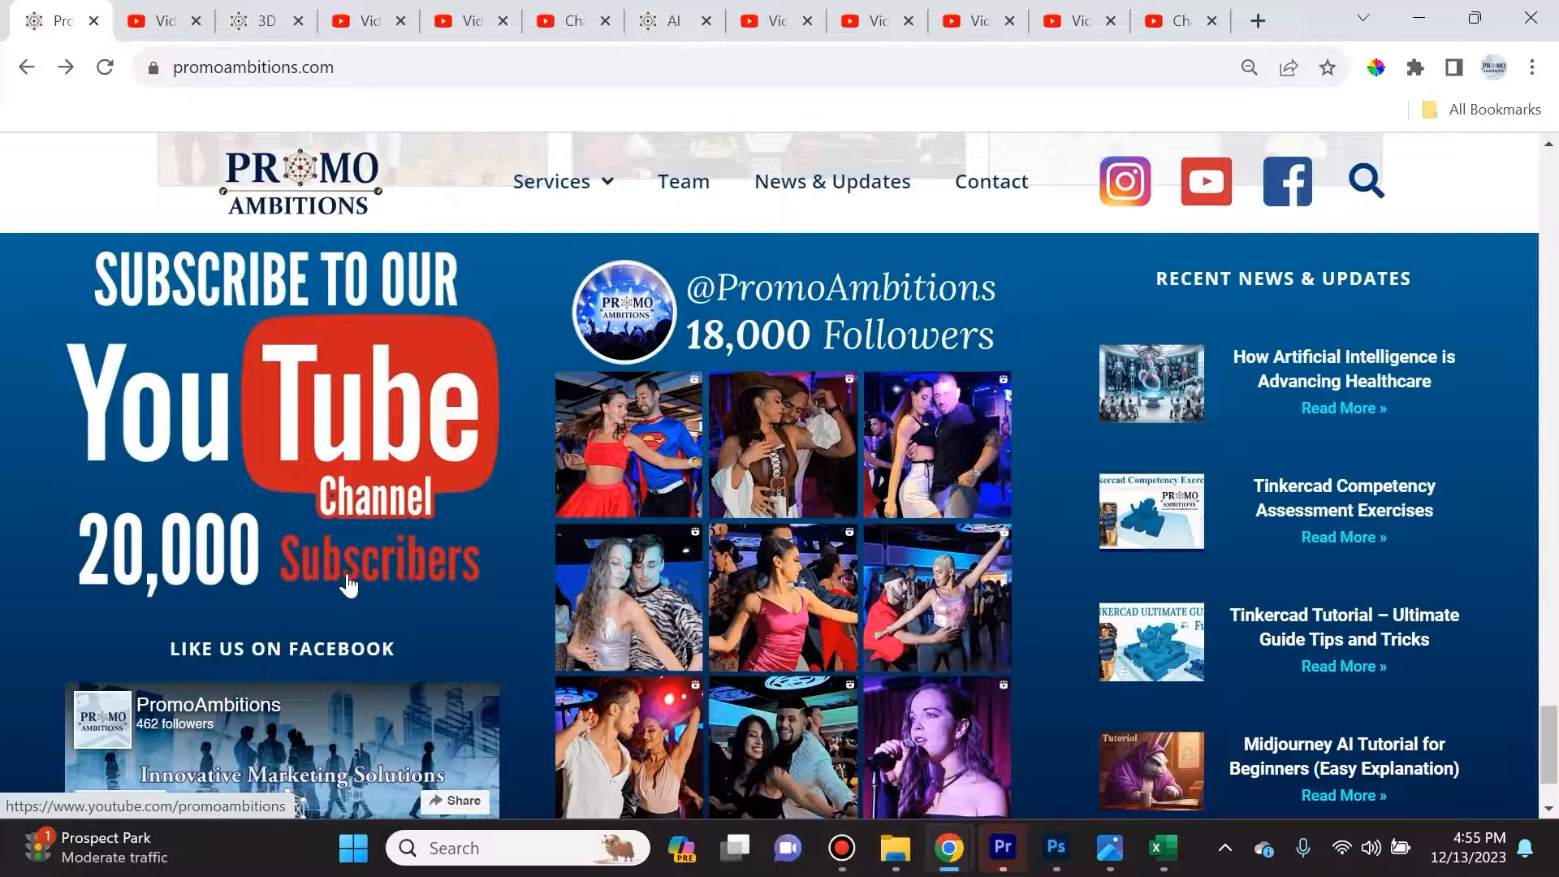
Switch to the Studio tab with Tinkercad Tutorial Part 1 analytics (293,466 views)
{"action": "left_click", "coordinate": [162, 20]}
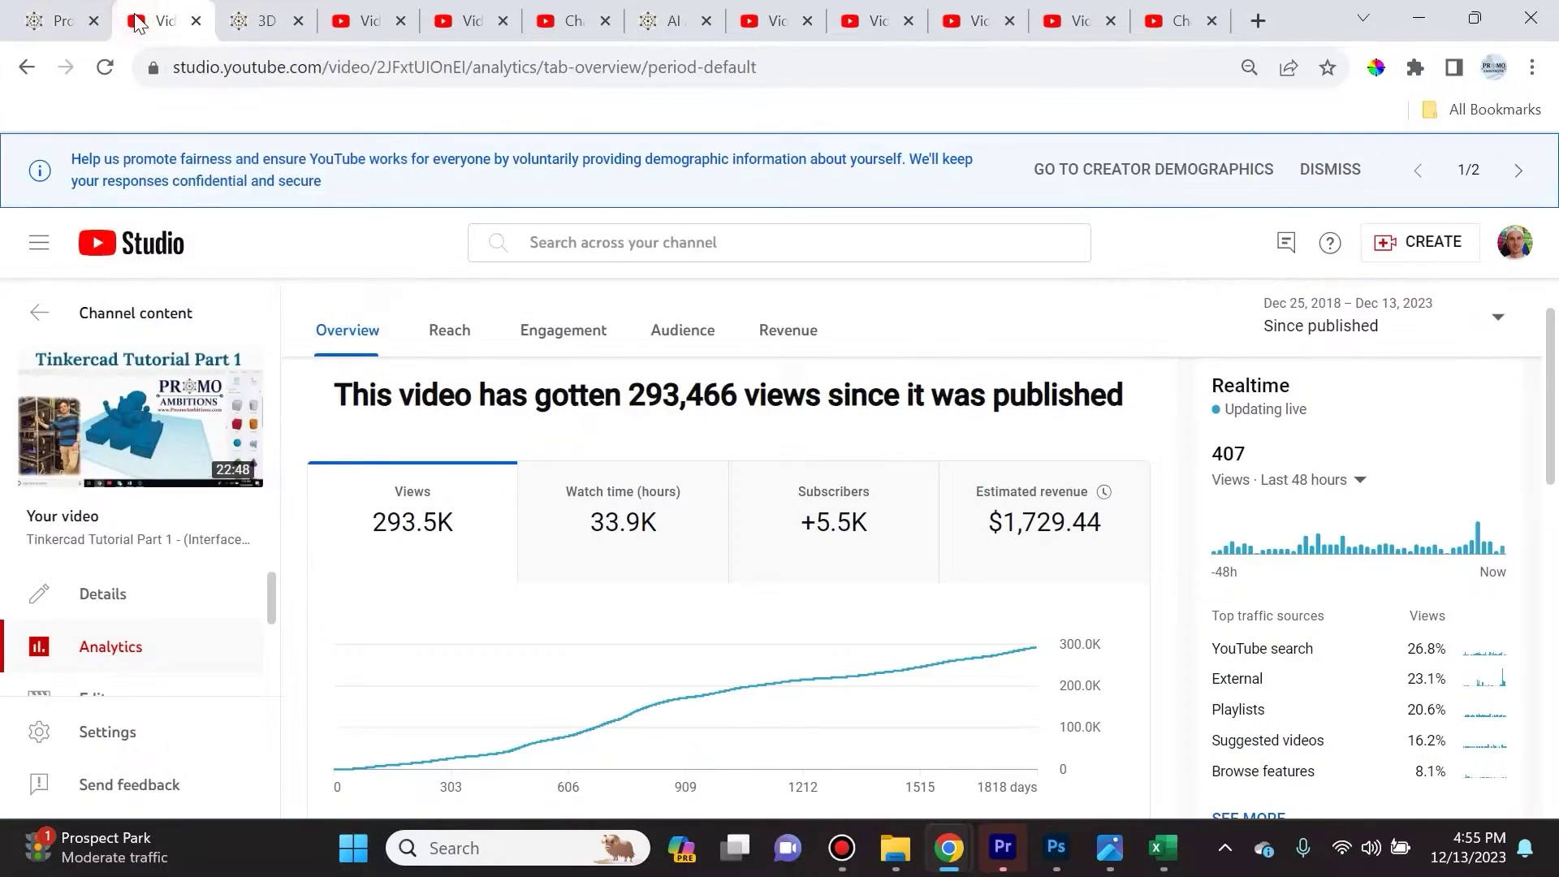
{"action": "mouse_move", "coordinate": [803, 569]}
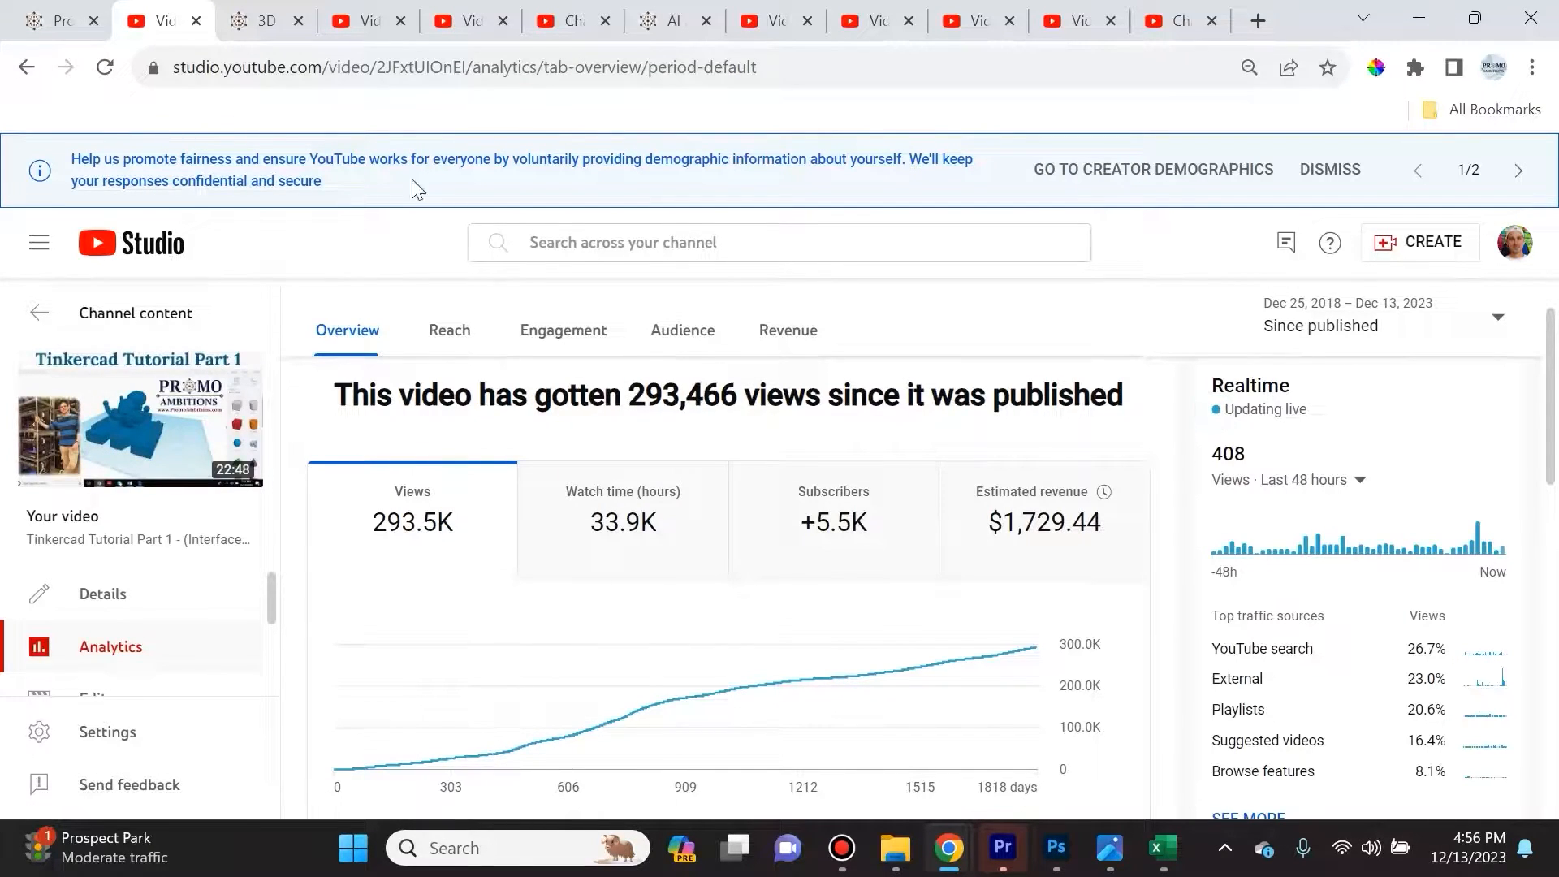
Open the PromoAmbitions 3D printing page and scroll to the Educational Workshops section
{"action": "left_click", "coordinate": [267, 20]}
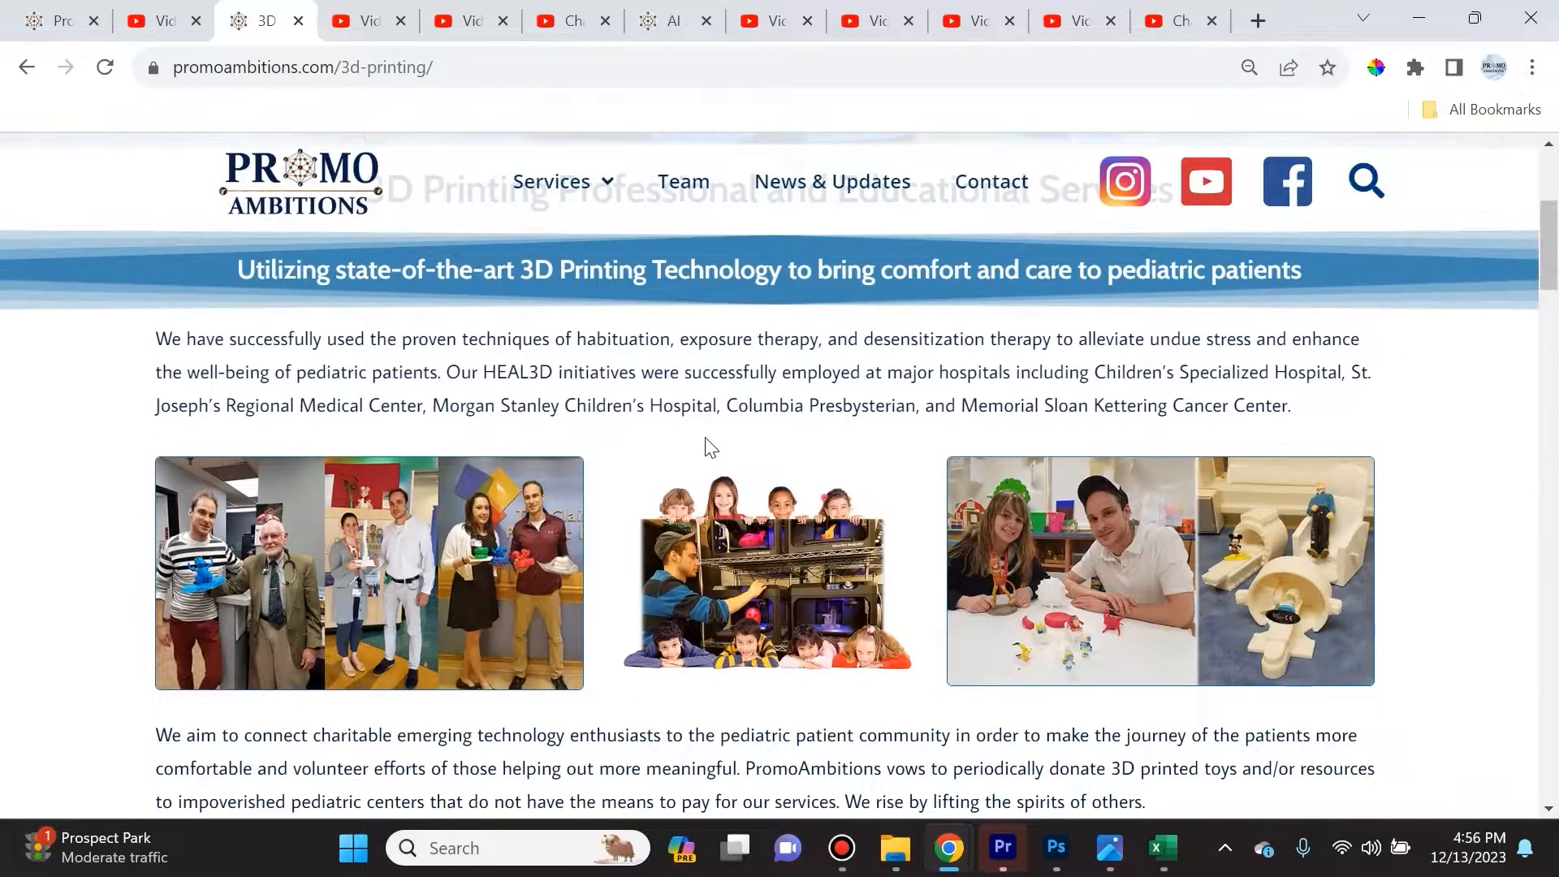
{"action": "scroll", "scroll_direction": "down", "scroll_amount": 3}
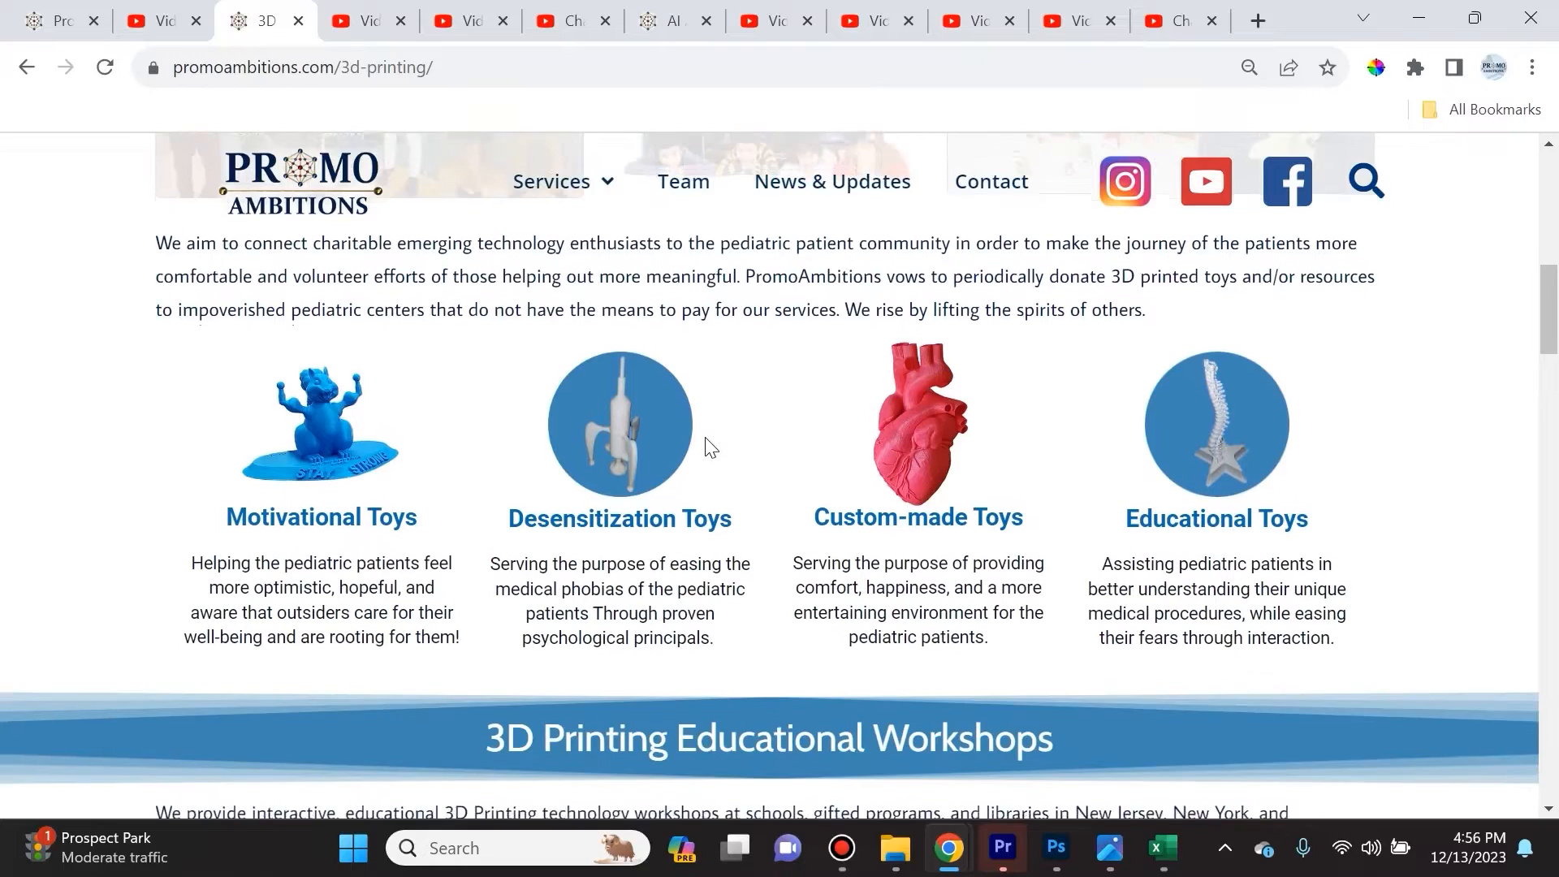
{"action": "scroll", "scroll_direction": "down", "scroll_amount": 3}
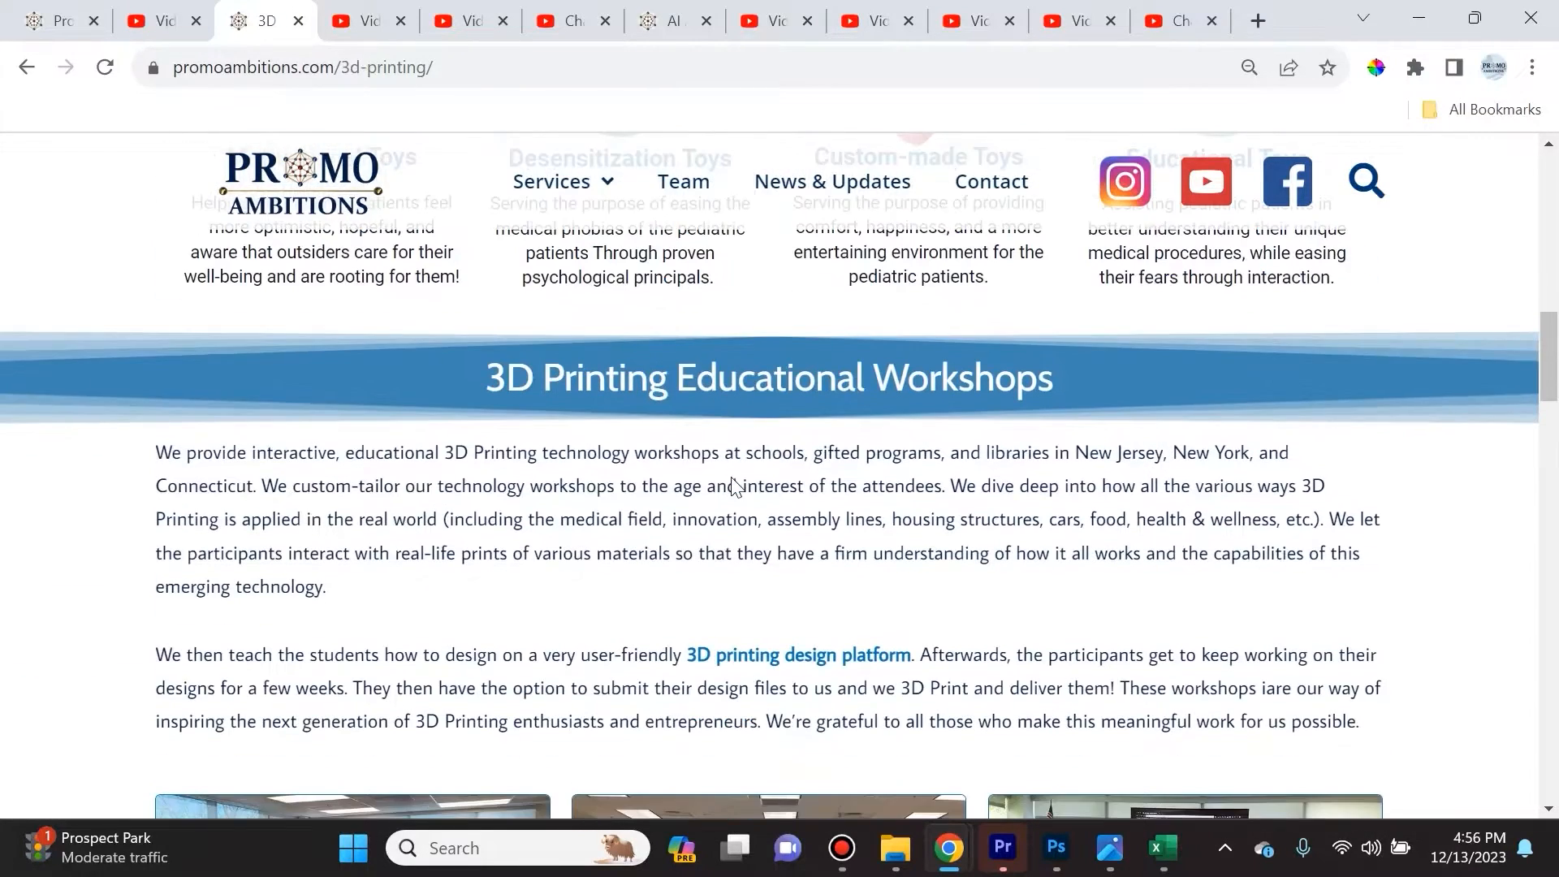
{"action": "scroll", "scroll_direction": "down", "scroll_amount": 3}
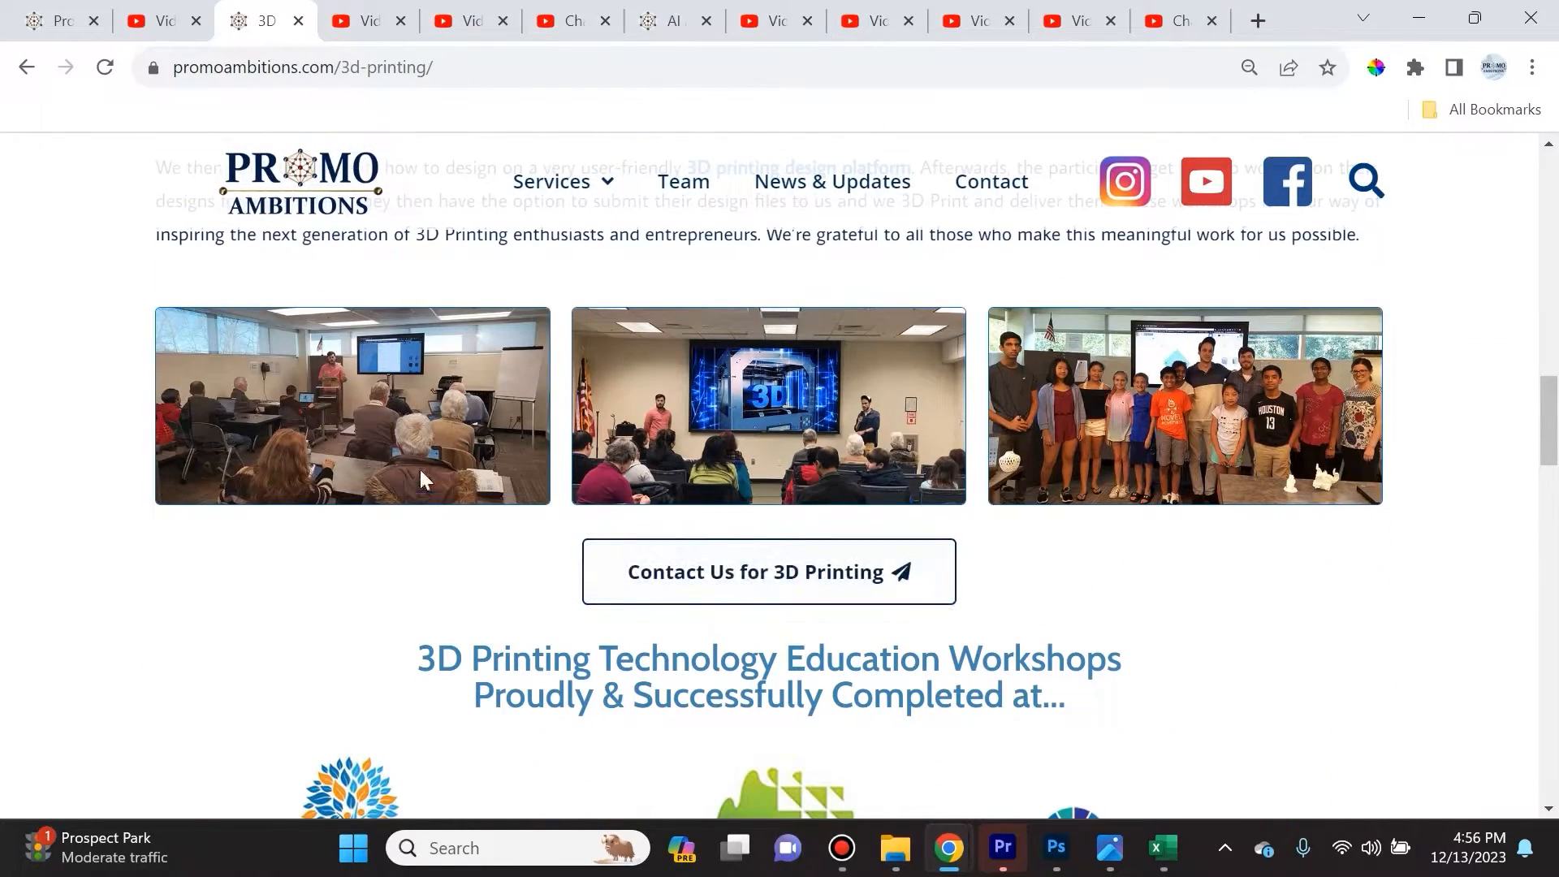
{"action": "scroll", "scroll_direction": "down", "scroll_amount": 3}
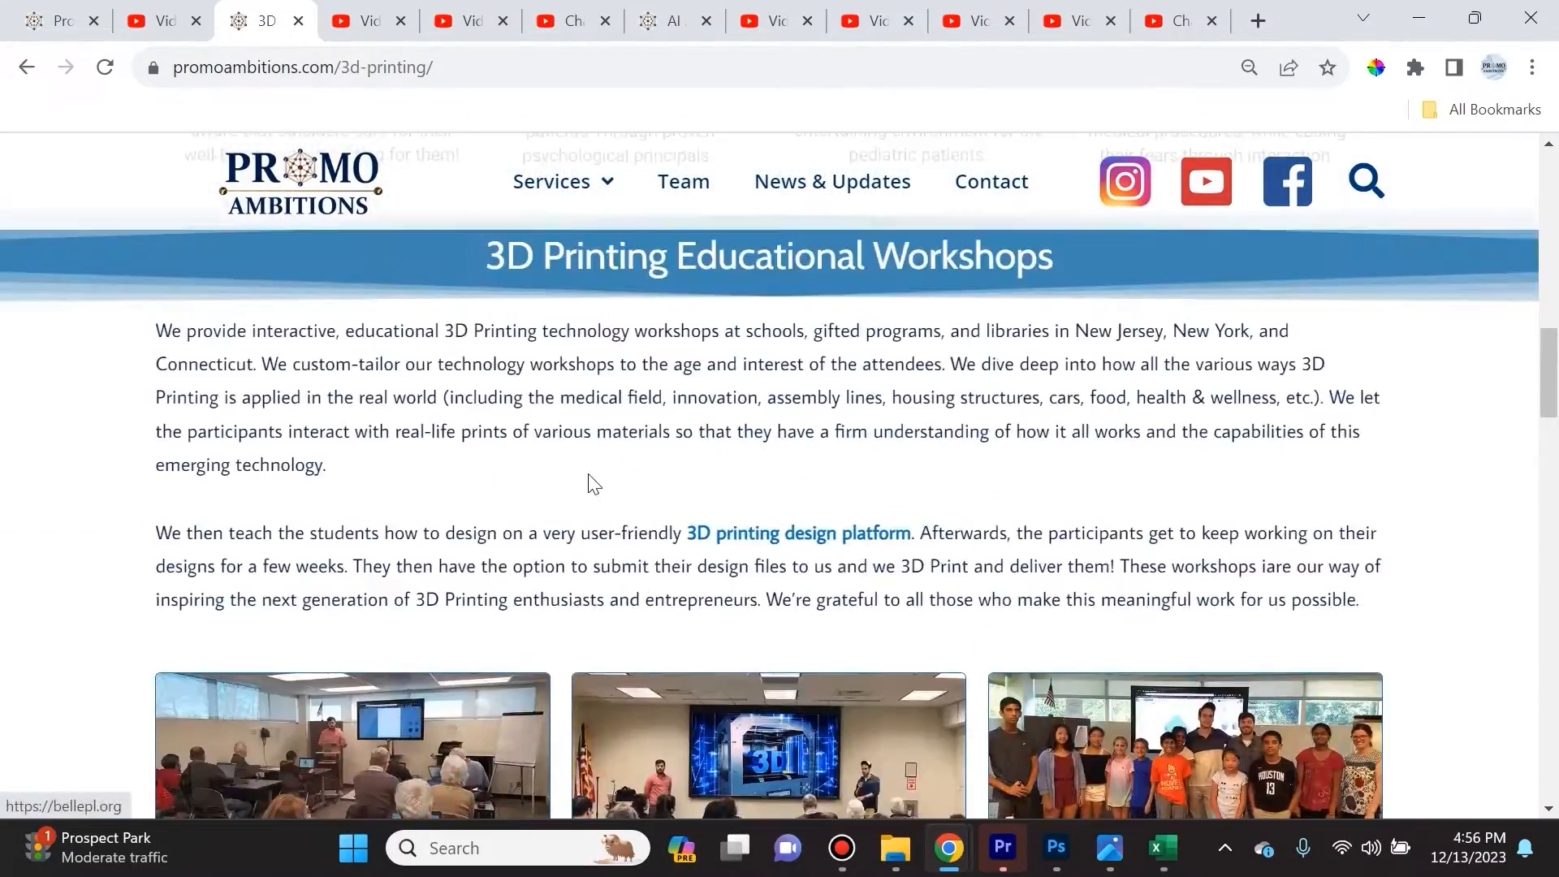
Switch to the Coinbase limit orders tutorial's analytics, showing 37,769 views
{"action": "left_click", "coordinate": [364, 20]}
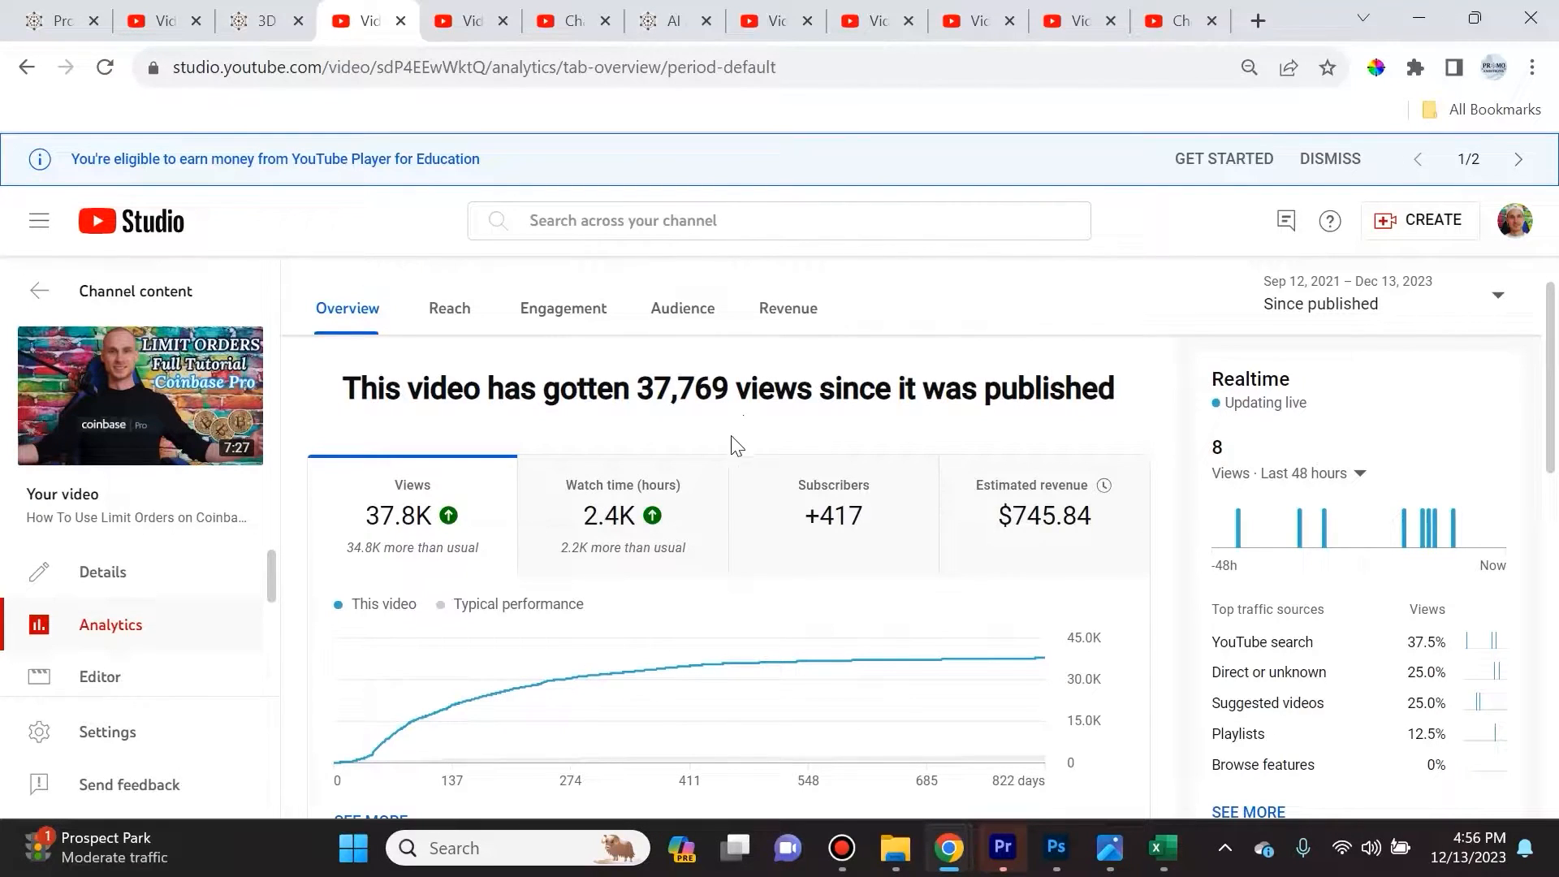
{"action": "mouse_move", "coordinate": [717, 435]}
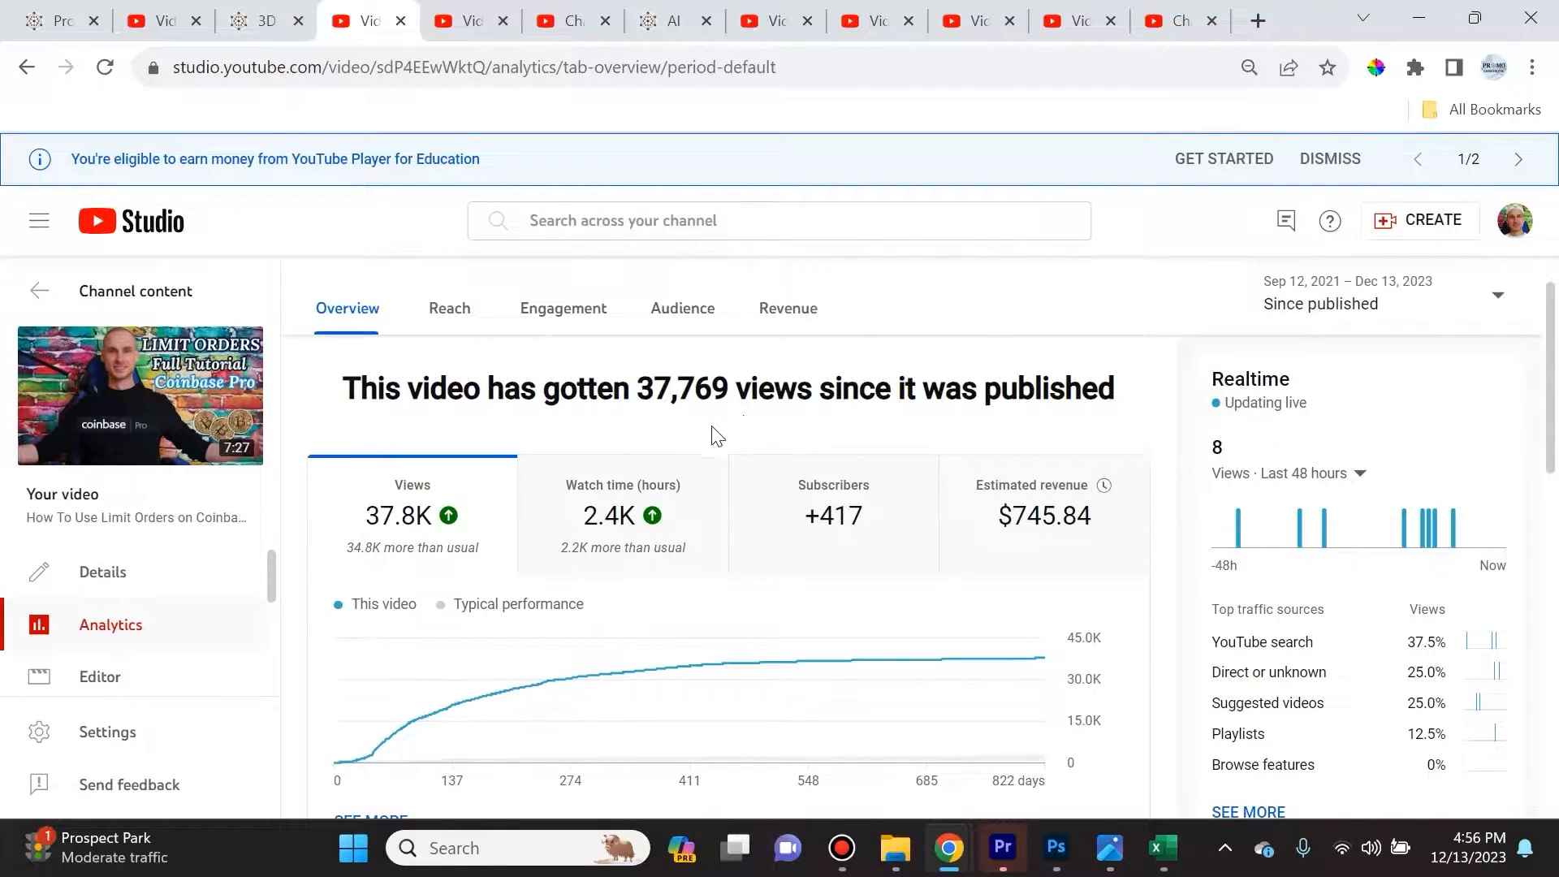
{"action": "mouse_move", "coordinate": [707, 442]}
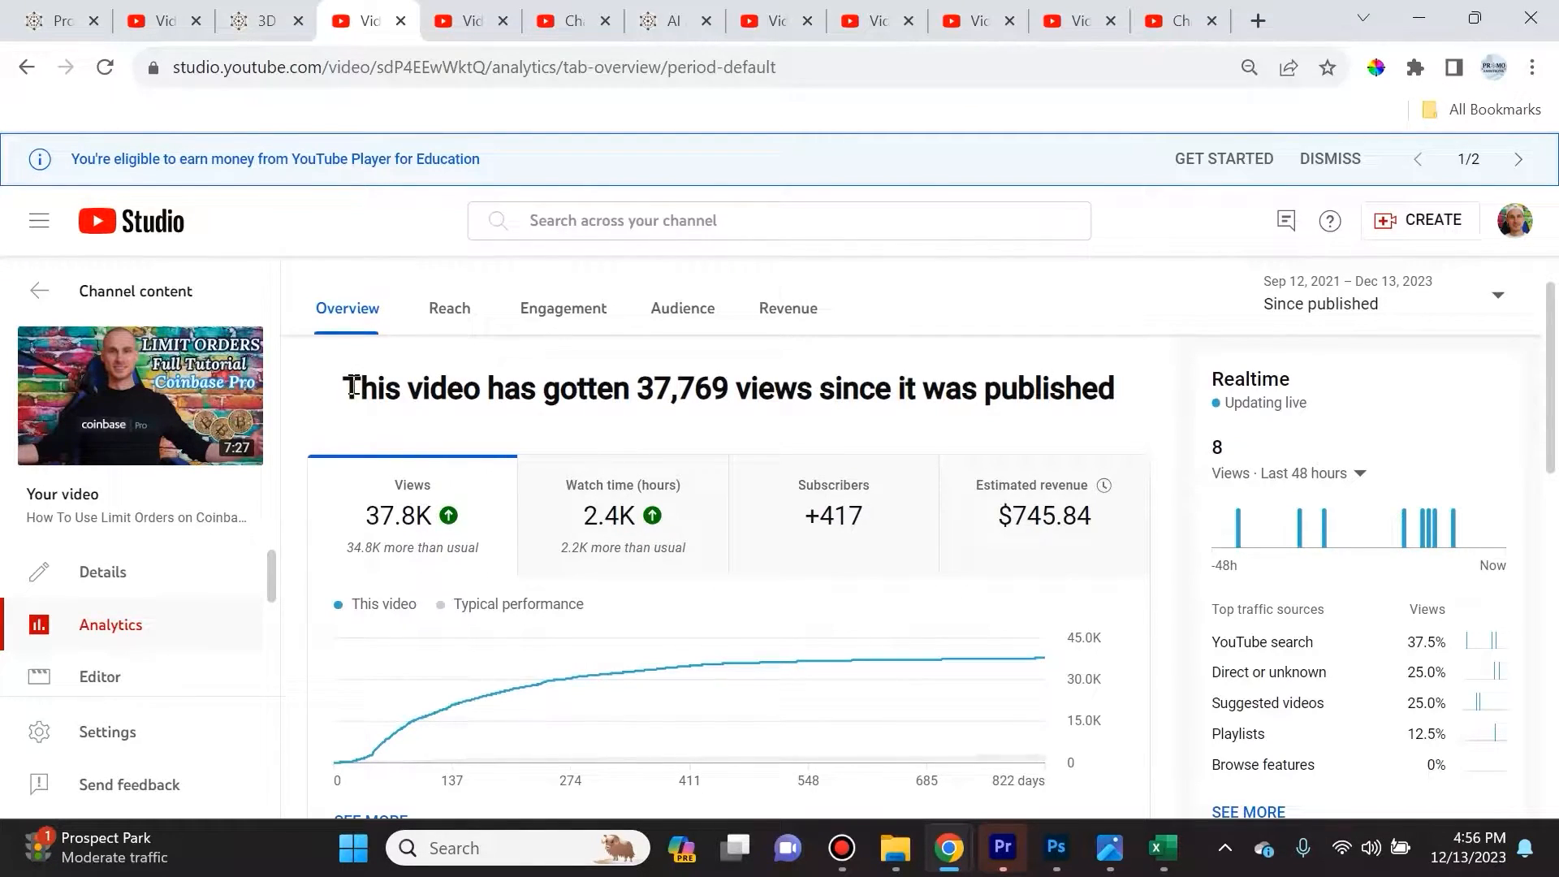
{"action": "mouse_move", "coordinate": [797, 428]}
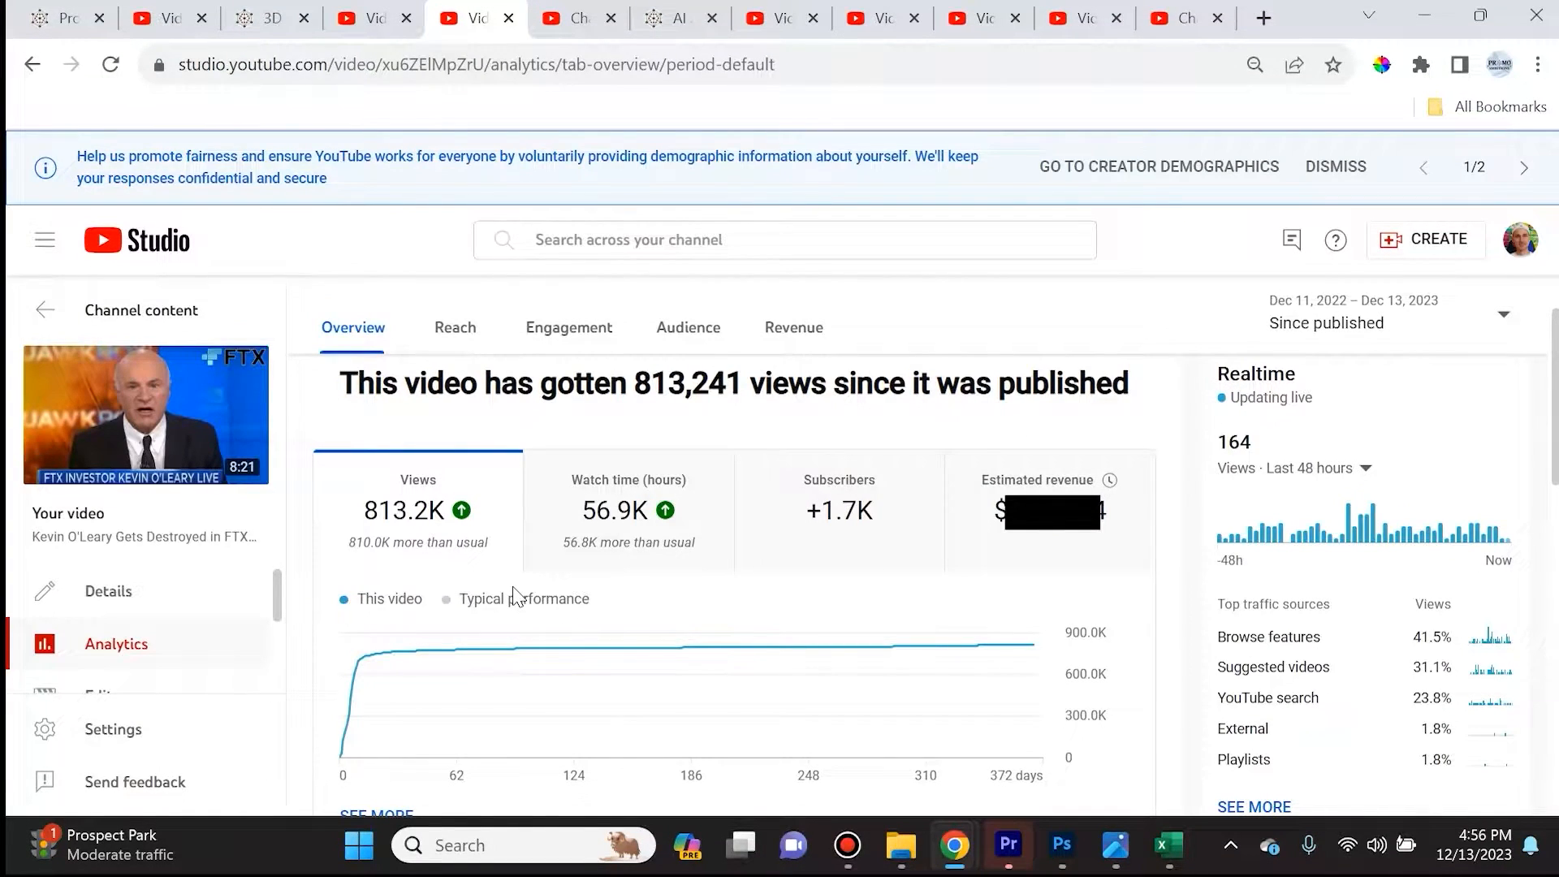
{"action": "mouse_move", "coordinate": [674, 398]}
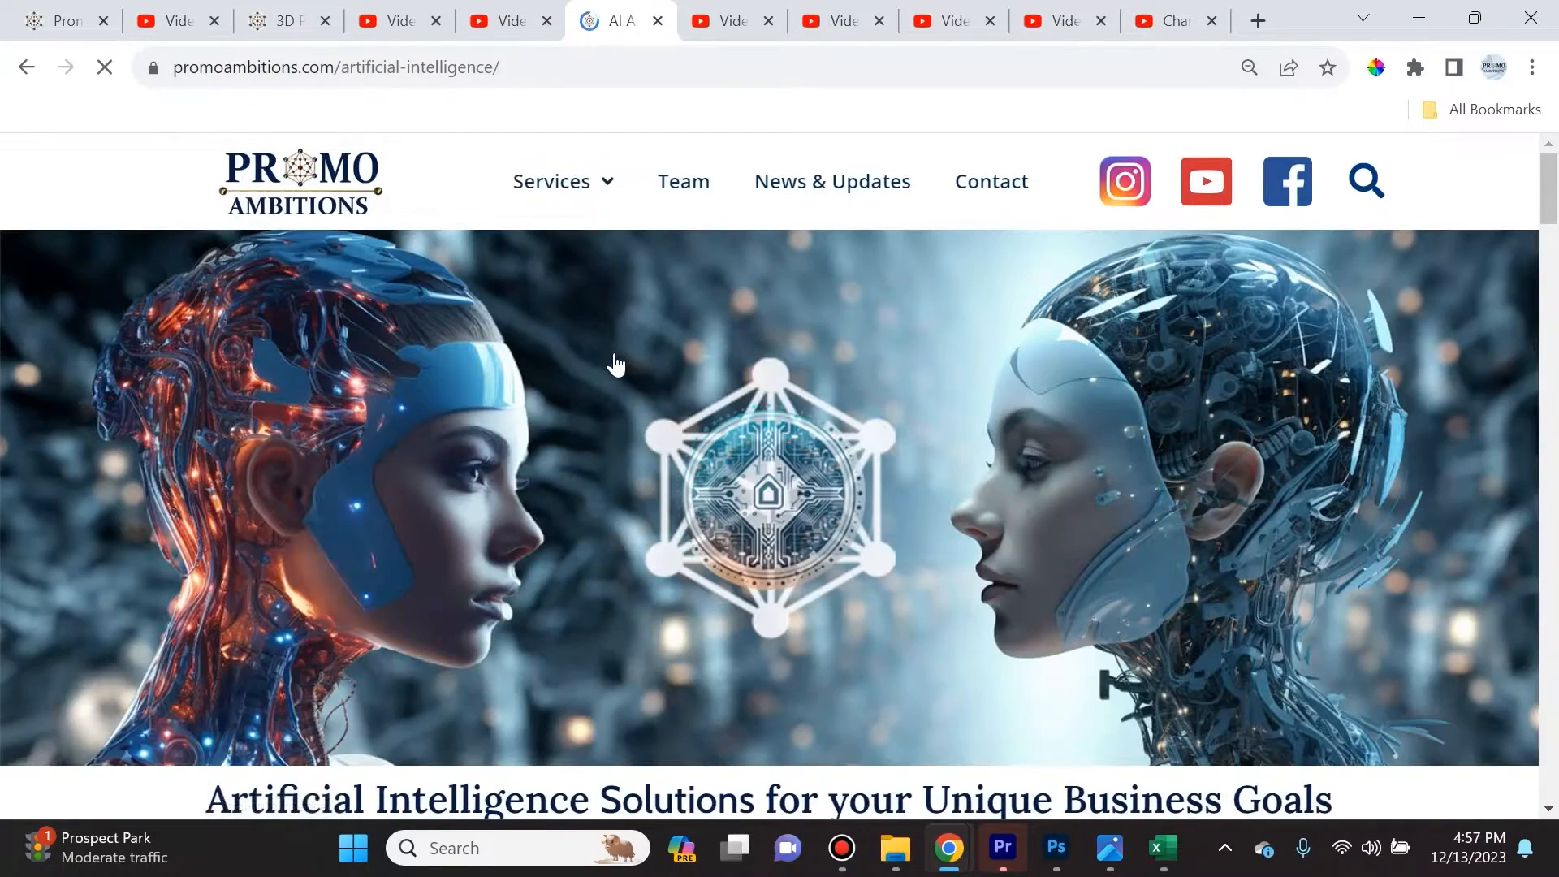
Scroll the artificial intelligence page to the grid of embedded AI videos
{"action": "scroll", "scroll_direction": "down", "scroll_amount": 3}
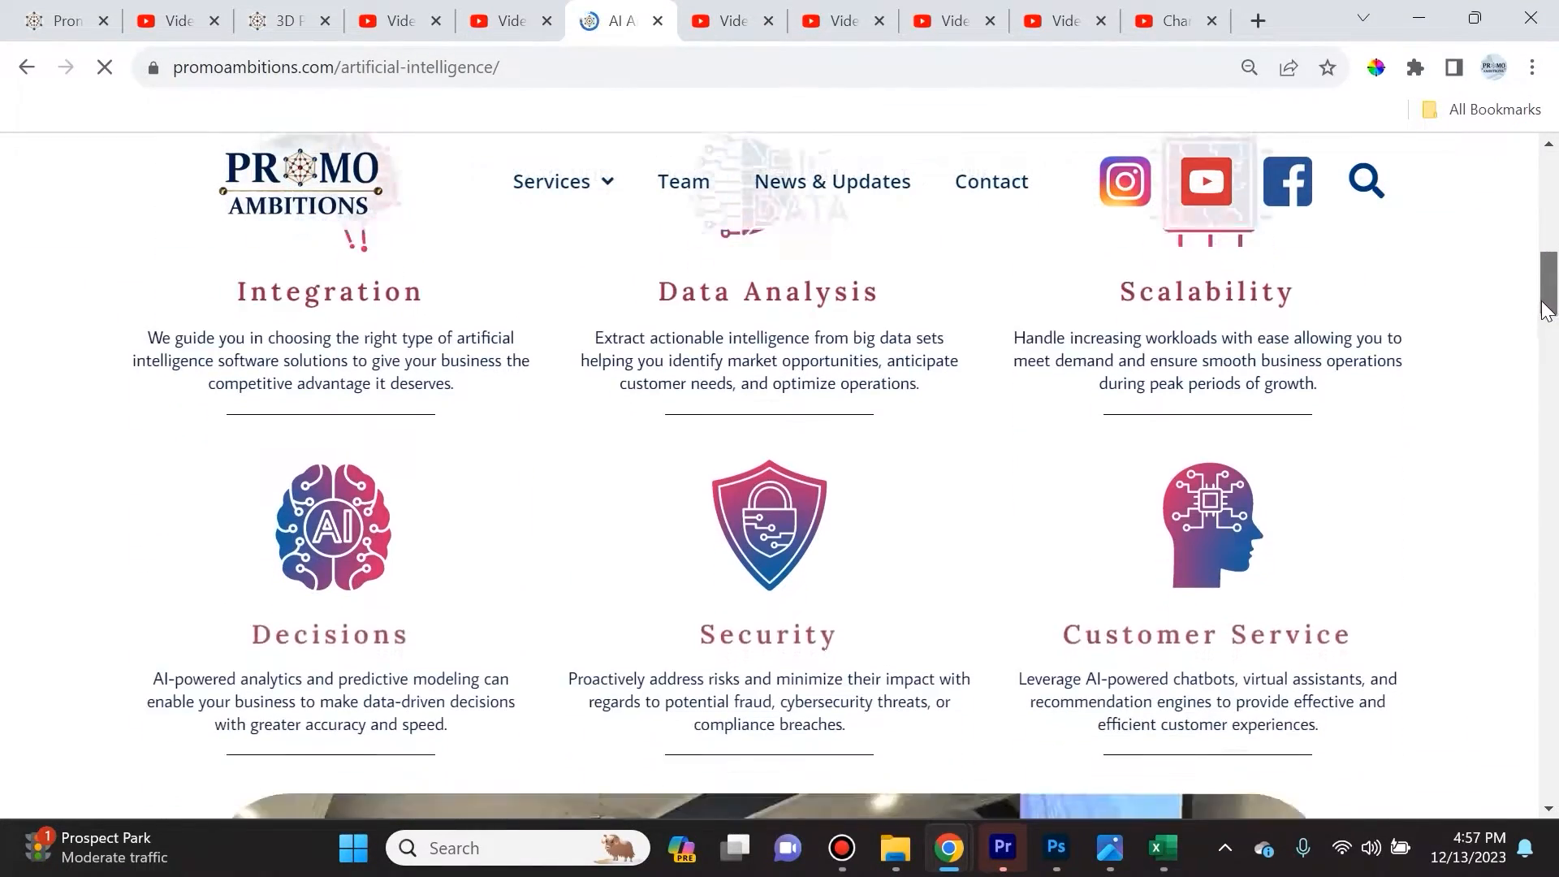
{"action": "scroll", "scroll_direction": "down", "scroll_amount": 3}
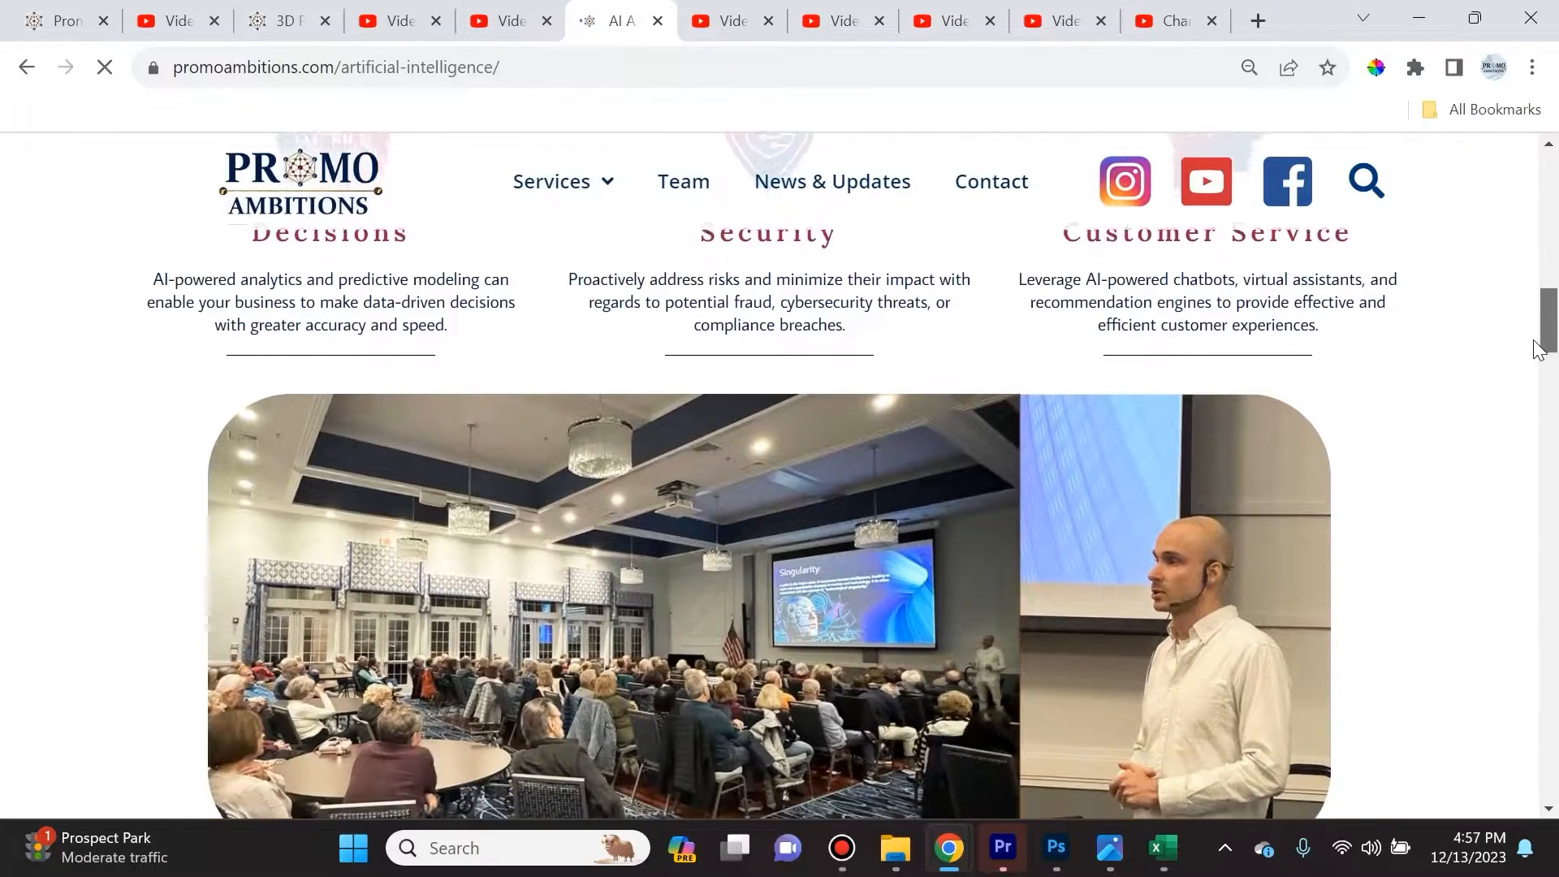
{"action": "scroll", "scroll_direction": "up", "scroll_amount": 3}
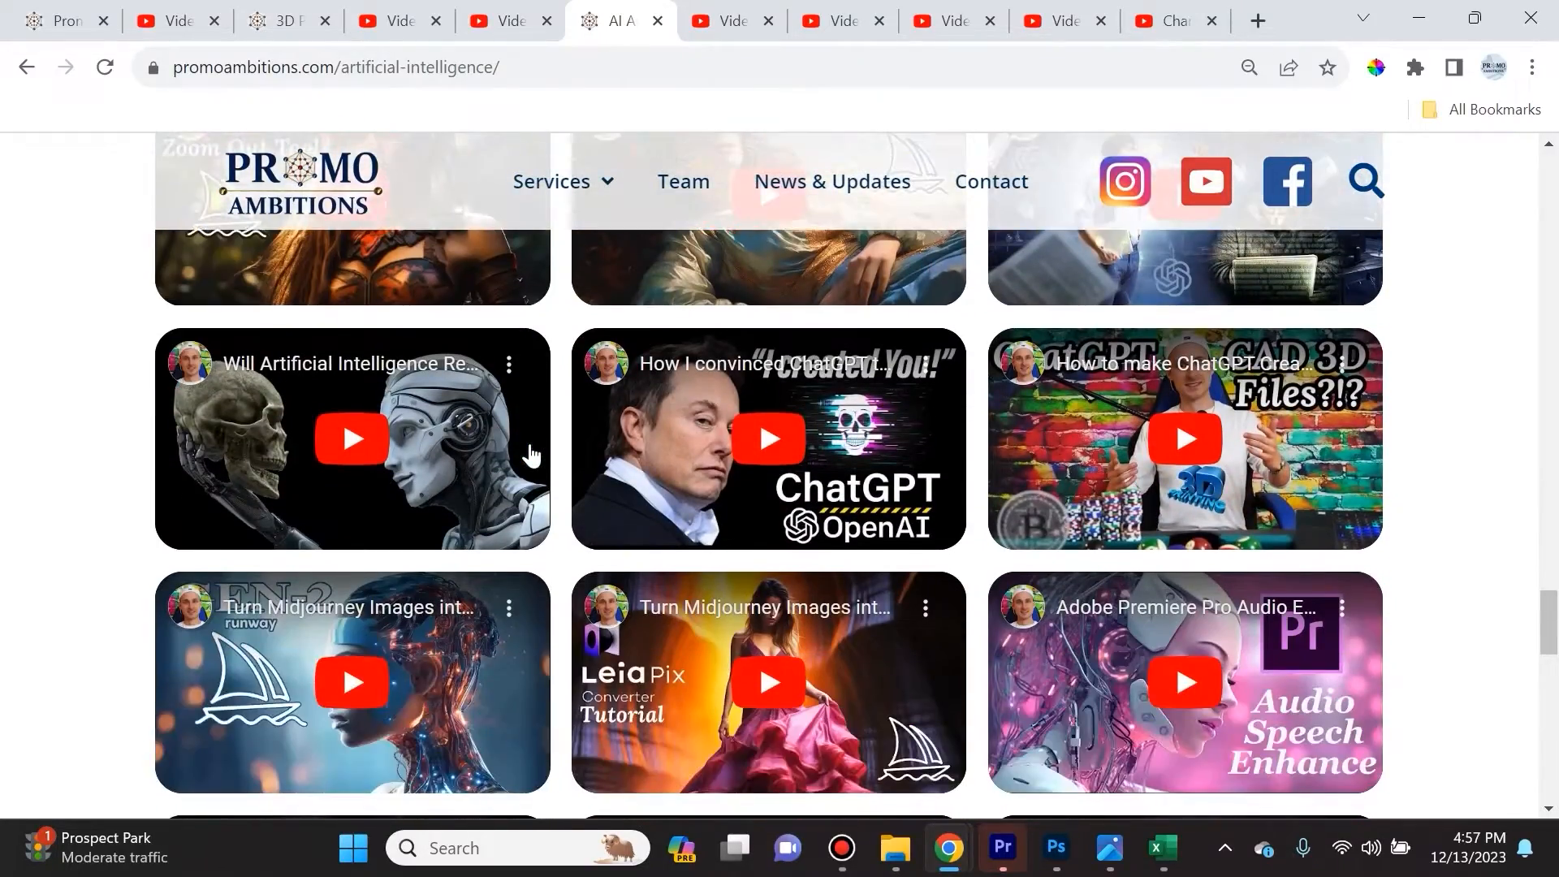
Review analytics for the Photoshop Generative Fill, Infinite Zoom and Gen-2 videos in turn
{"action": "left_click", "coordinate": [729, 20]}
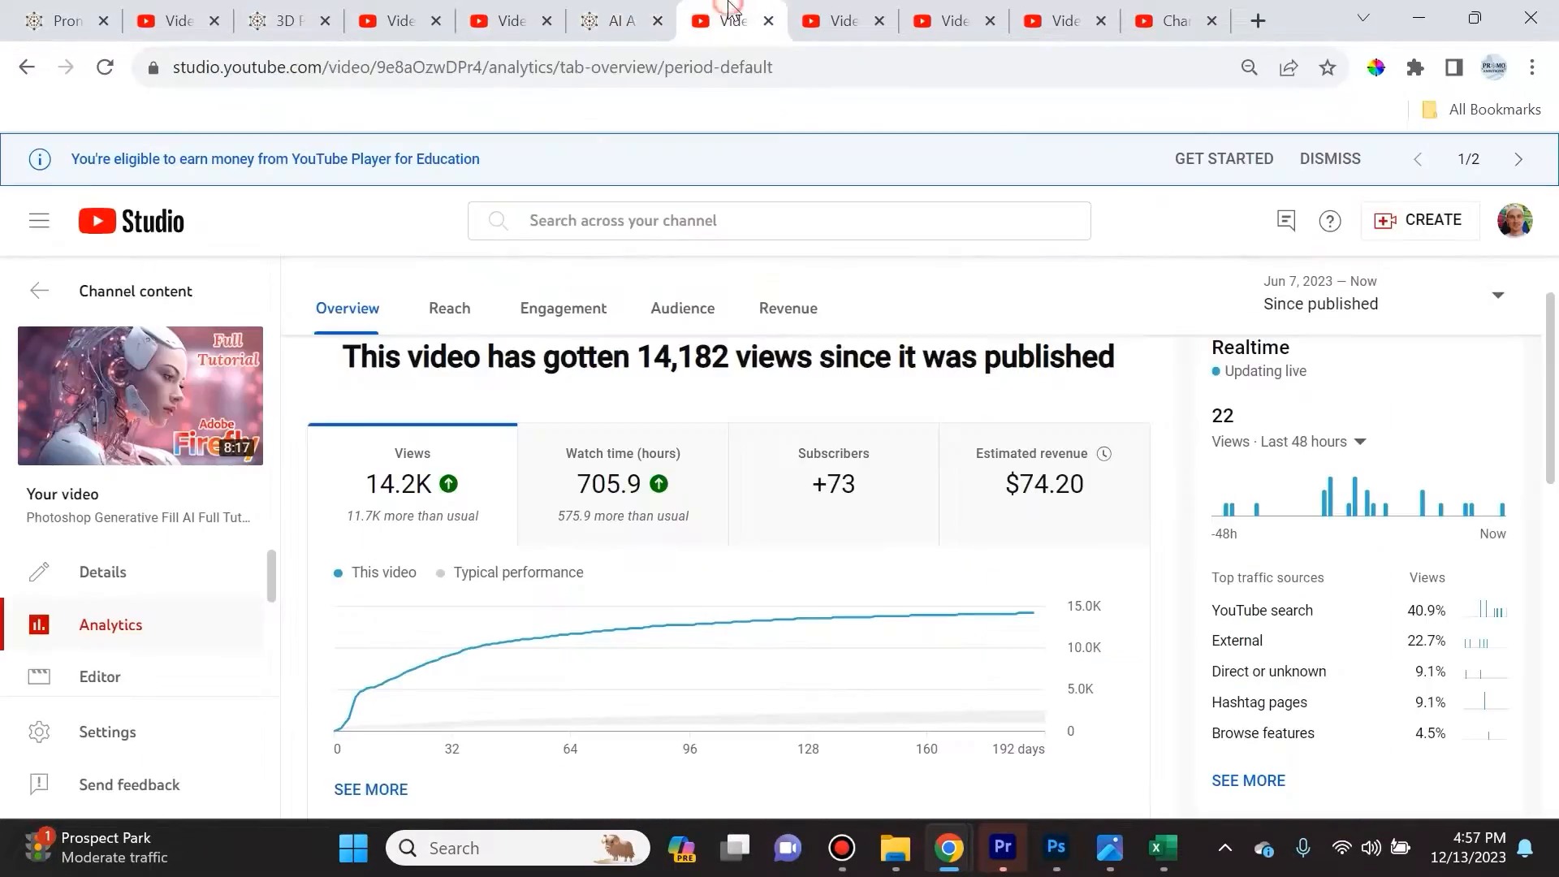
{"action": "mouse_move", "coordinate": [878, 571]}
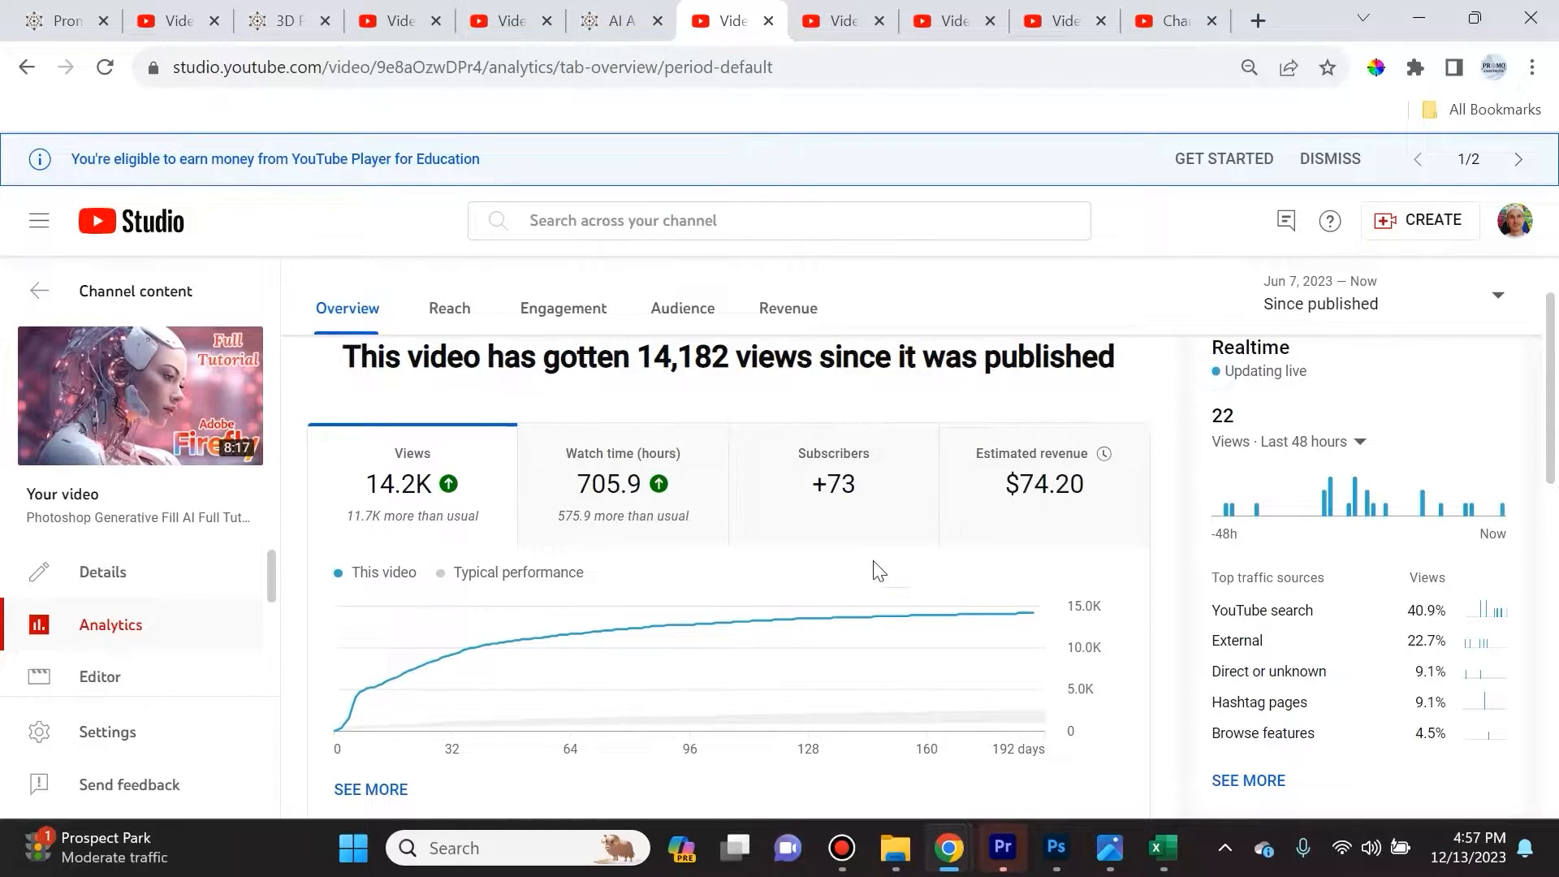
{"action": "mouse_move", "coordinate": [1051, 542]}
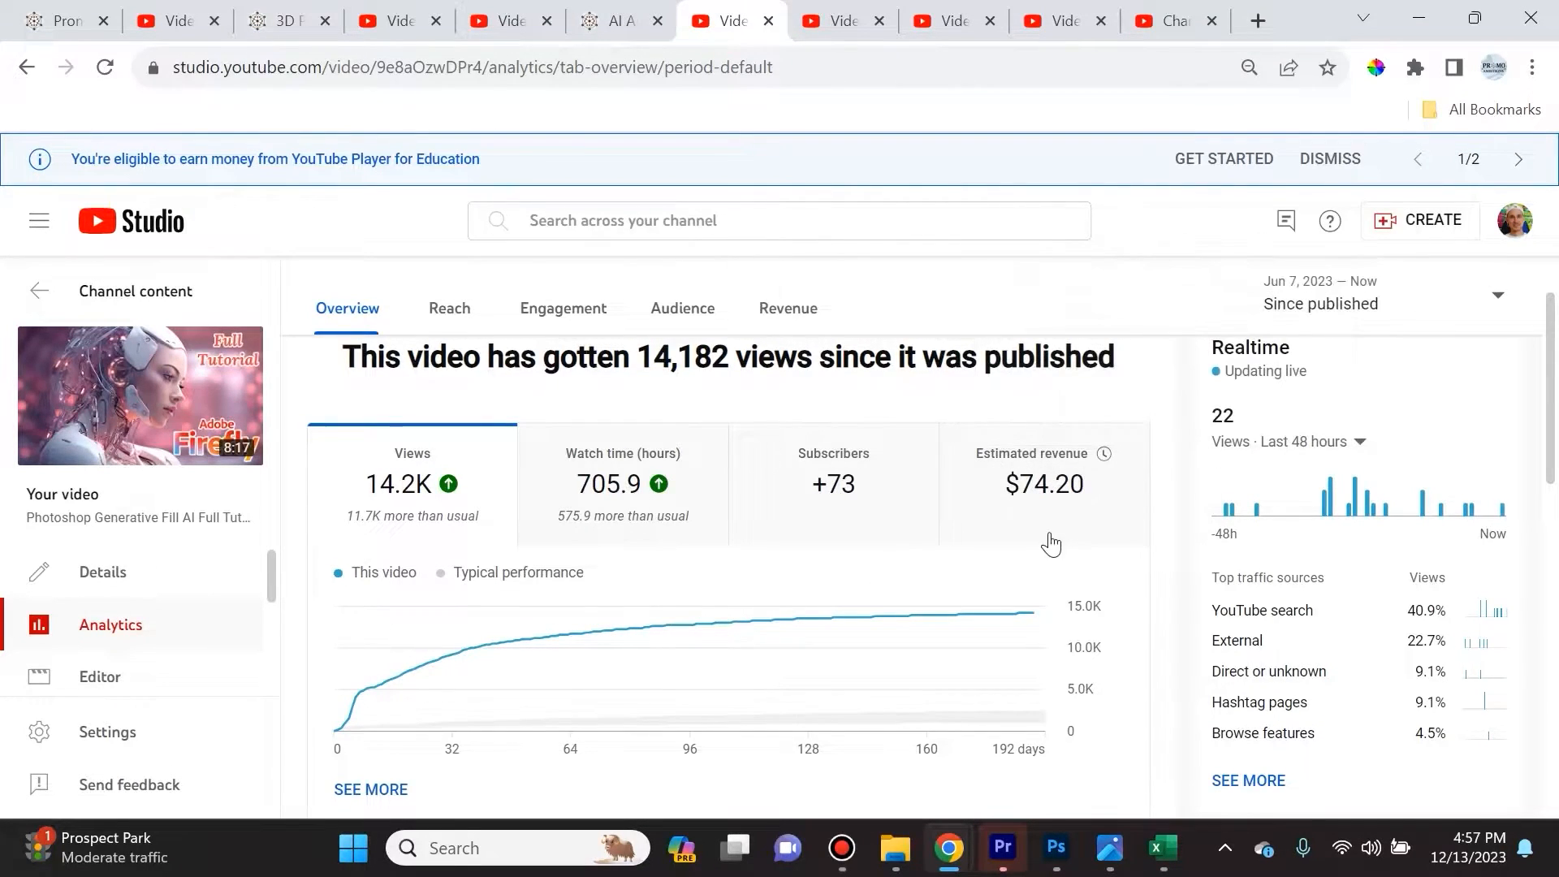
{"action": "mouse_move", "coordinate": [941, 592]}
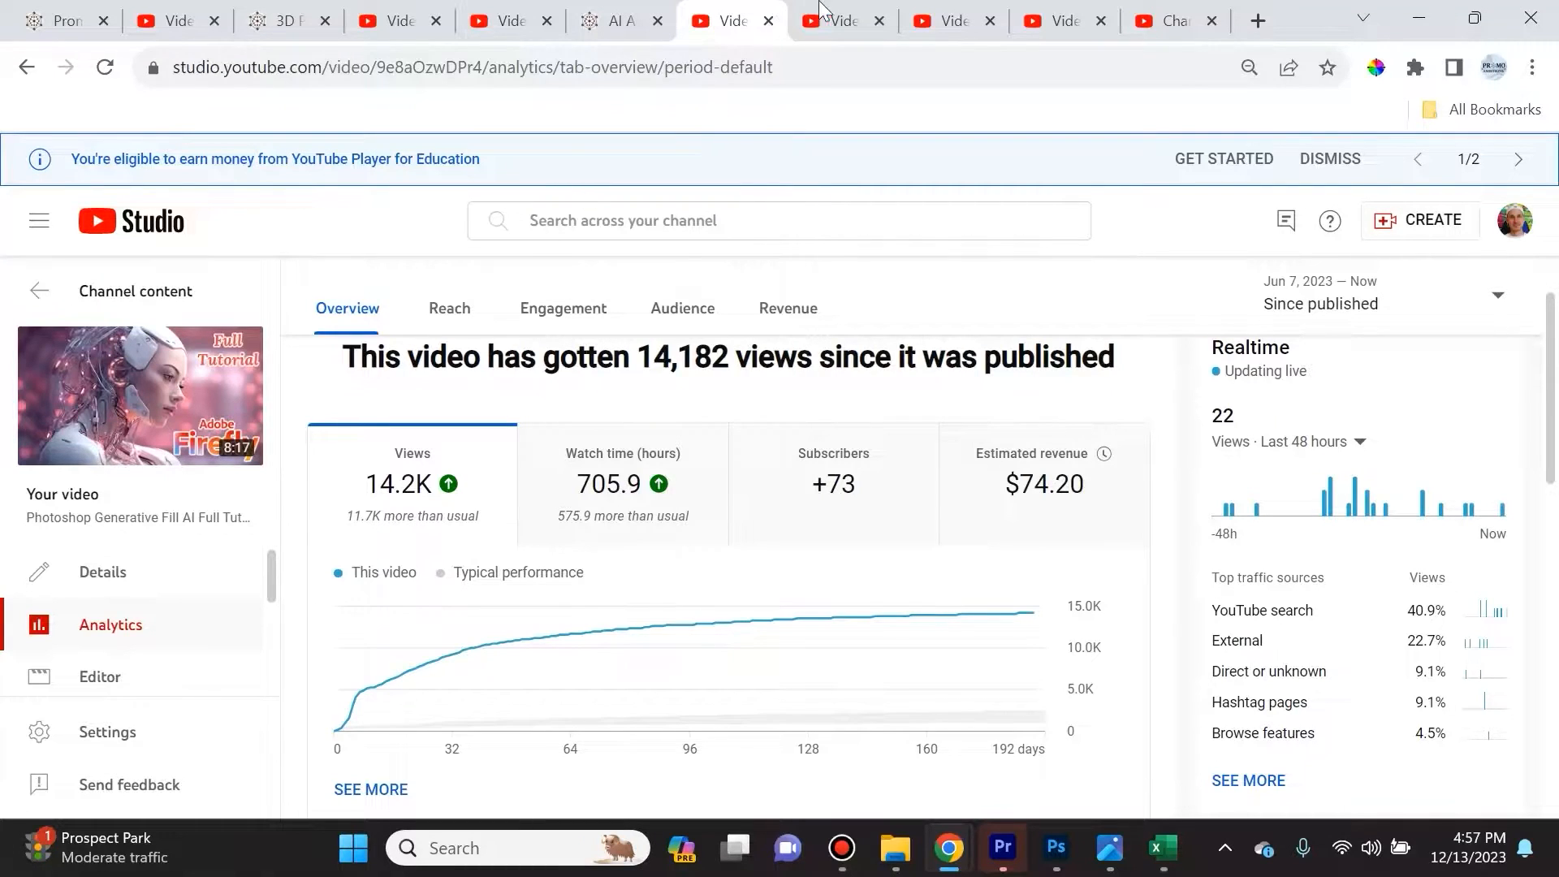
{"action": "left_click", "coordinate": [831, 20]}
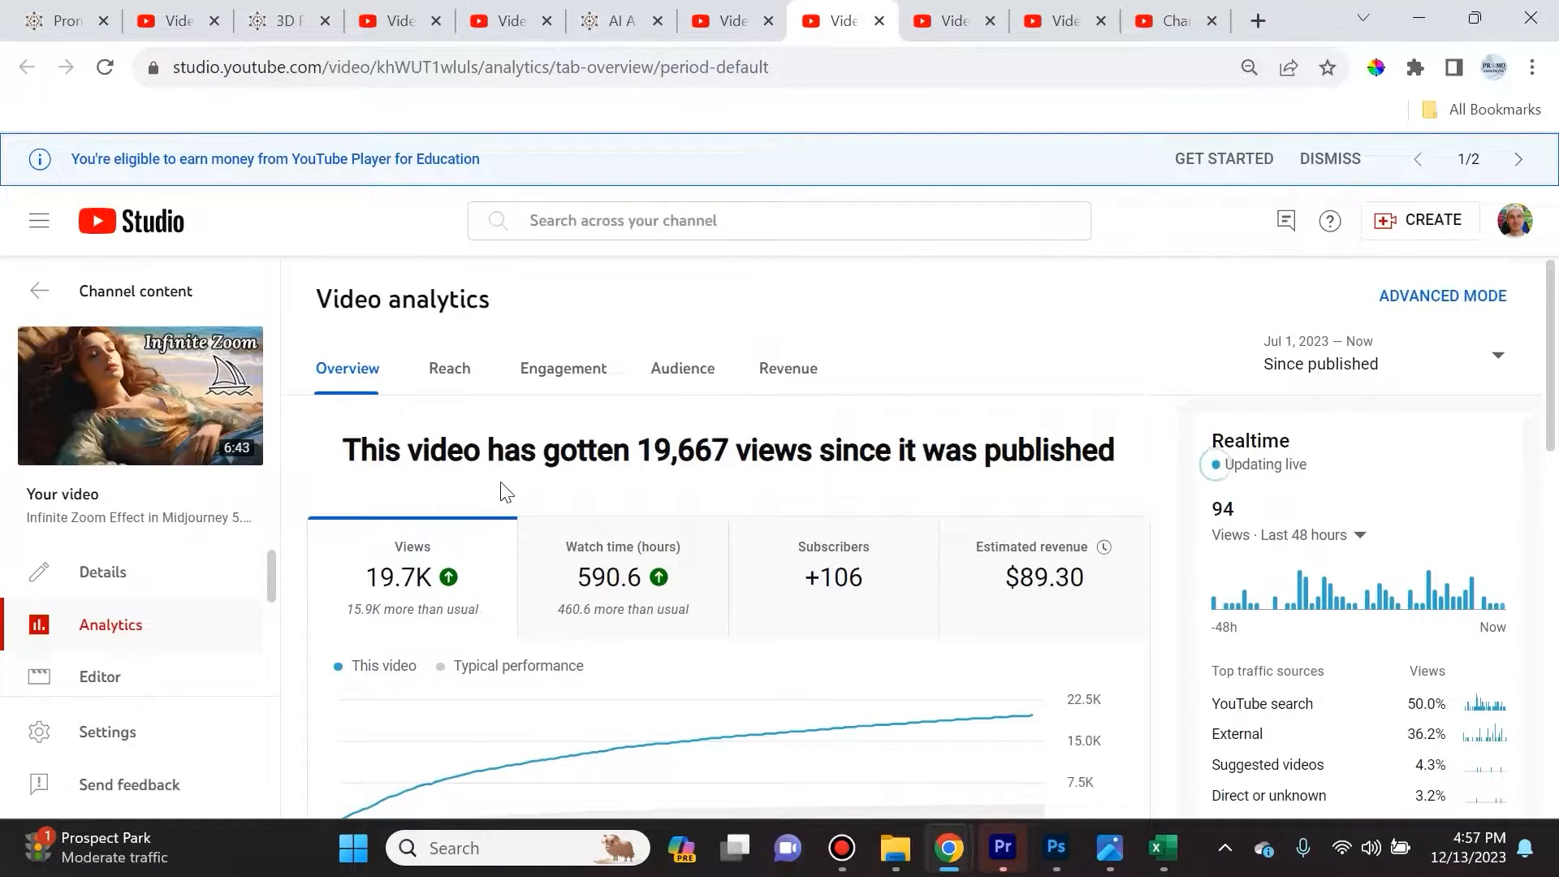
{"action": "mouse_move", "coordinate": [755, 443]}
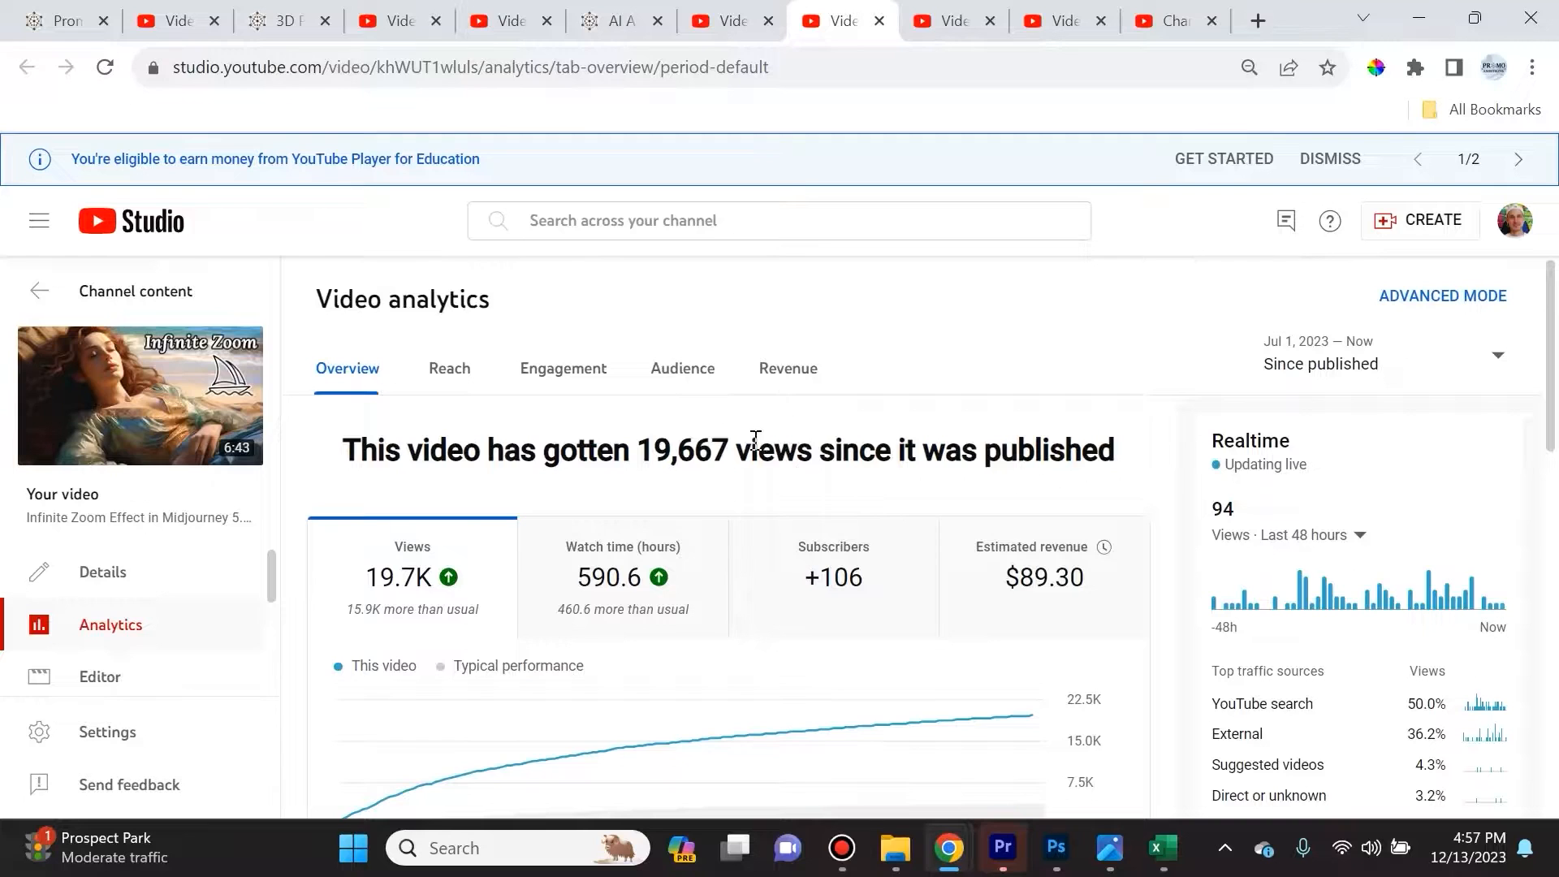
{"action": "mouse_move", "coordinate": [654, 482]}
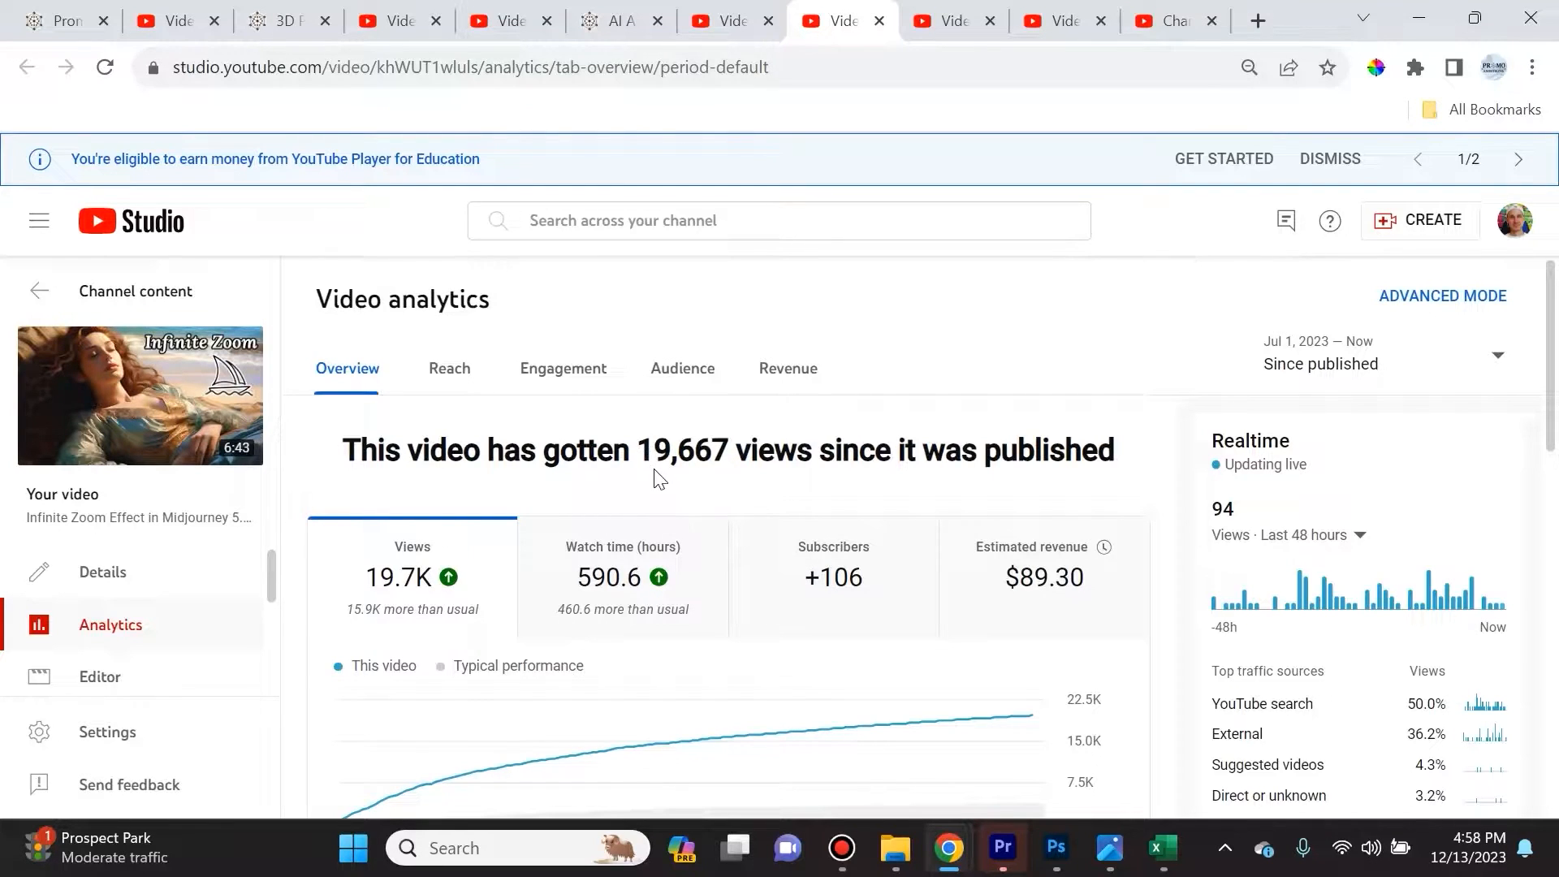
{"action": "left_click", "coordinate": [949, 22]}
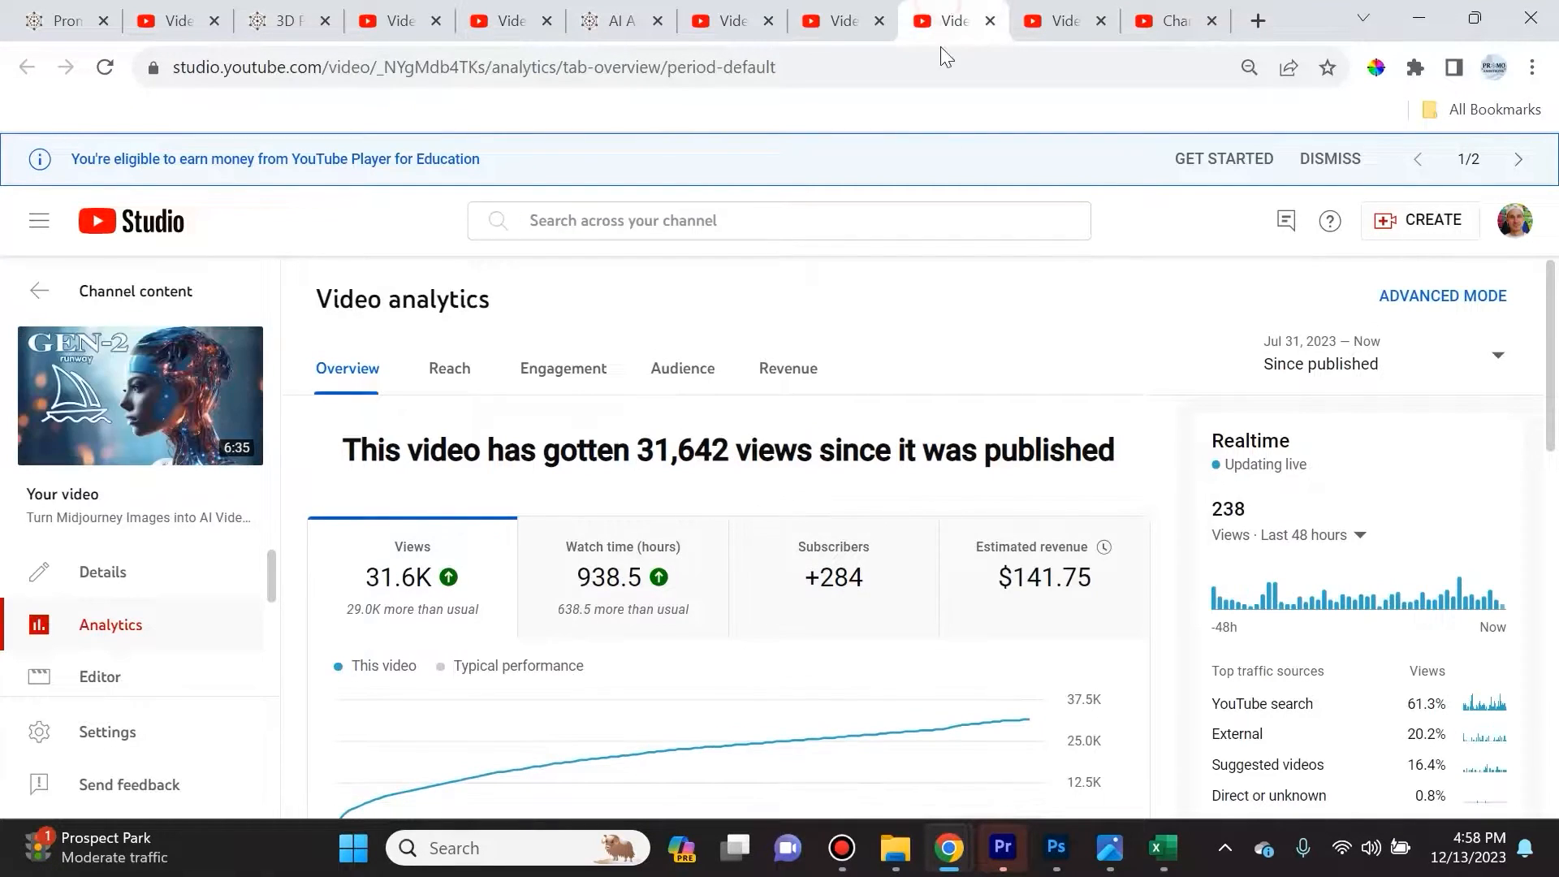
{"action": "mouse_move", "coordinate": [1030, 606]}
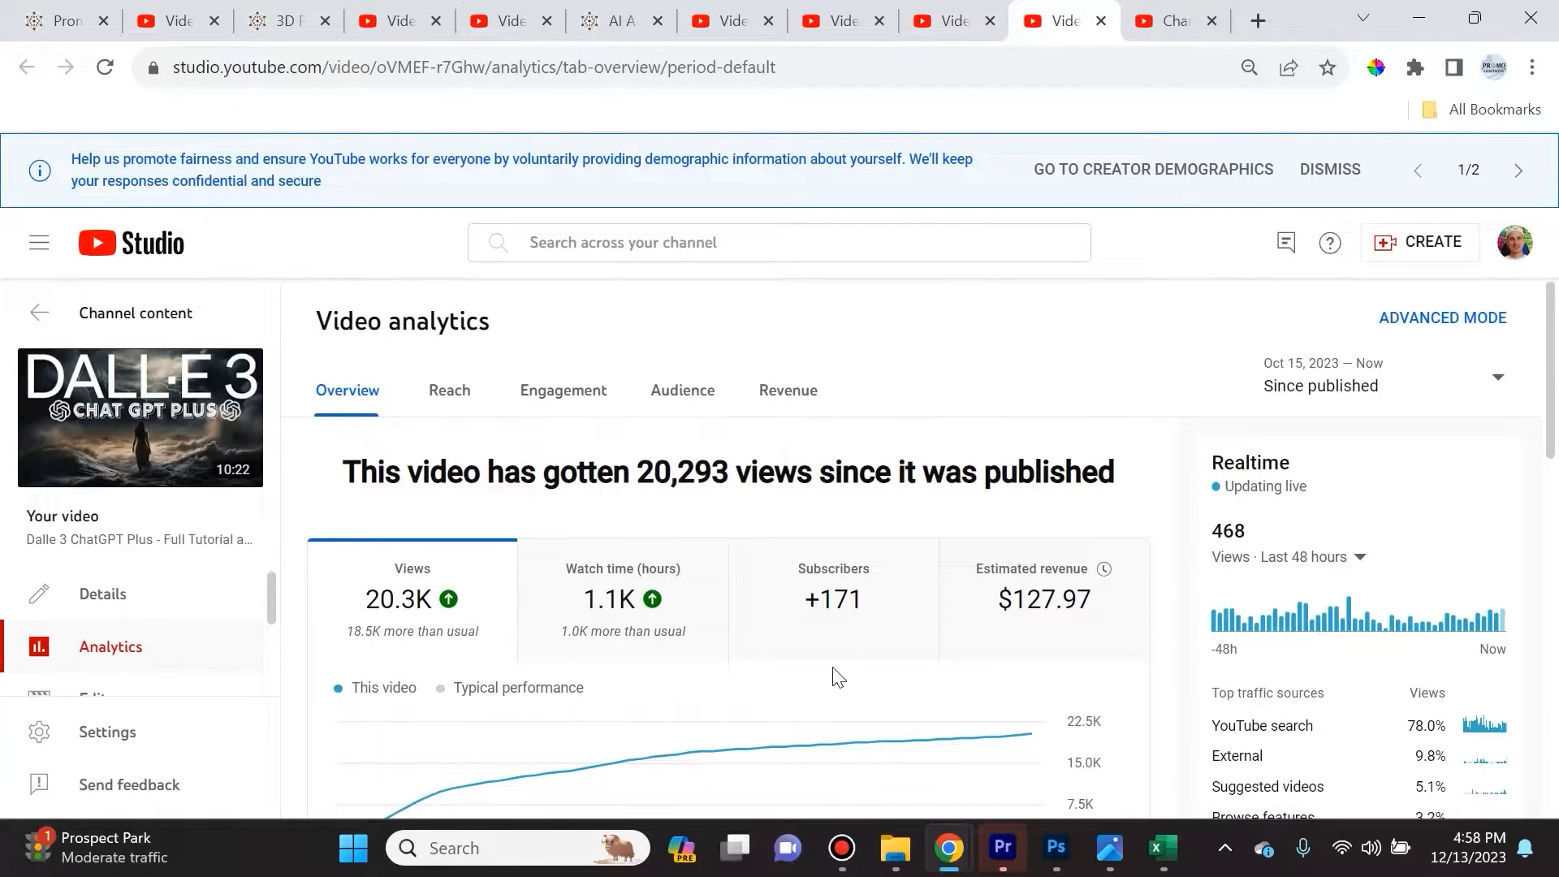
{"action": "mouse_move", "coordinate": [411, 664]}
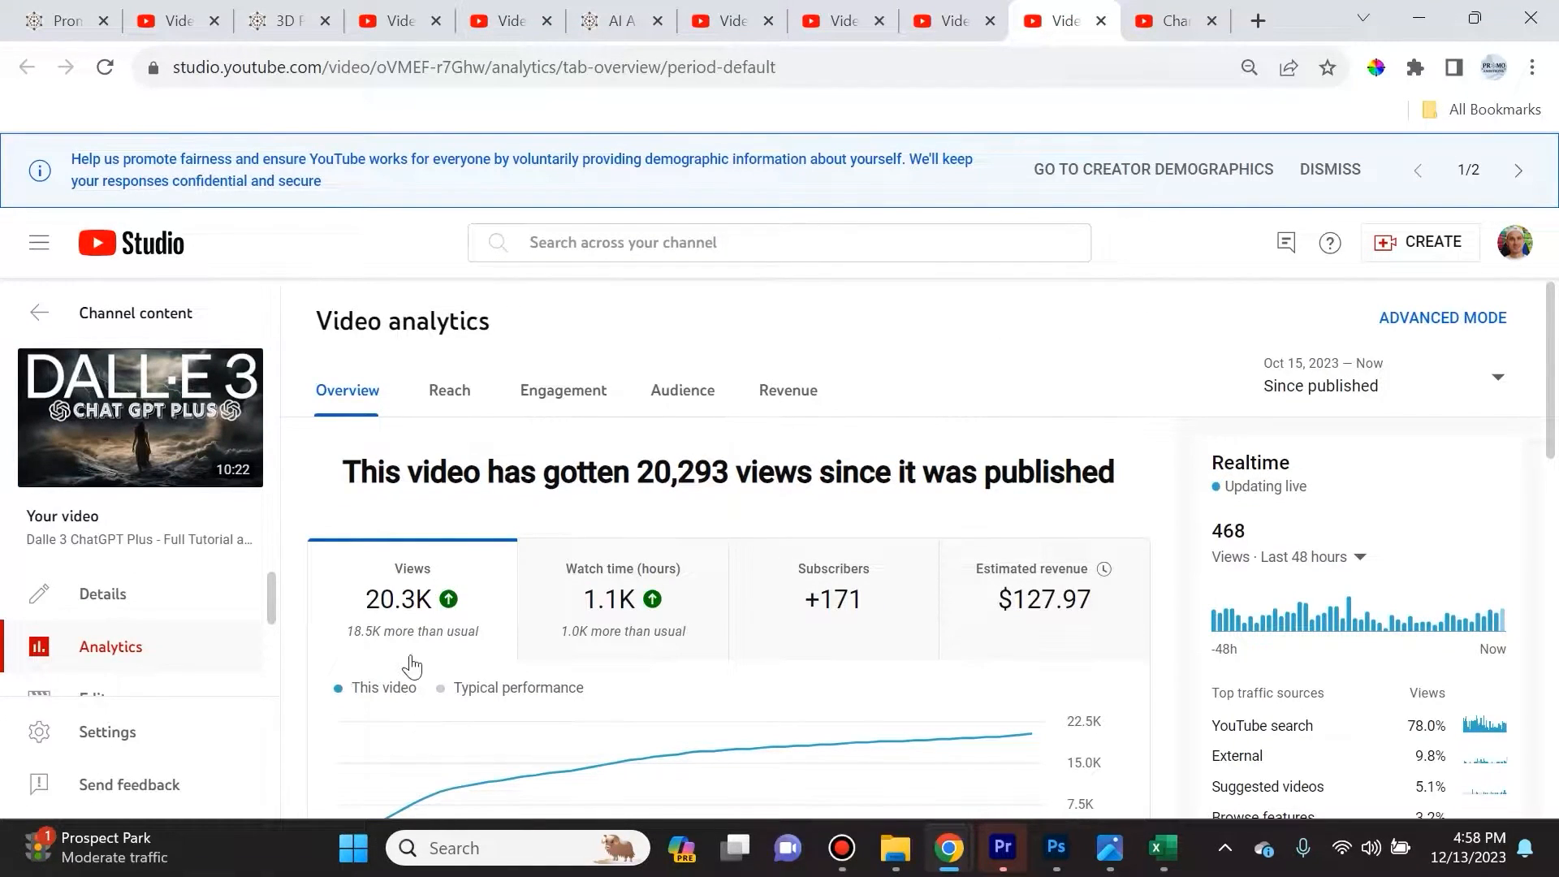
{"action": "mouse_move", "coordinate": [458, 691]}
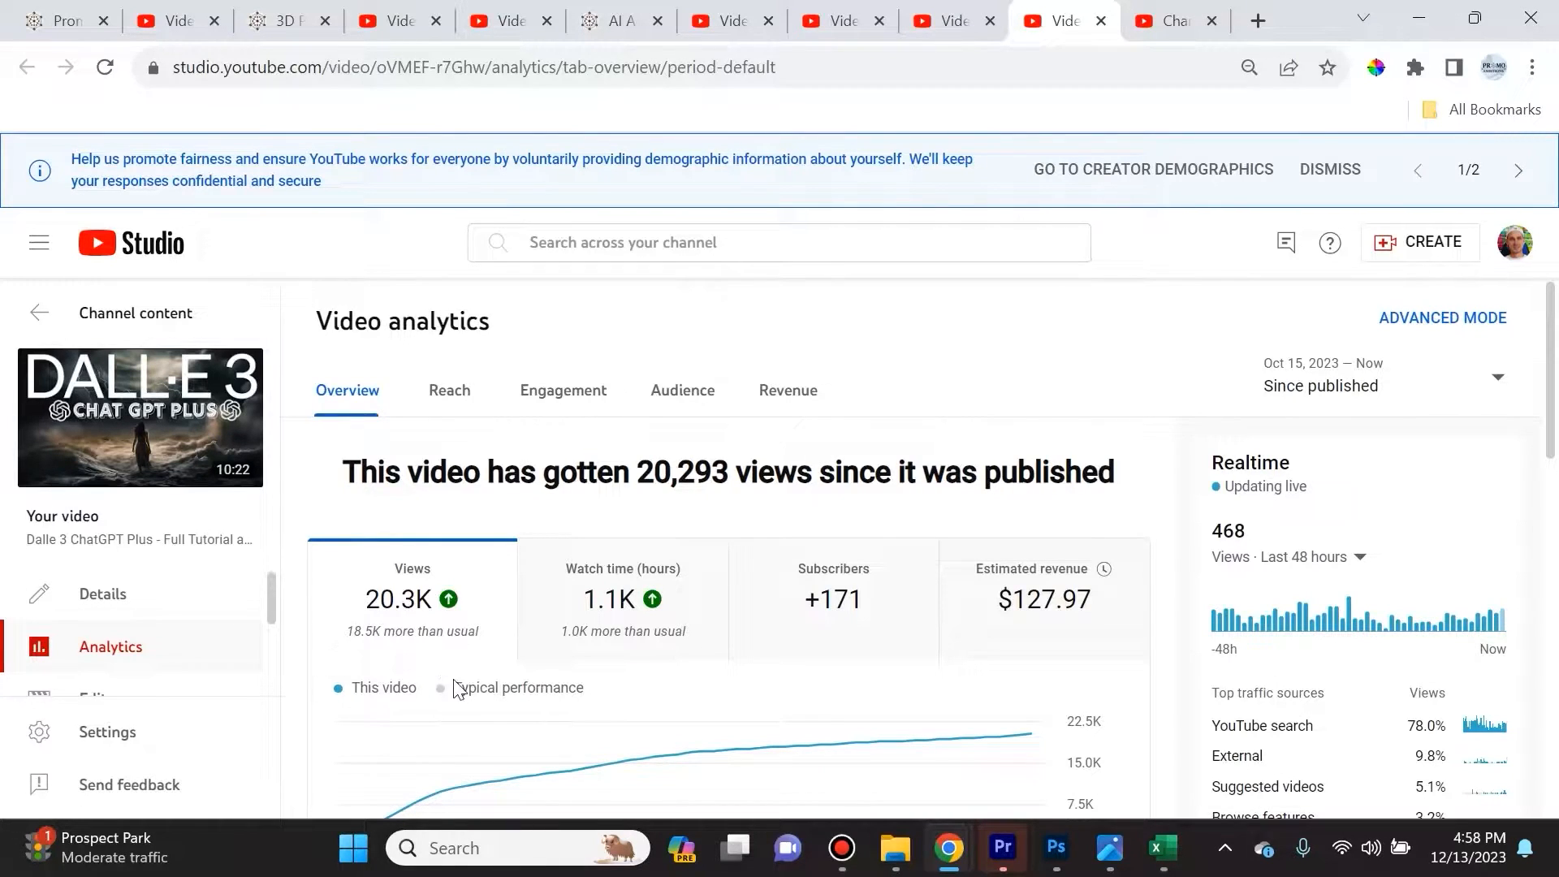
{"action": "mouse_move", "coordinate": [740, 704]}
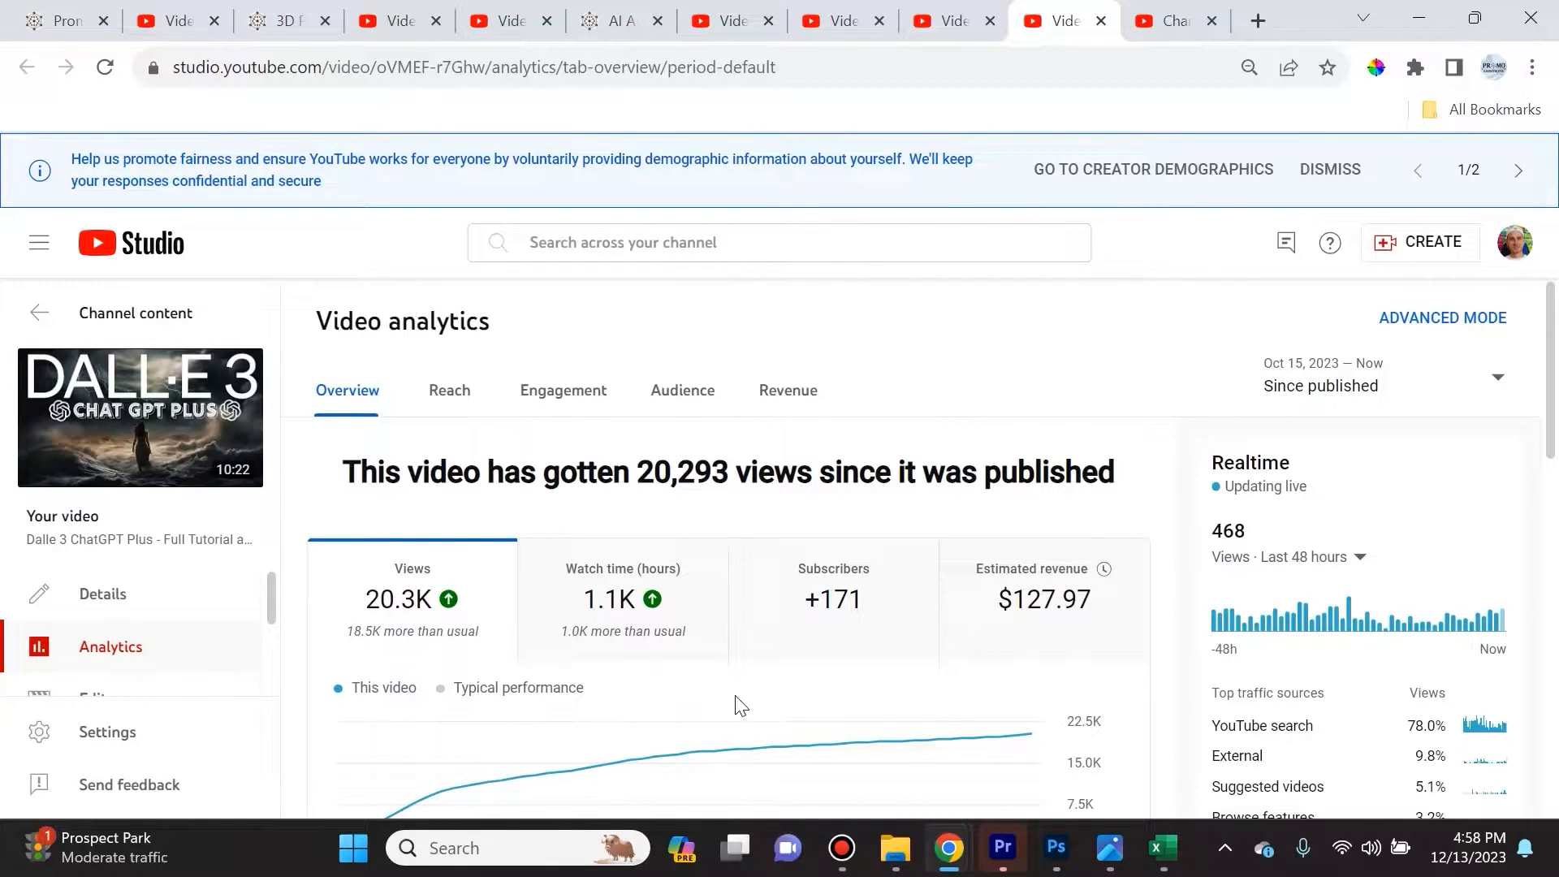
{"action": "mouse_move", "coordinate": [817, 678]}
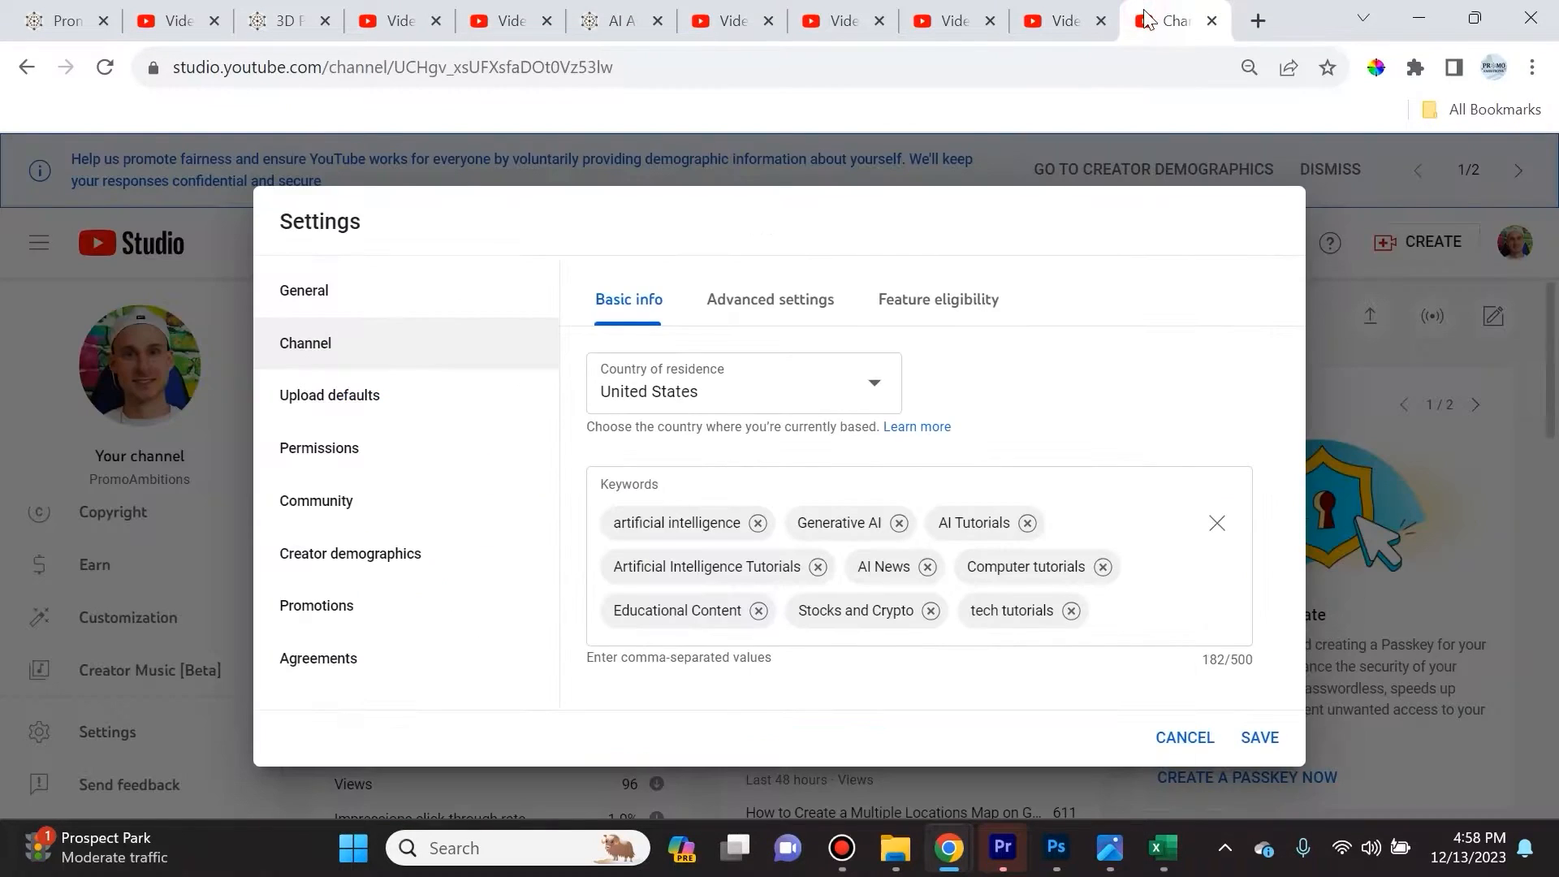
{"action": "mouse_move", "coordinate": [426, 312]}
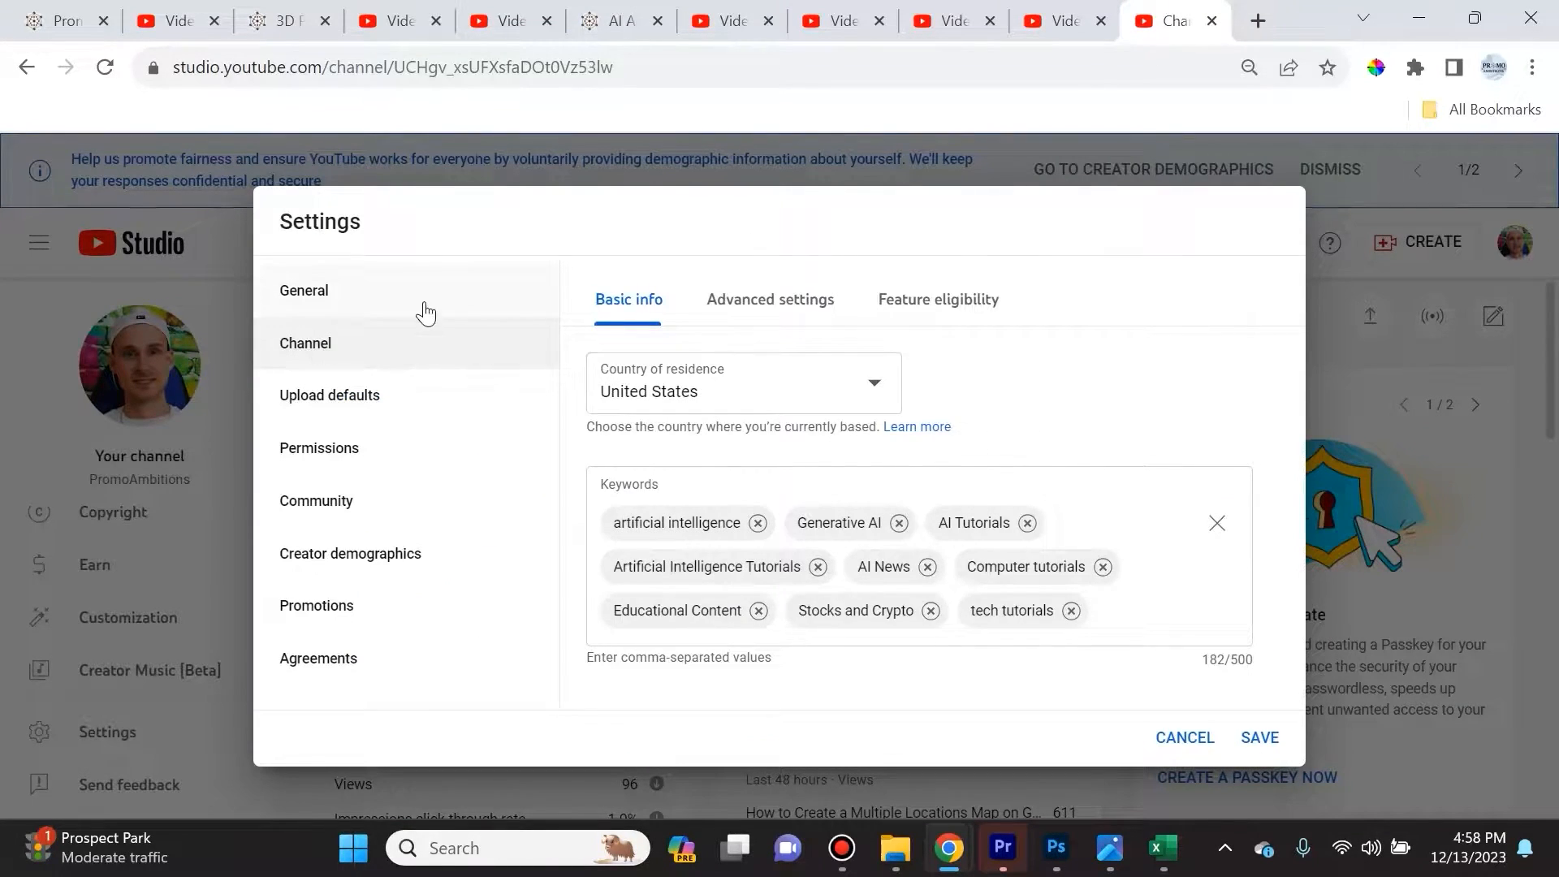
Open General in channel settings to see US Dollar as default currency
{"action": "left_click", "coordinate": [303, 290]}
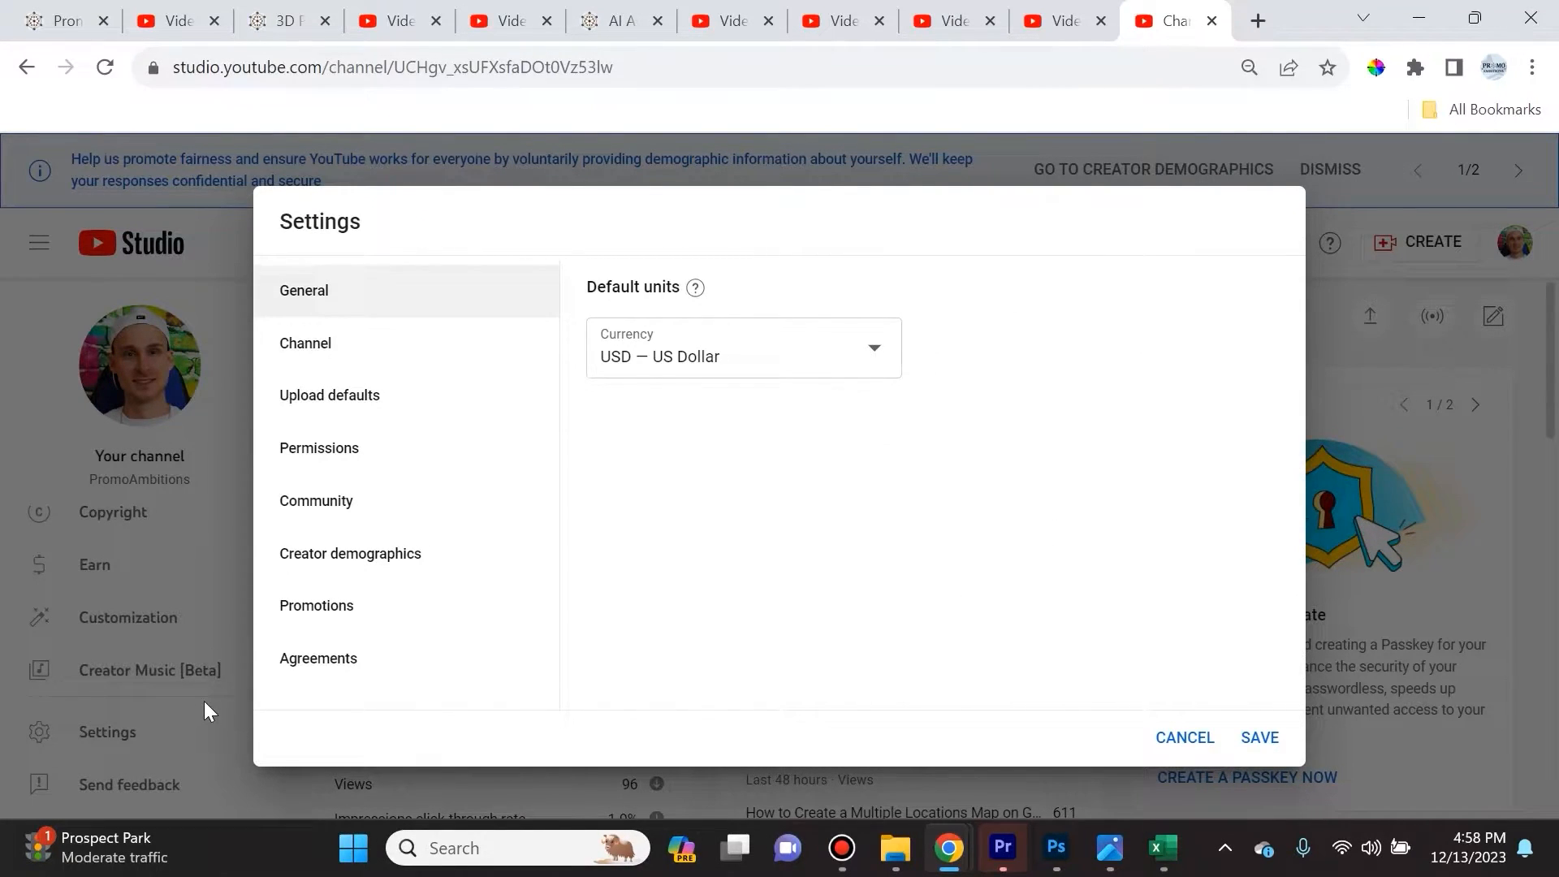
{"action": "mouse_move", "coordinate": [213, 697]}
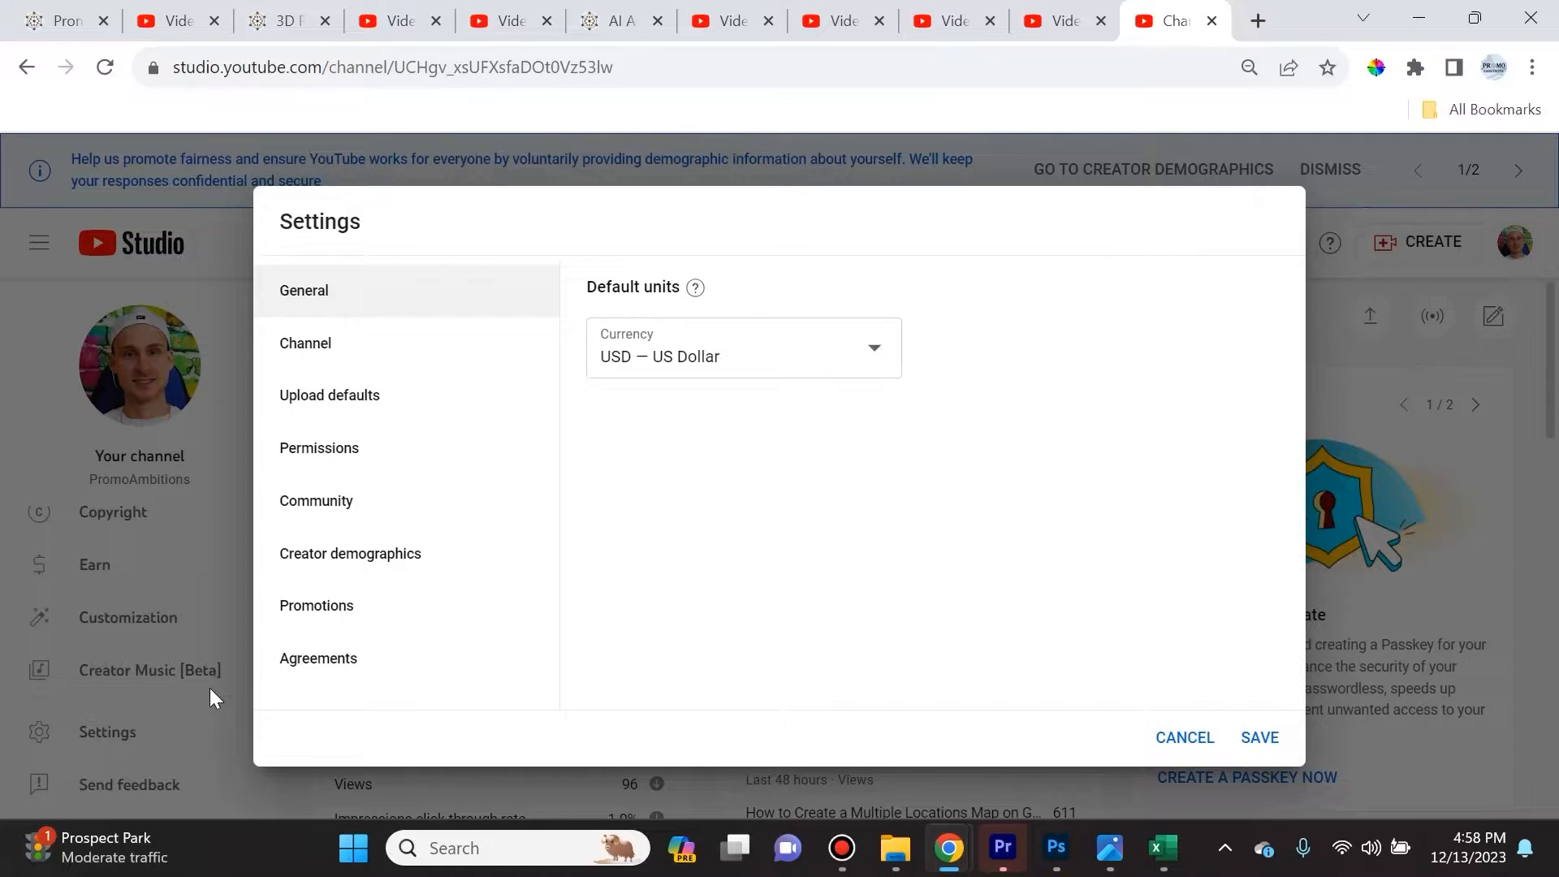
{"action": "mouse_move", "coordinate": [930, 420]}
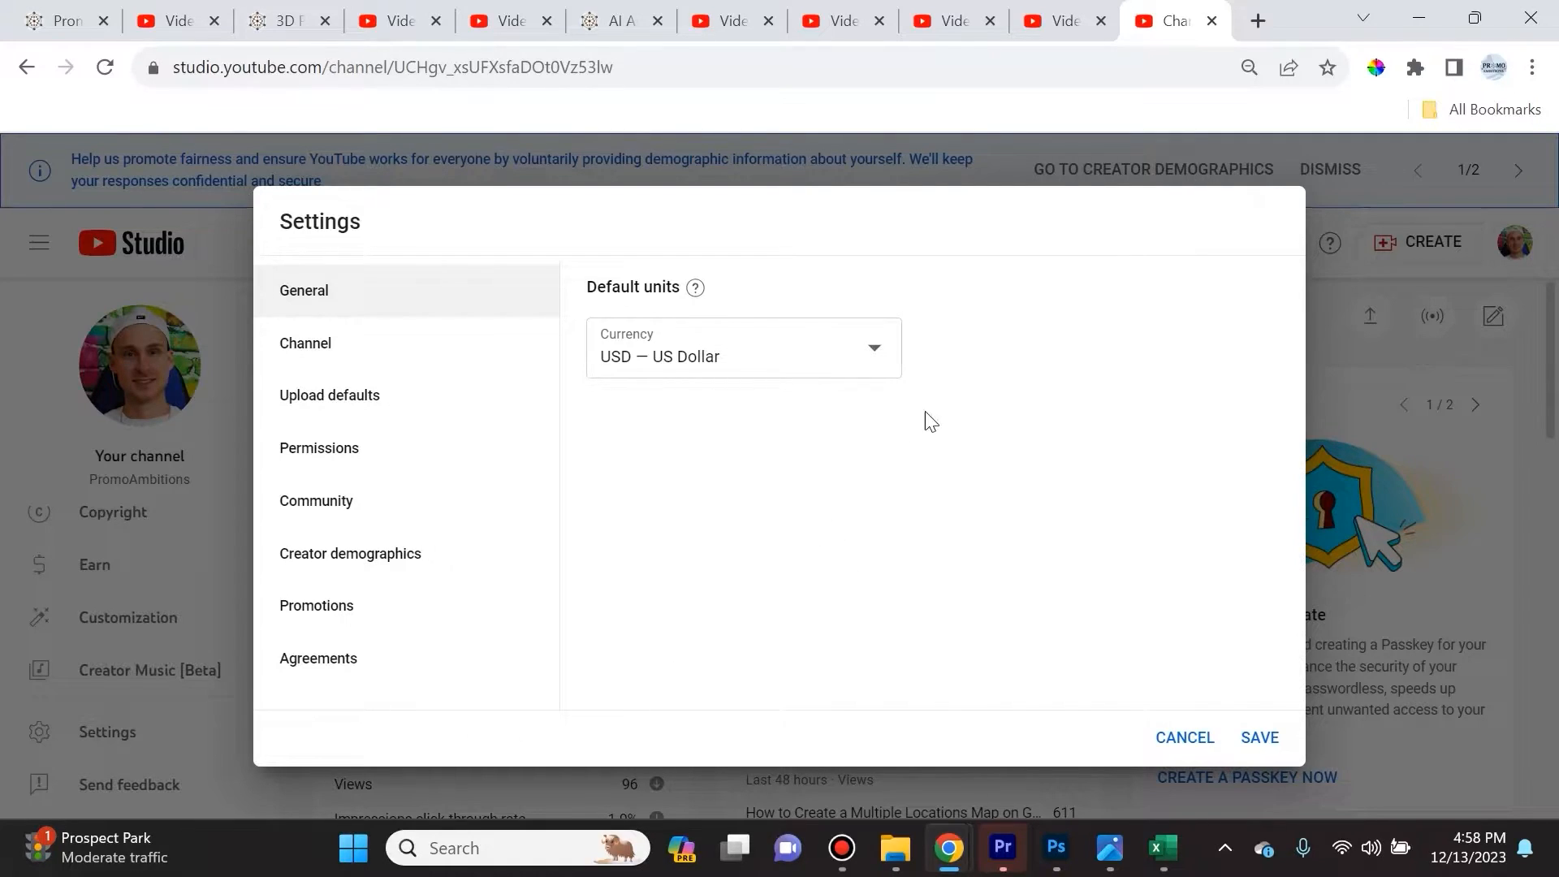
{"action": "mouse_move", "coordinate": [992, 402]}
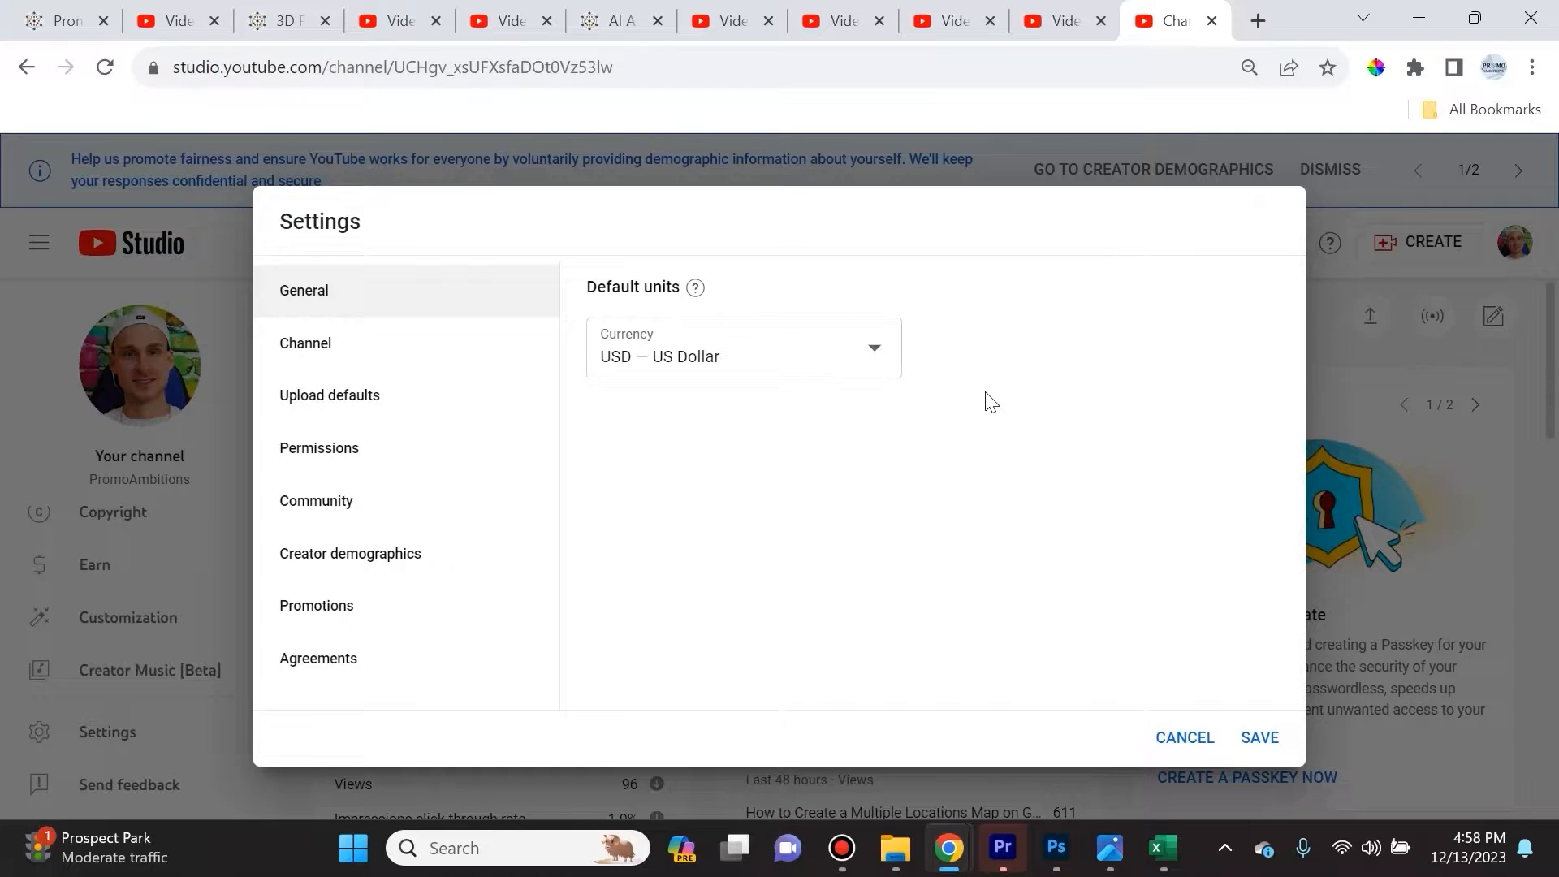
{"action": "mouse_move", "coordinate": [363, 408]}
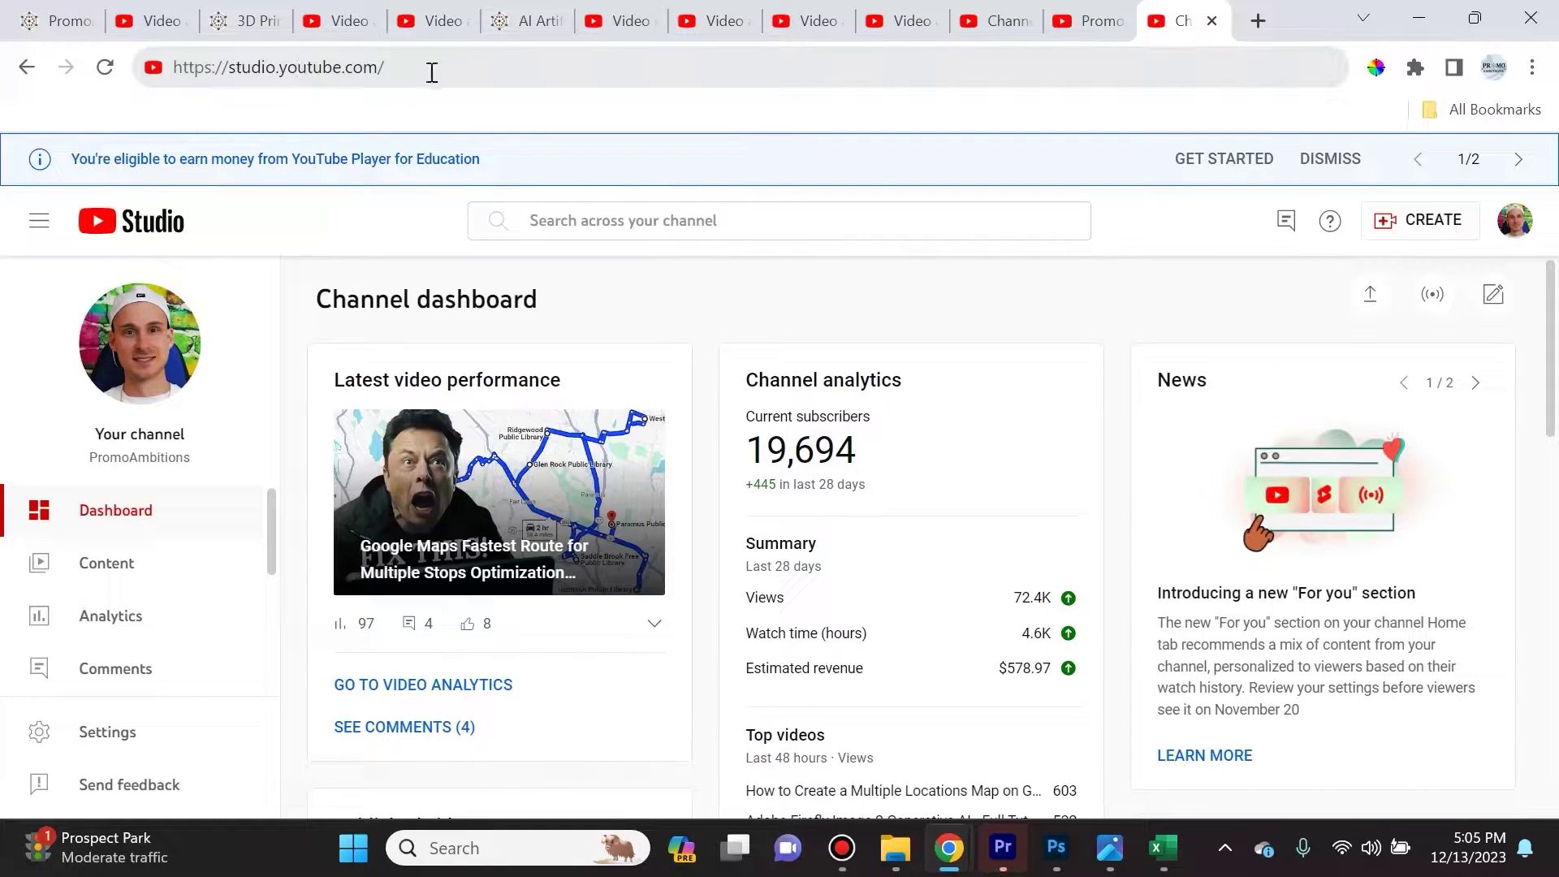
{"action": "mouse_move", "coordinate": [180, 636]}
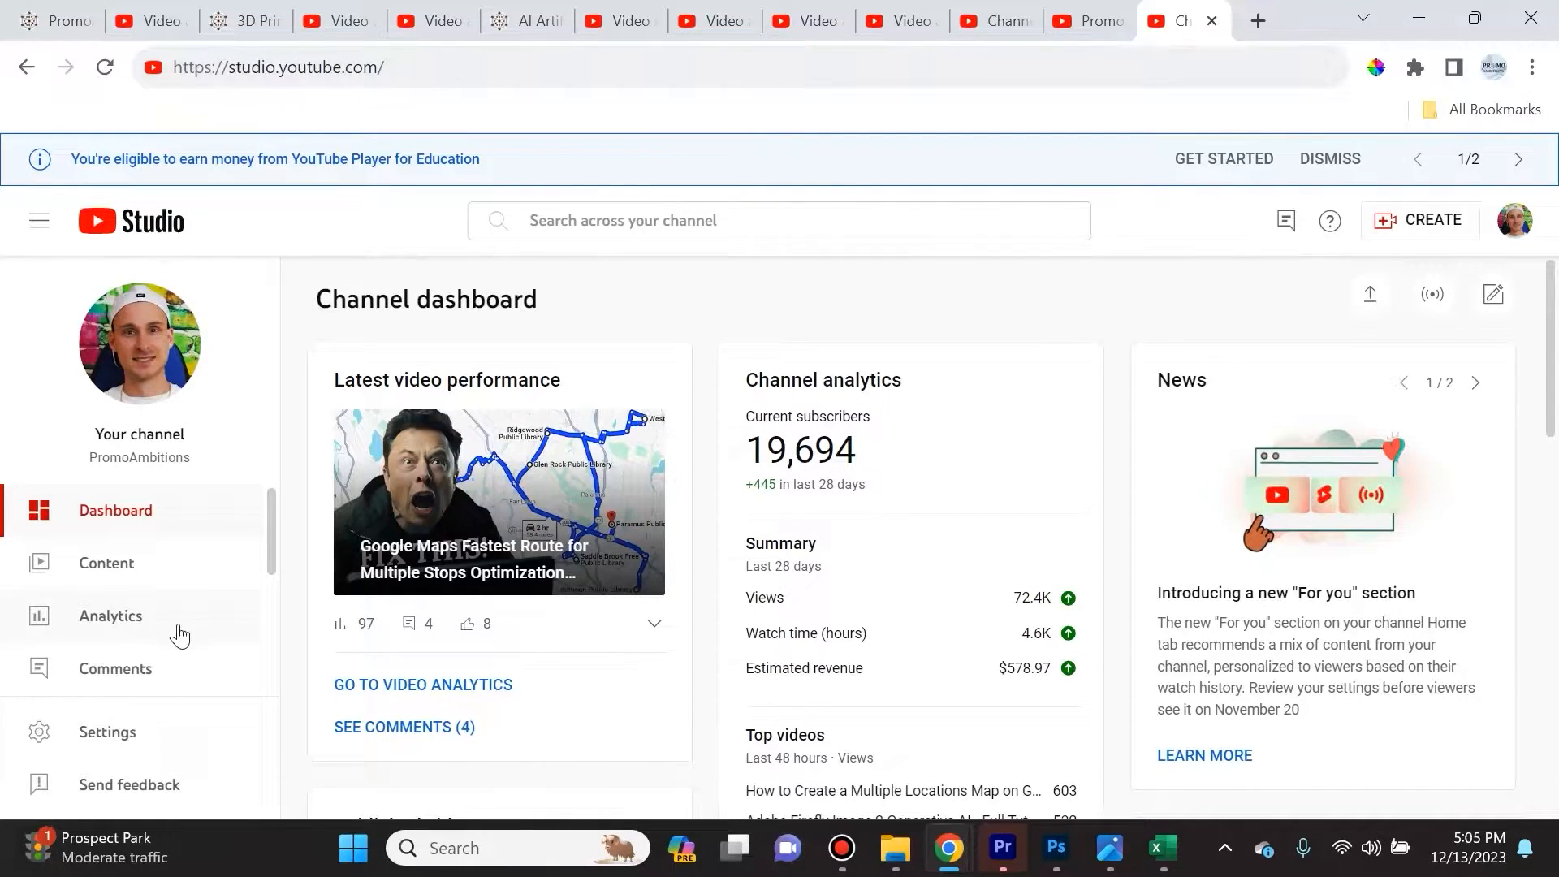
Open Customization's Basic info and scroll through the PromoAmbitions name, handle and description
{"action": "scroll", "scroll_direction": "down", "scroll_amount": 3}
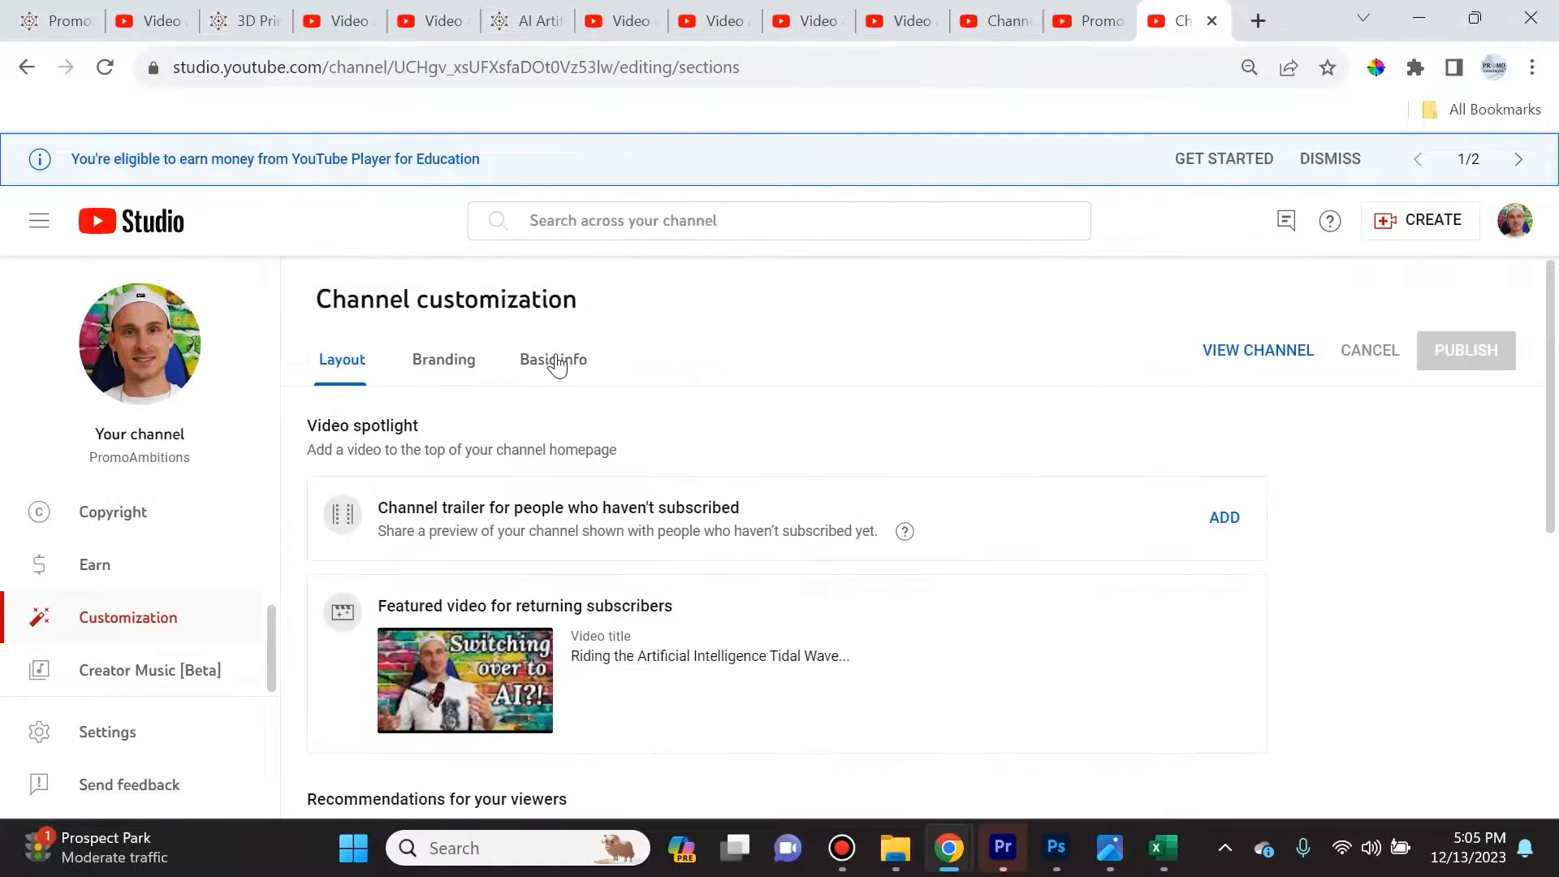
{"action": "left_click", "coordinate": [553, 360]}
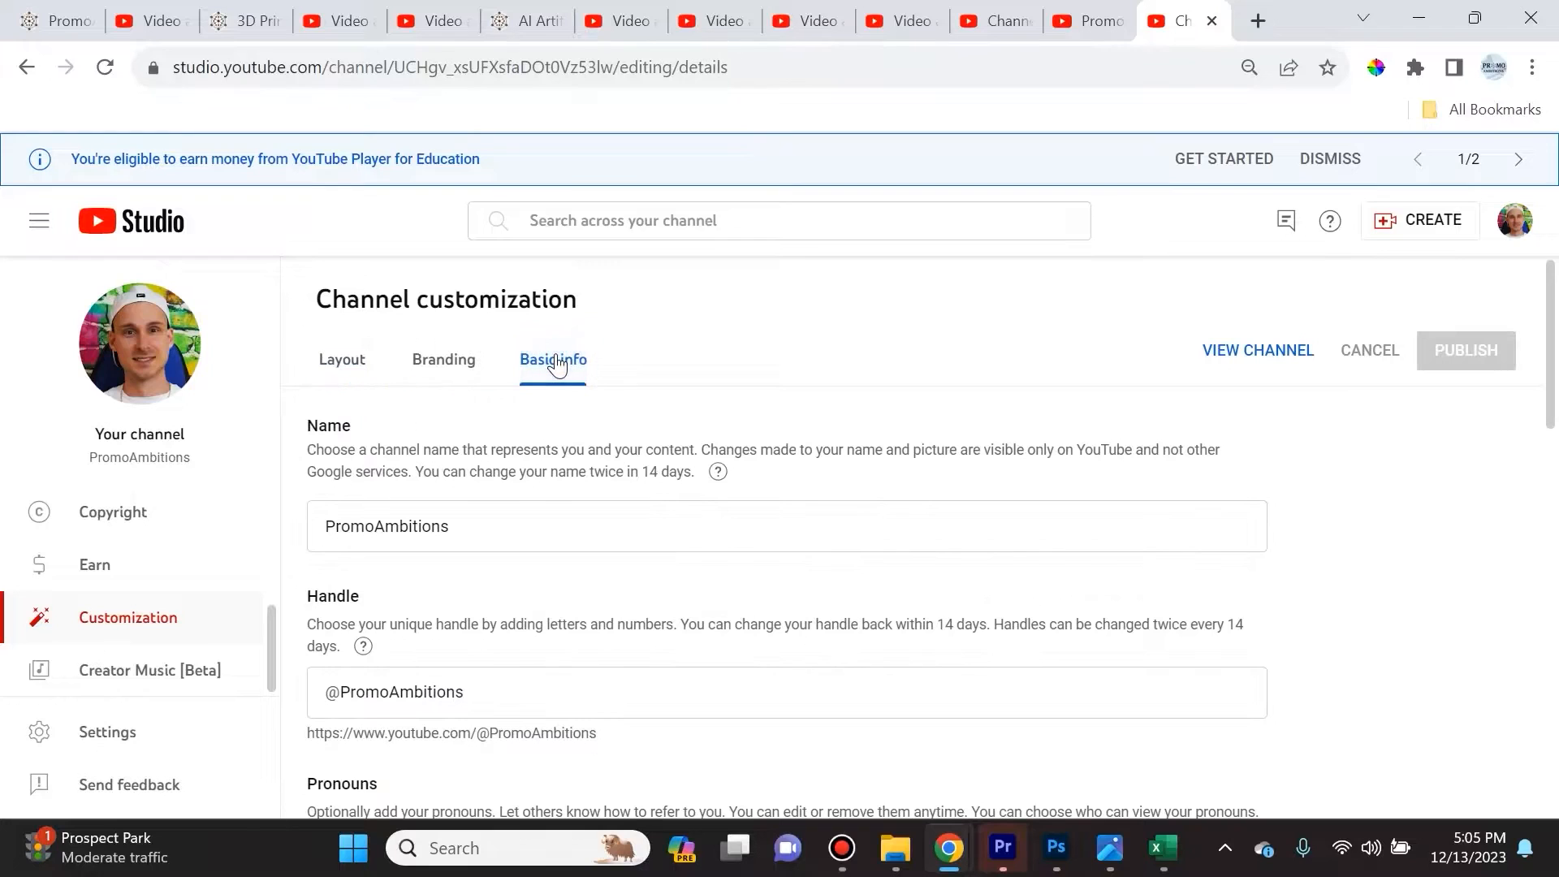
{"action": "scroll", "scroll_direction": "down", "scroll_amount": 3}
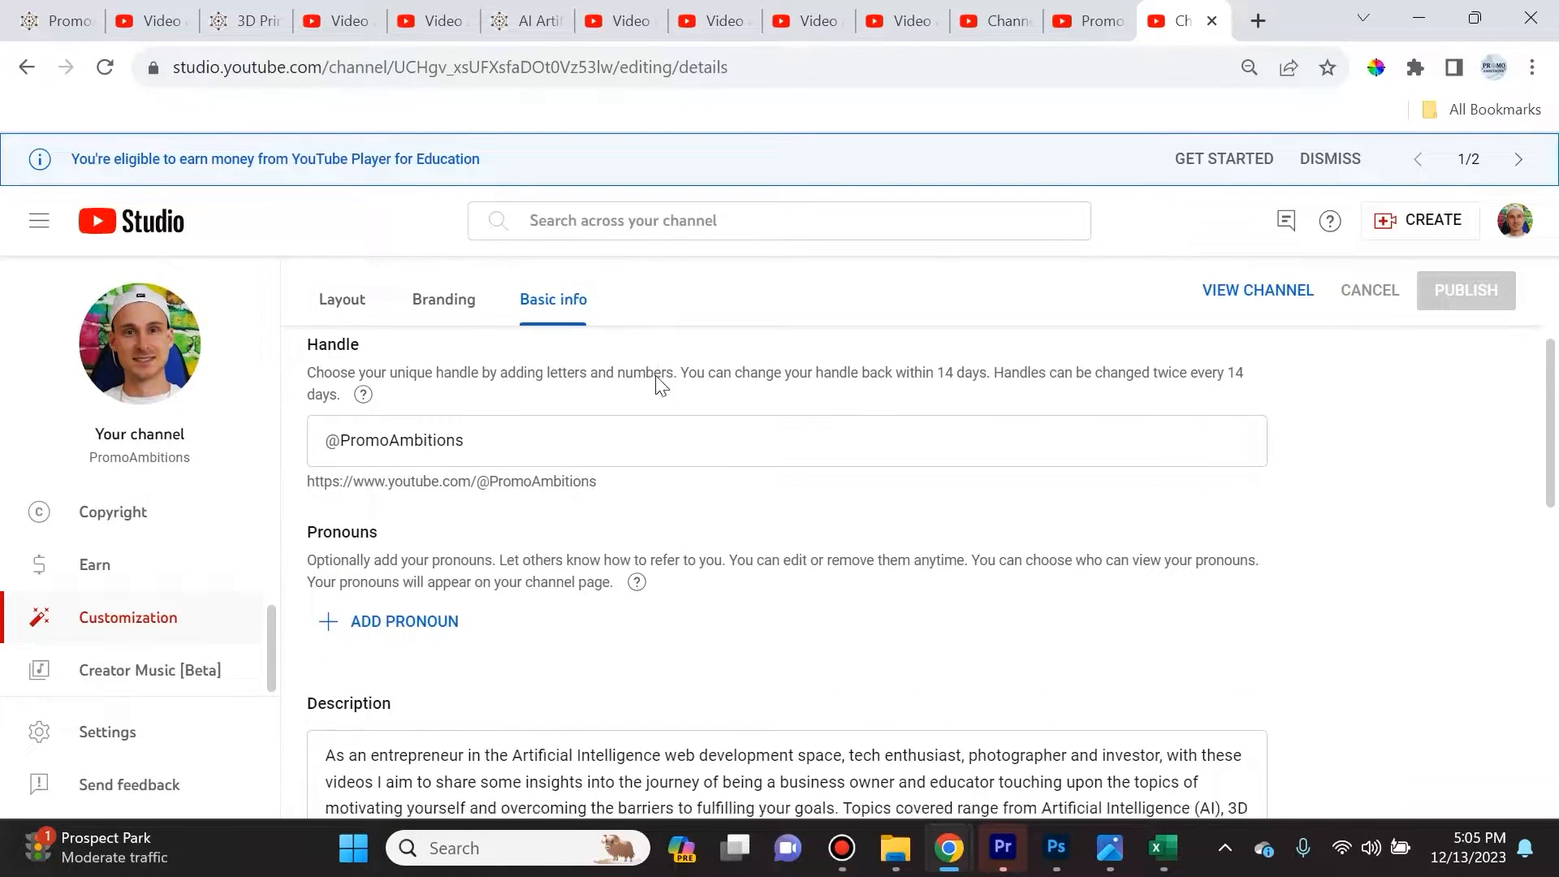
{"action": "scroll", "scroll_direction": "down", "scroll_amount": 3}
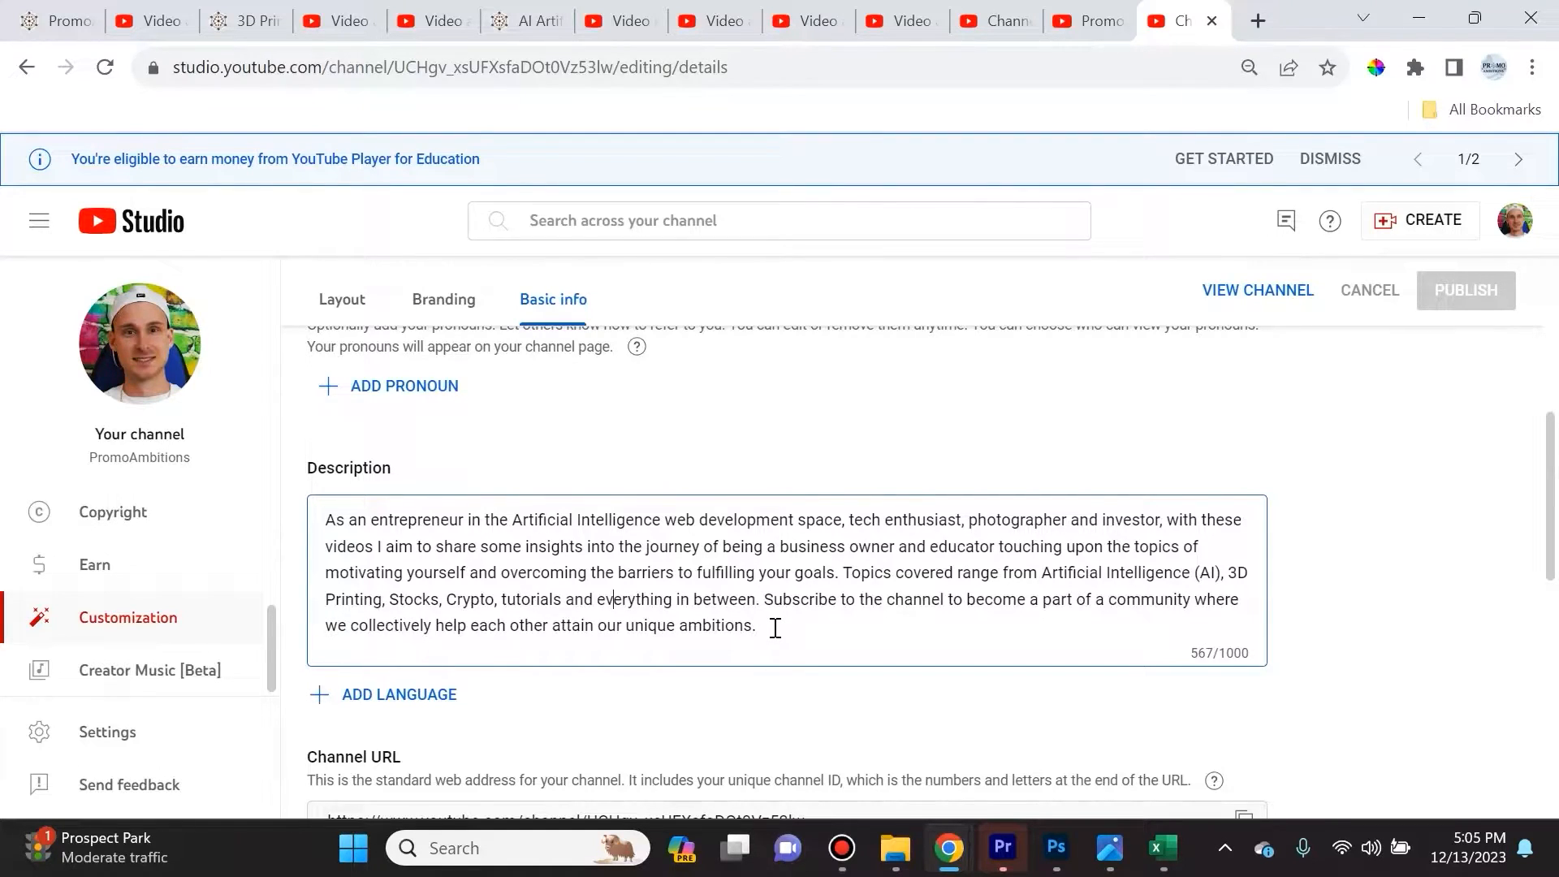
{"action": "scroll", "scroll_direction": "down", "scroll_amount": 3}
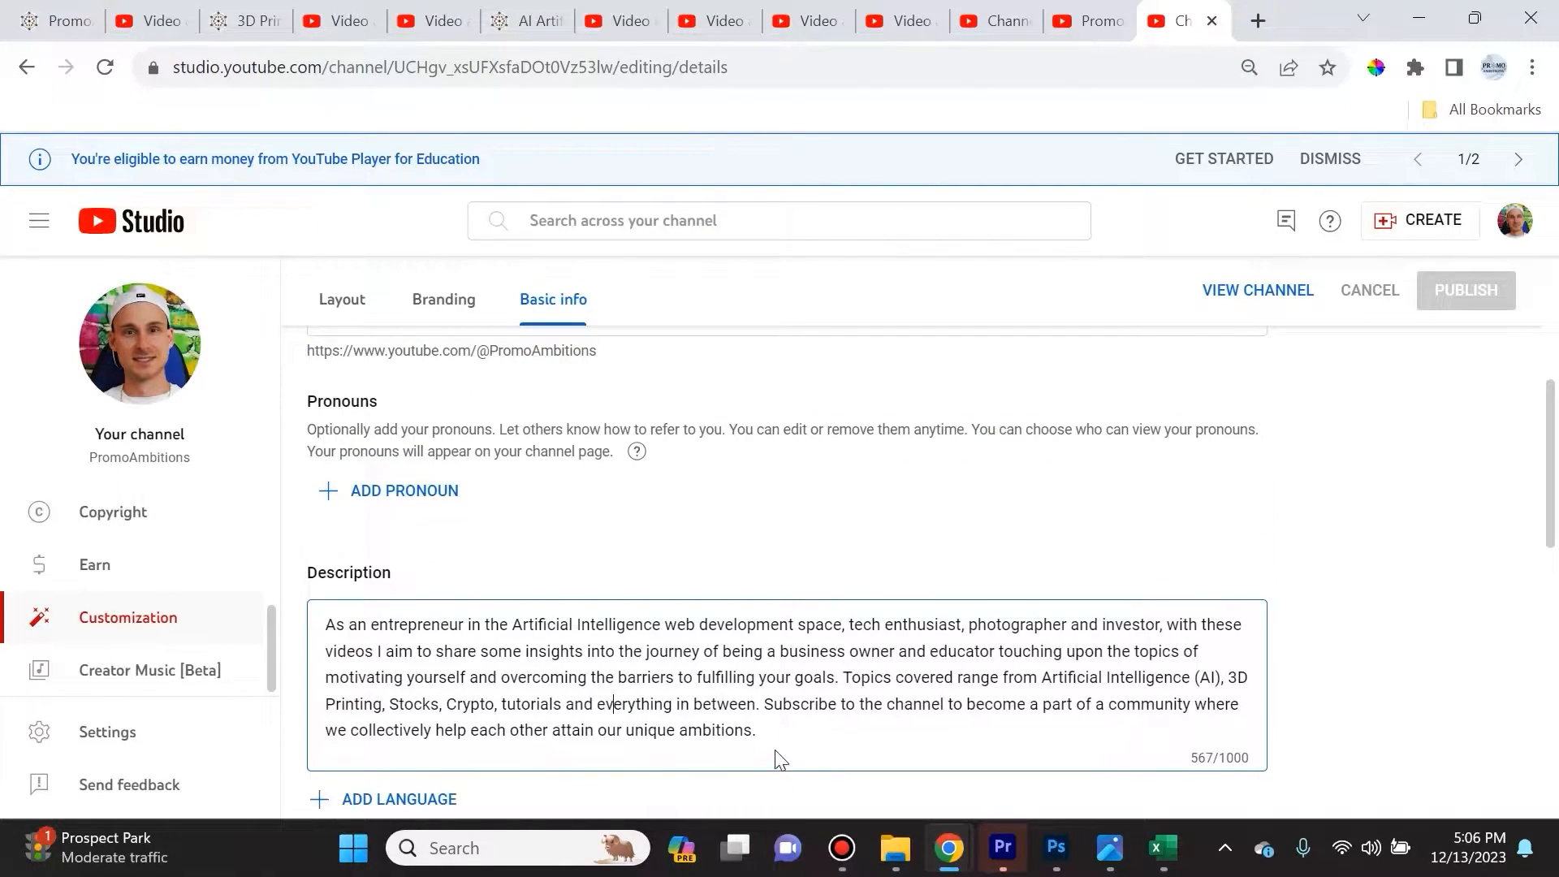
{"action": "mouse_move", "coordinate": [778, 734]}
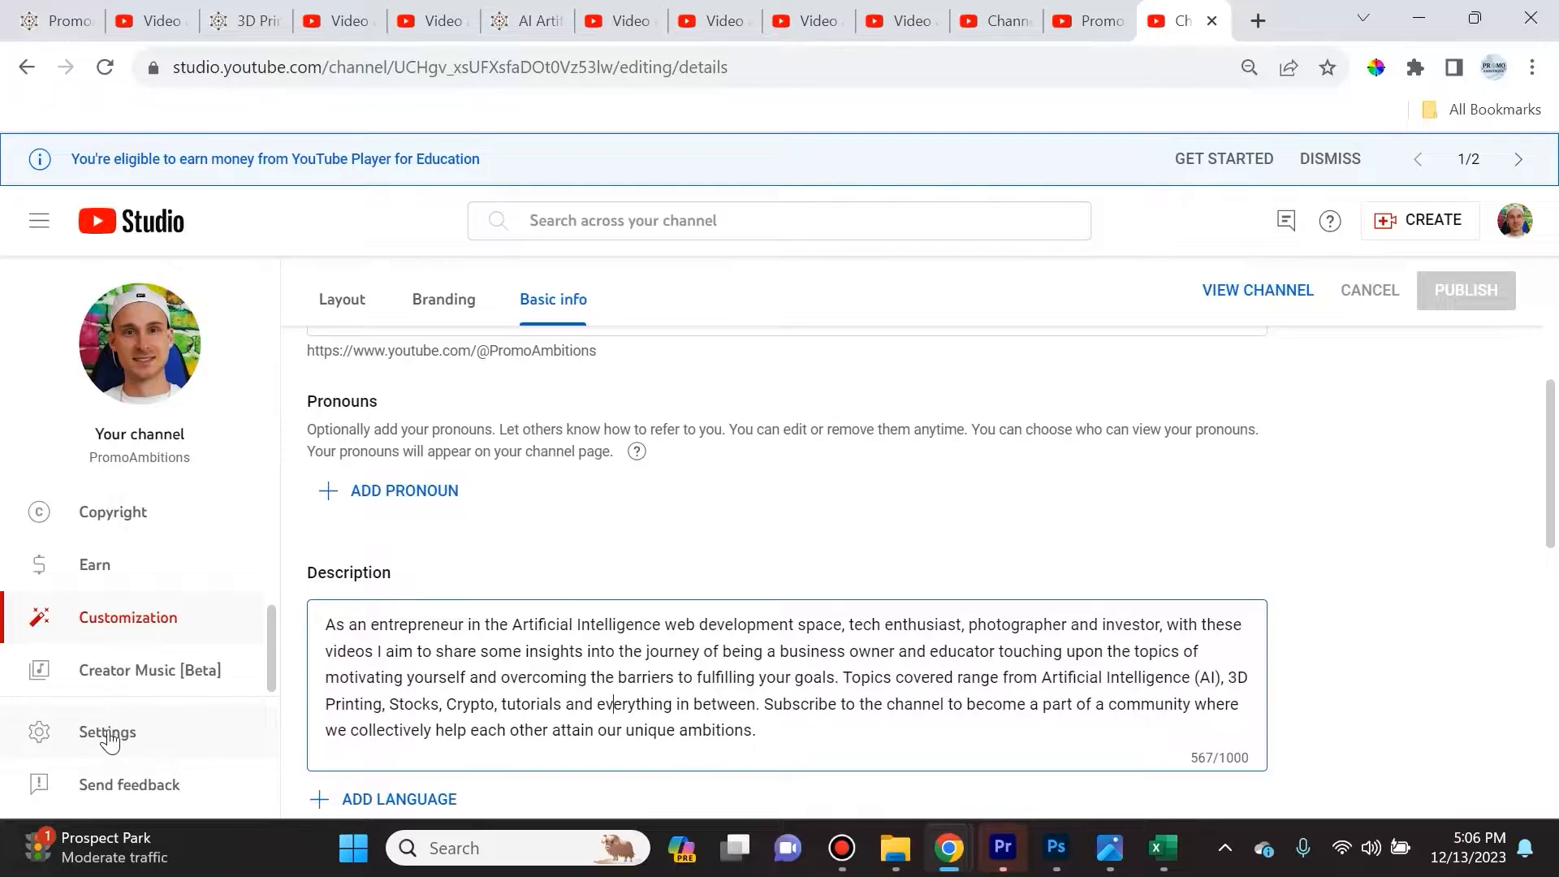
Reopen channel Settings on the General tab with USD currency
{"action": "left_click", "coordinate": [107, 732]}
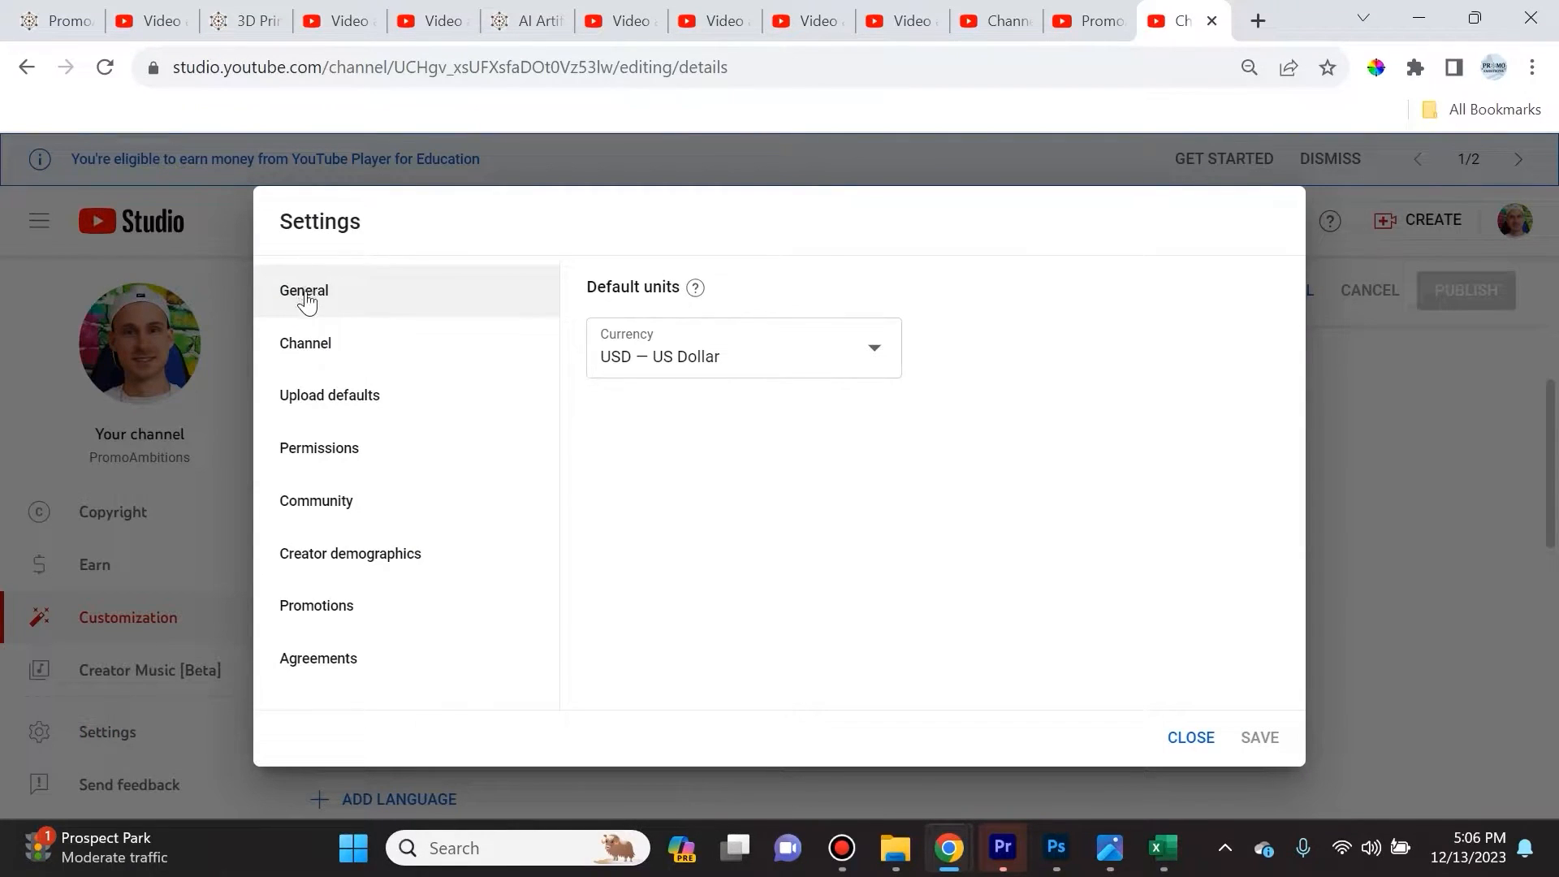
{"action": "mouse_move", "coordinate": [314, 685]}
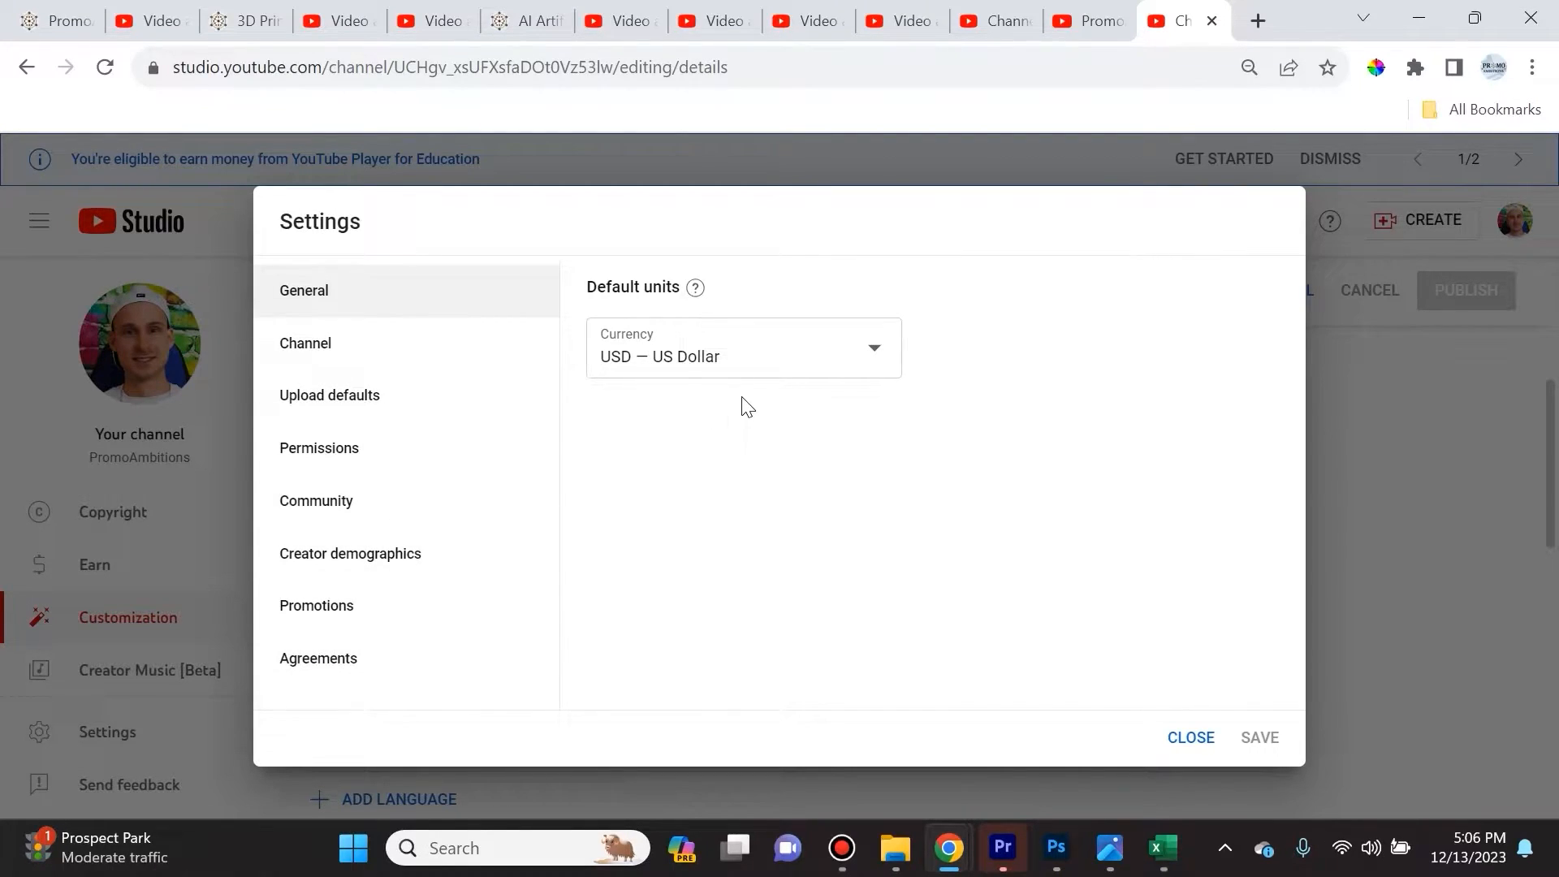
{"action": "mouse_move", "coordinate": [865, 420]}
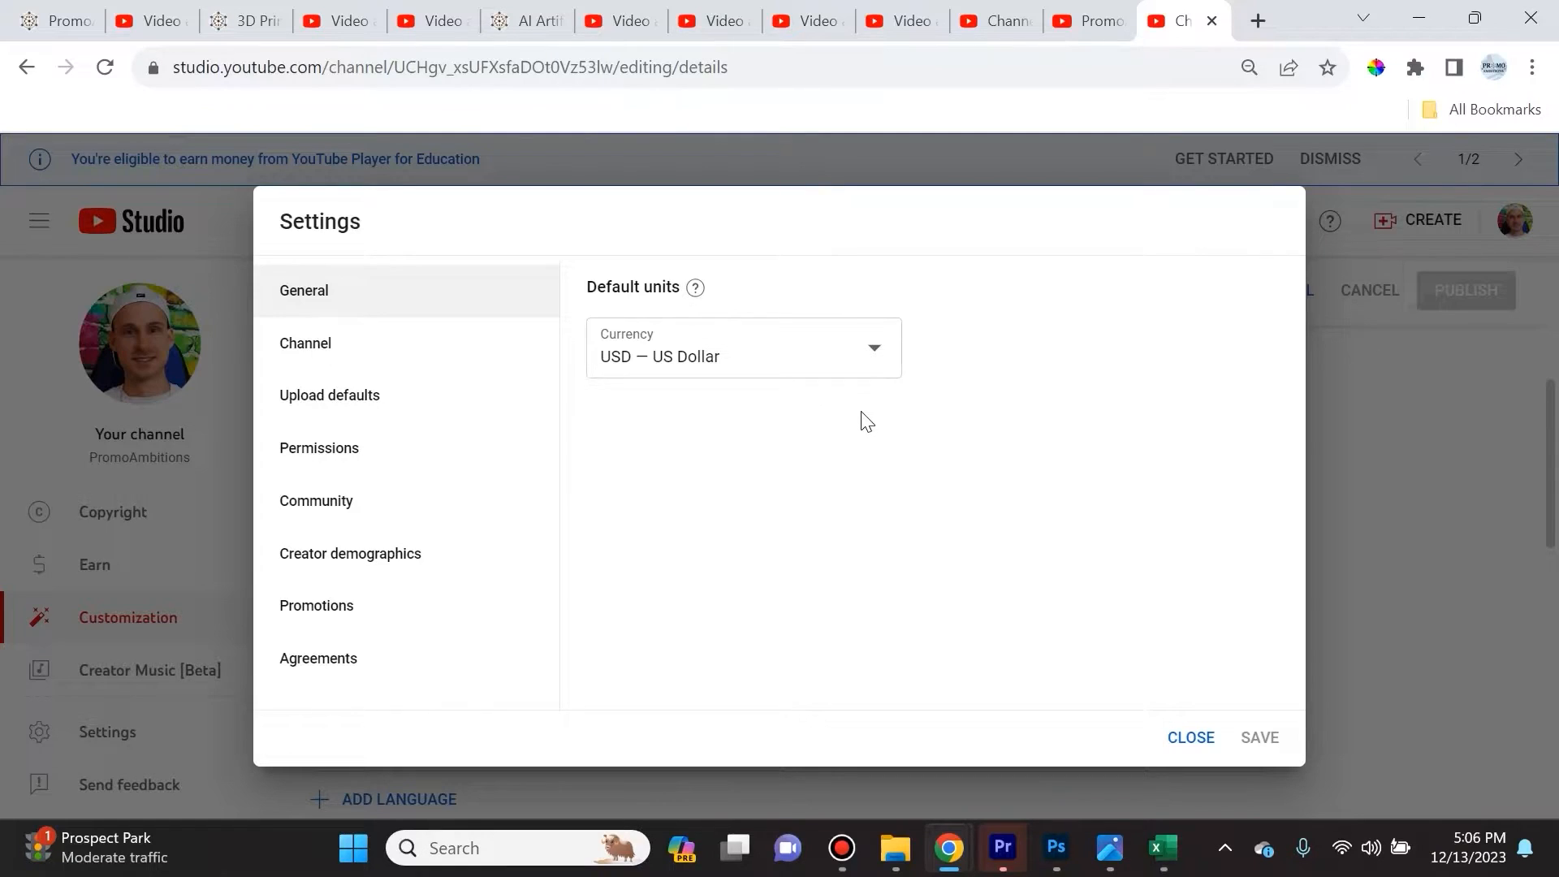
{"action": "mouse_move", "coordinate": [980, 353]}
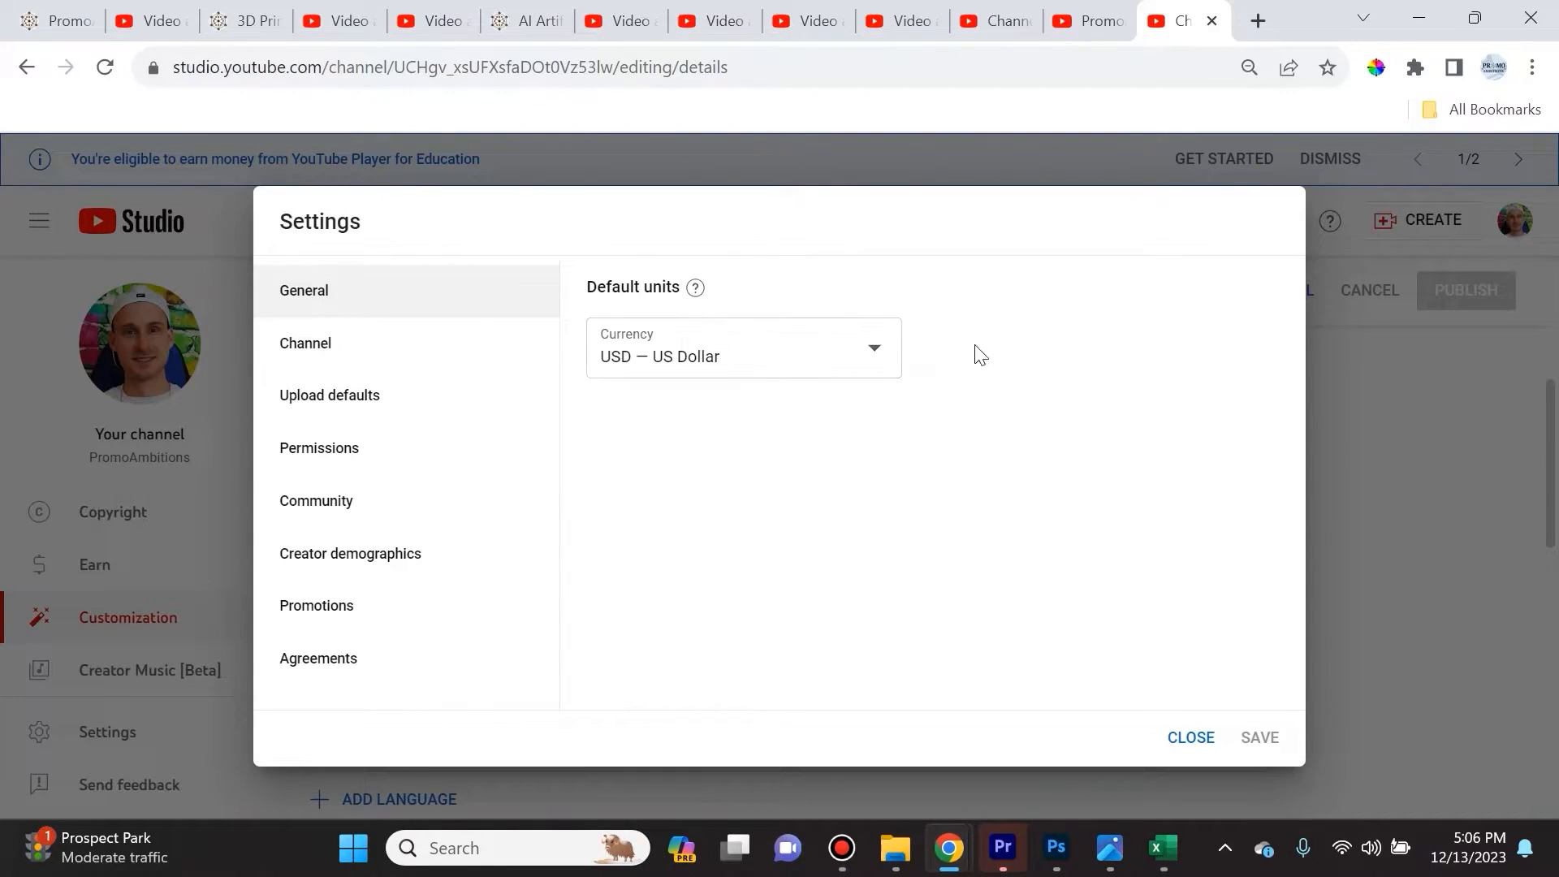
{"action": "mouse_move", "coordinate": [885, 362]}
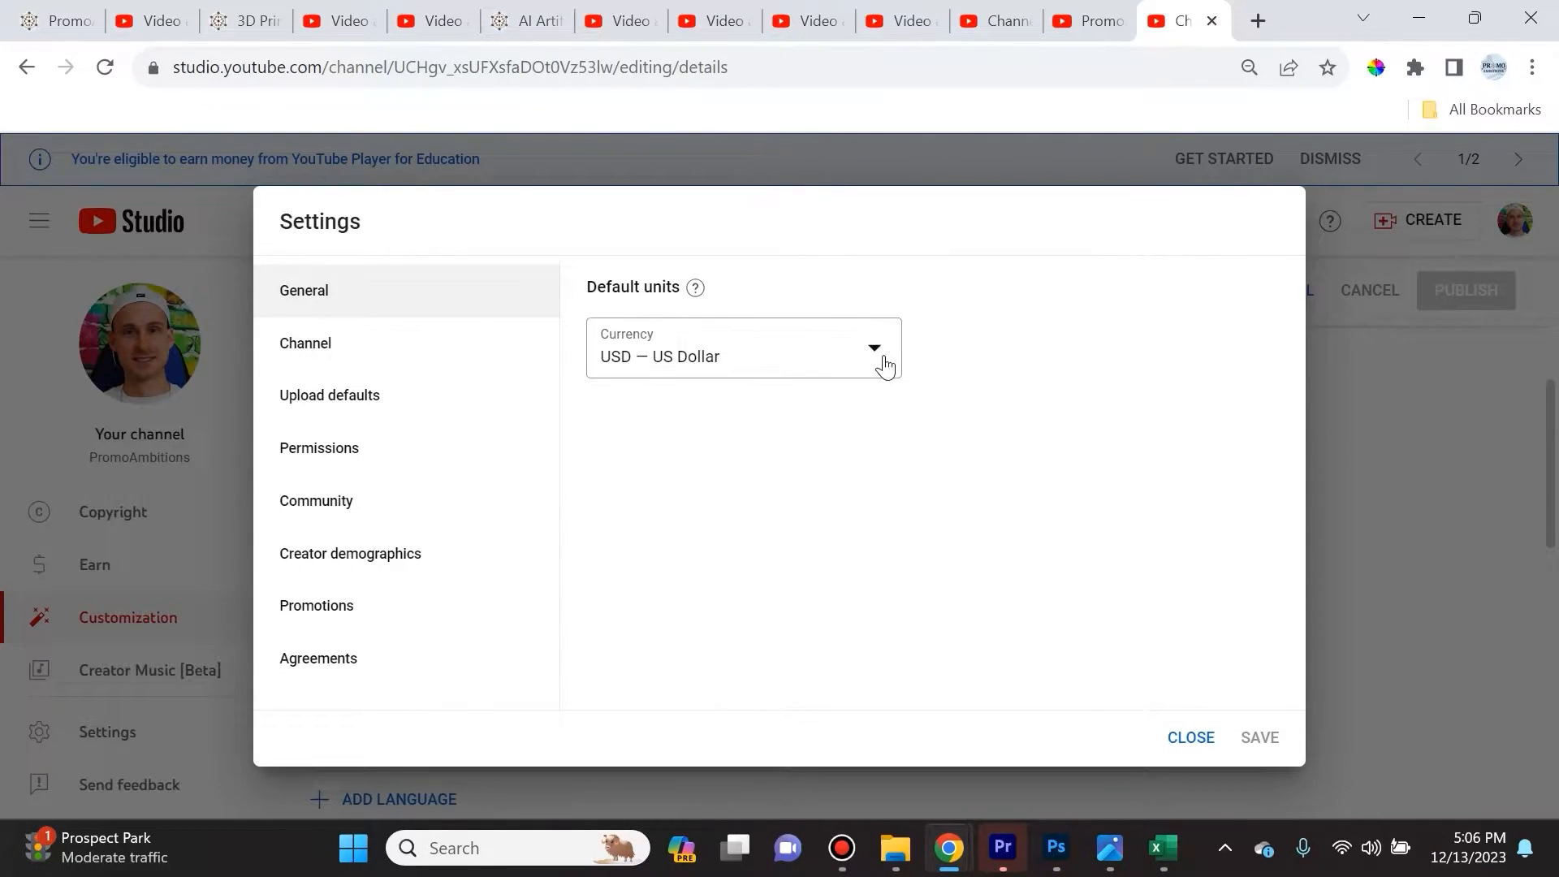
{"action": "mouse_move", "coordinate": [606, 353]}
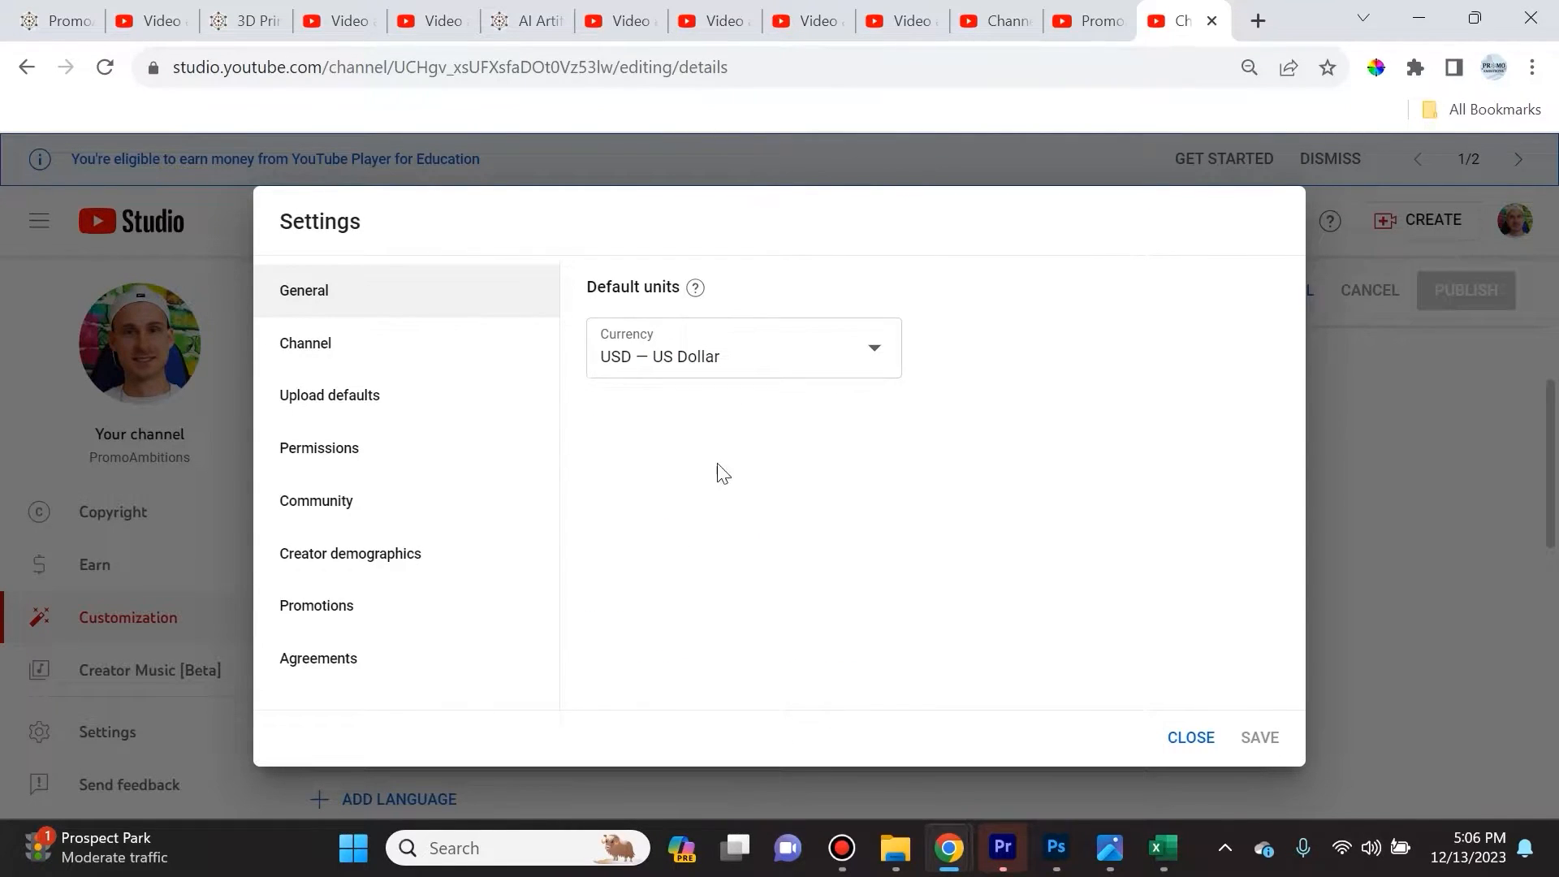
Open Channel settings' Basic info showing United States residence and channel keywords
{"action": "left_click", "coordinate": [306, 343]}
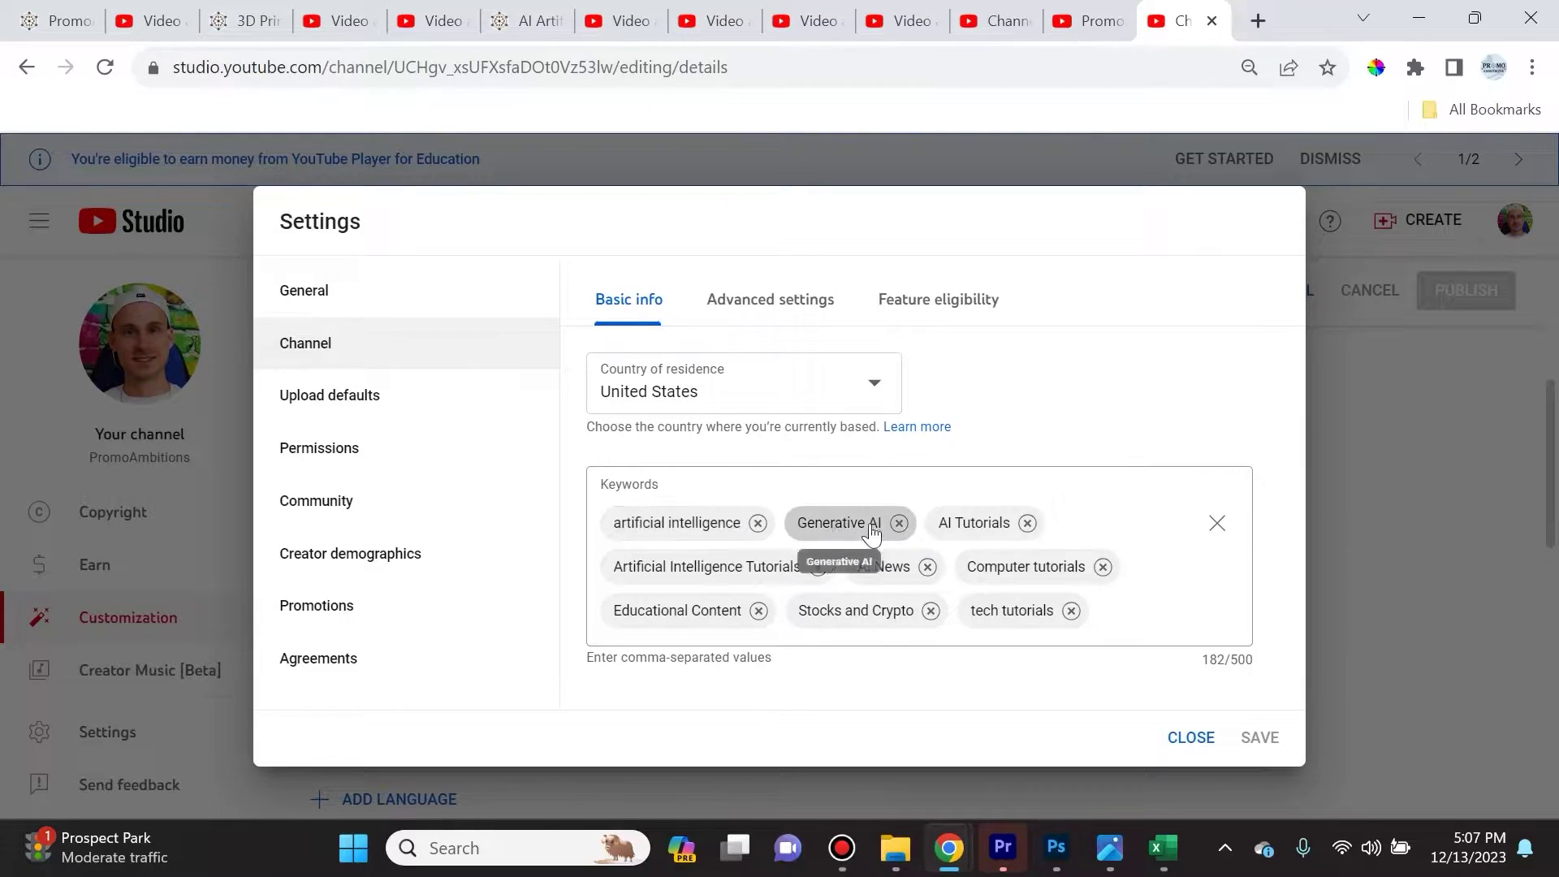
{"action": "mouse_move", "coordinate": [899, 512]}
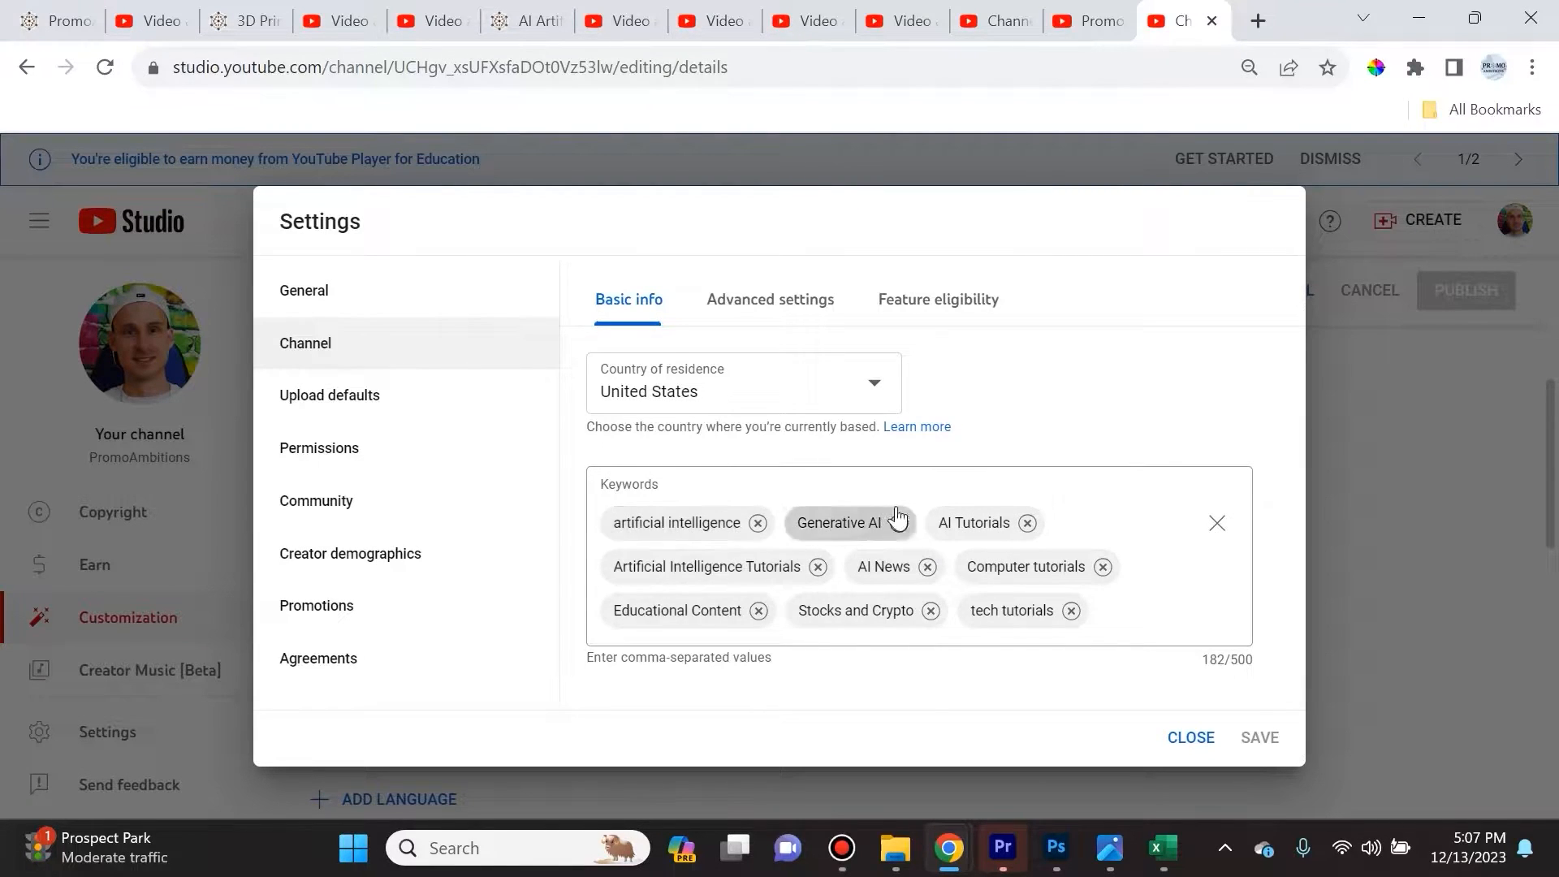
{"action": "mouse_move", "coordinate": [1034, 593]}
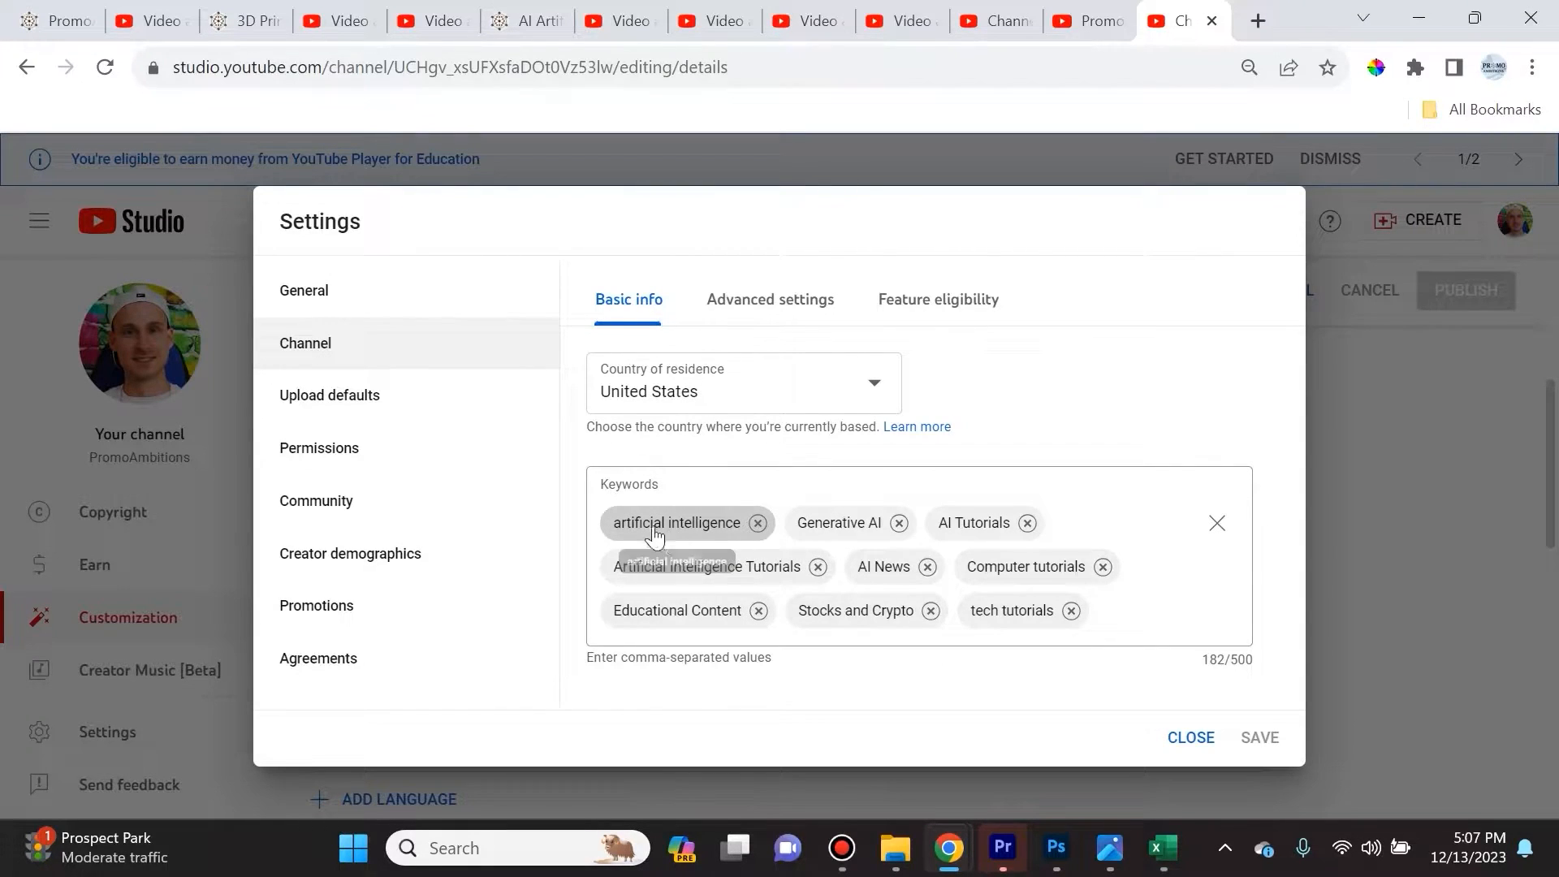
{"action": "mouse_move", "coordinate": [638, 535]}
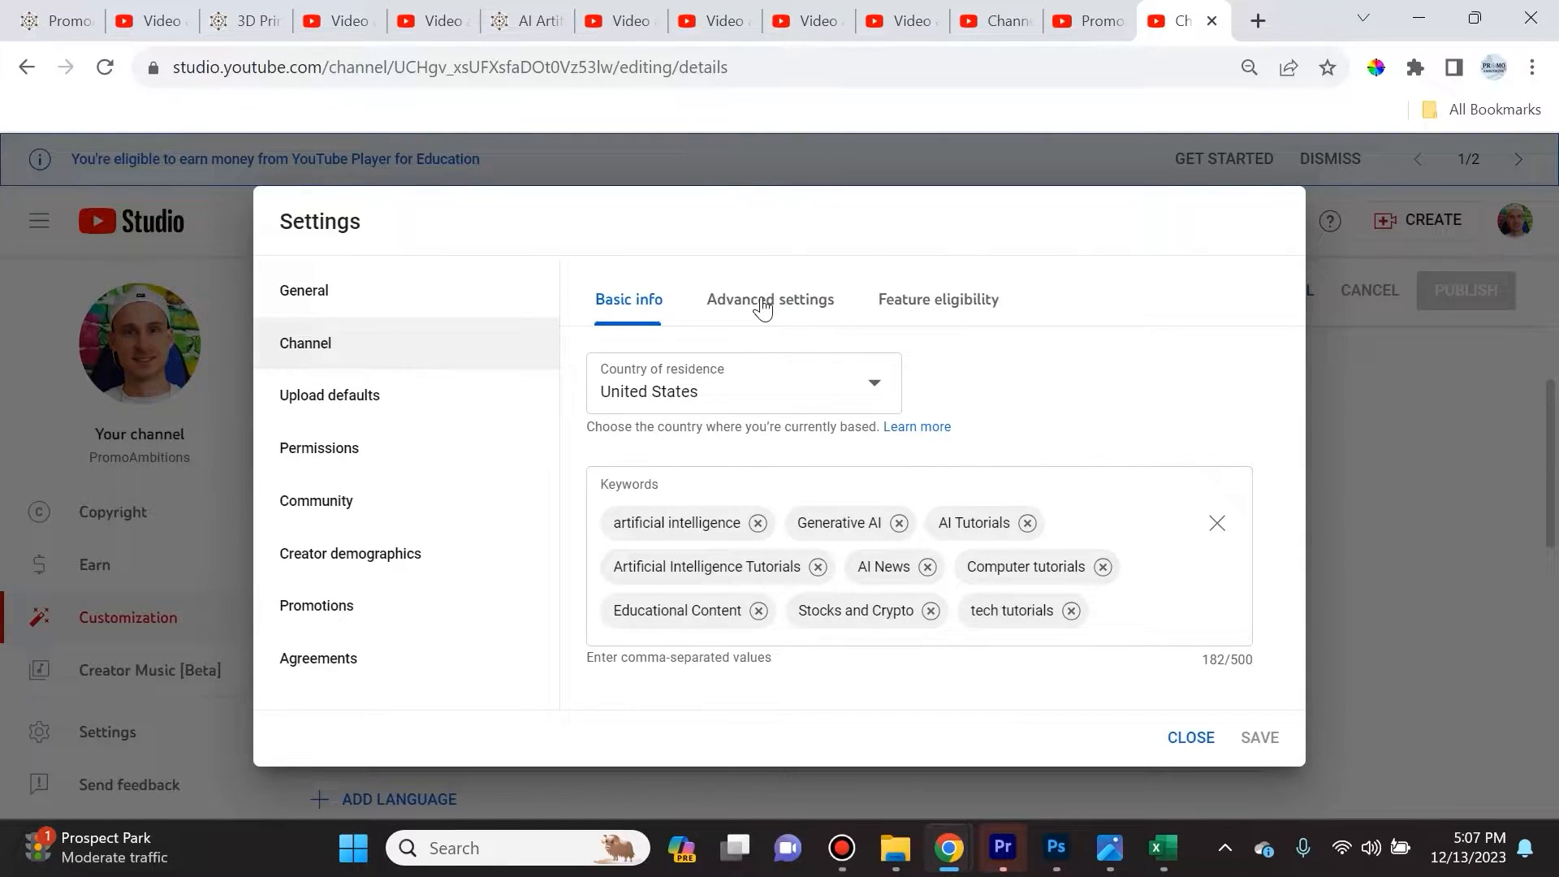
Show the Advanced settings tab to check the channel is set as not made for kids
{"action": "left_click", "coordinate": [769, 299]}
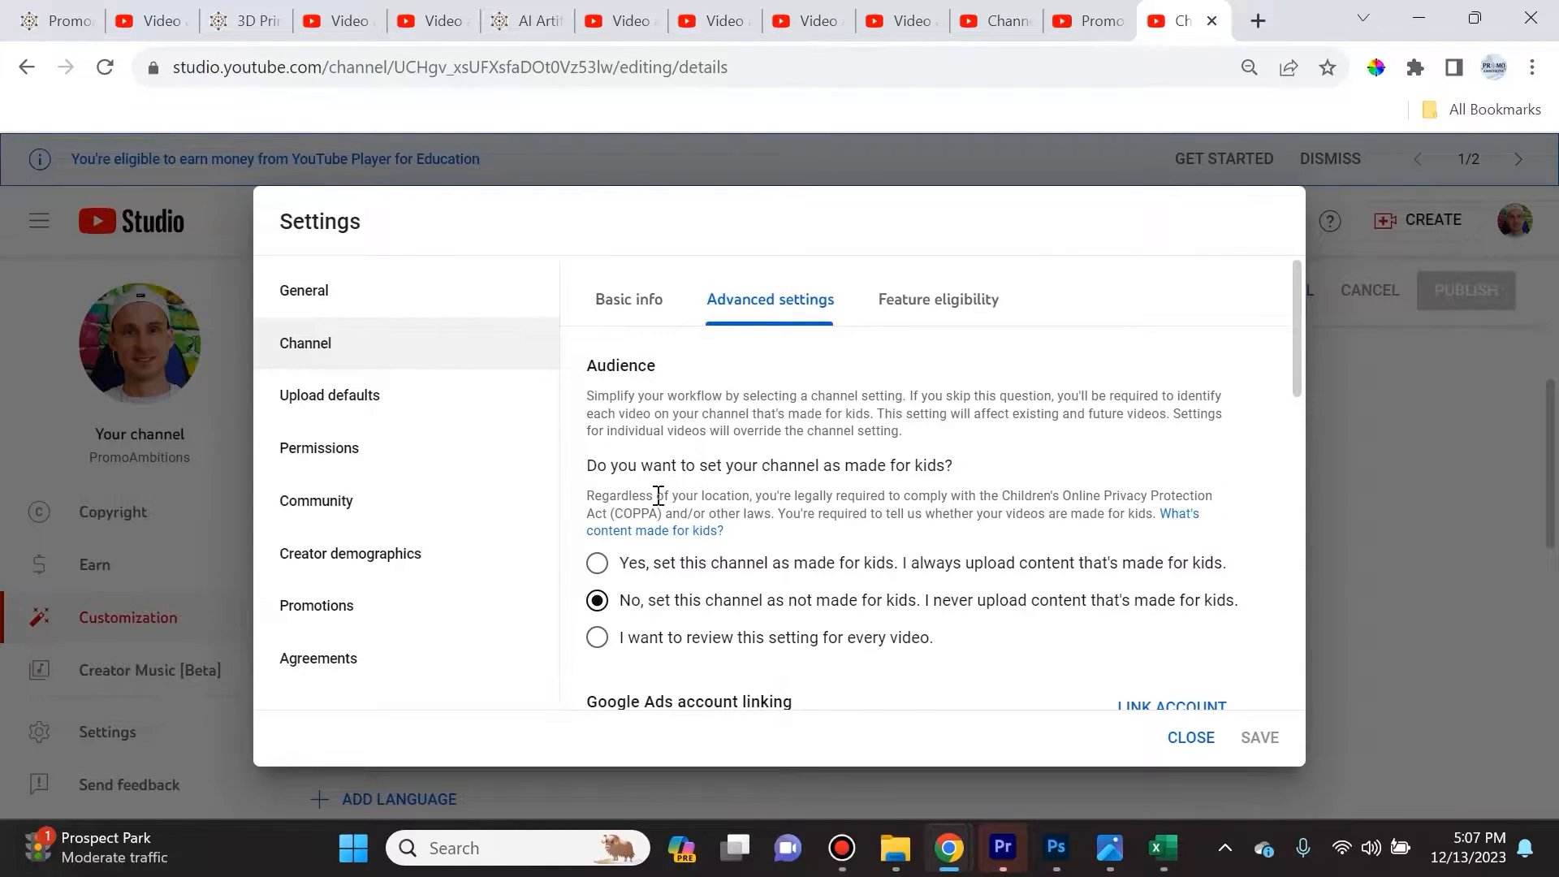
{"action": "mouse_move", "coordinate": [1009, 471]}
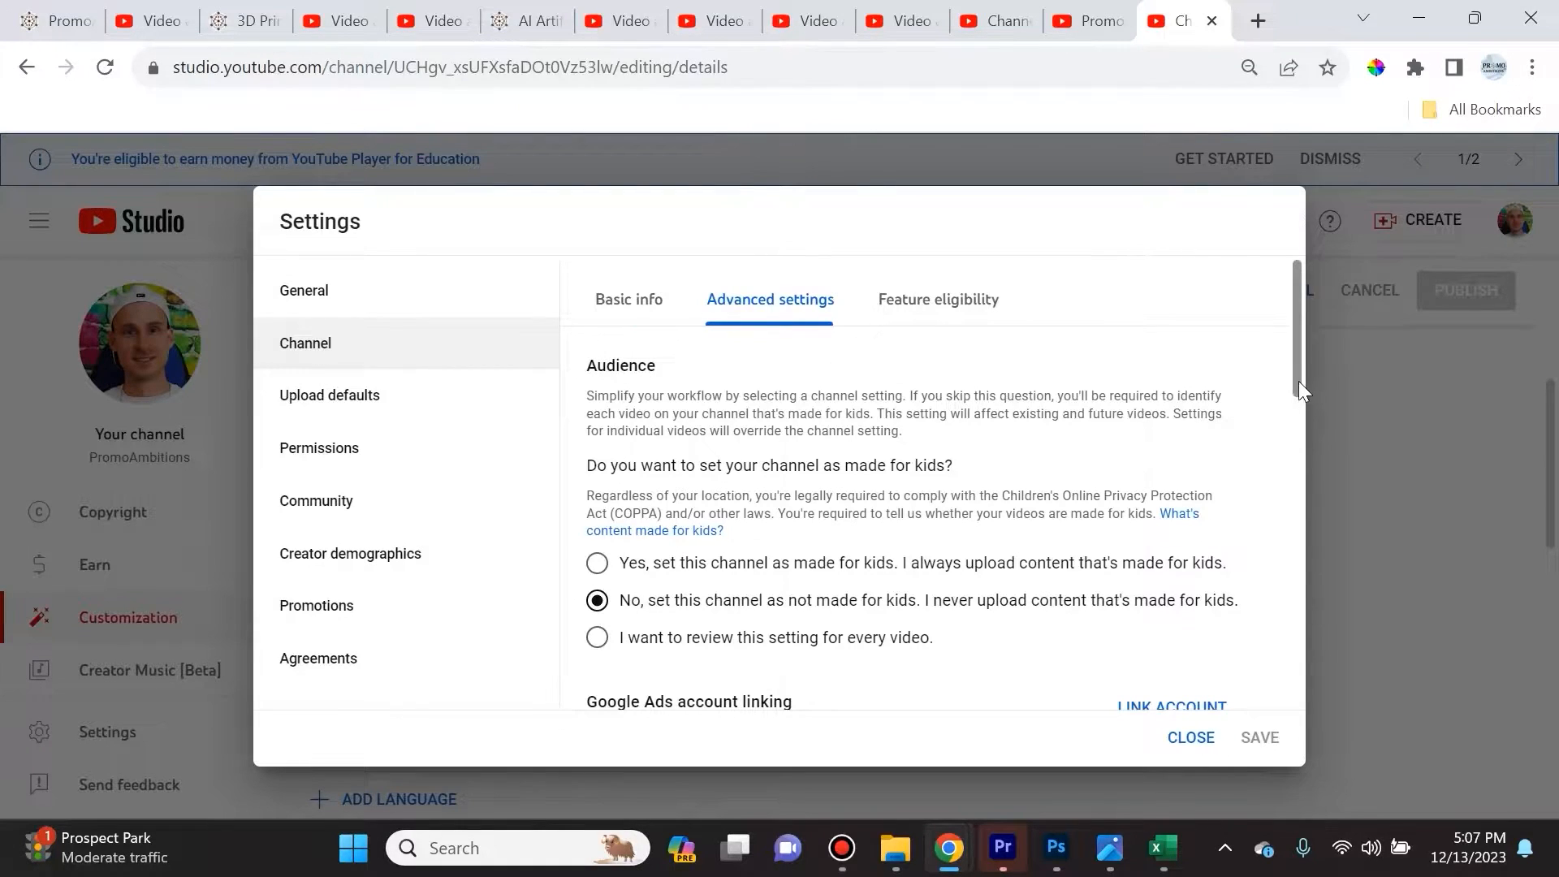
{"action": "mouse_move", "coordinate": [1197, 415]}
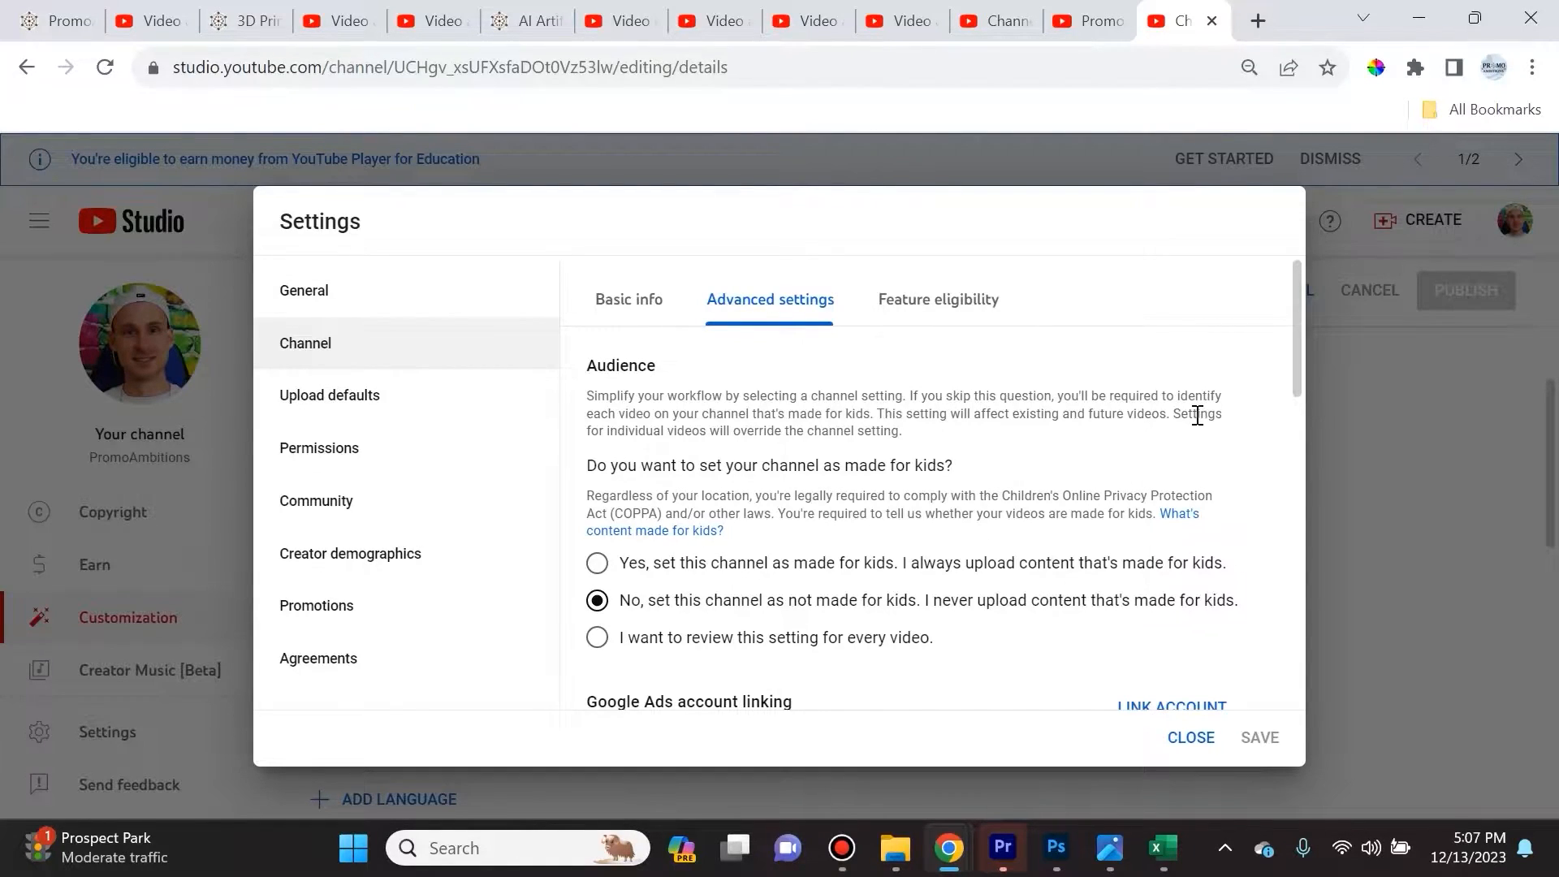
{"action": "mouse_move", "coordinate": [636, 638]}
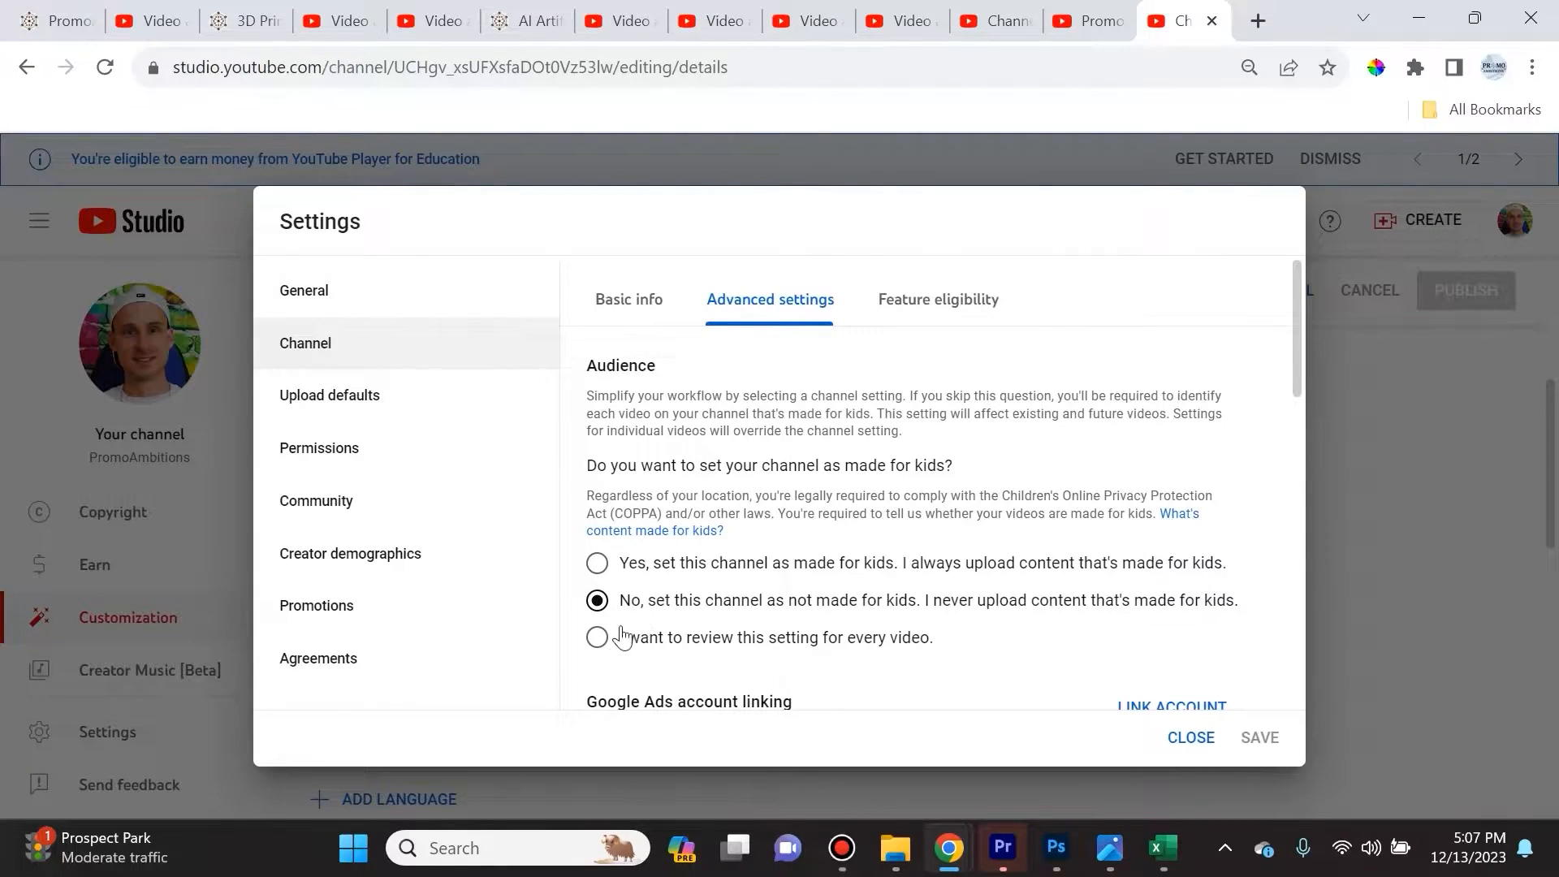
{"action": "mouse_move", "coordinate": [1177, 620]}
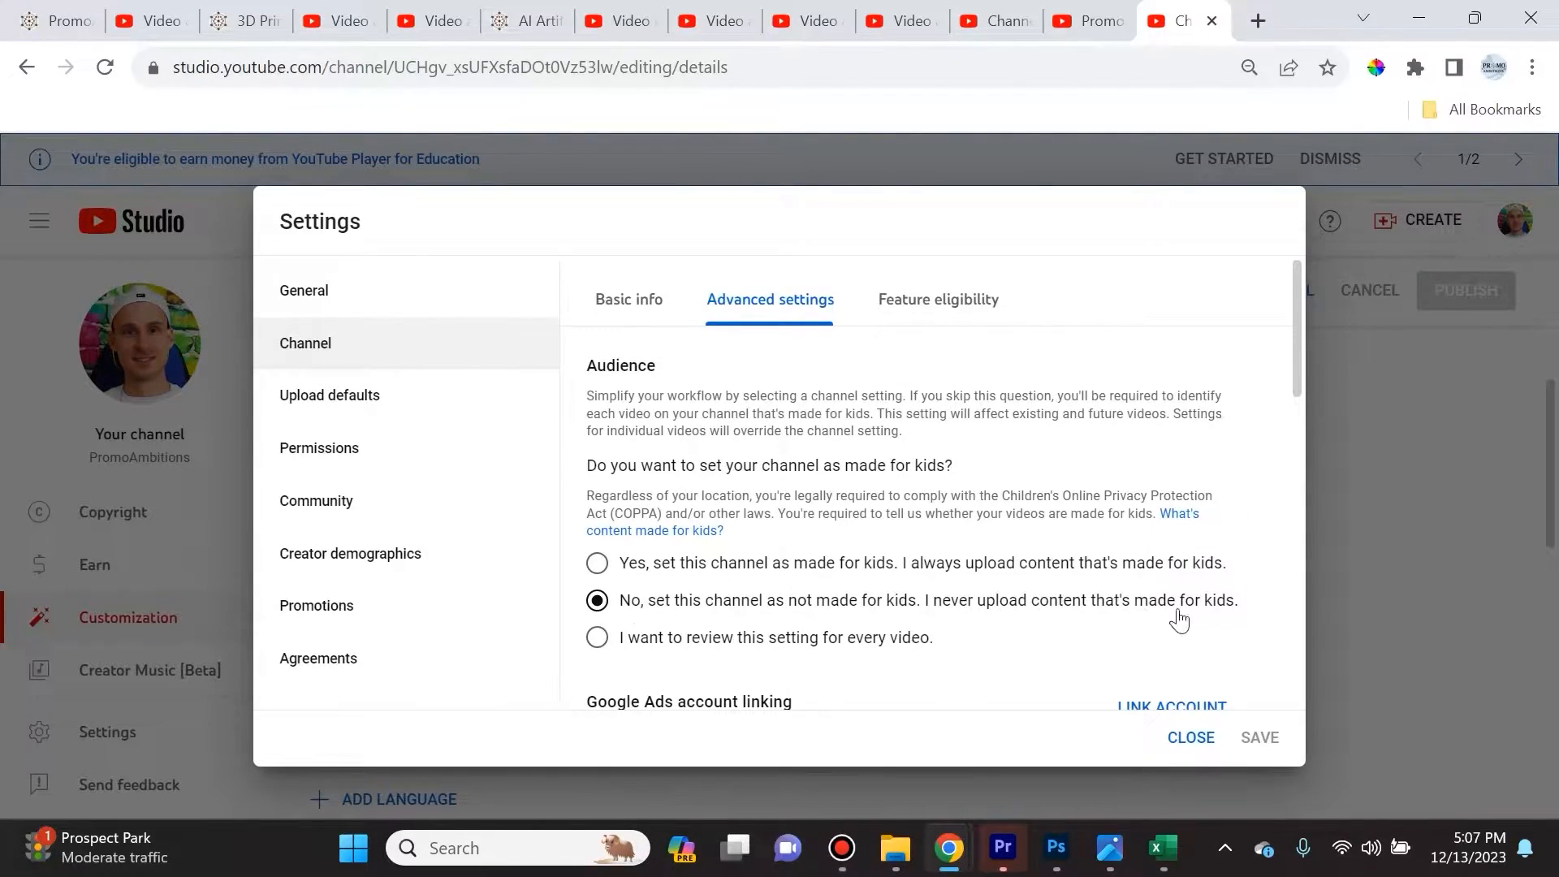
{"action": "mouse_move", "coordinate": [967, 309]}
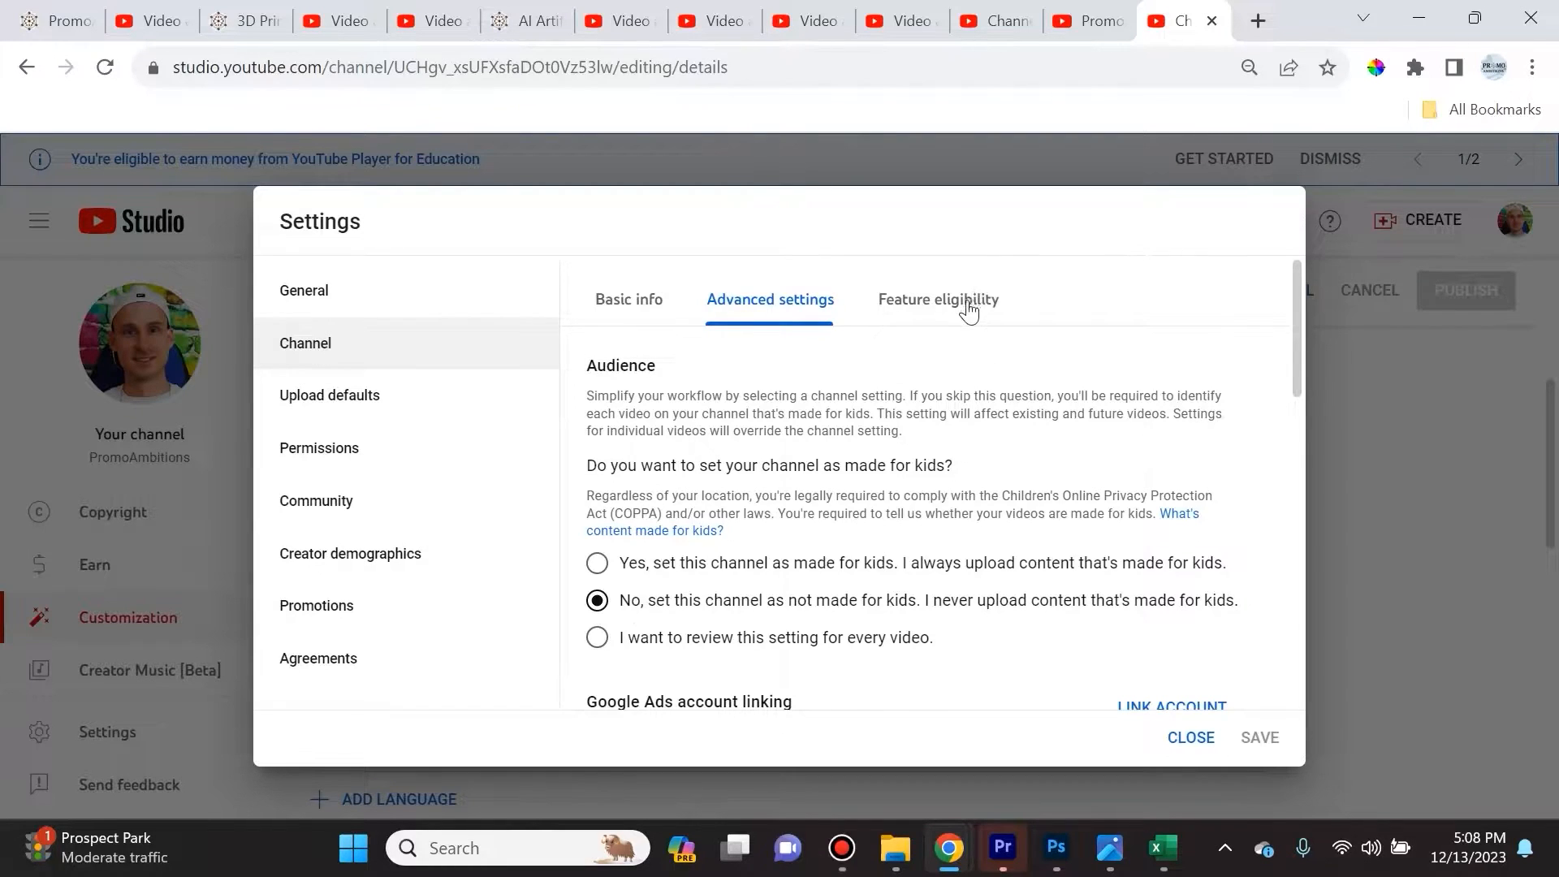
Show Feature eligibility with standard, intermediate and advanced features all enabled
{"action": "left_click", "coordinate": [938, 299]}
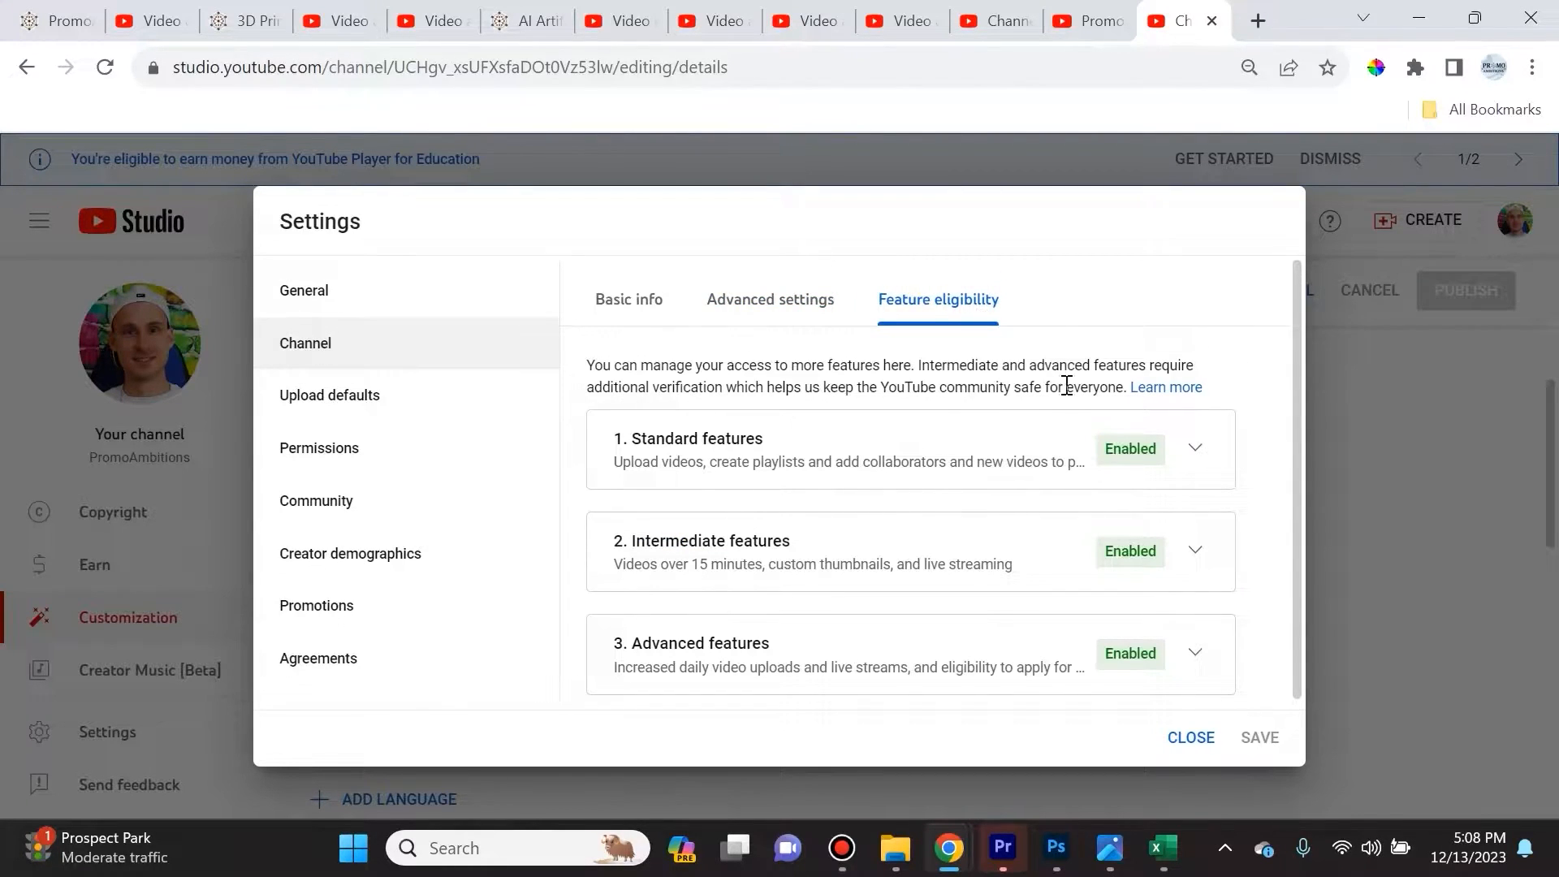
{"action": "mouse_move", "coordinate": [1152, 482]}
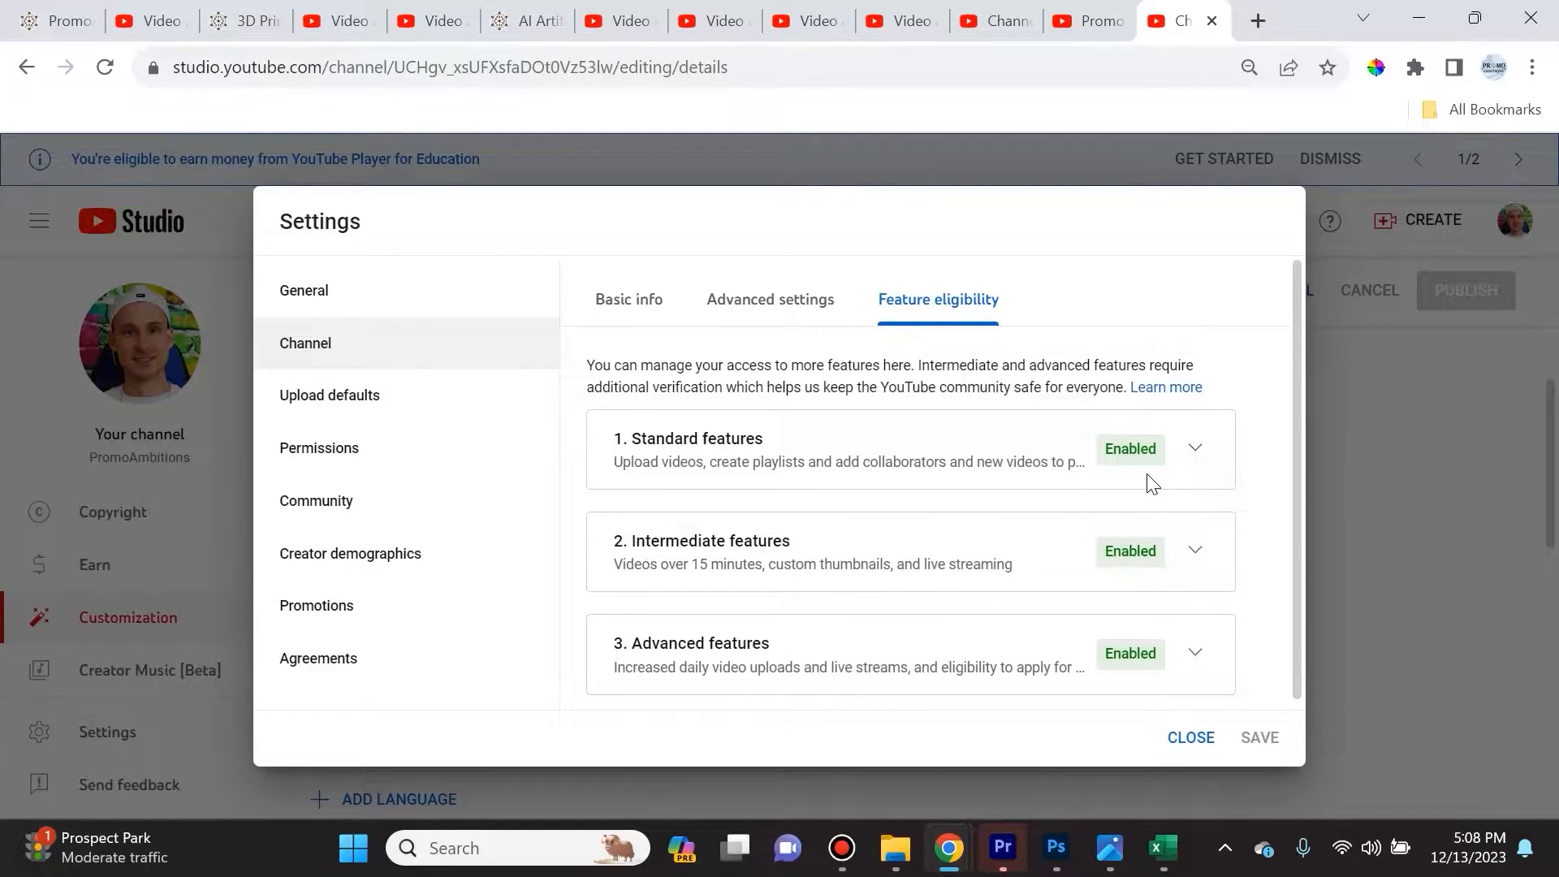
{"action": "mouse_move", "coordinate": [636, 442]}
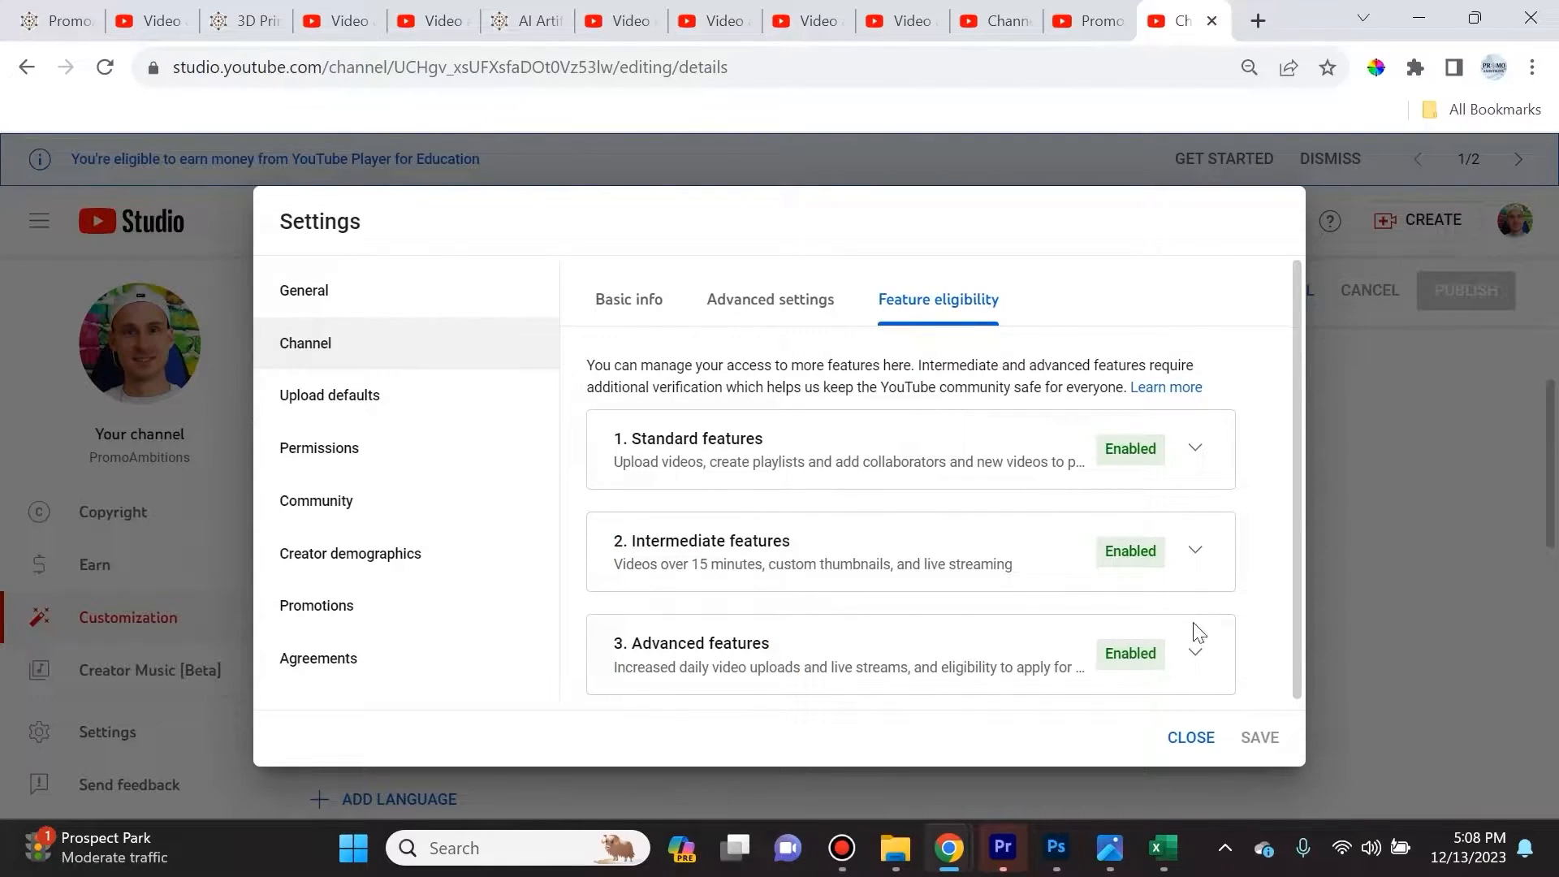
{"action": "mouse_move", "coordinate": [419, 424]}
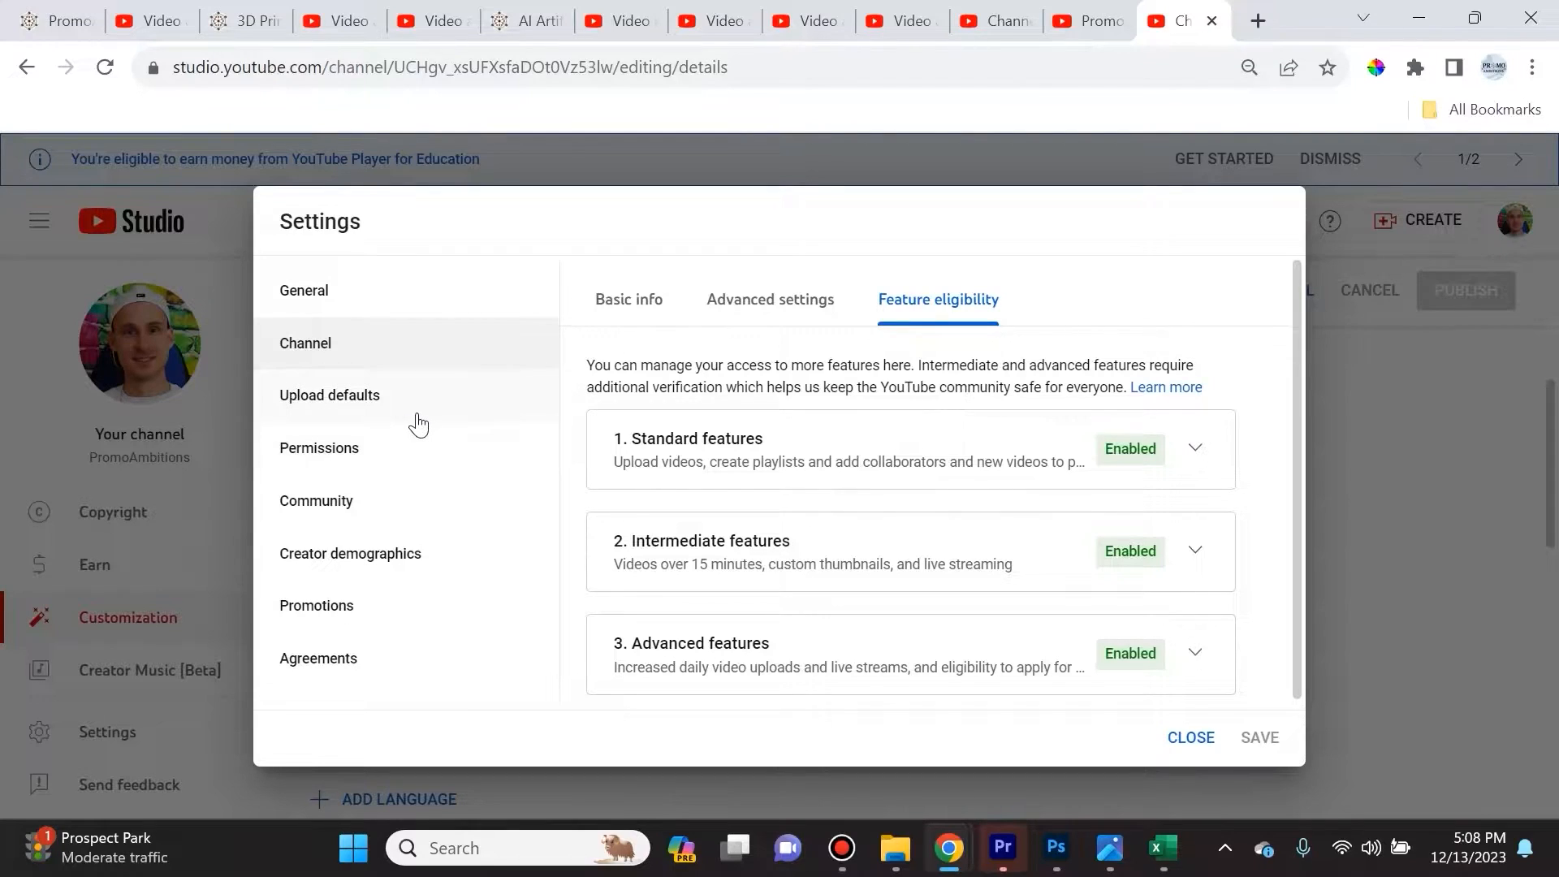
Scroll through the Upload defaults description with links and hashtag, then focus the empty Tags field
{"action": "left_click", "coordinate": [329, 396]}
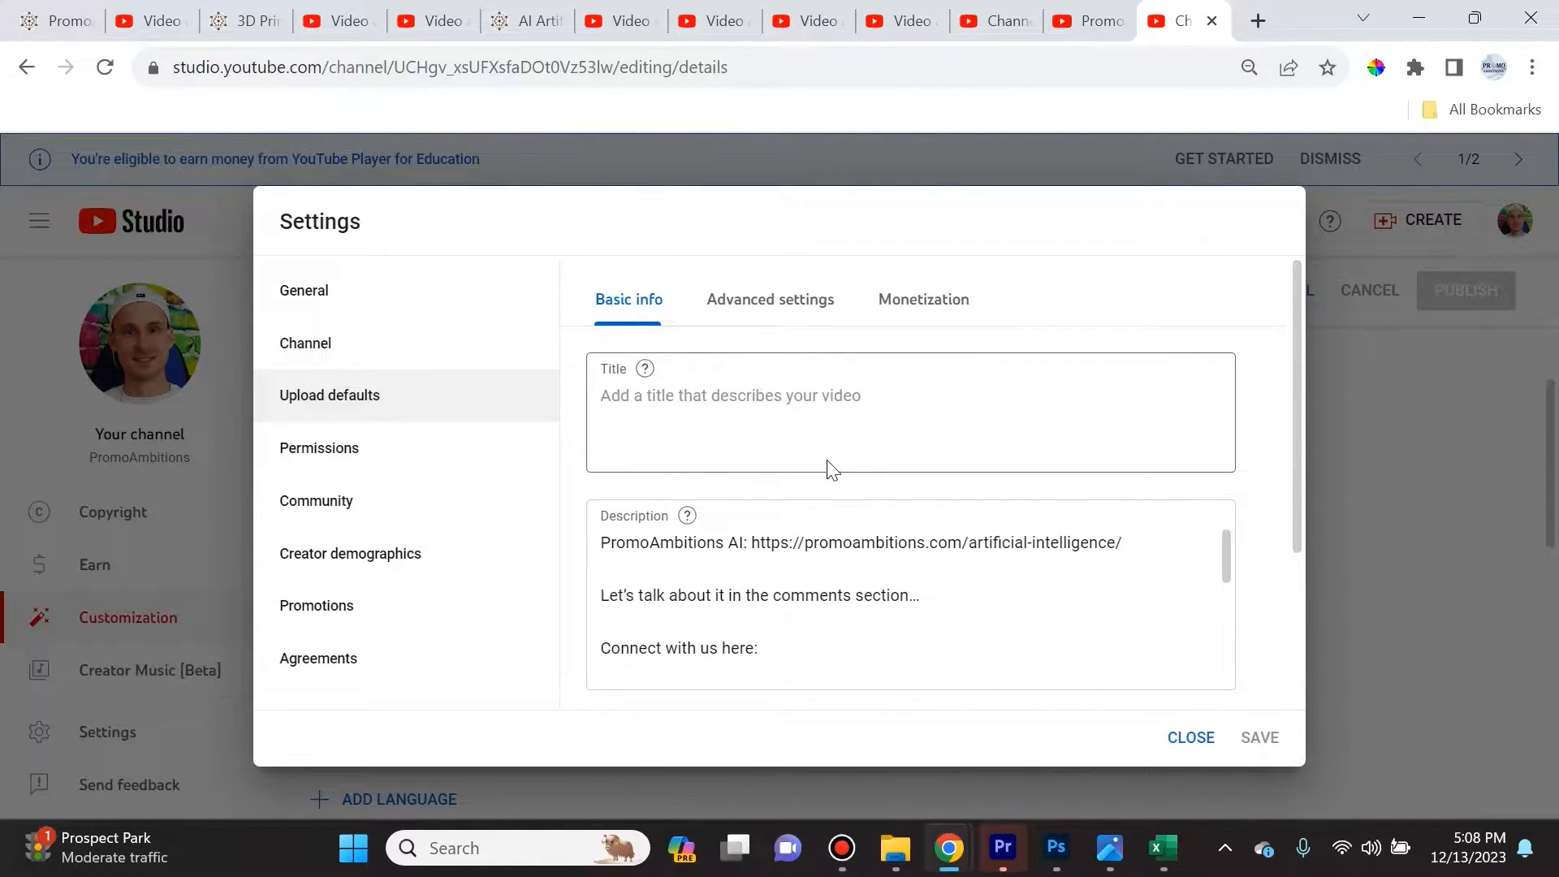
{"action": "scroll", "scroll_direction": "down", "scroll_amount": 3}
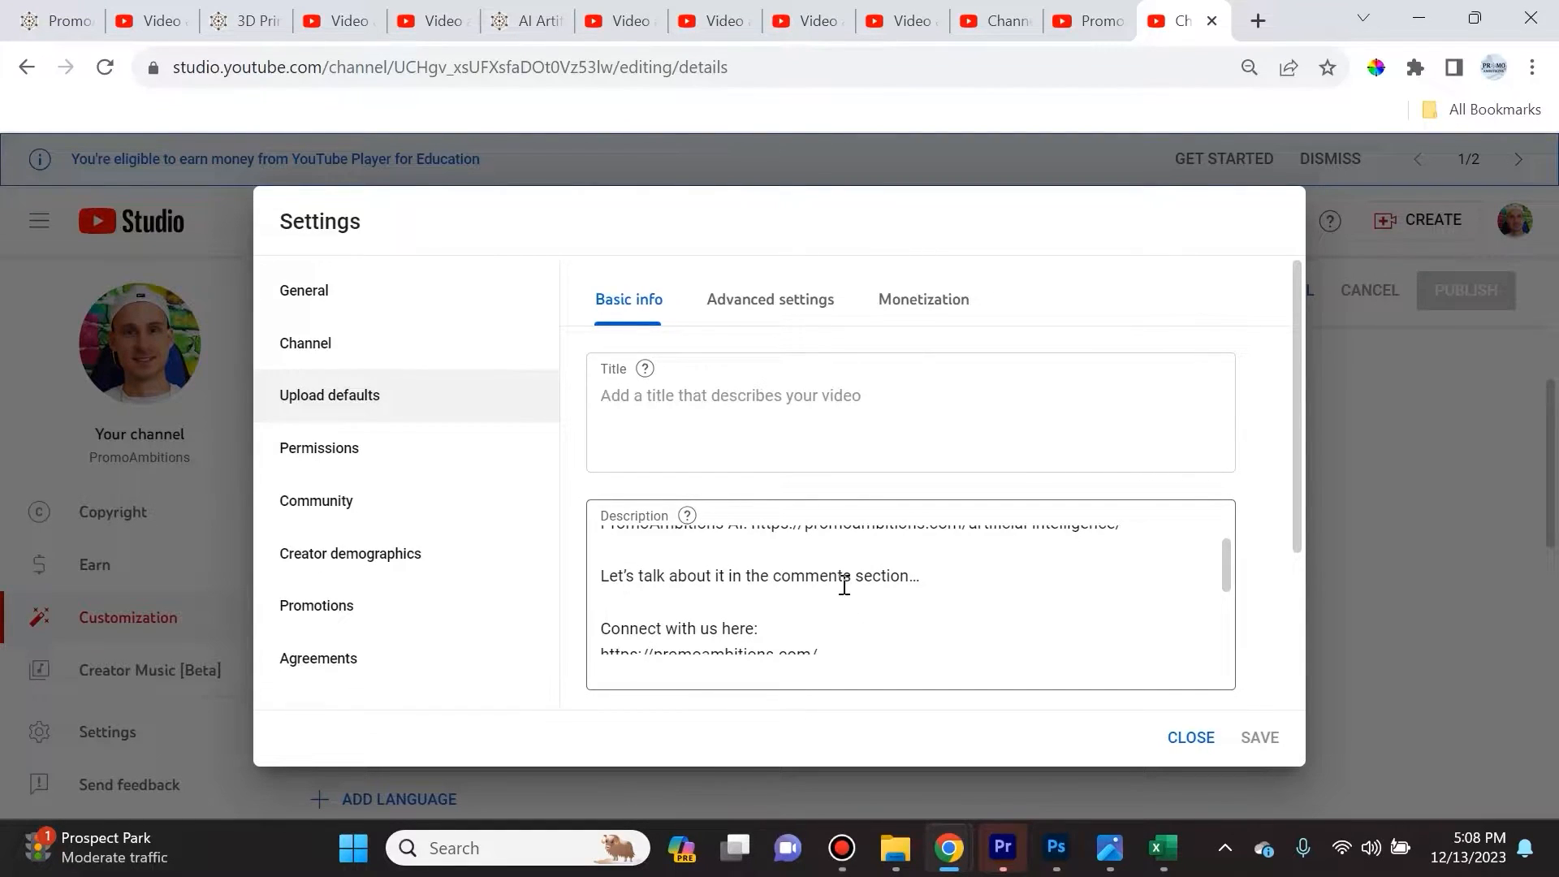
{"action": "scroll", "scroll_direction": "down", "scroll_amount": 3}
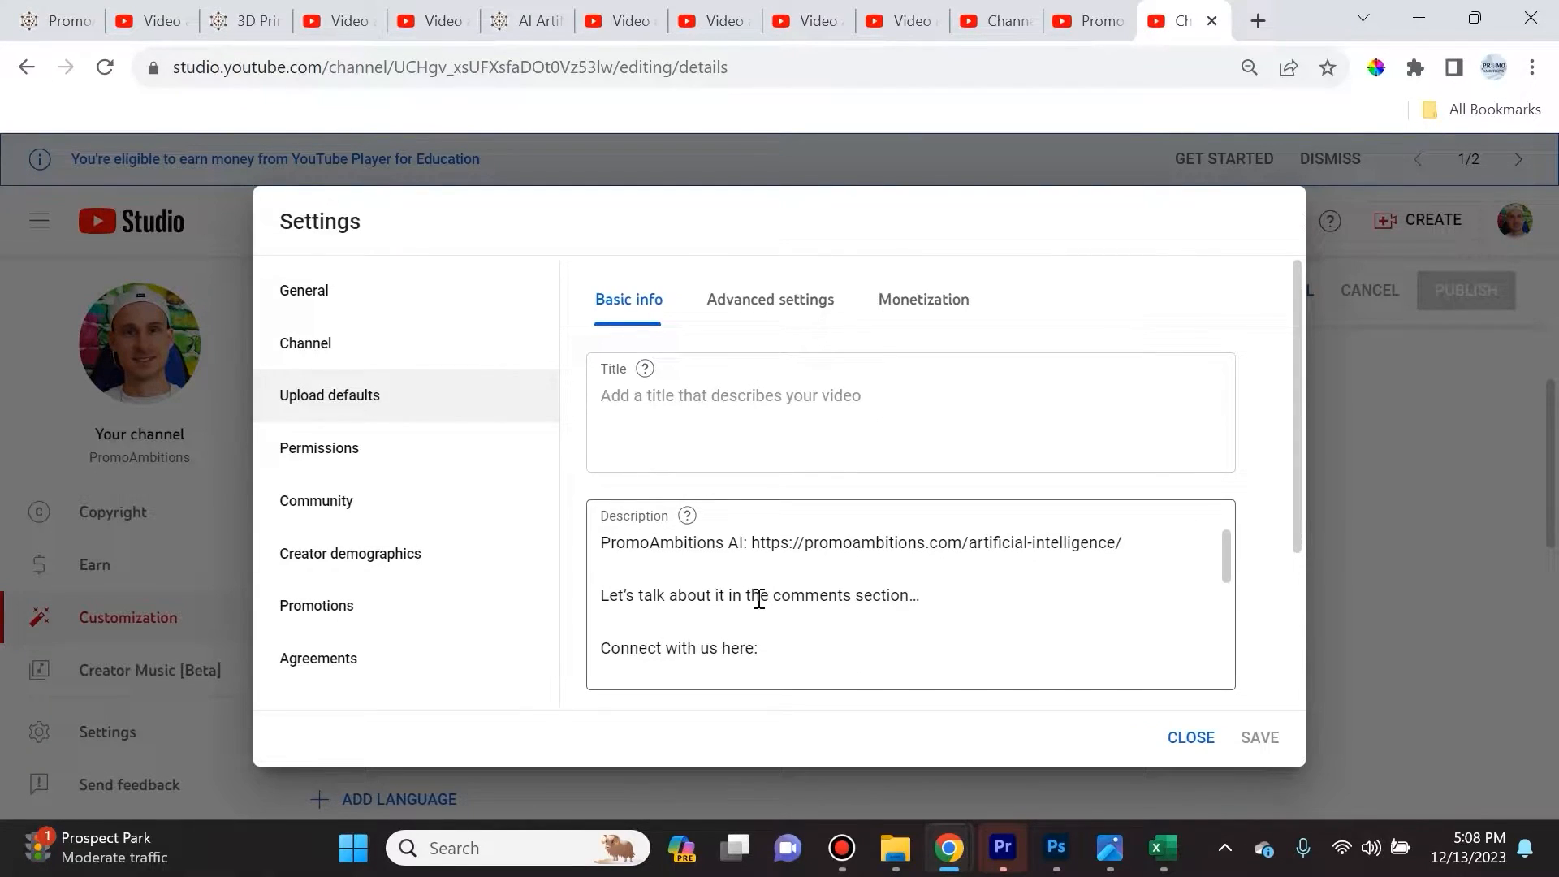
{"action": "mouse_move", "coordinate": [707, 564]}
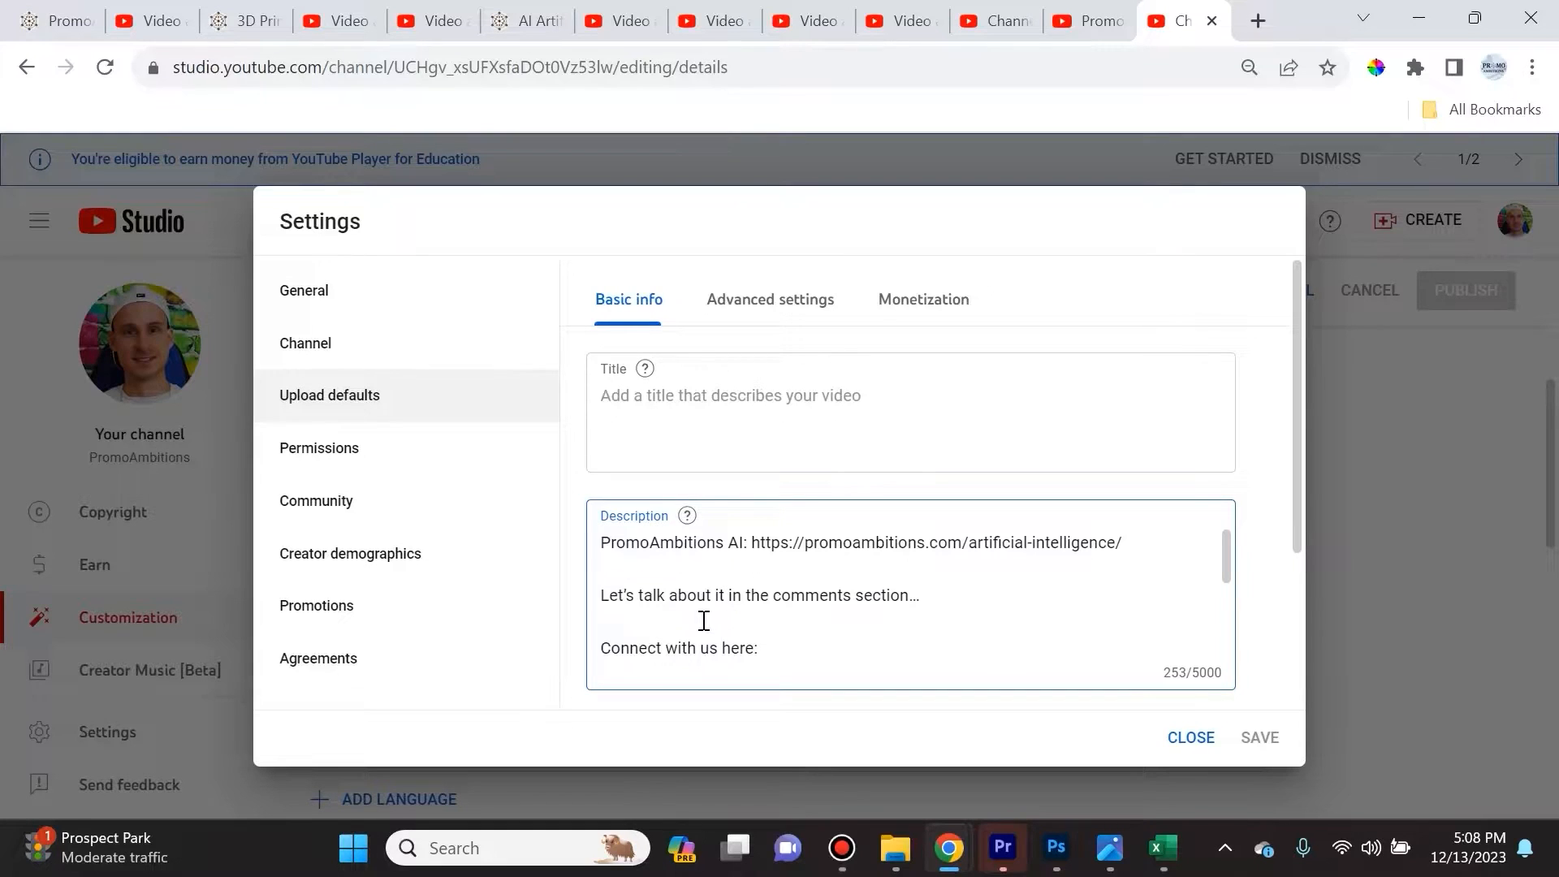
{"action": "scroll", "scroll_direction": "down", "scroll_amount": 3}
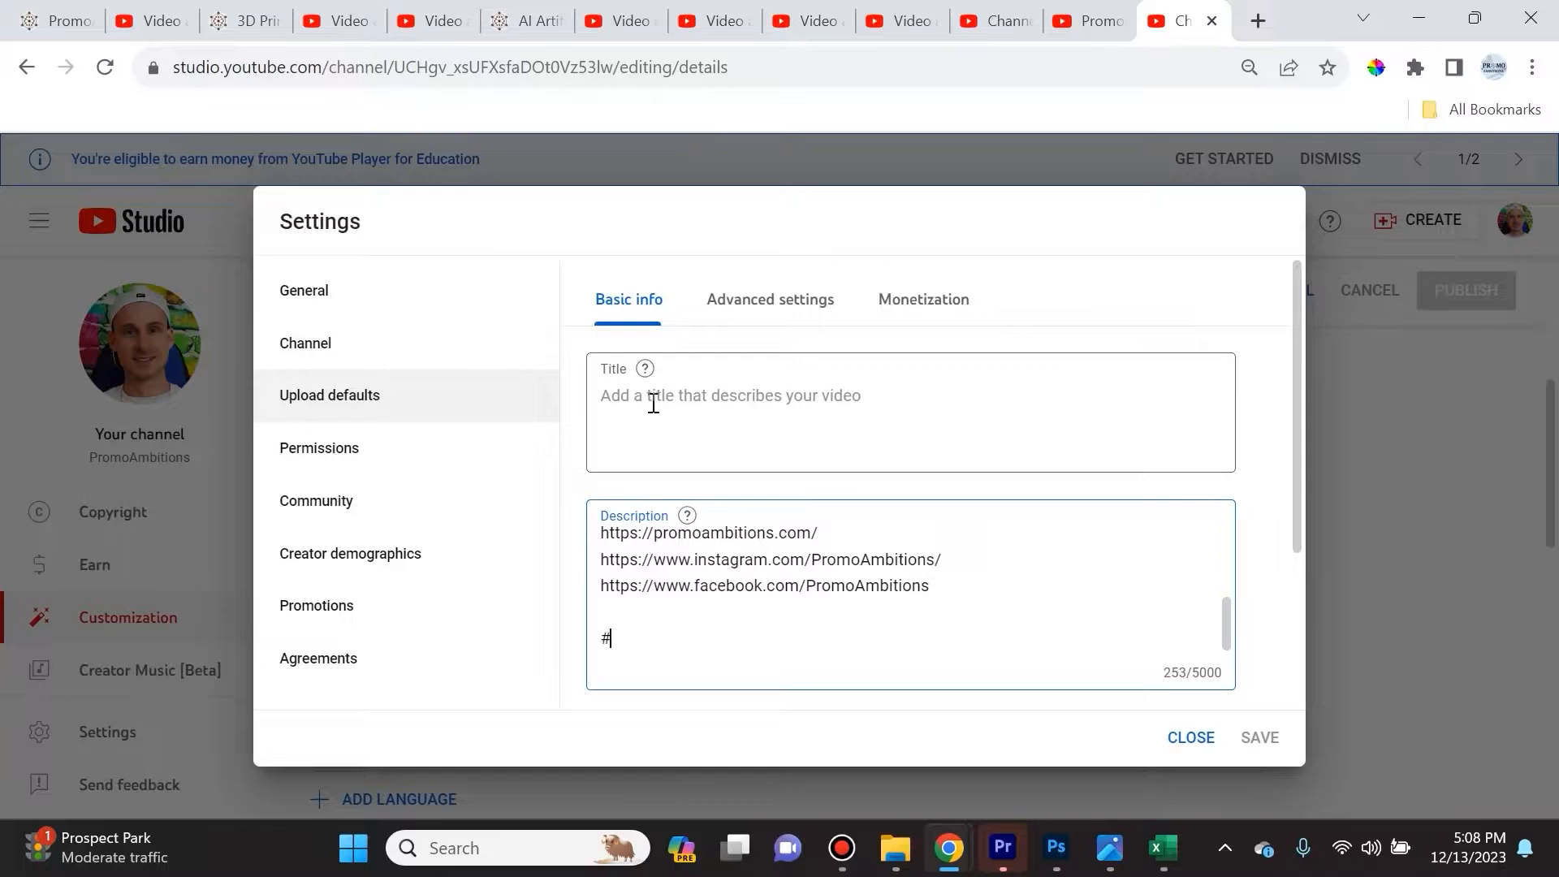
{"action": "scroll", "scroll_direction": "down", "scroll_amount": 3}
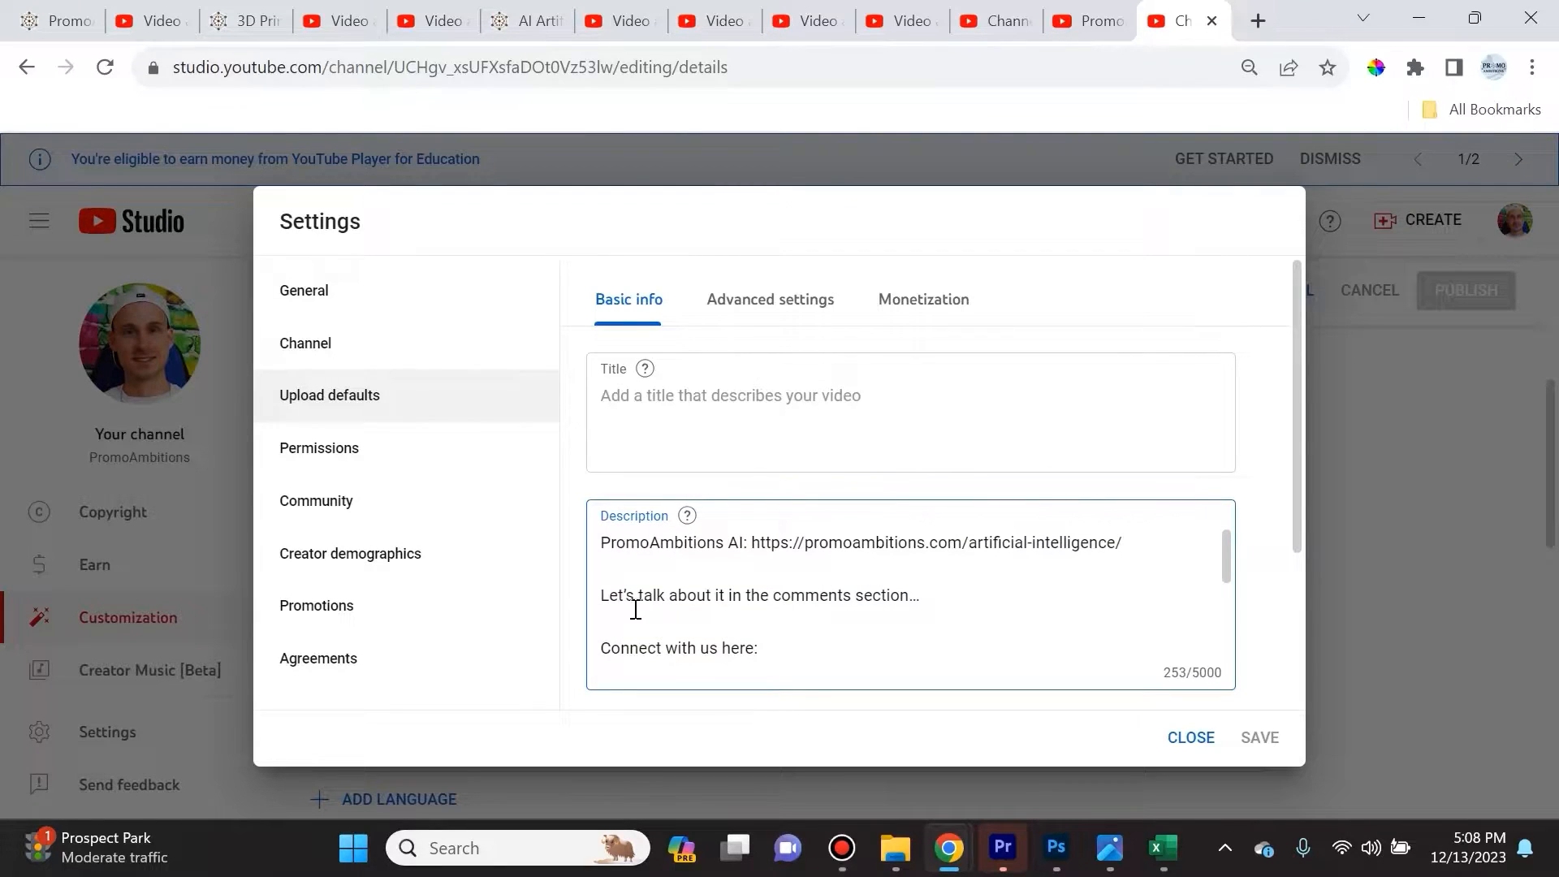
{"action": "scroll", "scroll_direction": "down", "scroll_amount": 3}
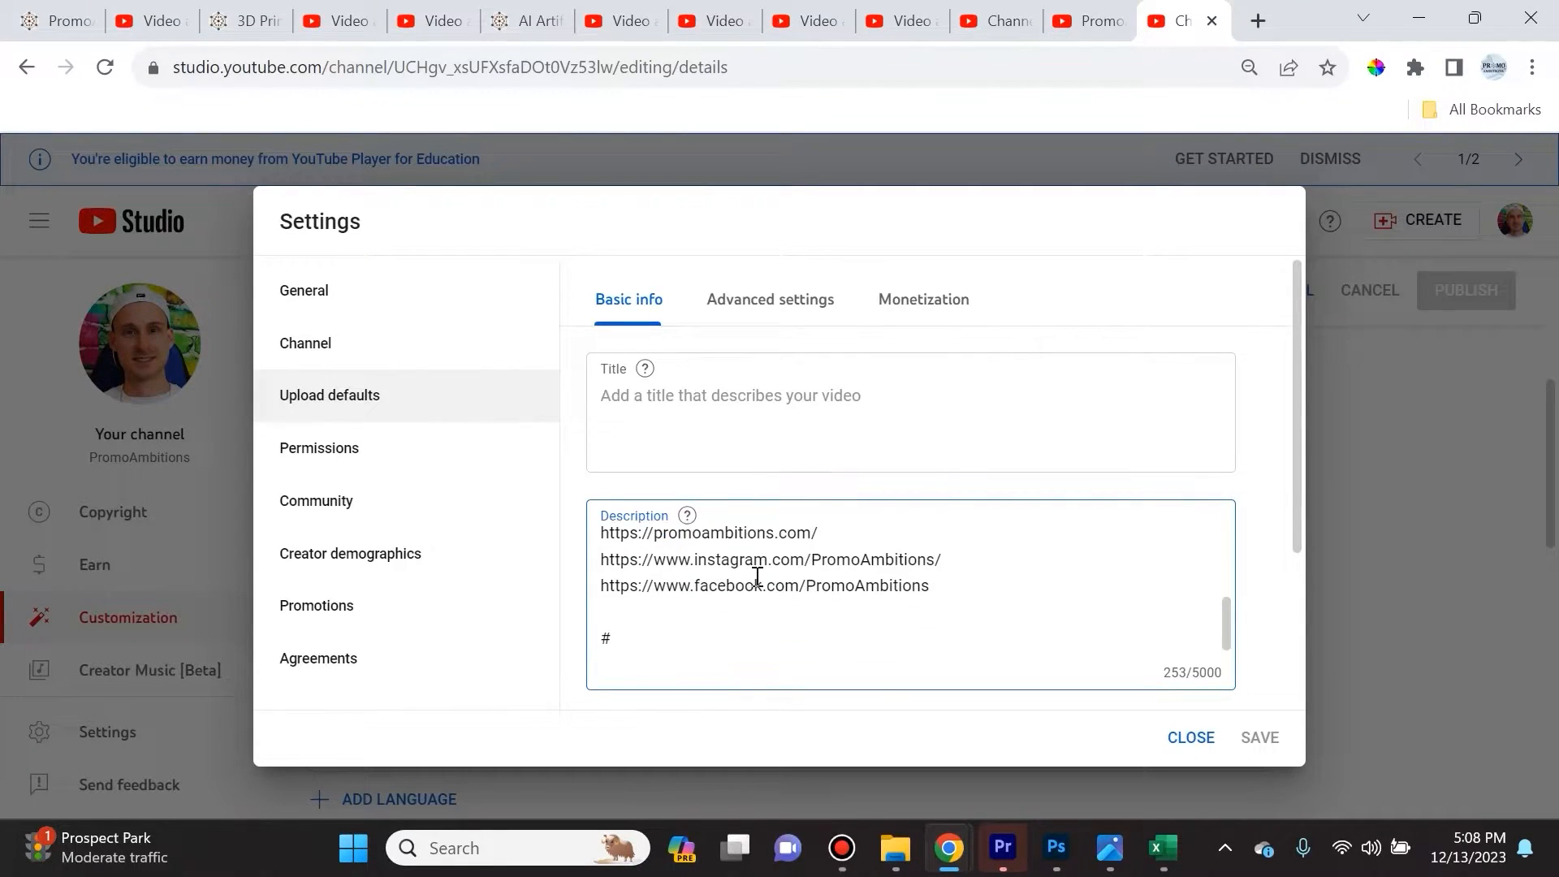
{"action": "scroll", "scroll_direction": "down", "scroll_amount": 3}
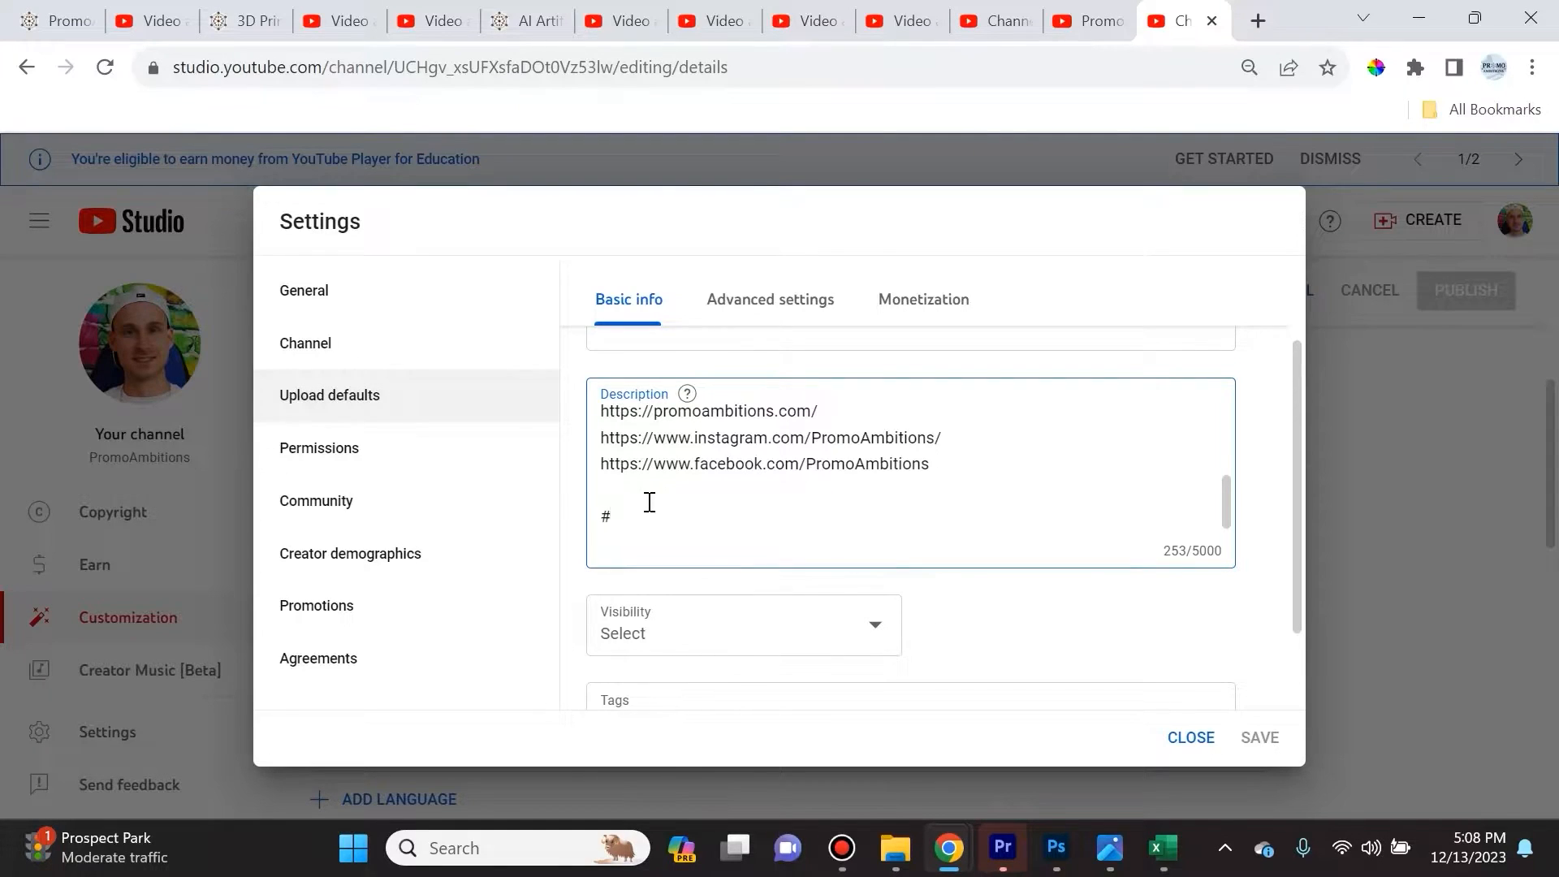
{"action": "scroll", "scroll_direction": "down", "scroll_amount": 3}
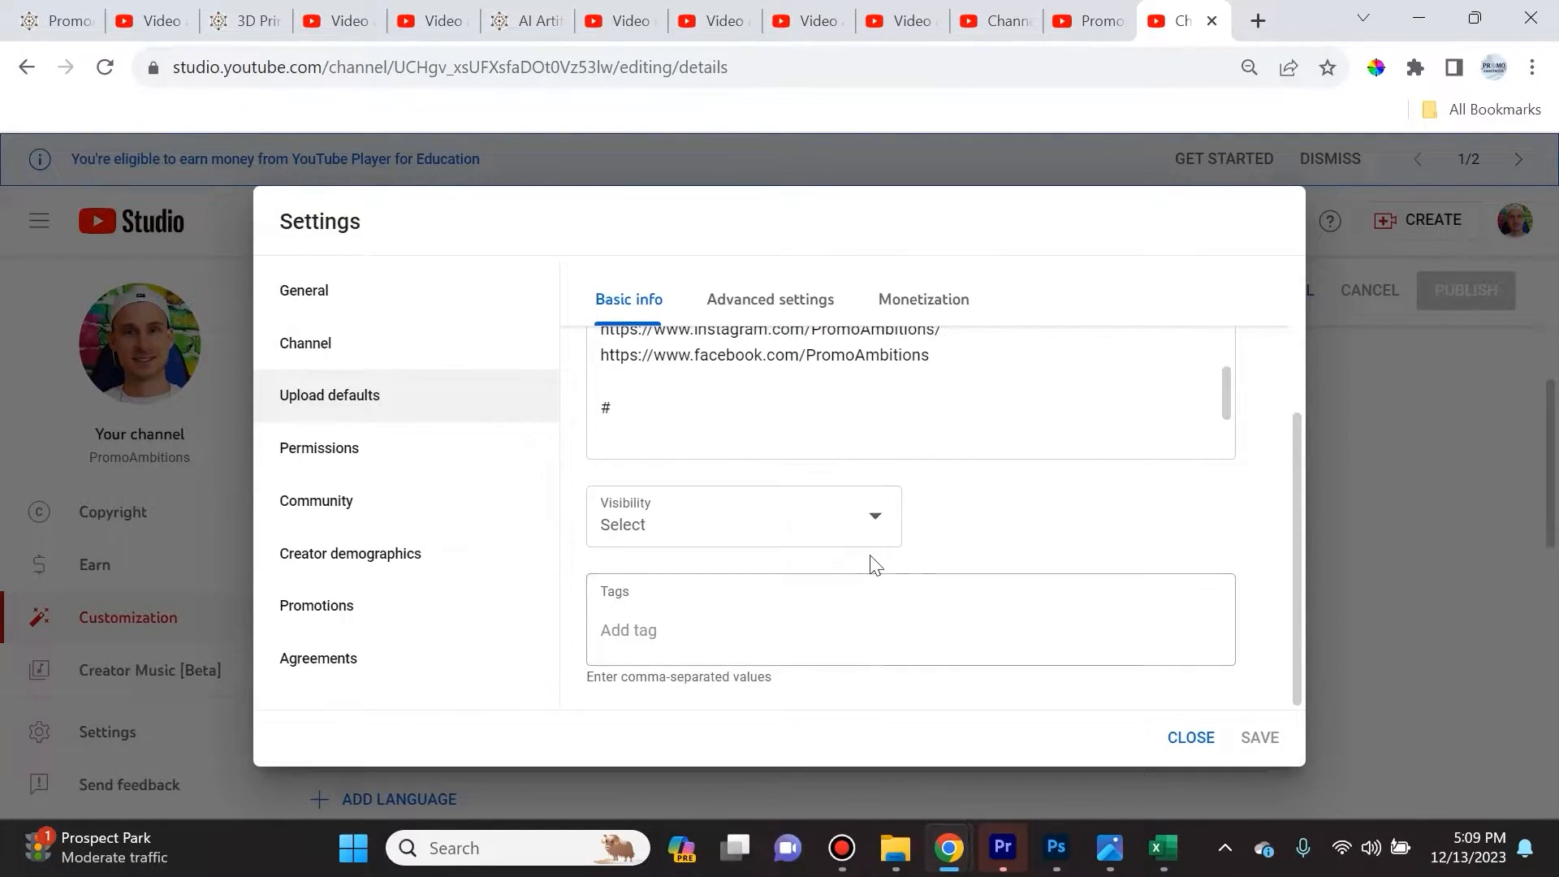
{"action": "left_click", "coordinate": [841, 631]}
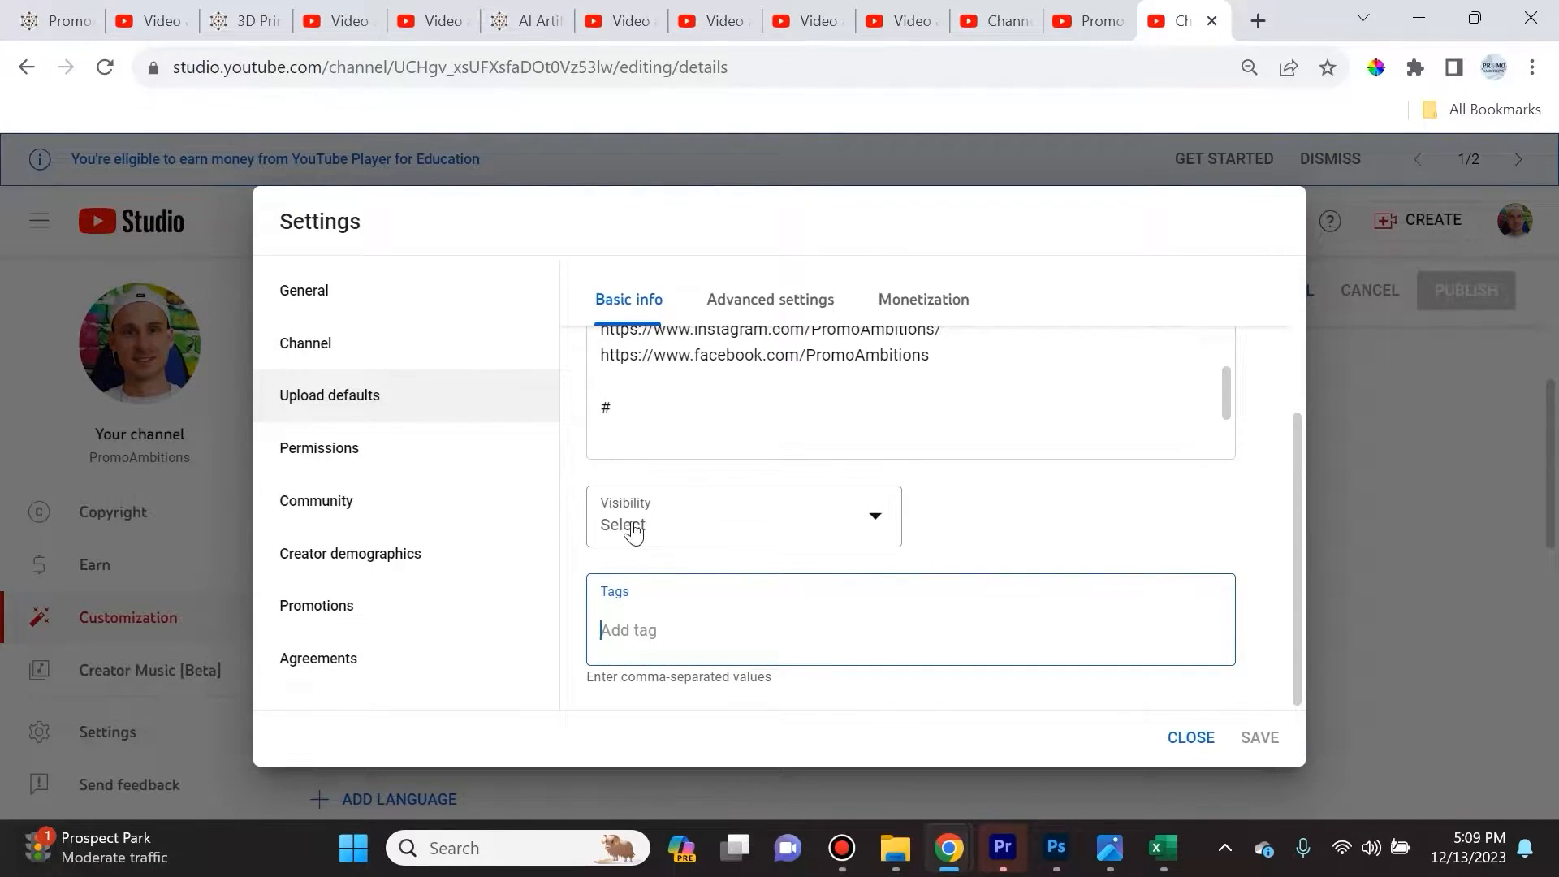
{"action": "left_click", "coordinate": [319, 448]}
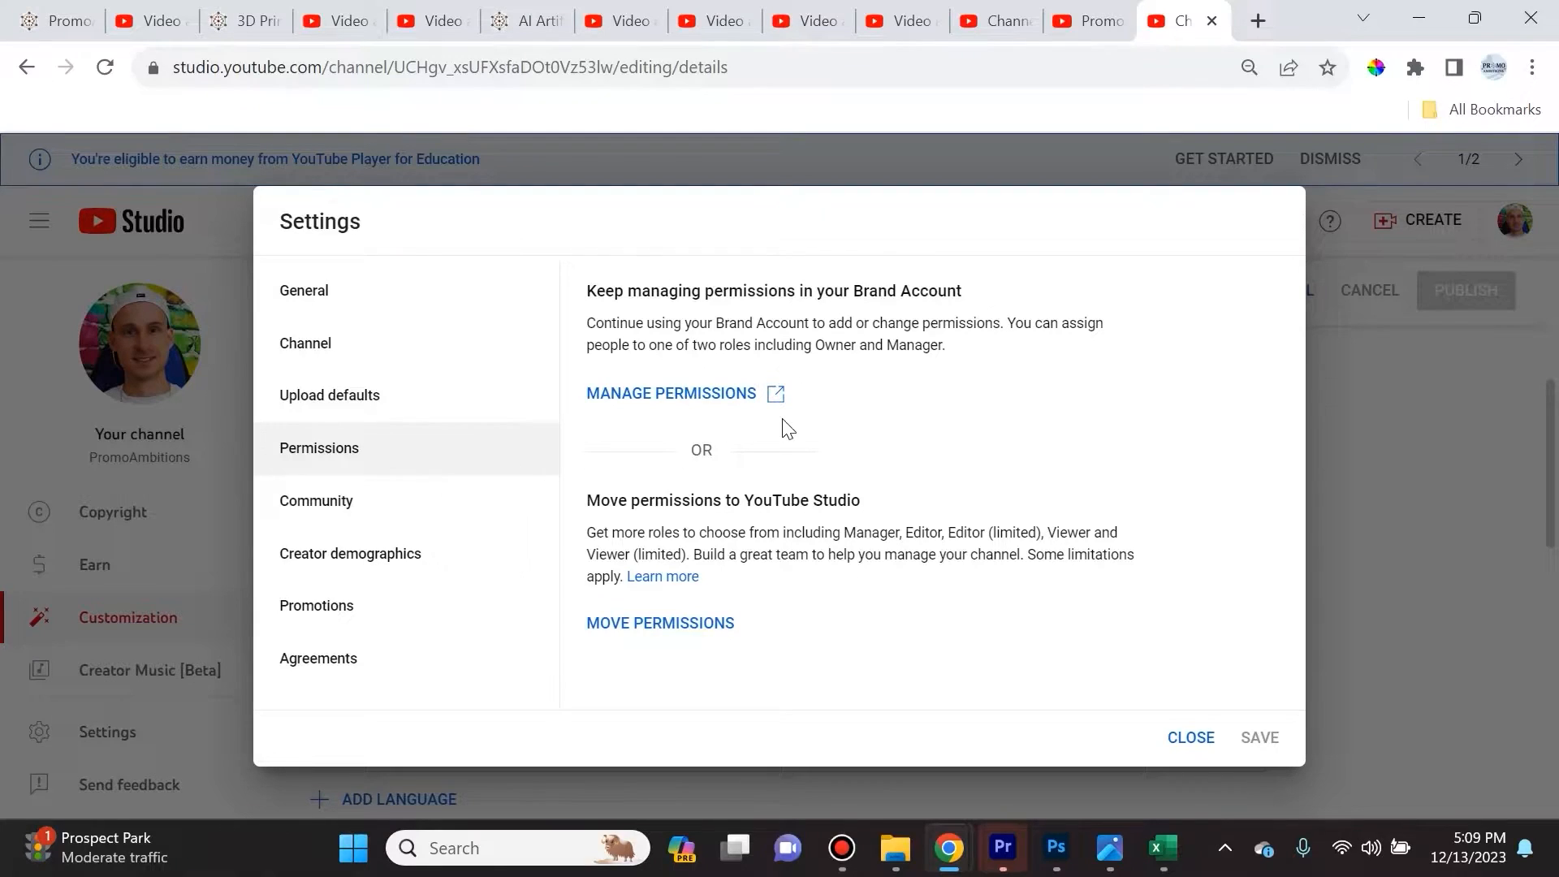
{"action": "mouse_move", "coordinate": [802, 289]}
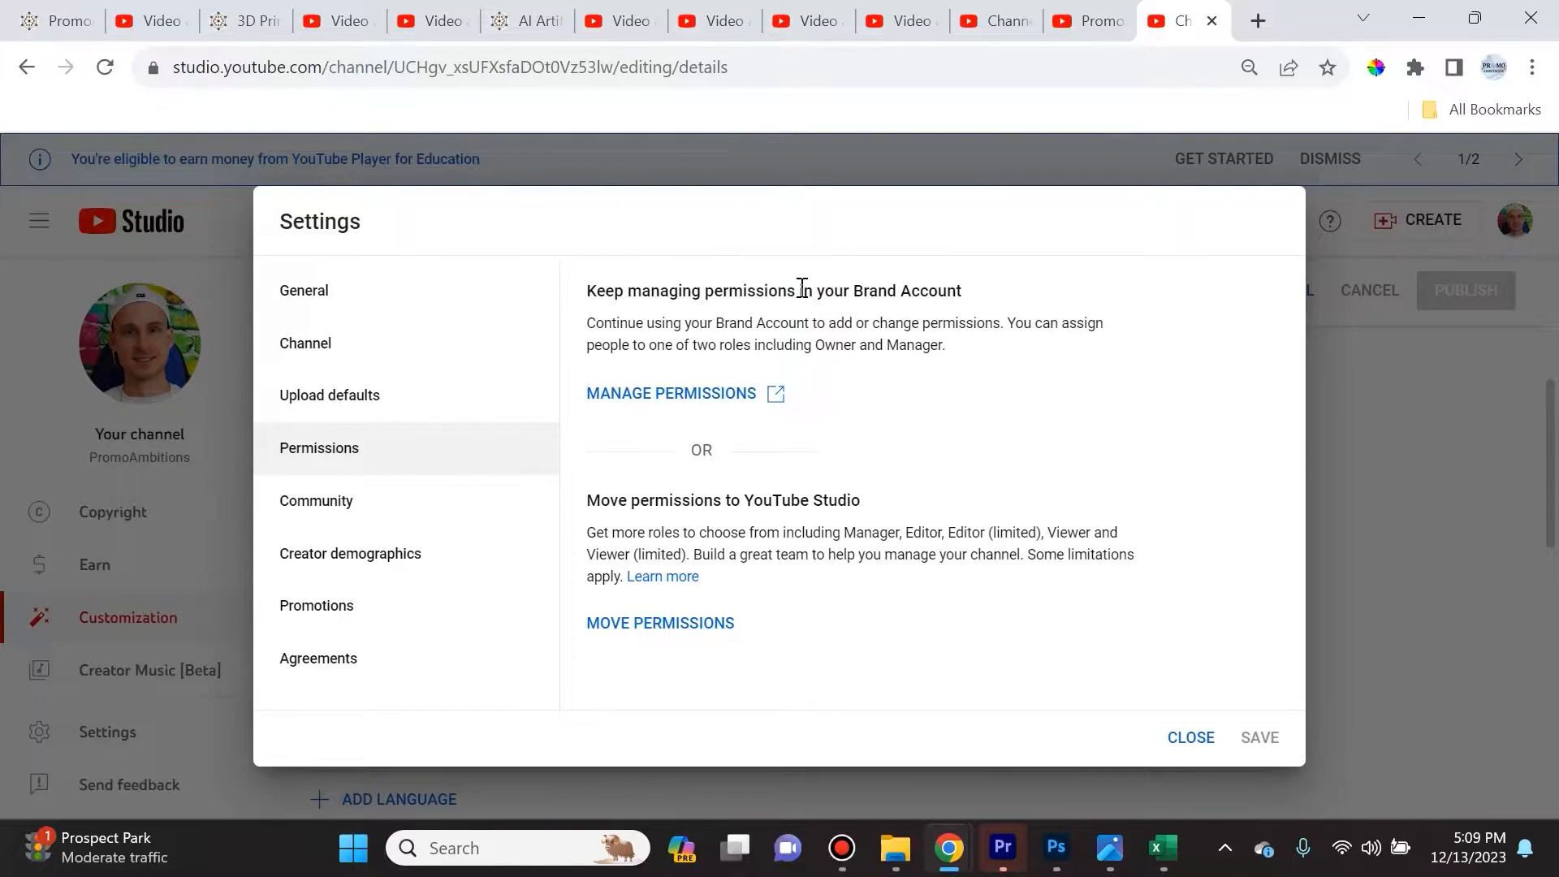
{"action": "mouse_move", "coordinate": [785, 345]}
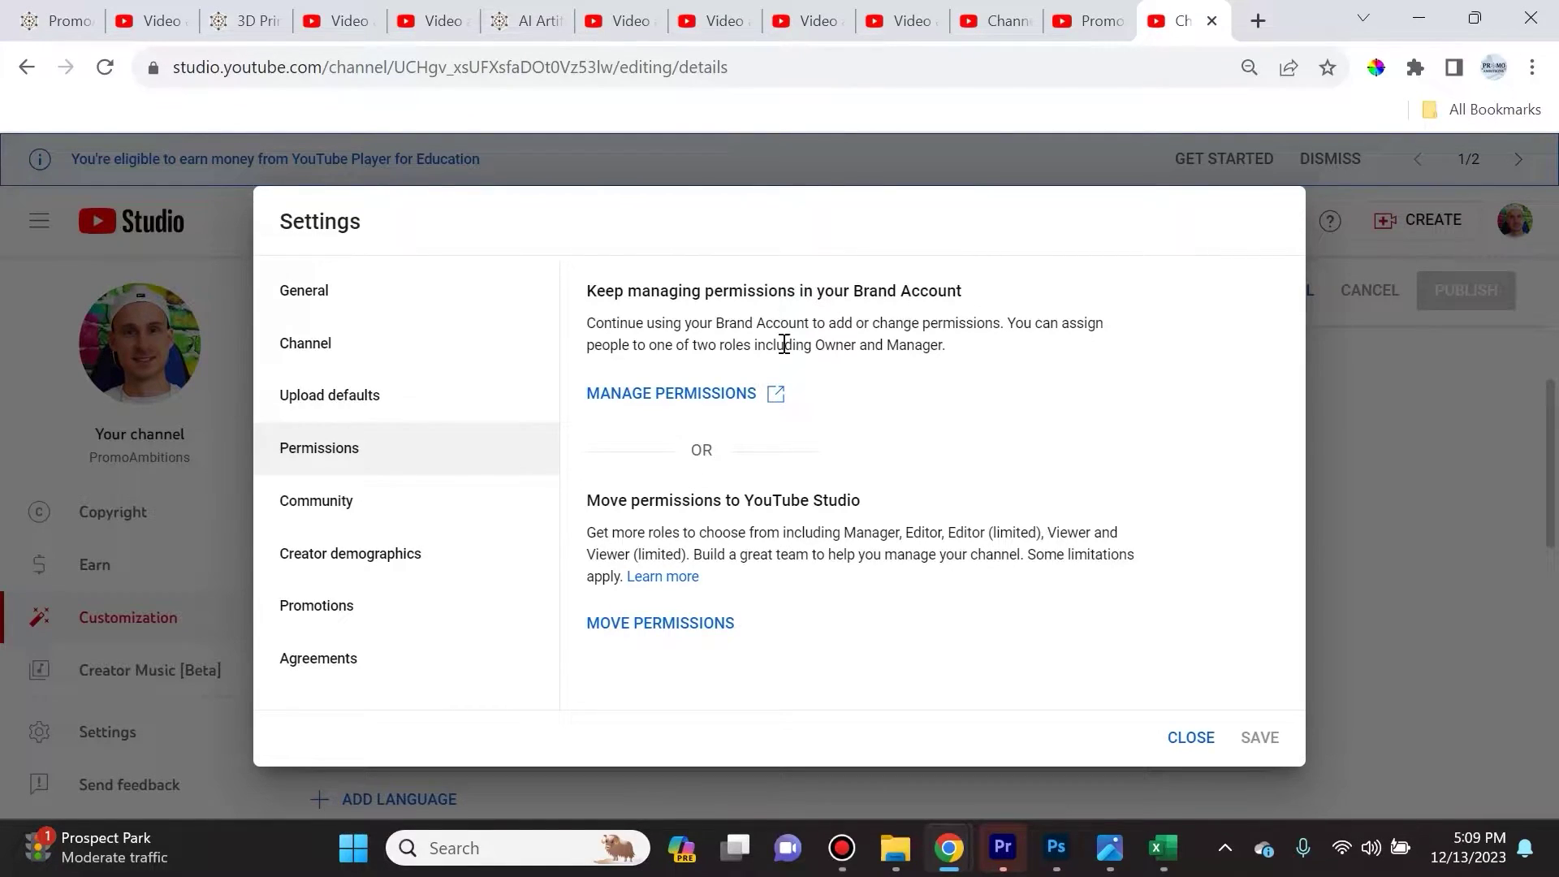
{"action": "mouse_move", "coordinate": [658, 391]}
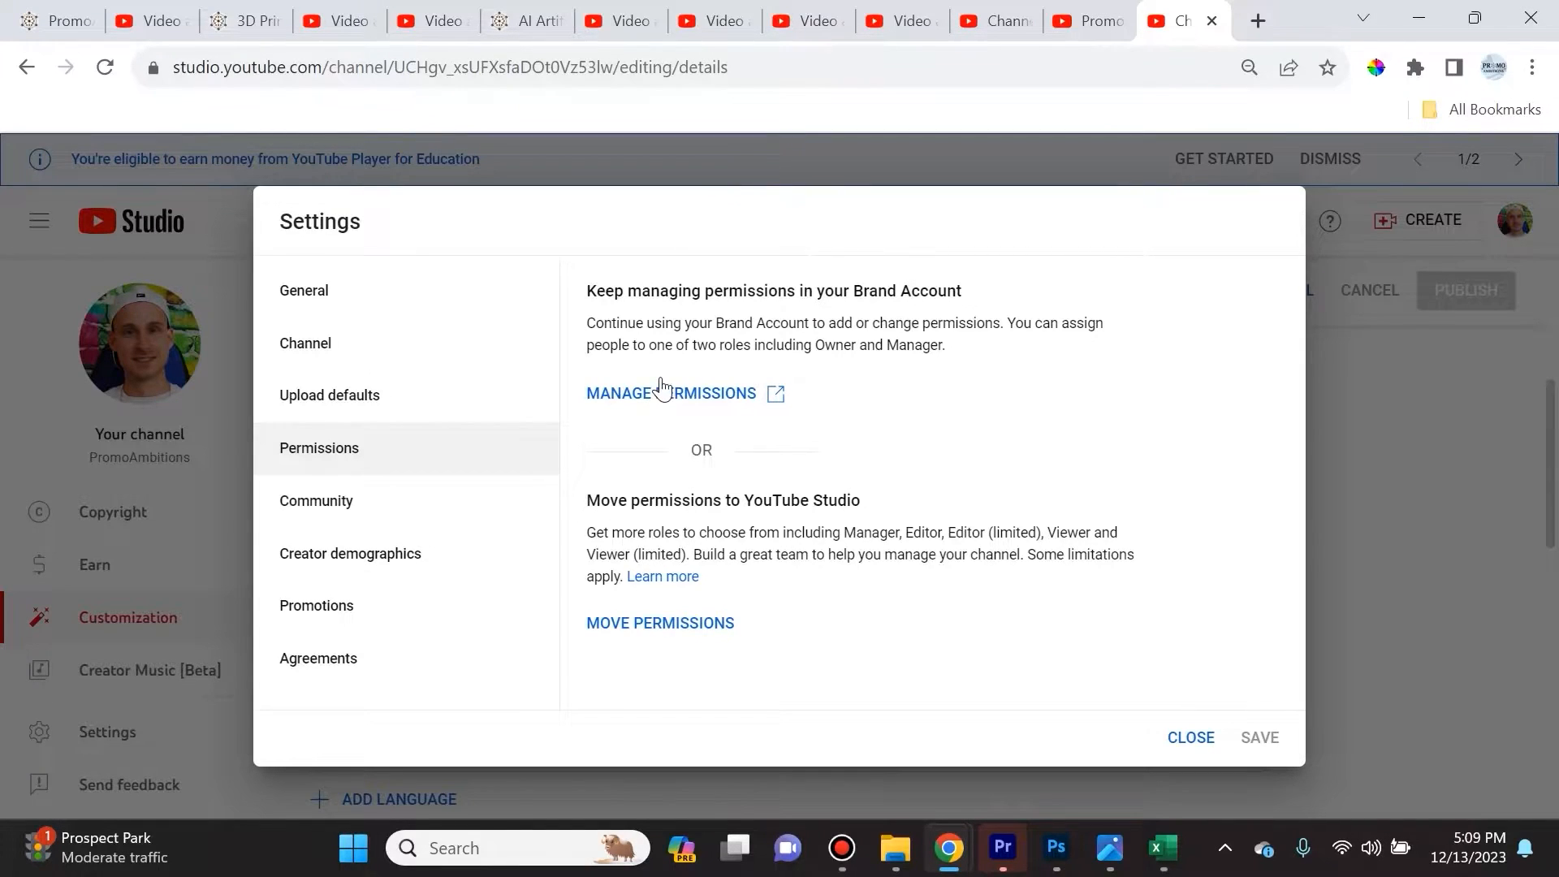
{"action": "mouse_move", "coordinate": [832, 299]}
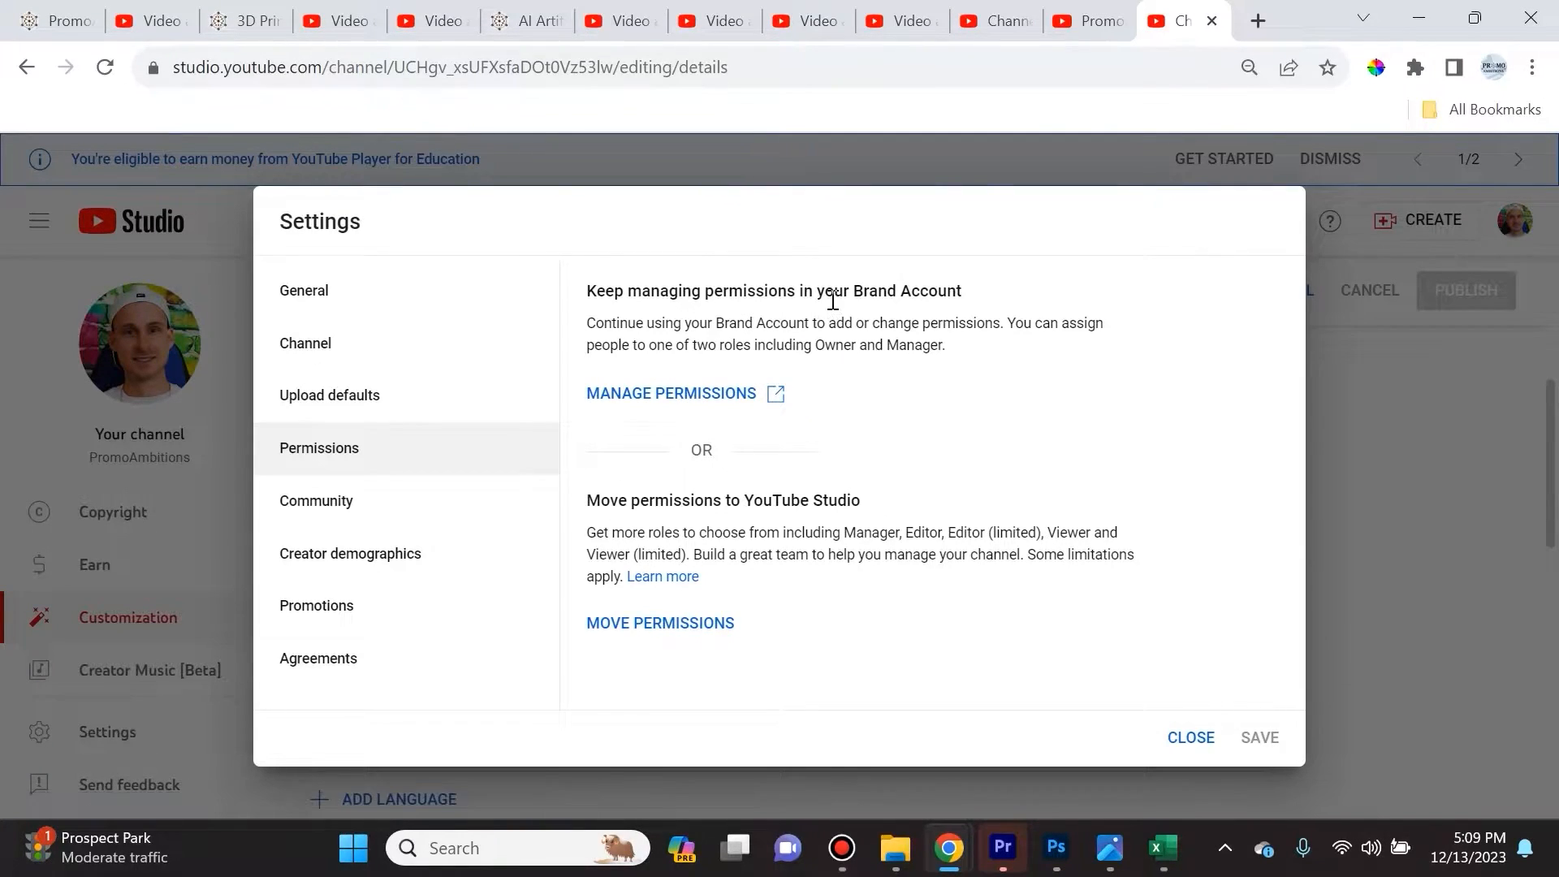
{"action": "mouse_move", "coordinate": [632, 511]}
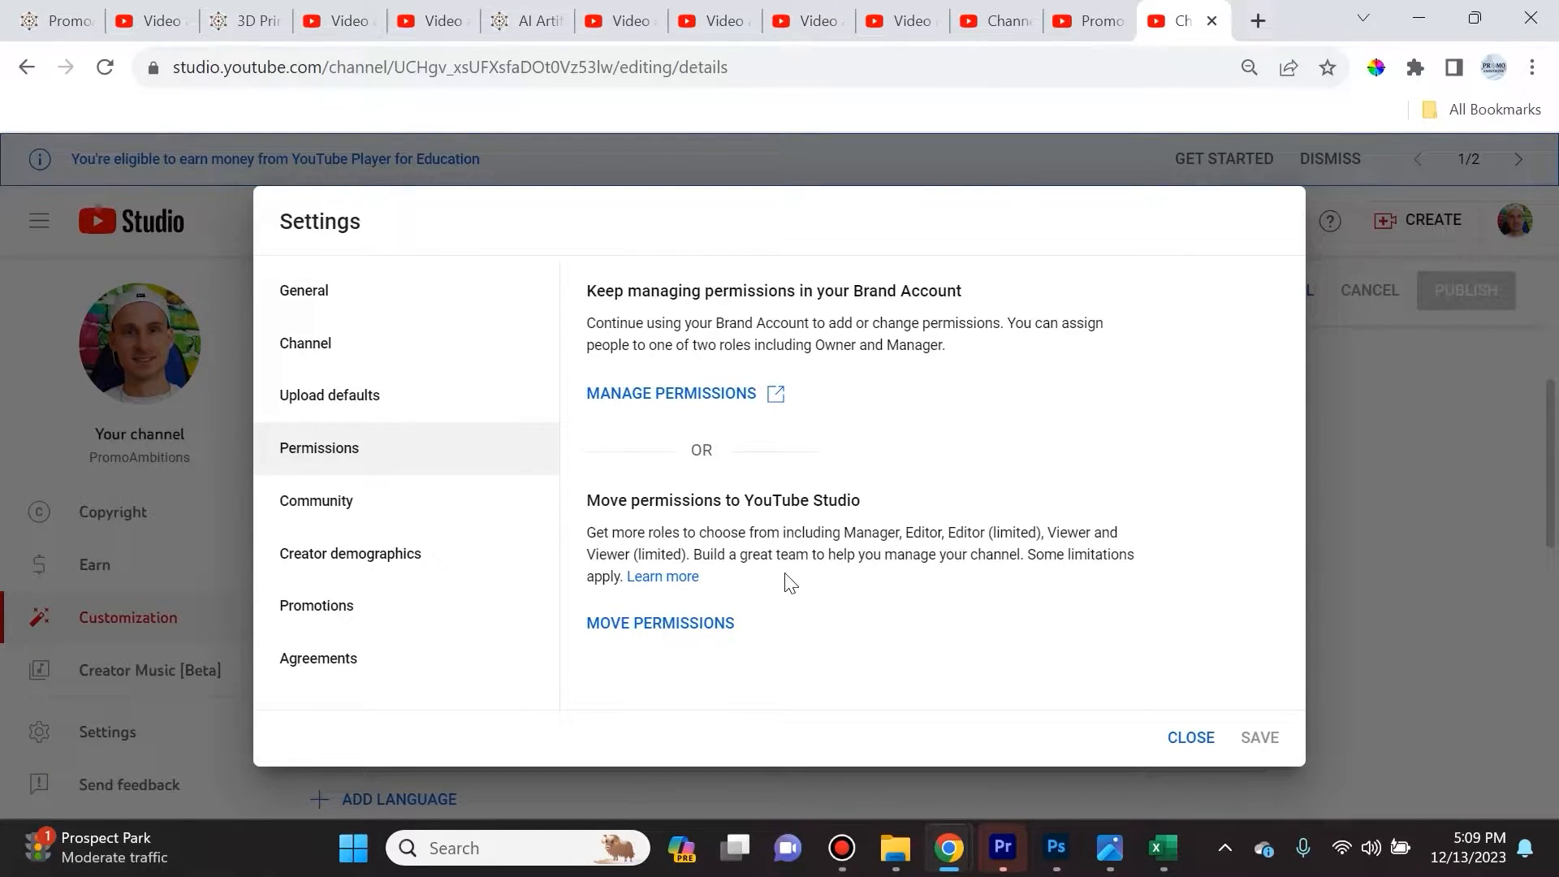
{"action": "mouse_move", "coordinate": [736, 585]}
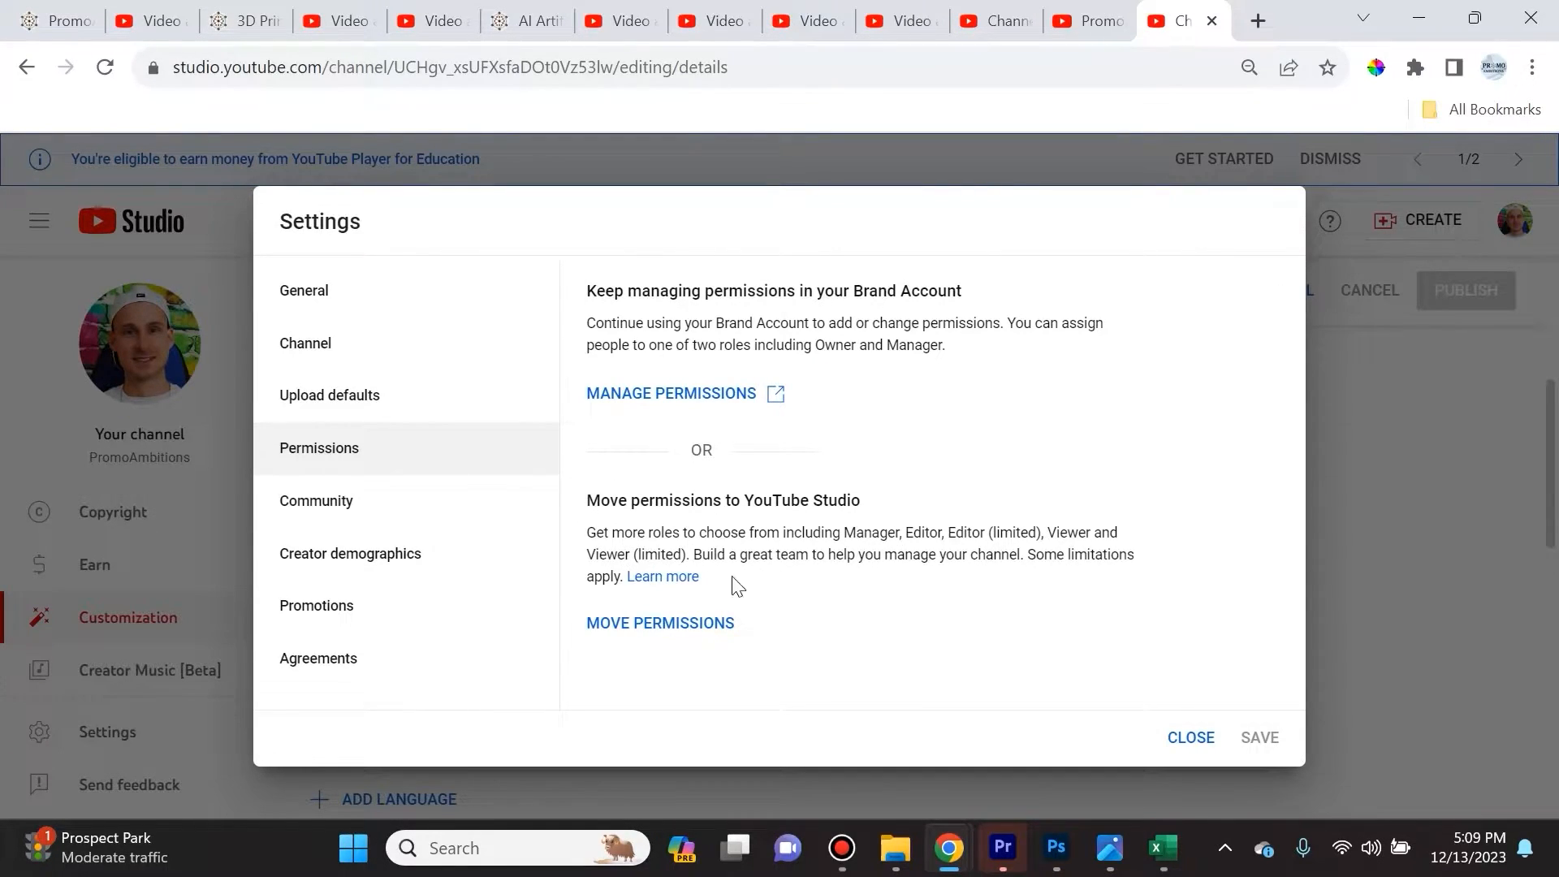
{"action": "mouse_move", "coordinate": [904, 557]}
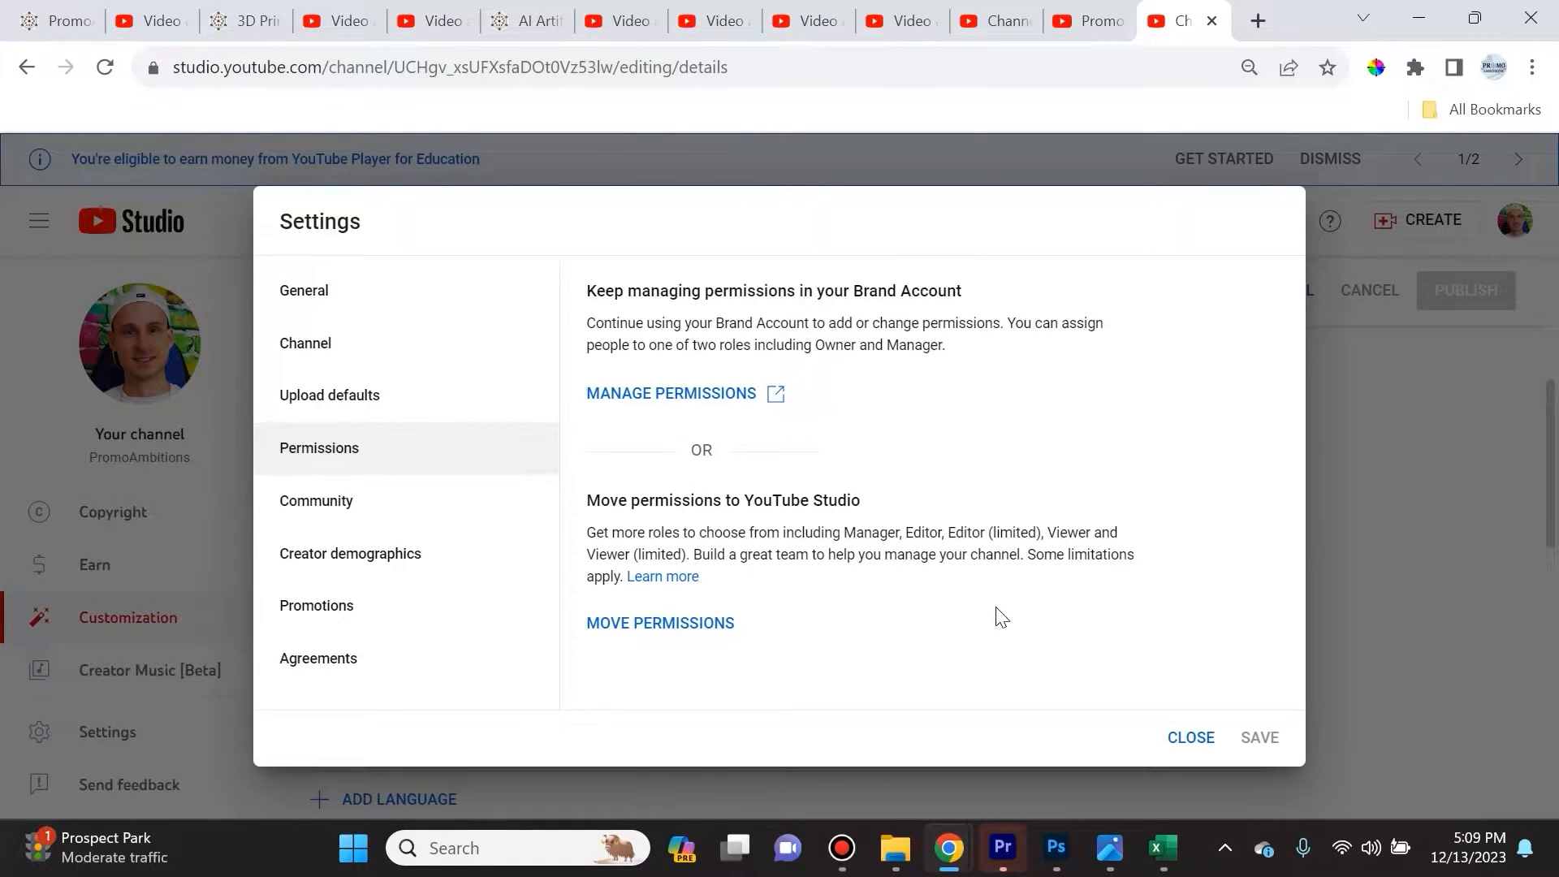
{"action": "mouse_move", "coordinate": [885, 599]}
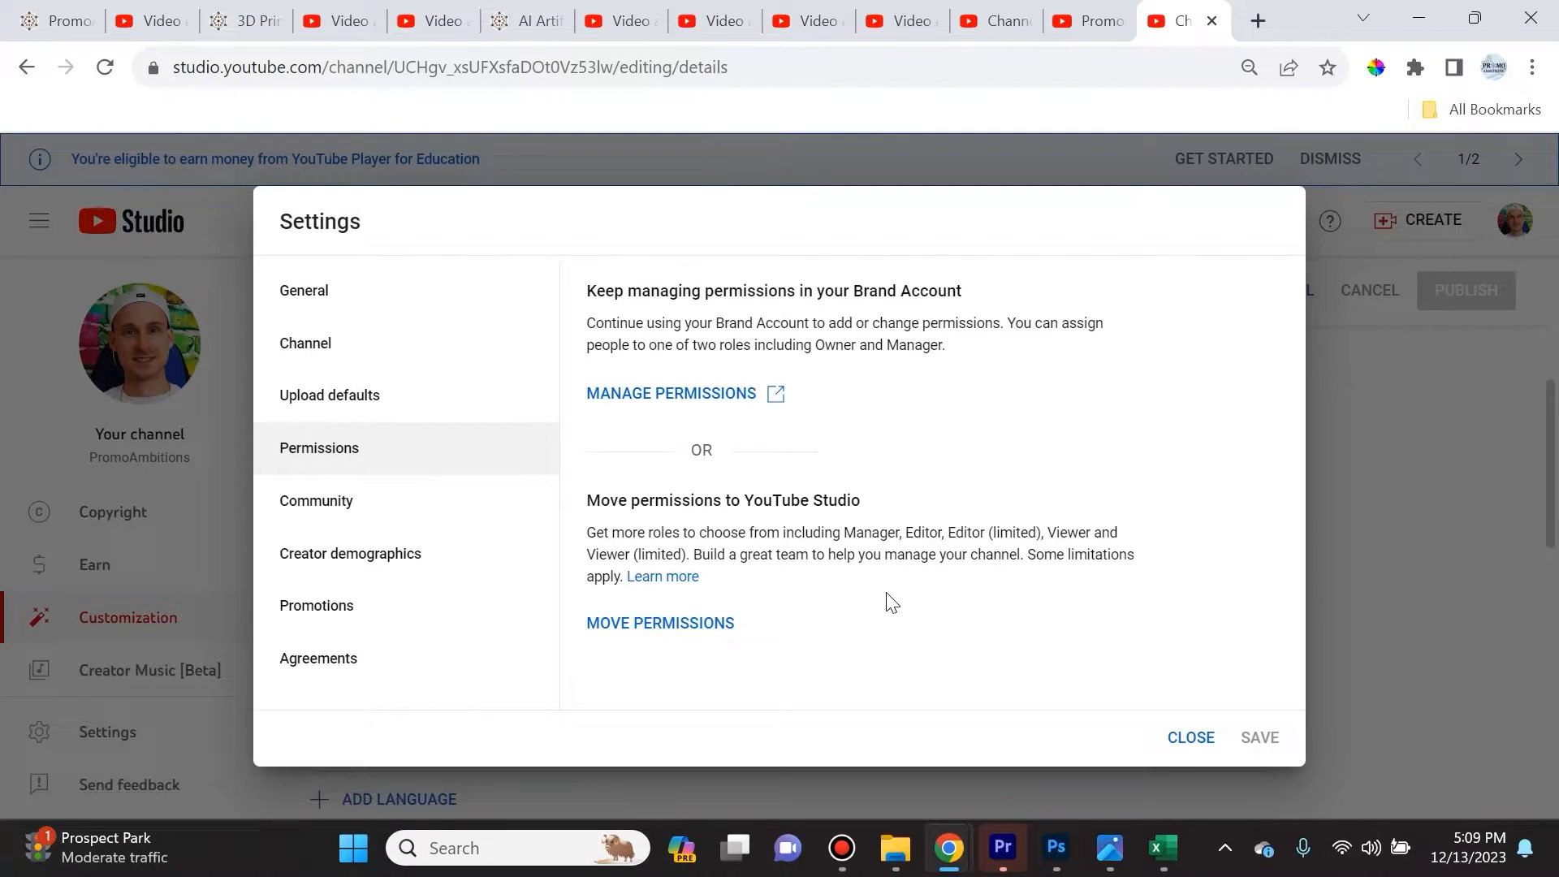
{"action": "mouse_move", "coordinate": [896, 602]}
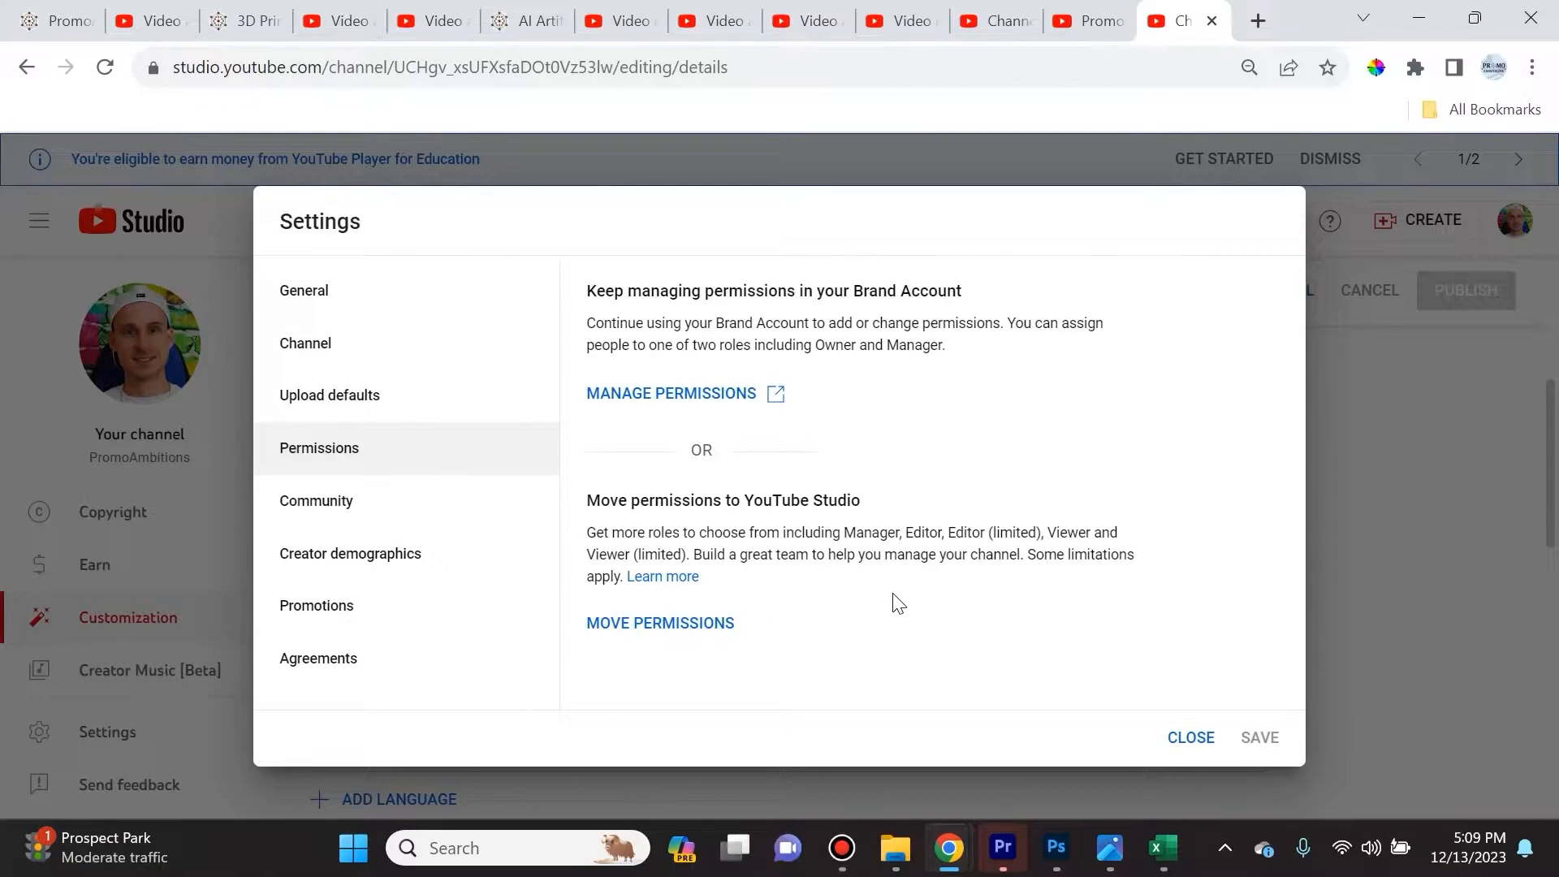
{"action": "mouse_move", "coordinate": [901, 605]}
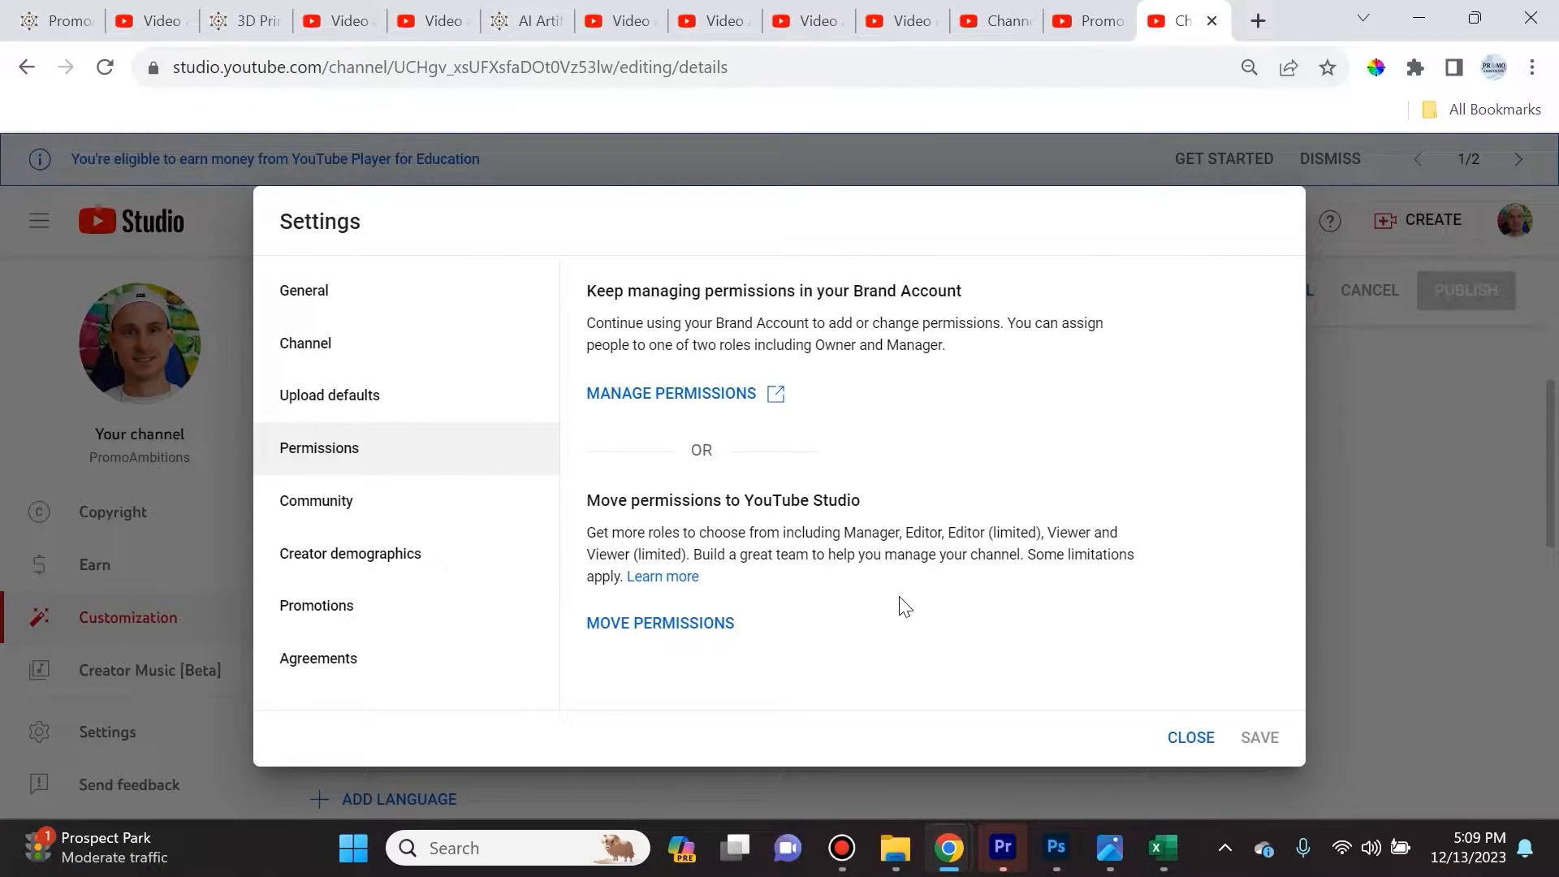
{"action": "mouse_move", "coordinate": [875, 636]}
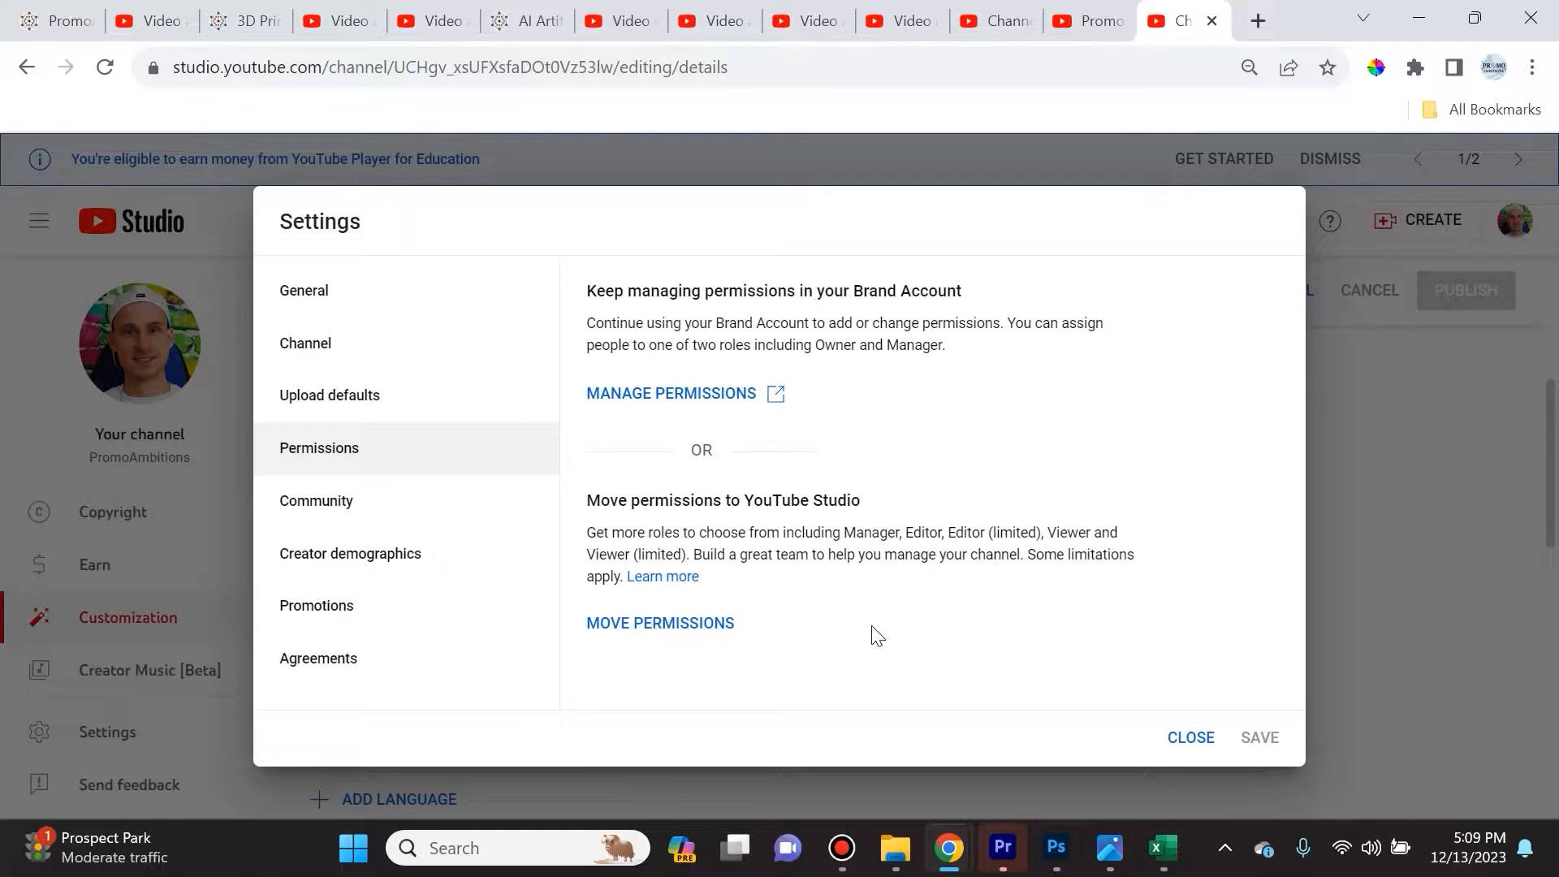
{"action": "mouse_move", "coordinate": [880, 604]}
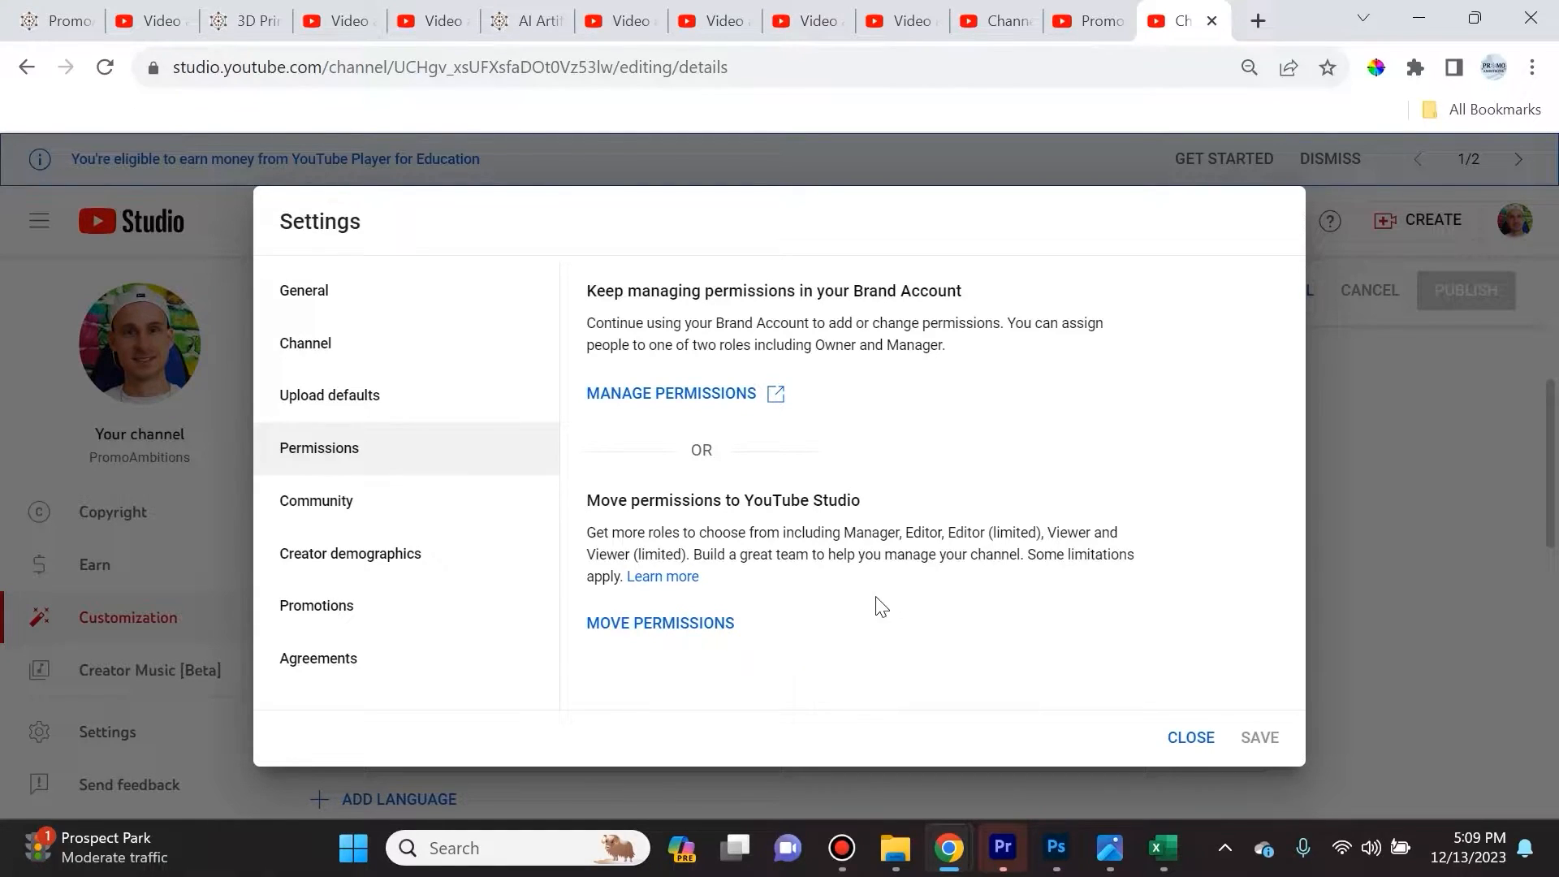
{"action": "mouse_move", "coordinate": [879, 603]}
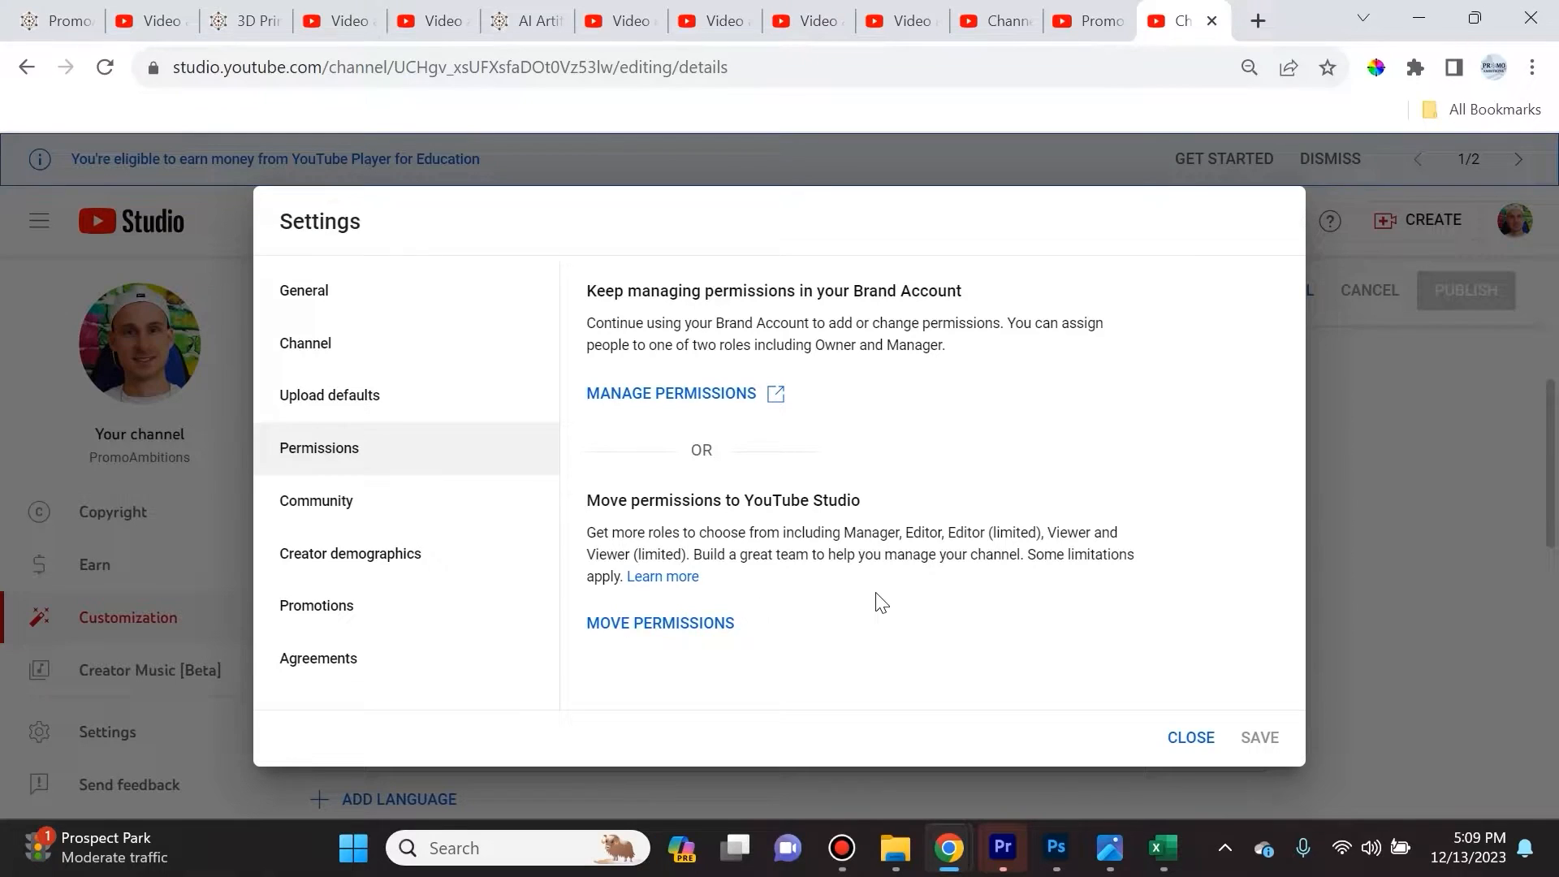
{"action": "mouse_move", "coordinate": [873, 594]}
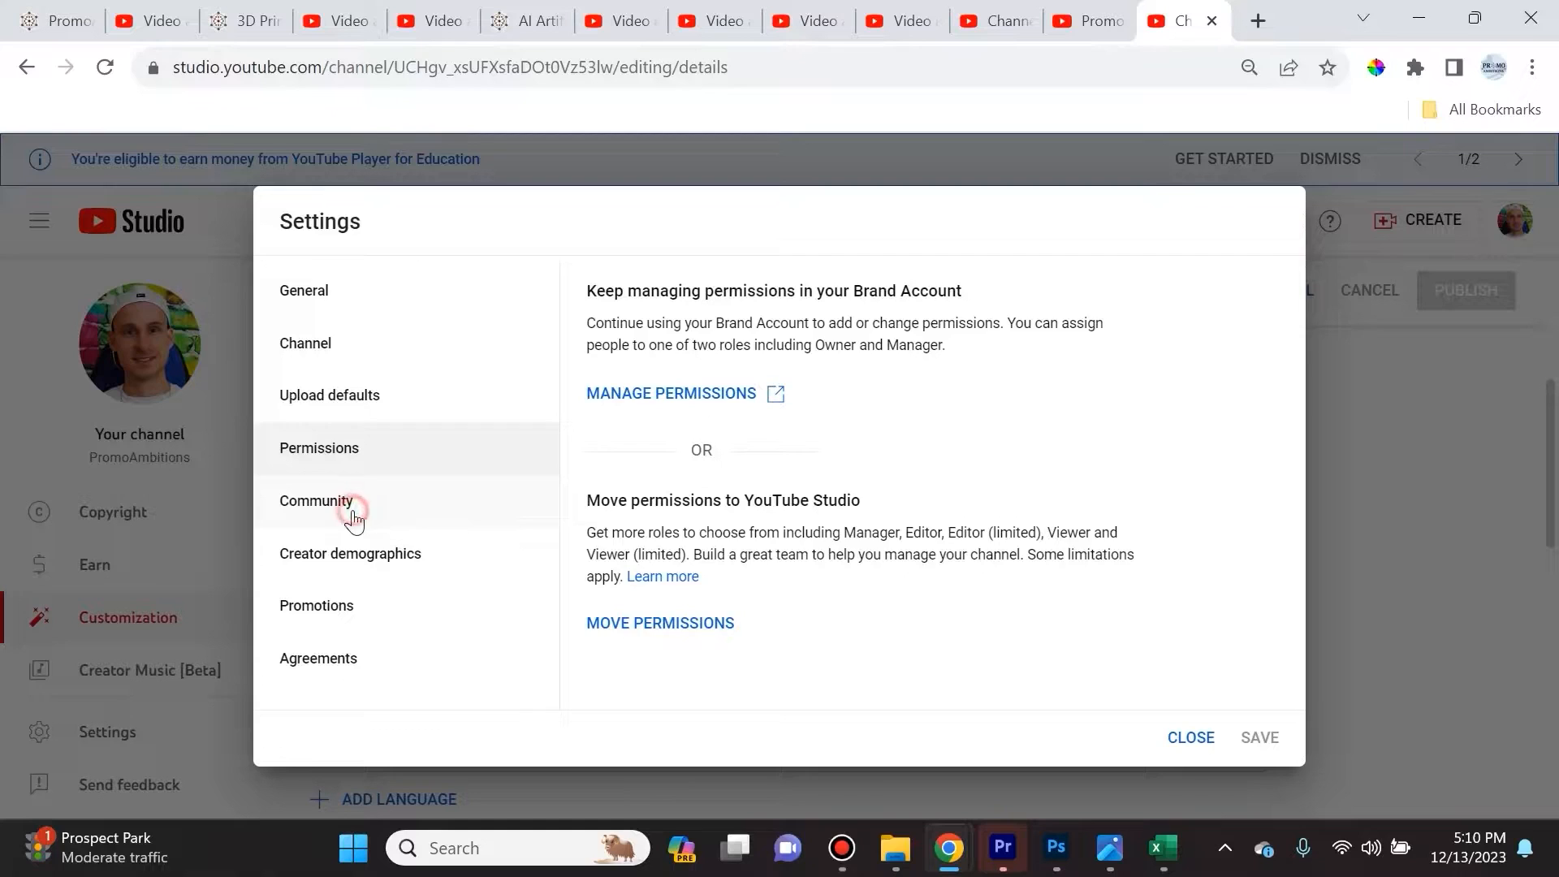
Scroll Community's Automated Filters past moderators and approved users to the hidden users list
{"action": "left_click", "coordinate": [316, 501]}
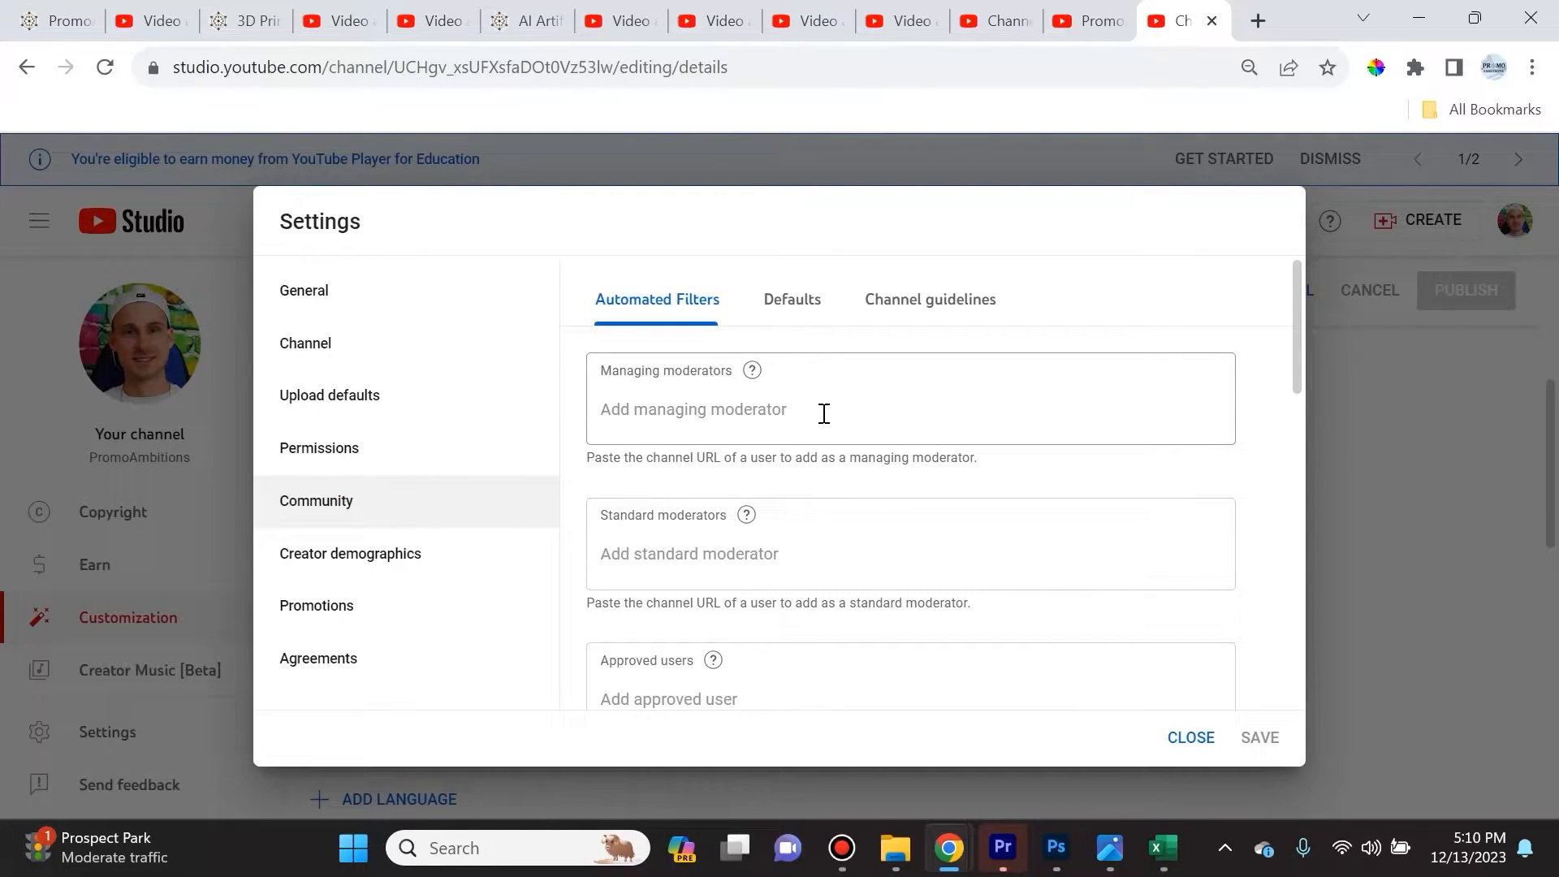
{"action": "mouse_move", "coordinate": [799, 402]}
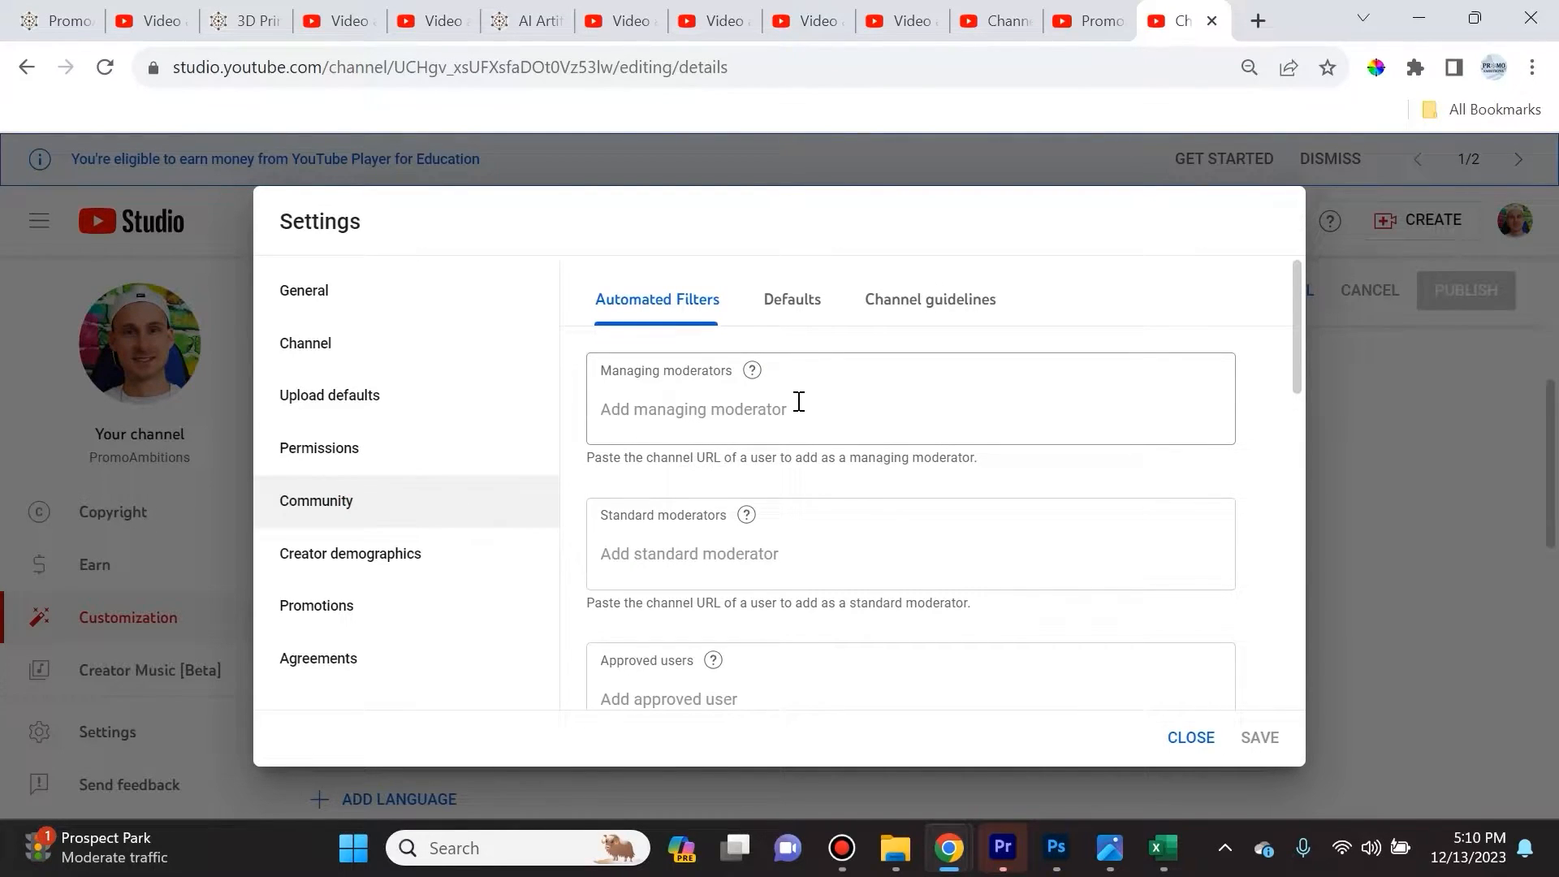
{"action": "mouse_move", "coordinate": [779, 383]}
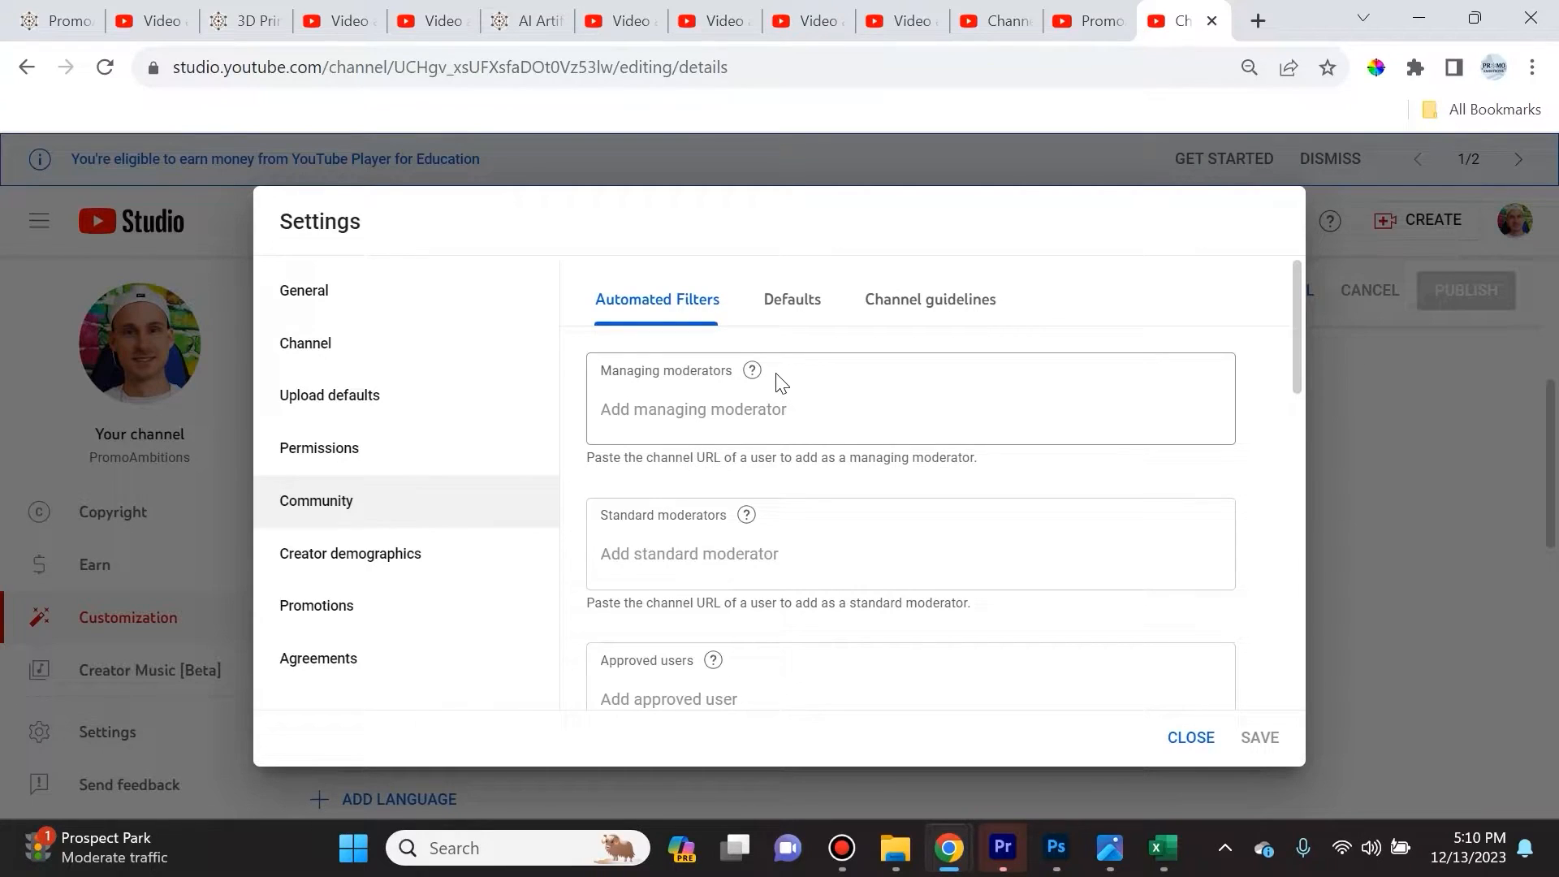
{"action": "mouse_move", "coordinate": [624, 392]}
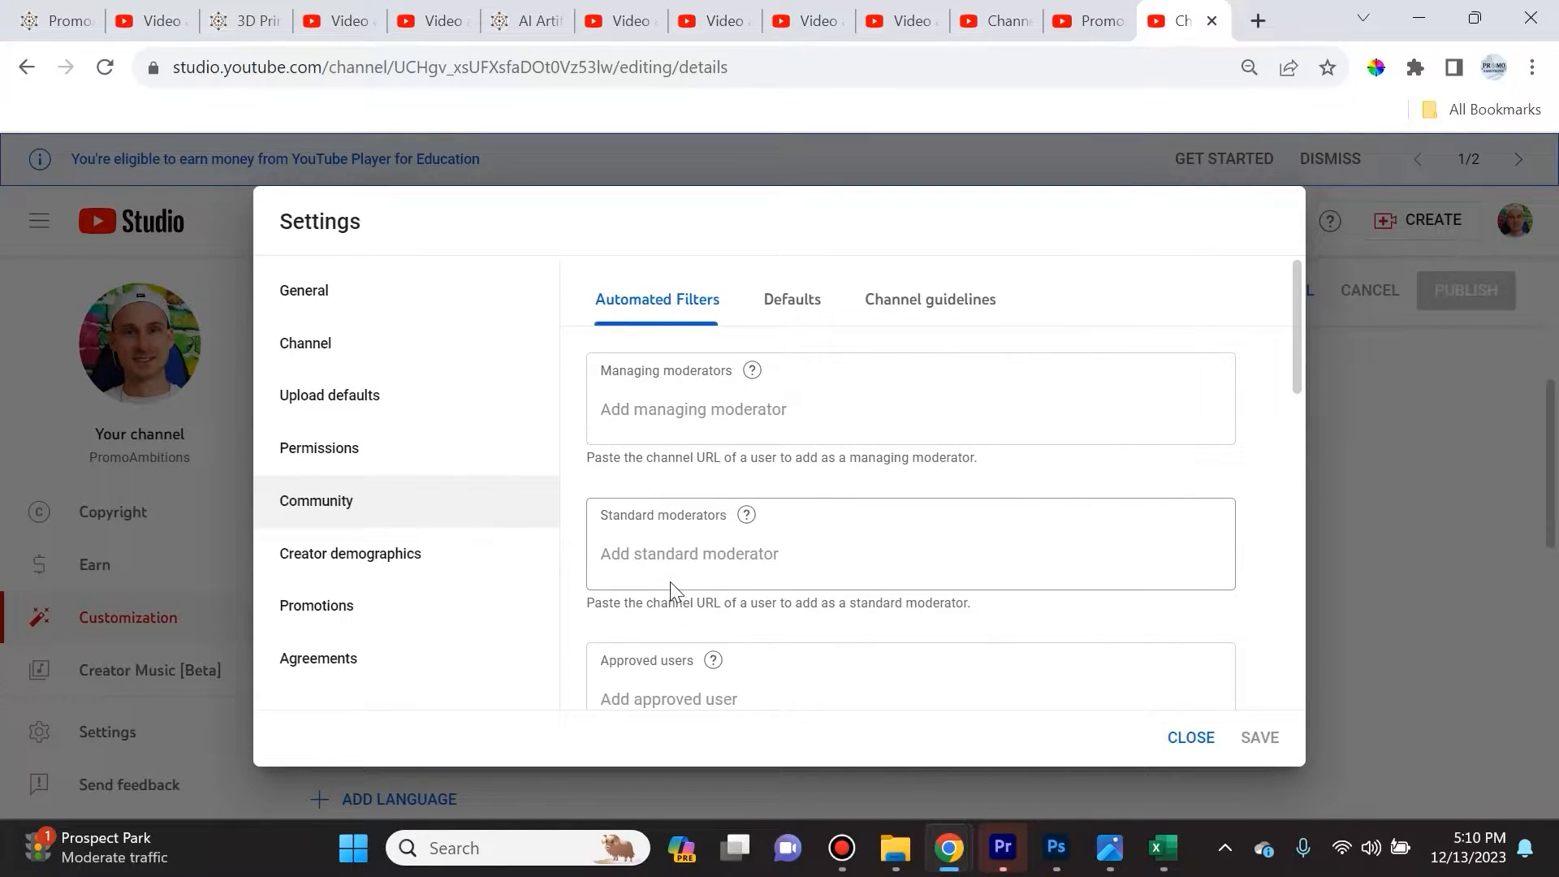
{"action": "scroll", "scroll_direction": "down", "scroll_amount": 3}
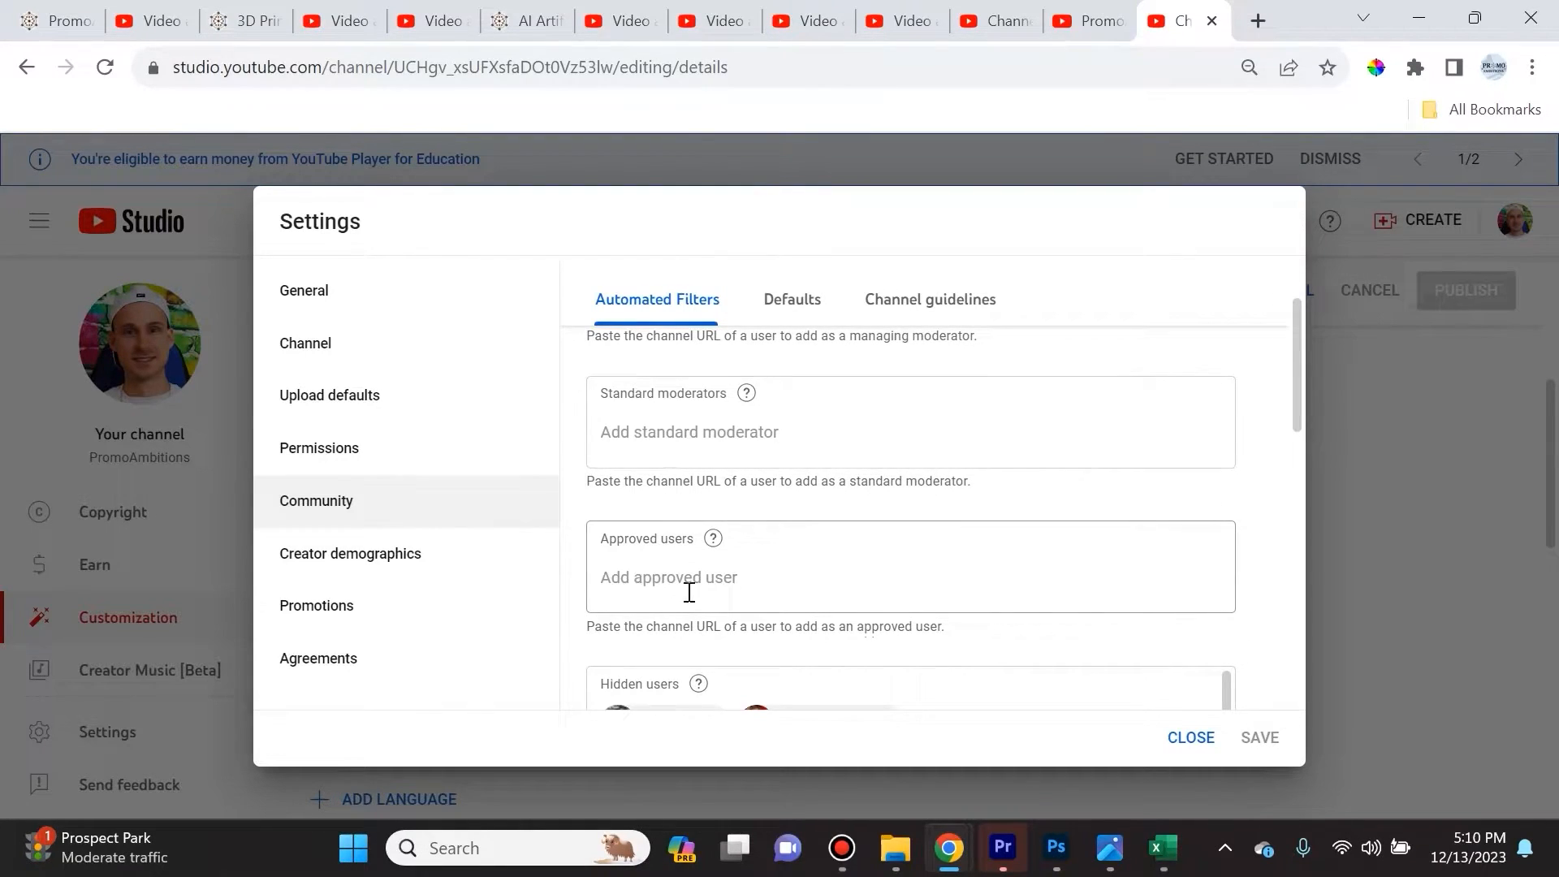
{"action": "scroll", "scroll_direction": "down", "scroll_amount": 3}
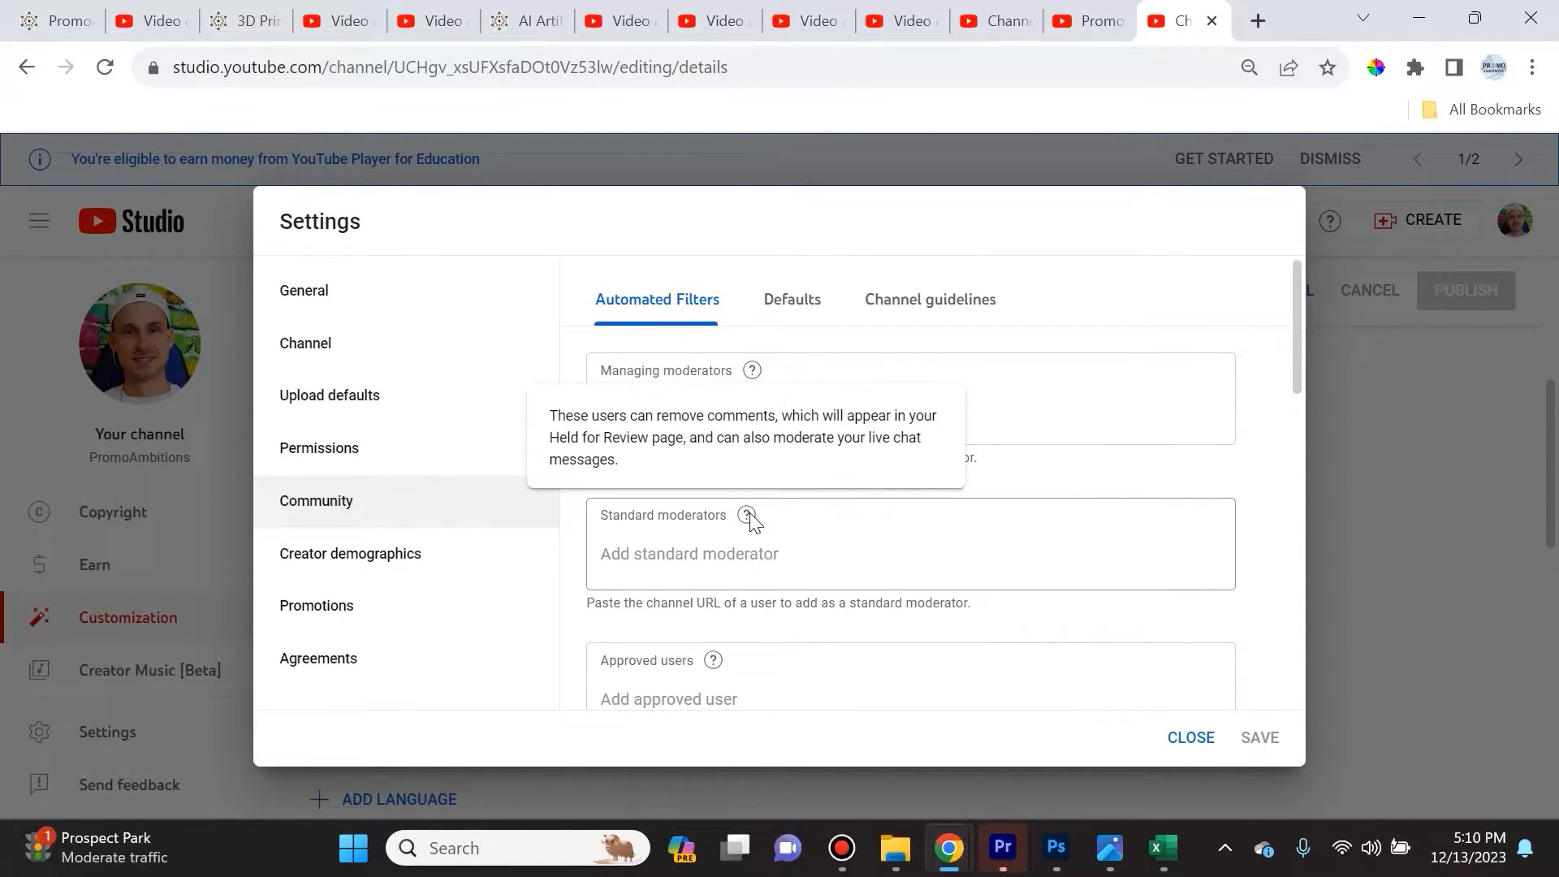
{"action": "scroll", "scroll_direction": "down", "scroll_amount": 3}
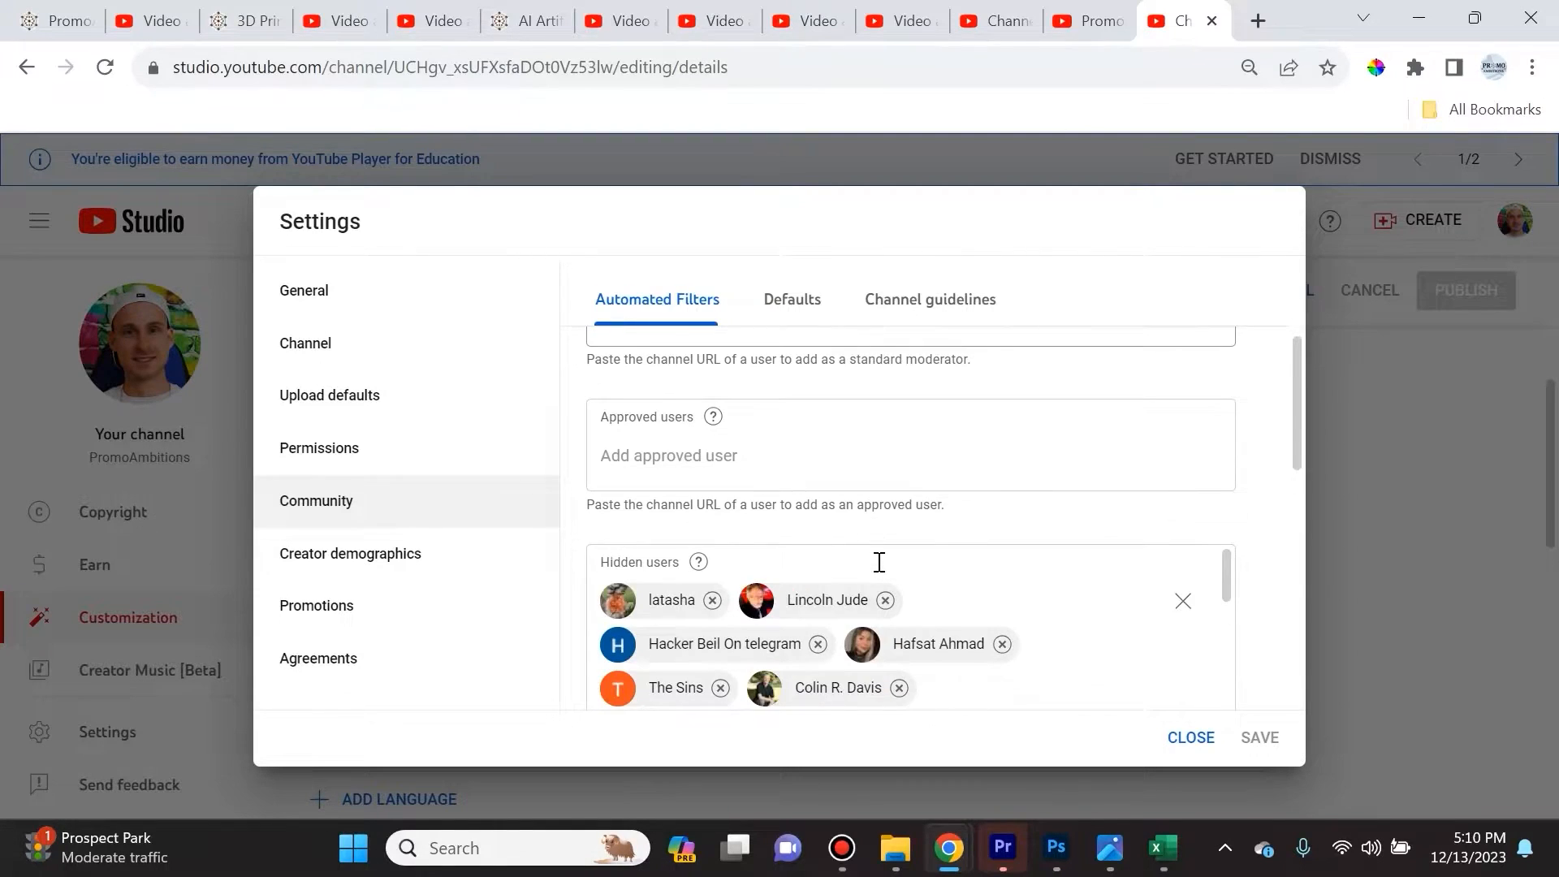
{"action": "mouse_move", "coordinate": [875, 574]}
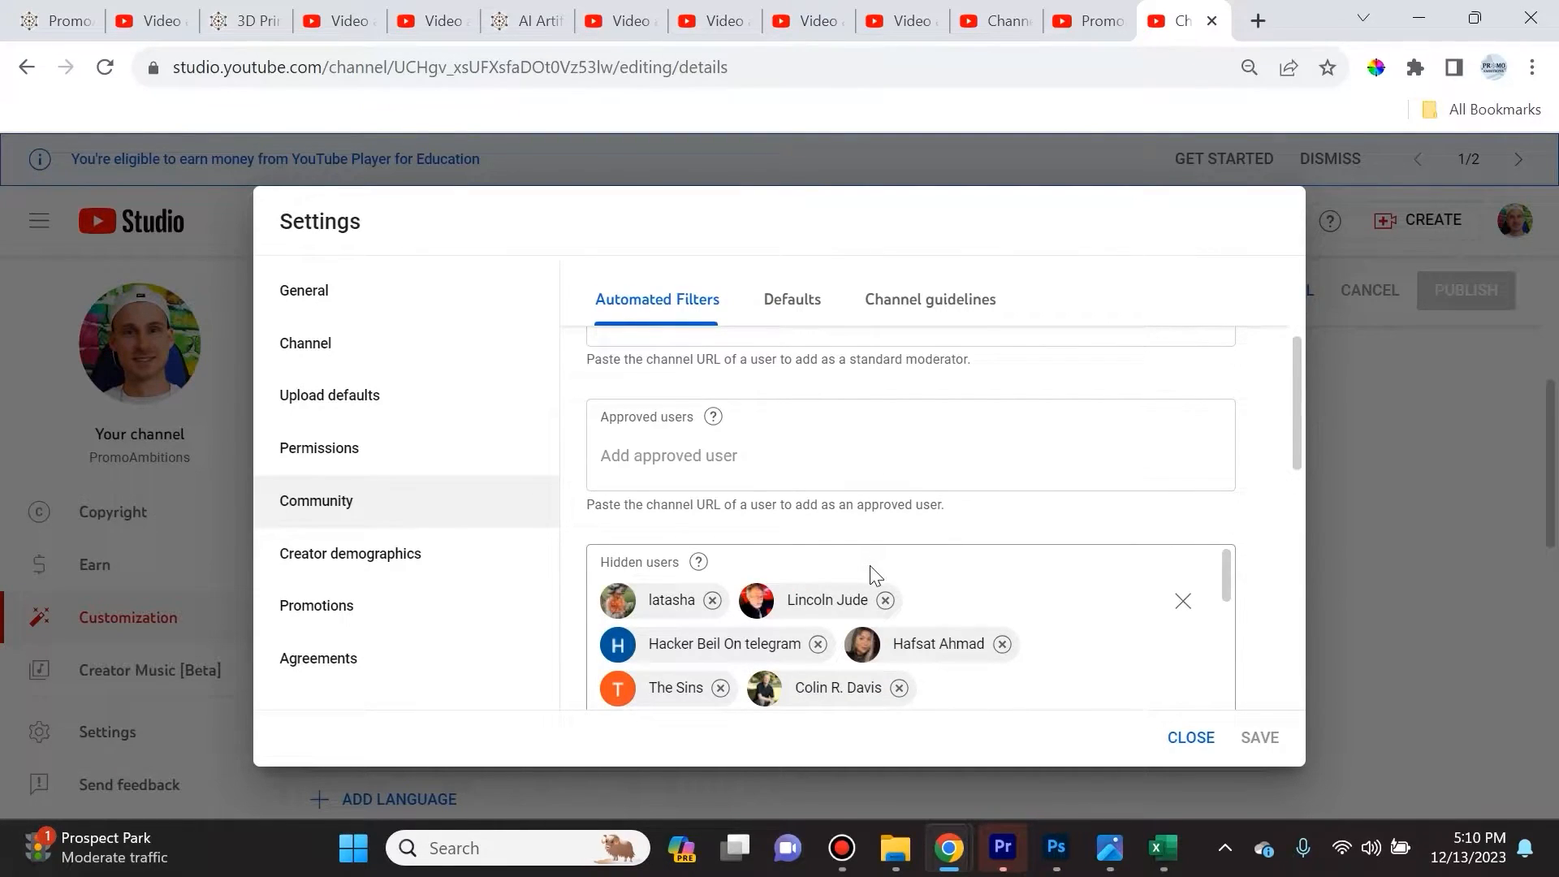
{"action": "mouse_move", "coordinate": [871, 632]}
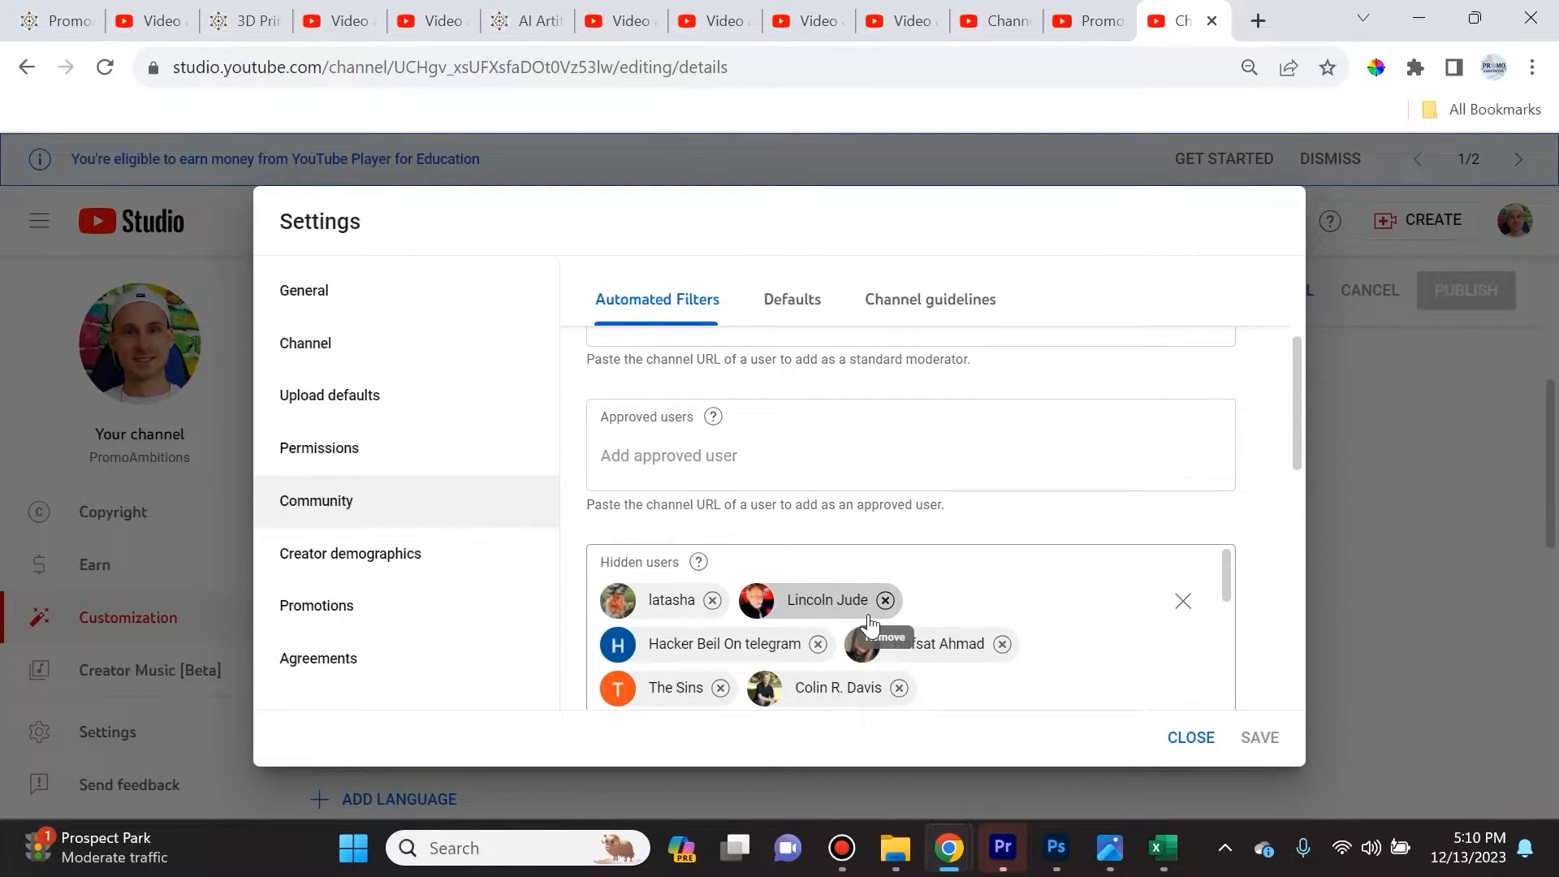
{"action": "scroll", "scroll_direction": "down", "scroll_amount": 3}
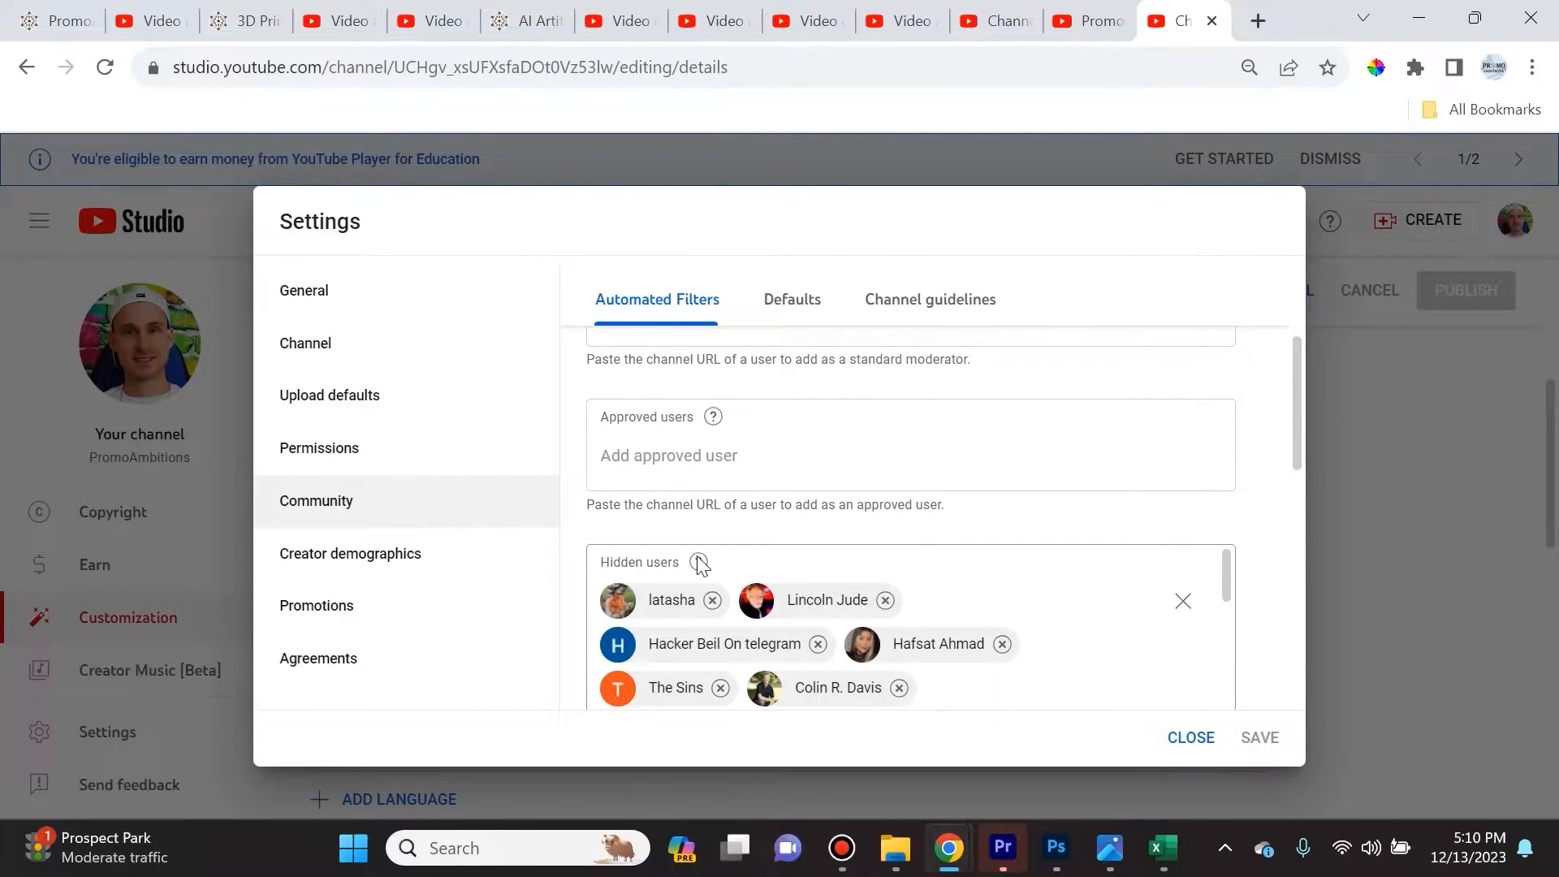
{"action": "mouse_move", "coordinate": [699, 563]}
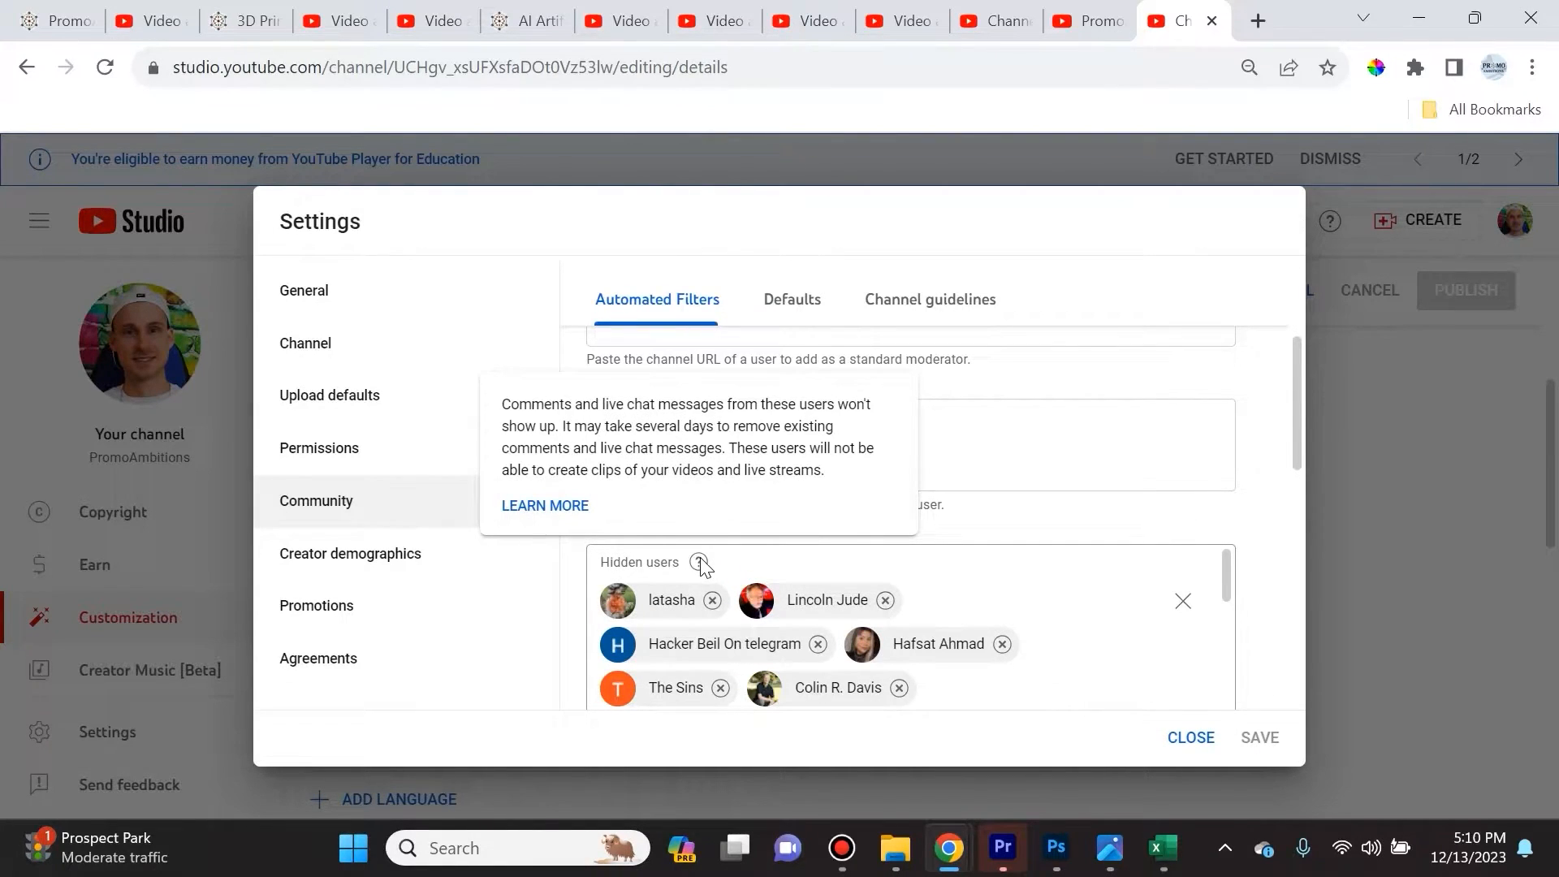
{"action": "mouse_move", "coordinate": [699, 566]}
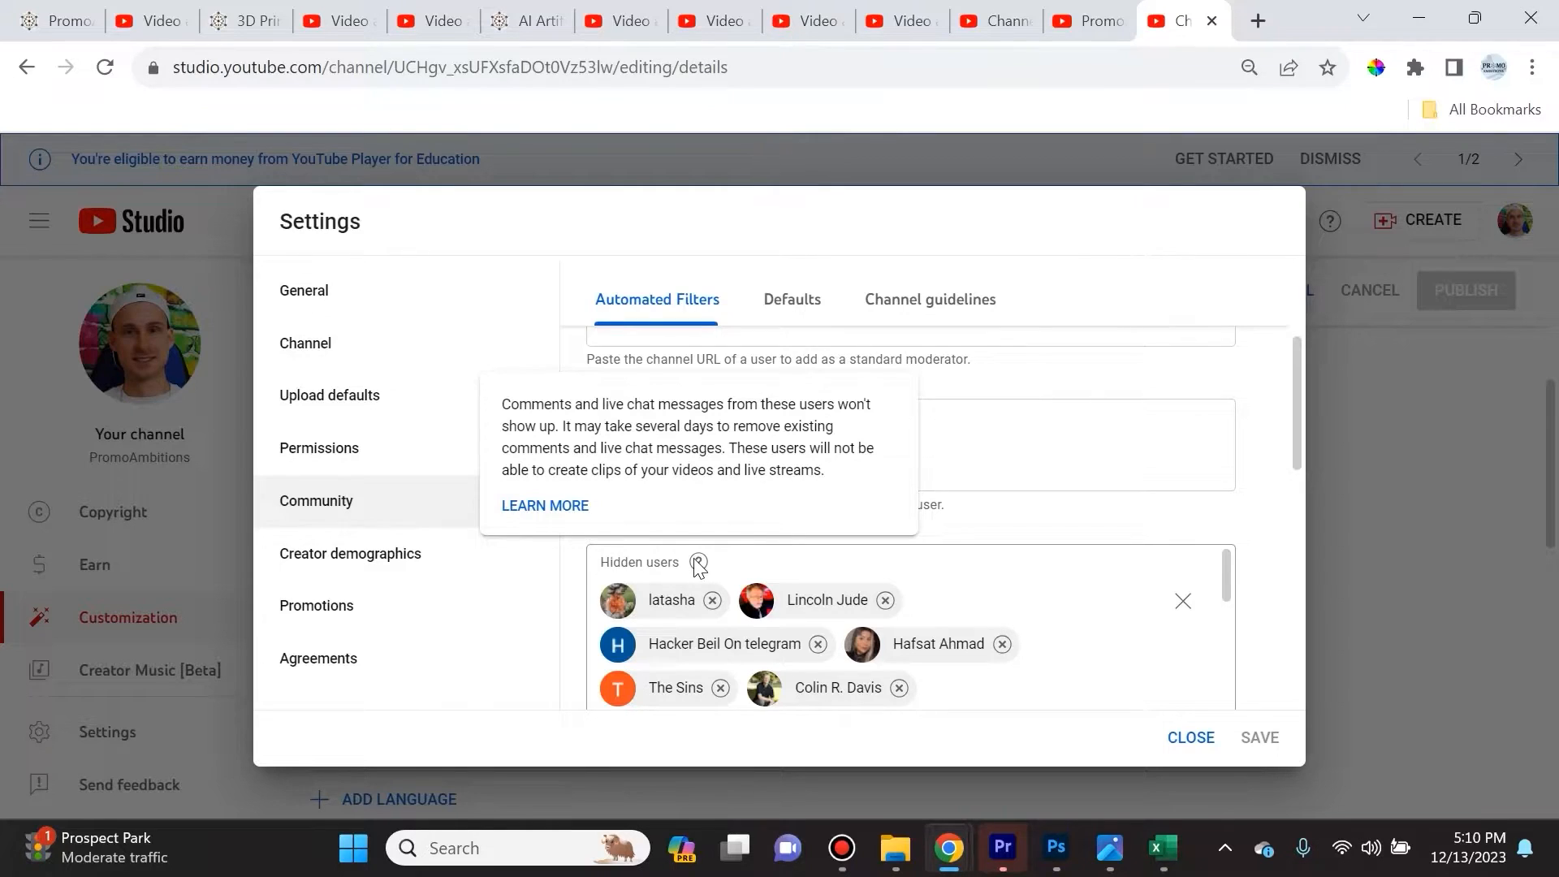
{"action": "mouse_move", "coordinate": [674, 618]}
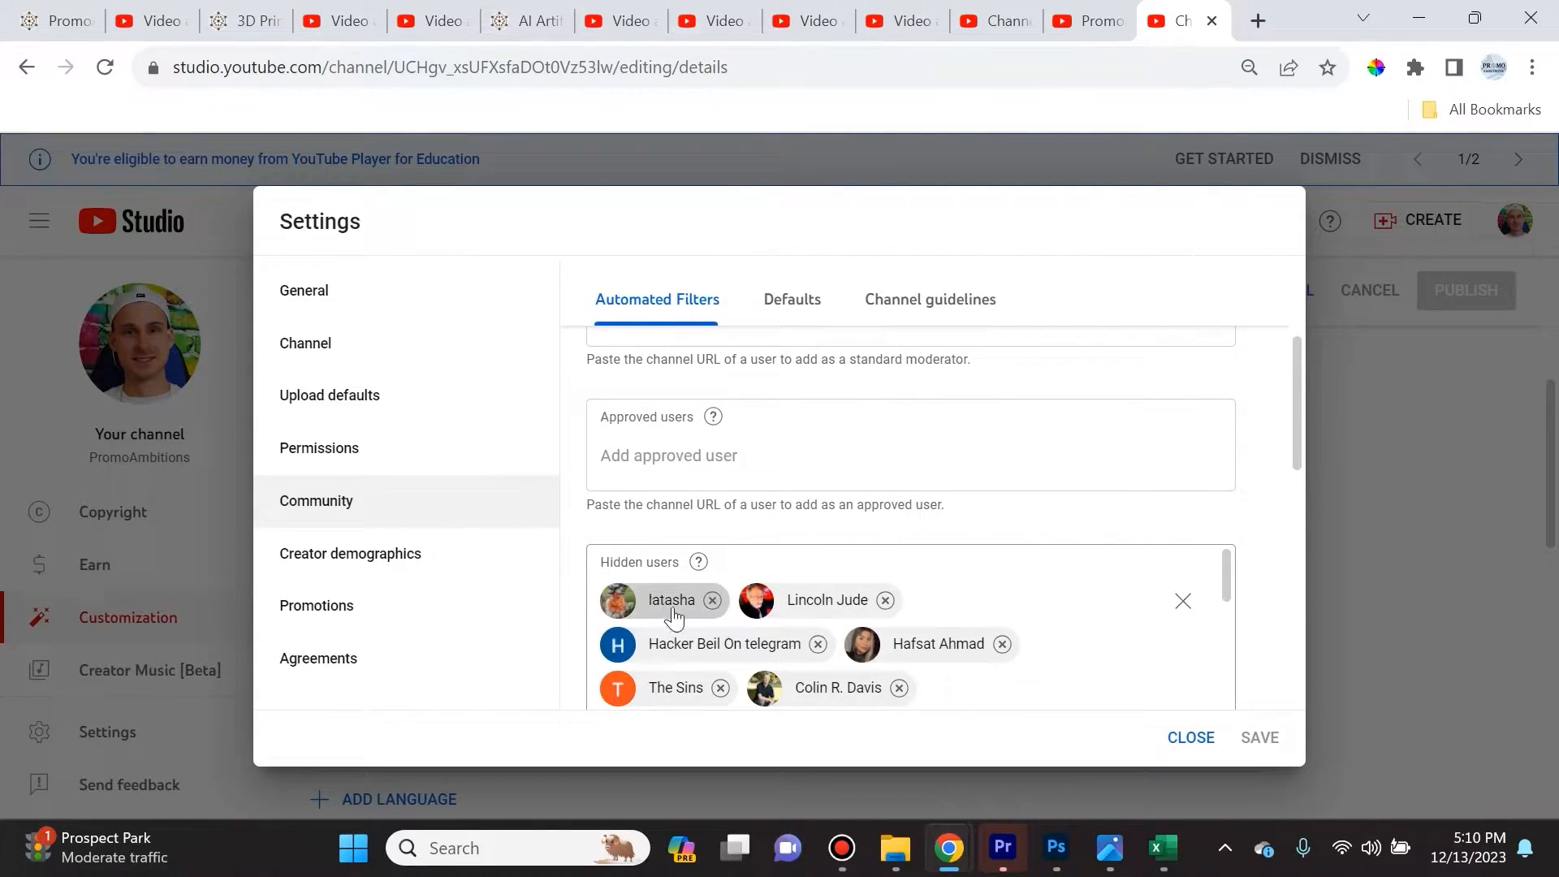
{"action": "scroll", "scroll_direction": "down", "scroll_amount": 3}
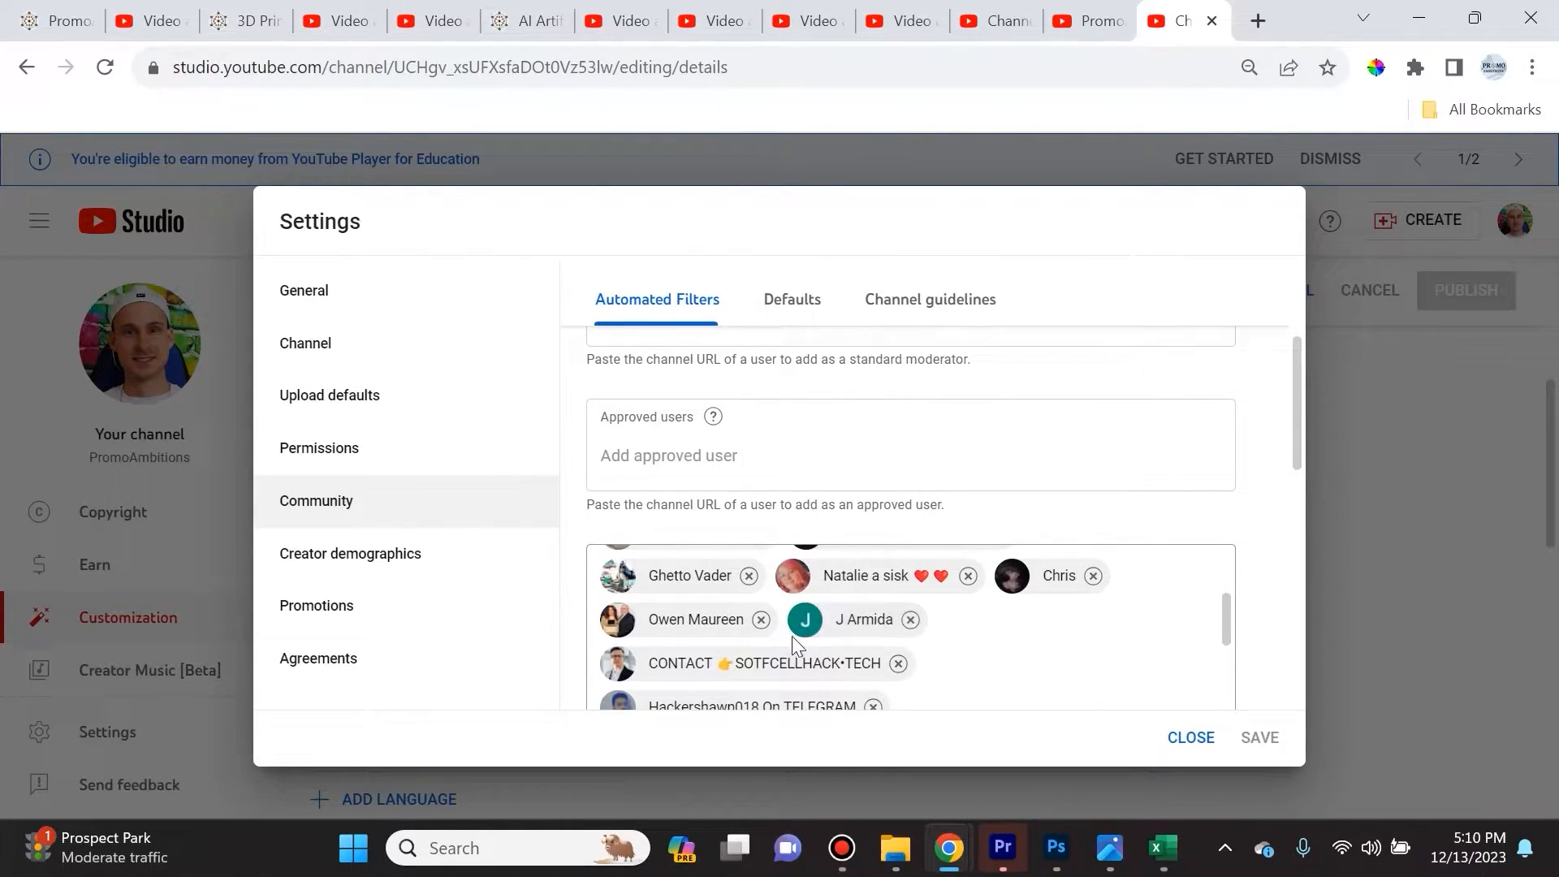
{"action": "scroll", "scroll_direction": "down", "scroll_amount": 3}
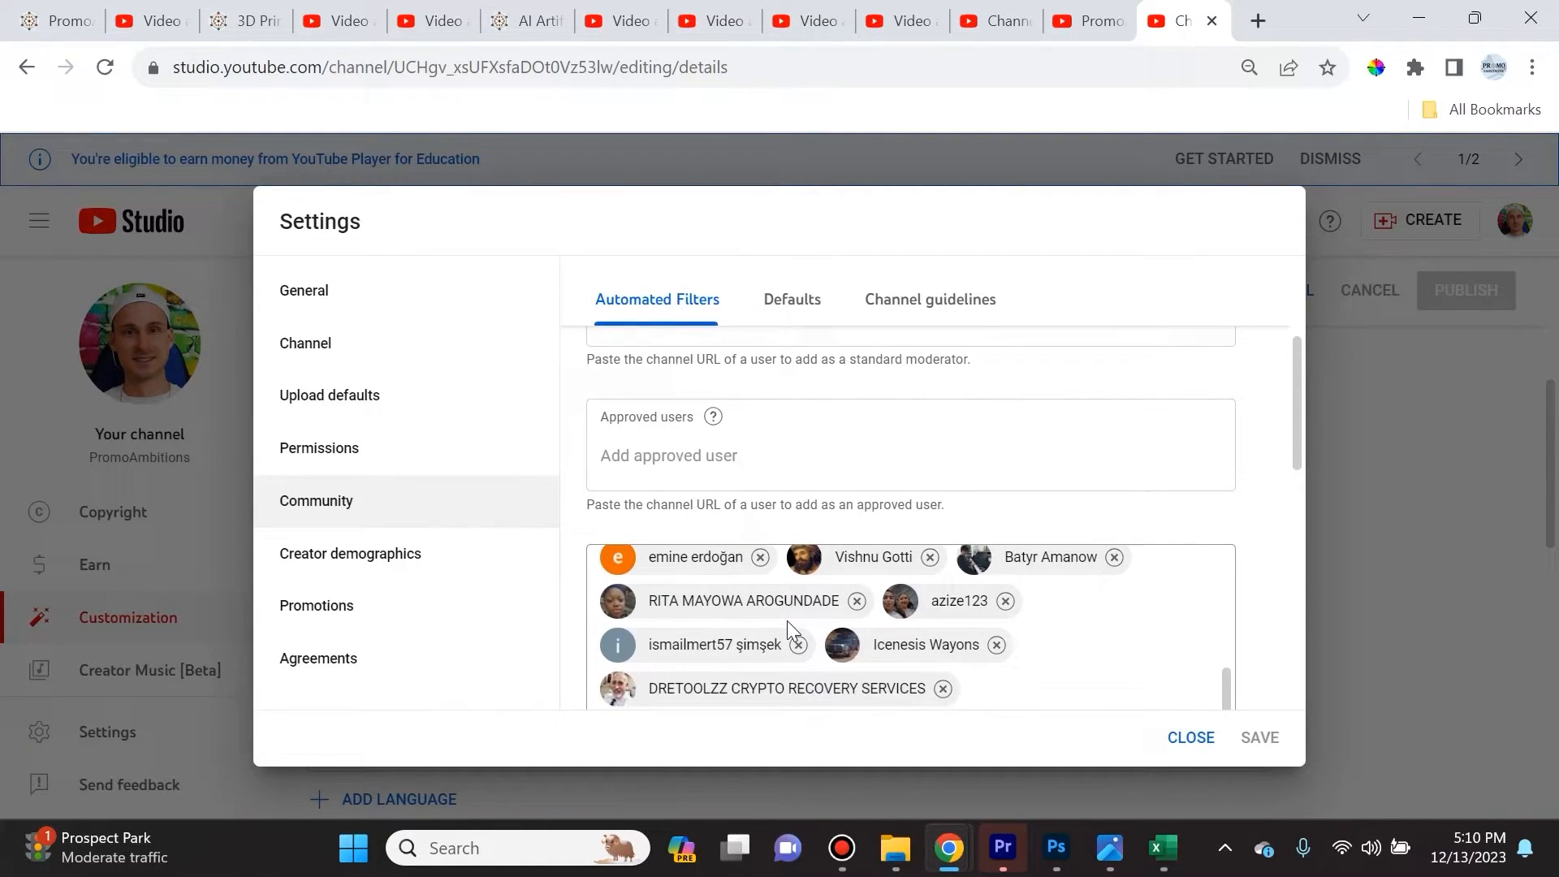
{"action": "scroll", "scroll_direction": "down", "scroll_amount": 3}
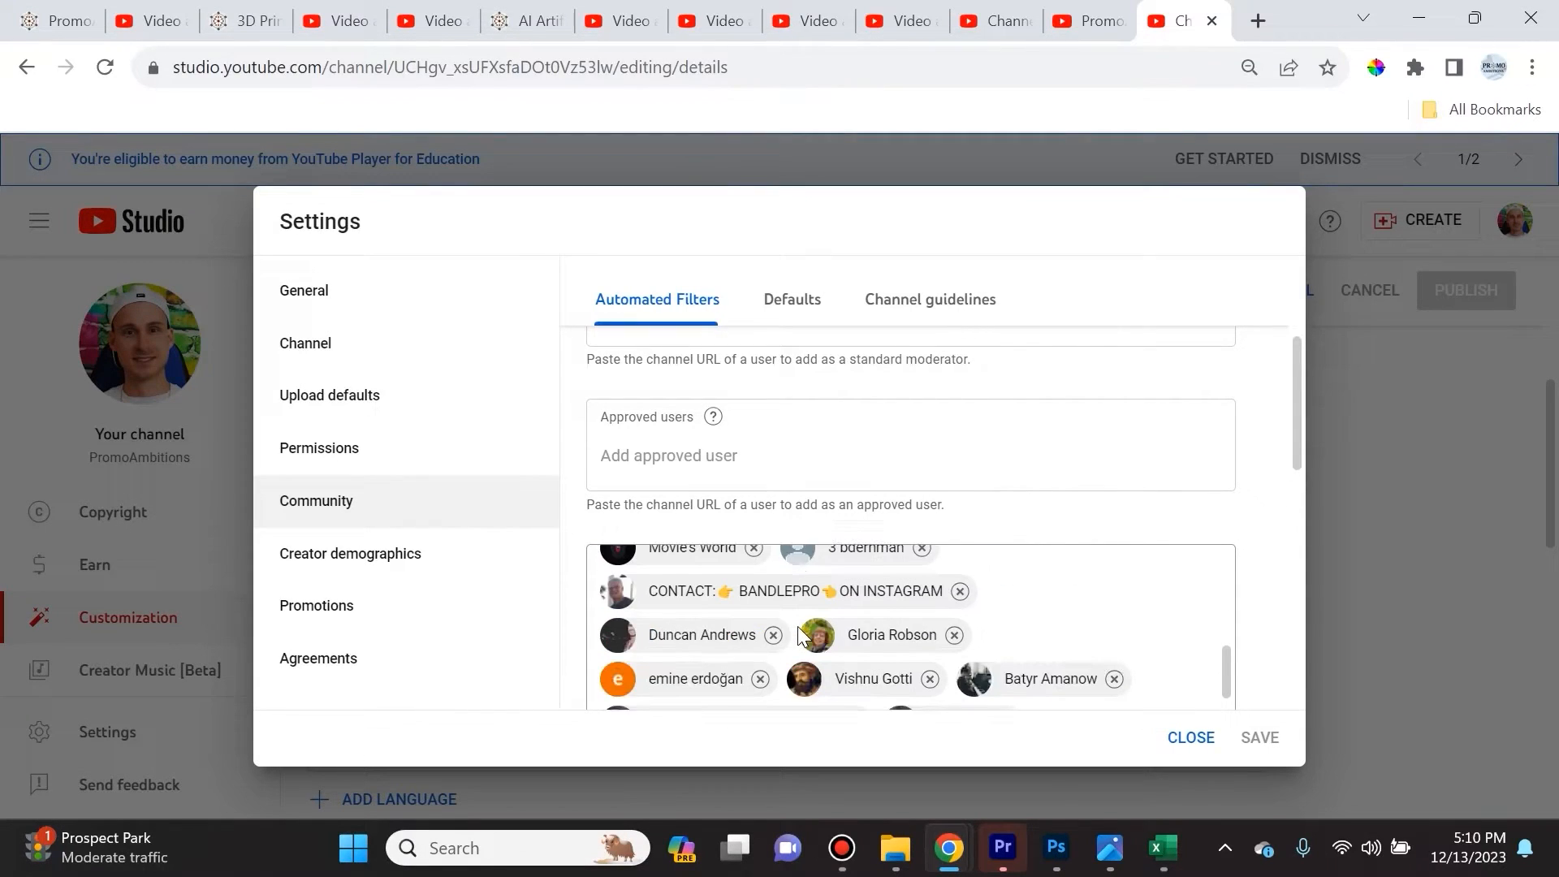
{"action": "scroll", "scroll_direction": "down", "scroll_amount": 3}
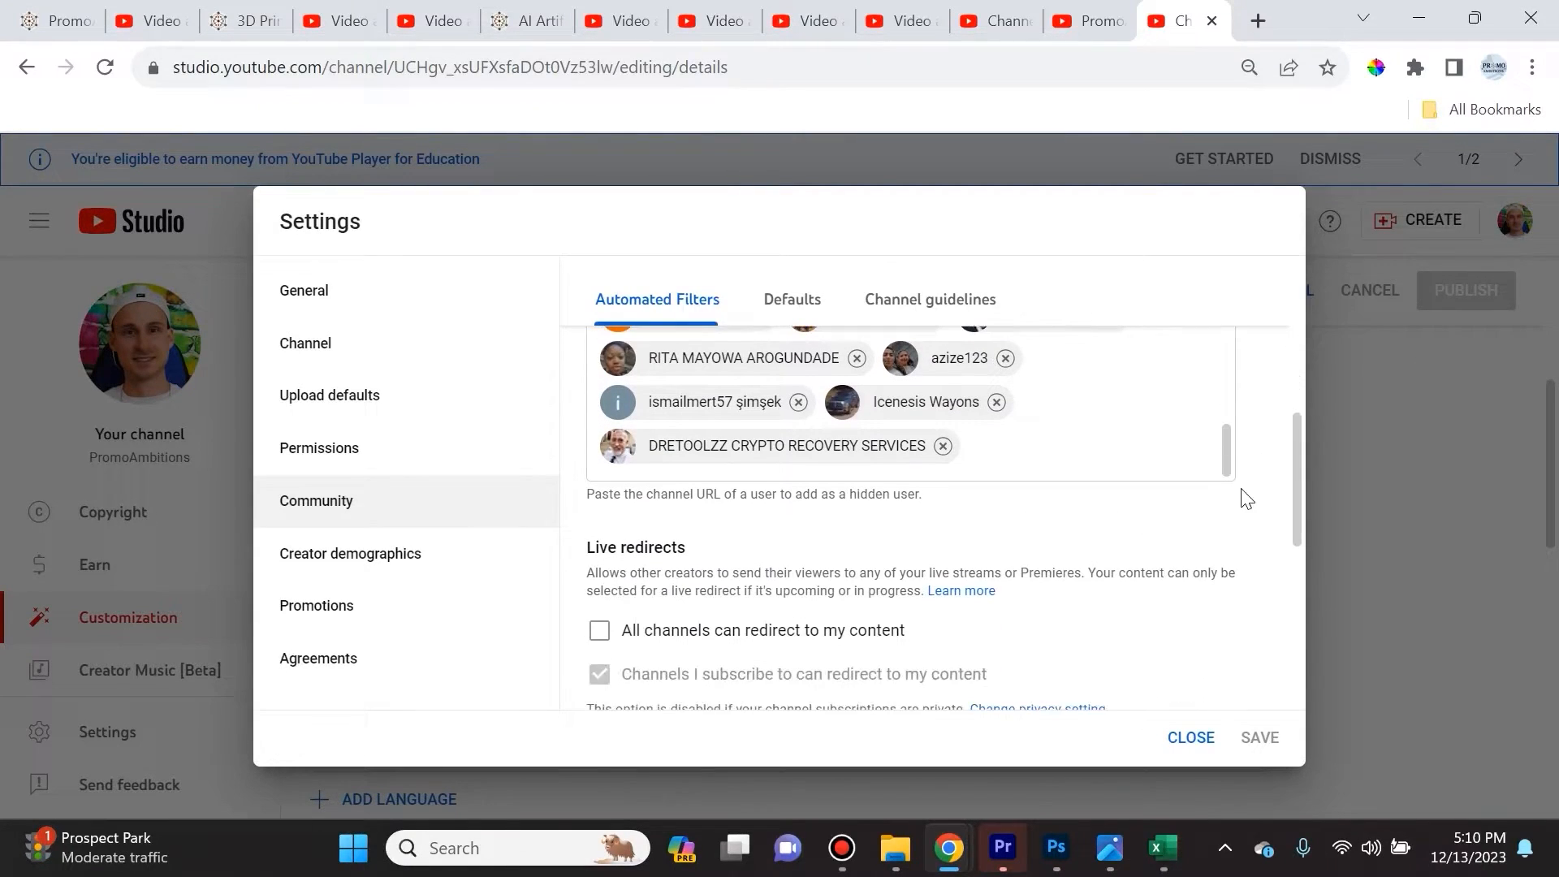
{"action": "scroll", "scroll_direction": "down", "scroll_amount": 3}
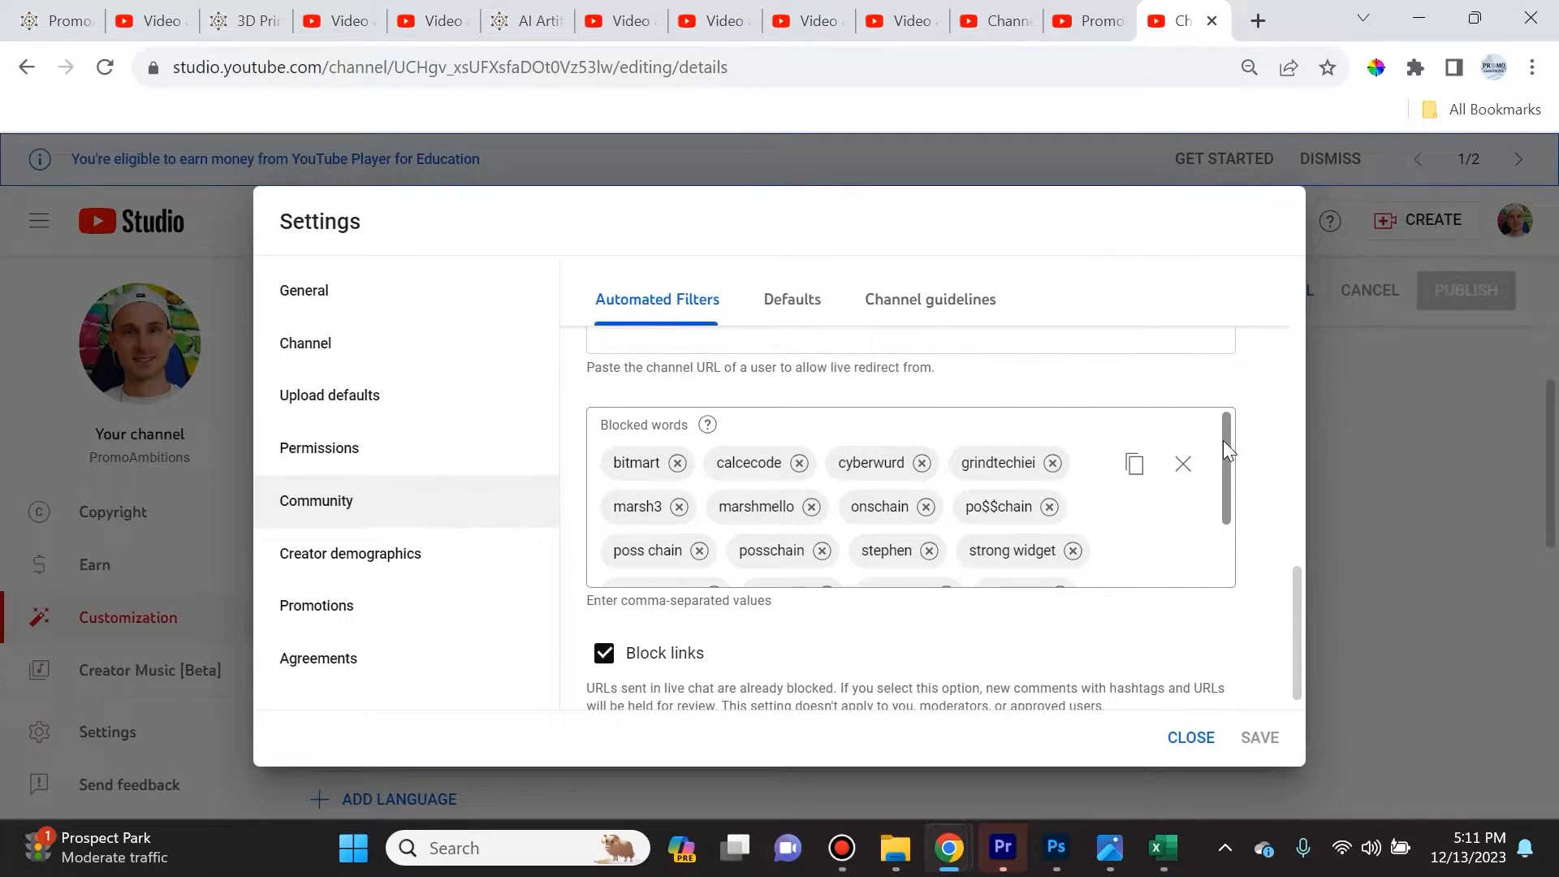
{"action": "scroll", "scroll_direction": "down", "scroll_amount": 3}
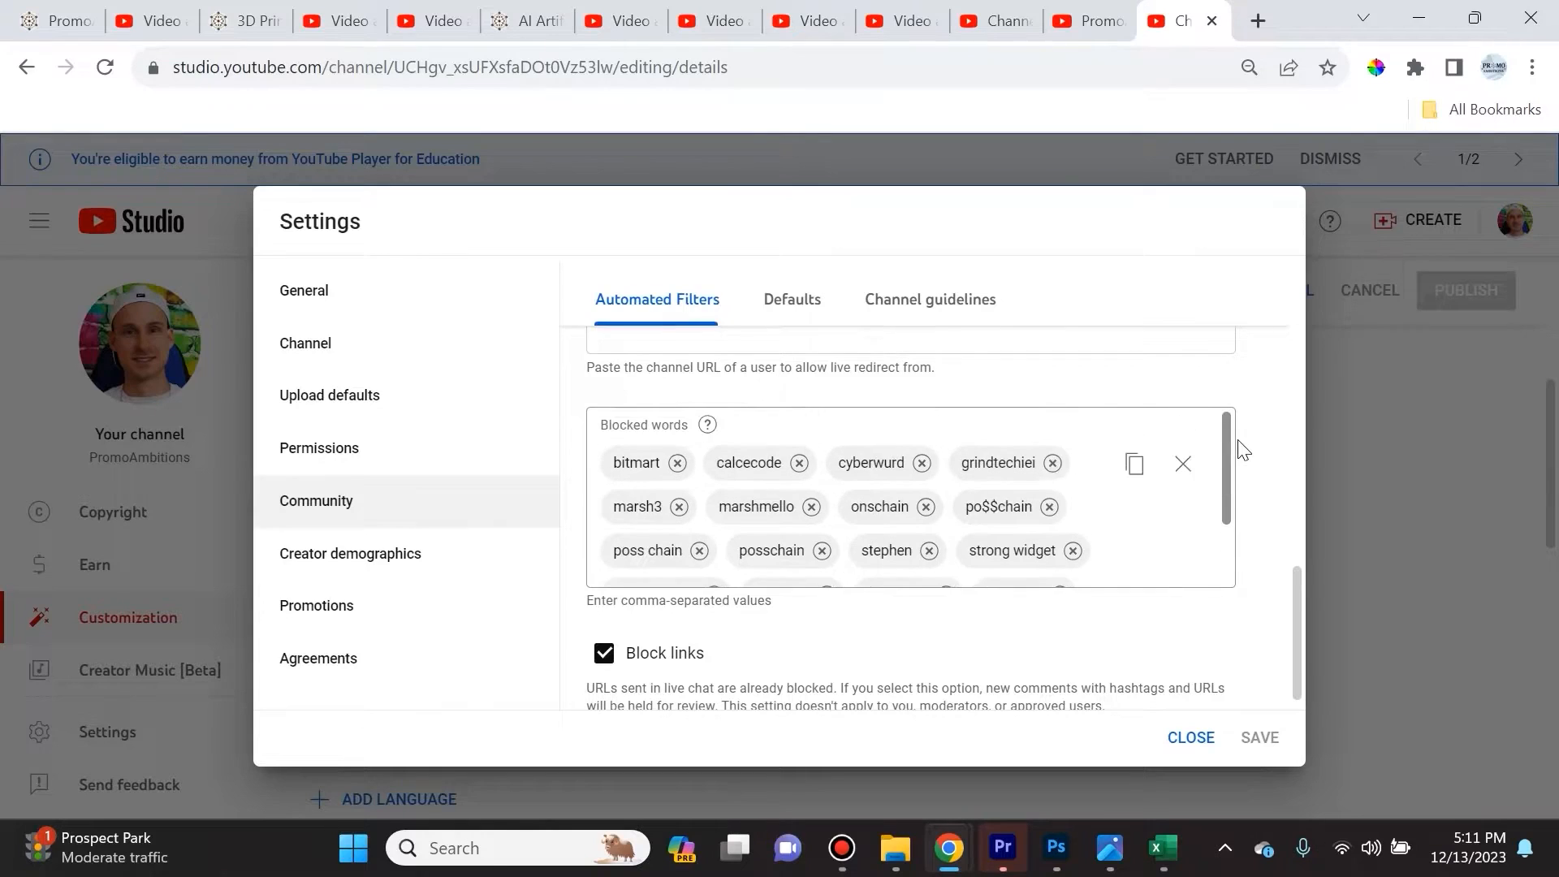
{"action": "scroll", "scroll_direction": "down", "scroll_amount": 3}
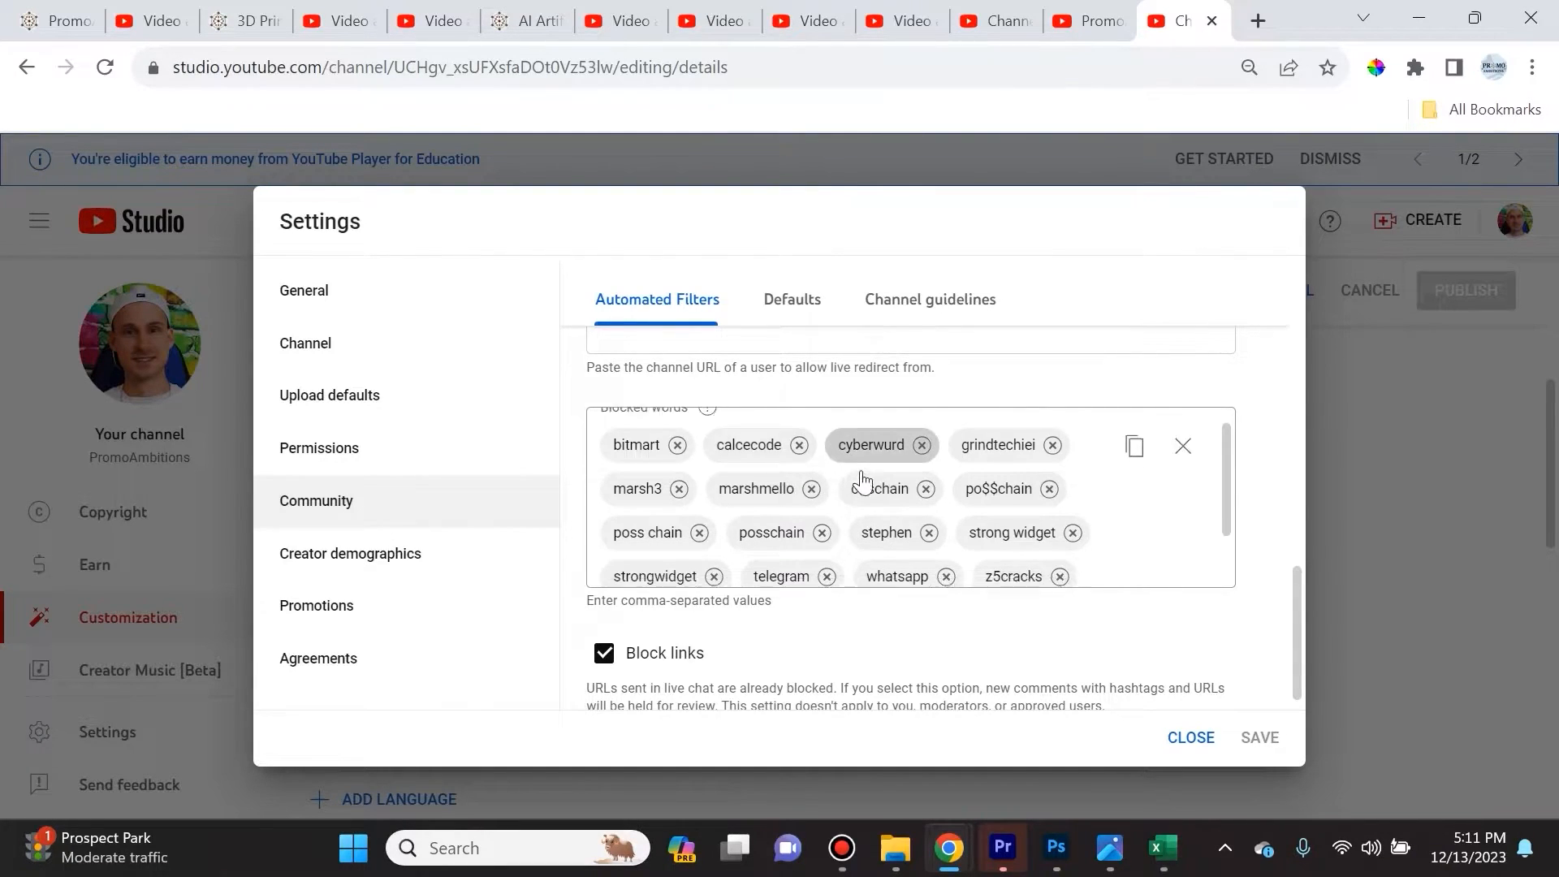
{"action": "scroll", "scroll_direction": "down", "scroll_amount": 3}
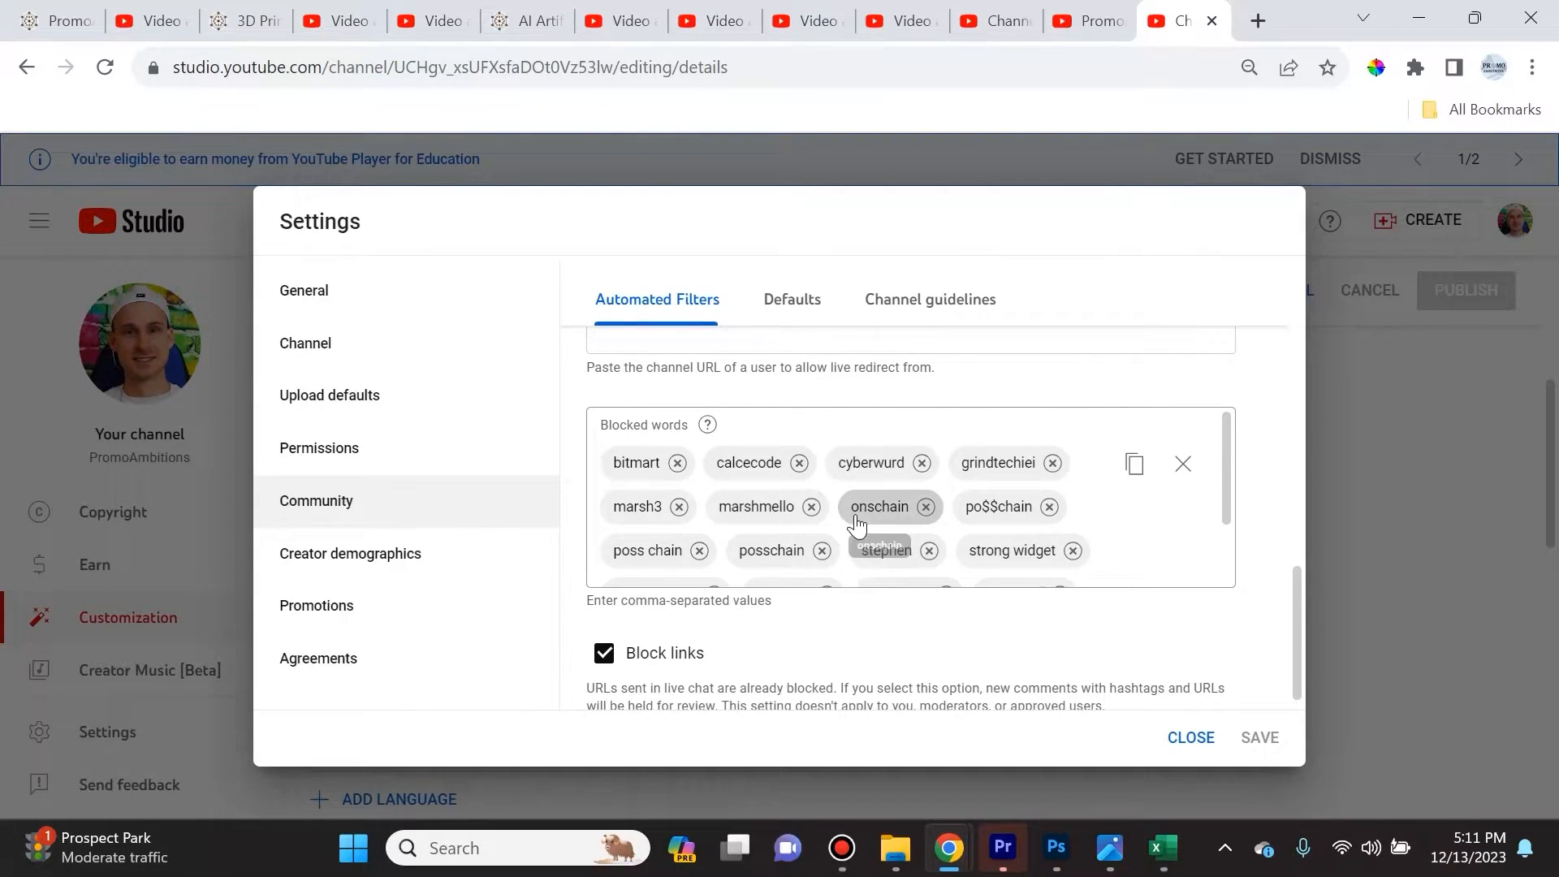
{"action": "scroll", "scroll_direction": "down", "scroll_amount": 3}
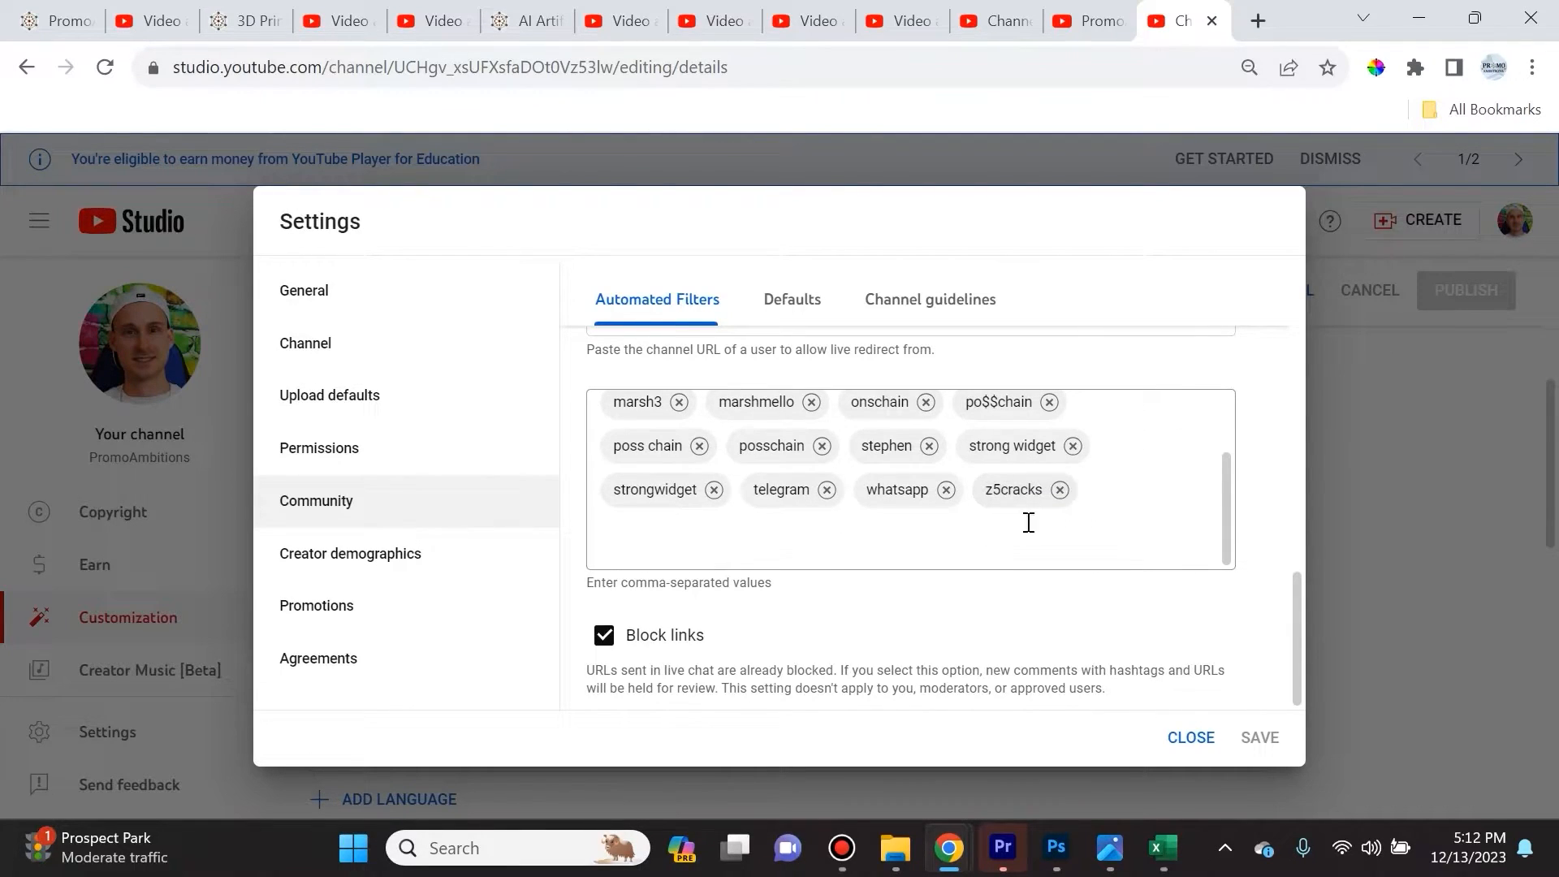
{"action": "mouse_move", "coordinate": [645, 643]}
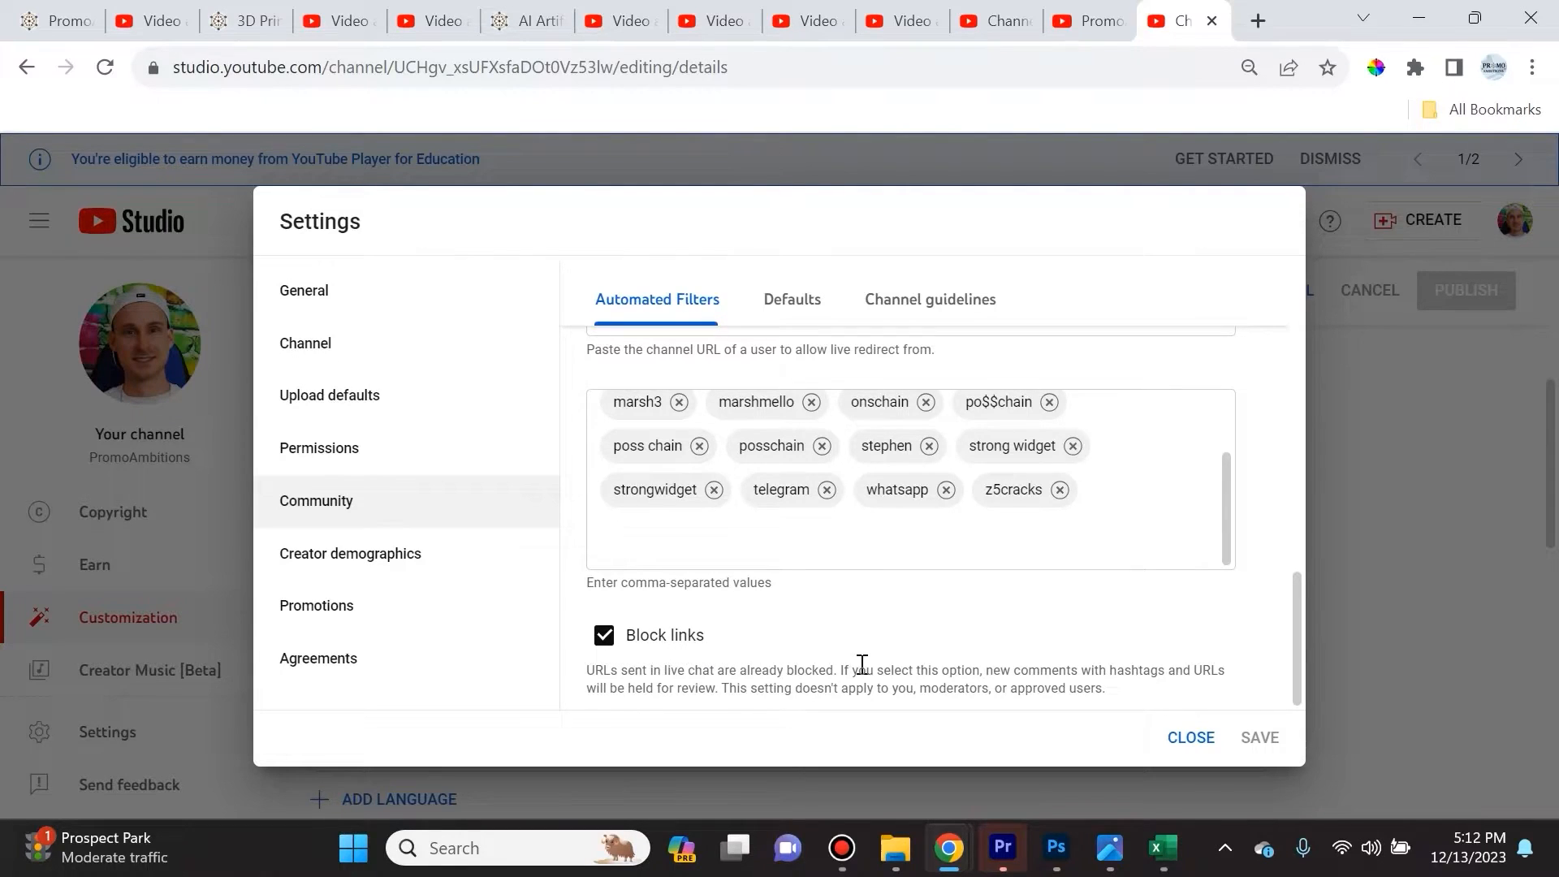
{"action": "mouse_move", "coordinate": [988, 663]}
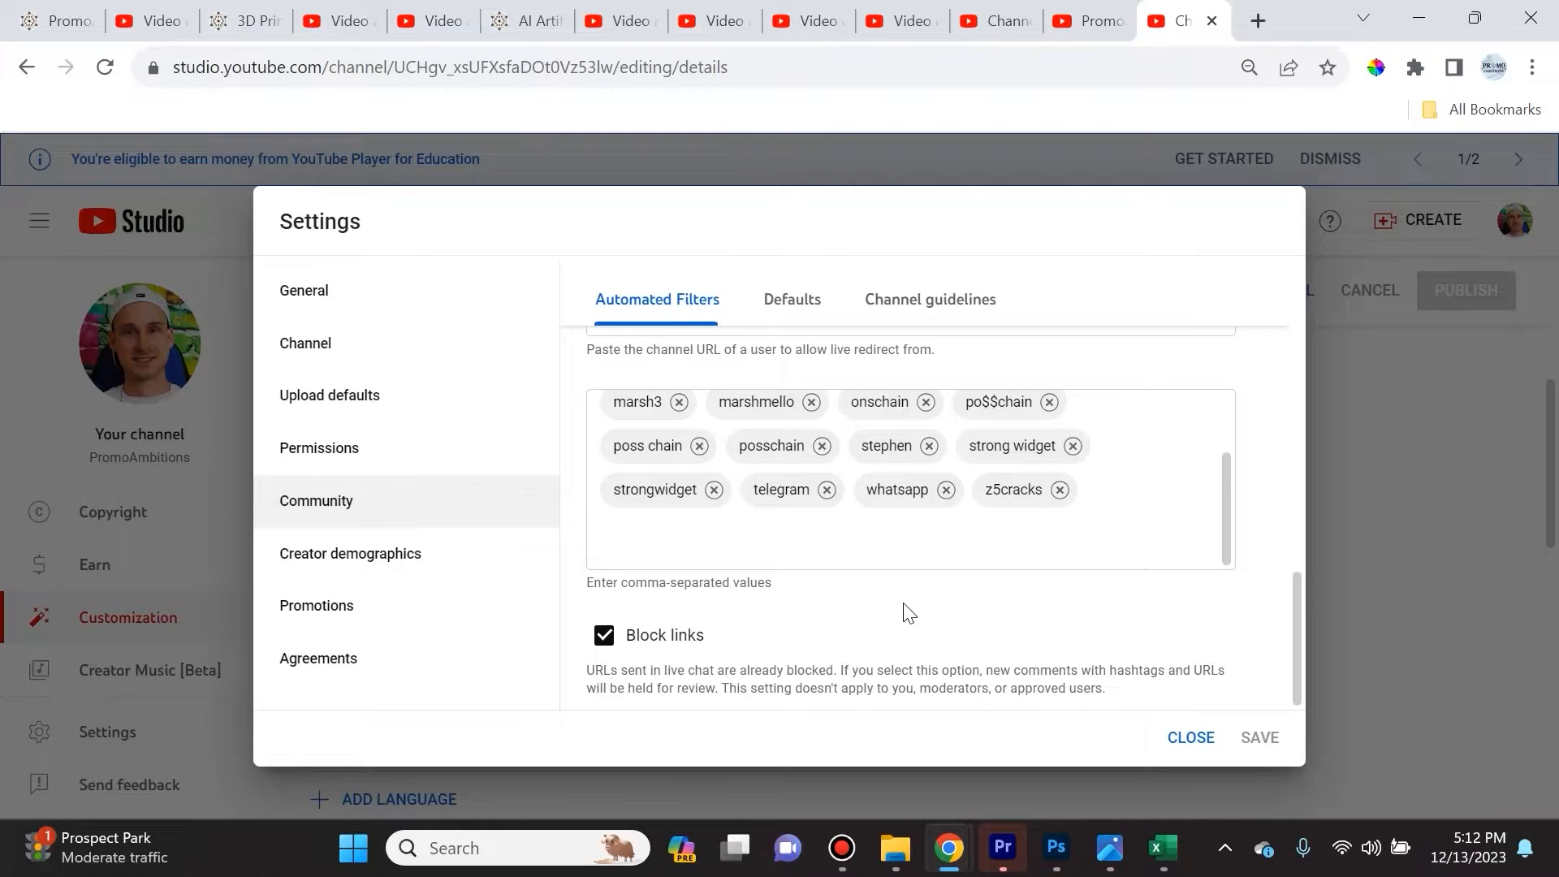
{"action": "mouse_move", "coordinate": [1054, 641]}
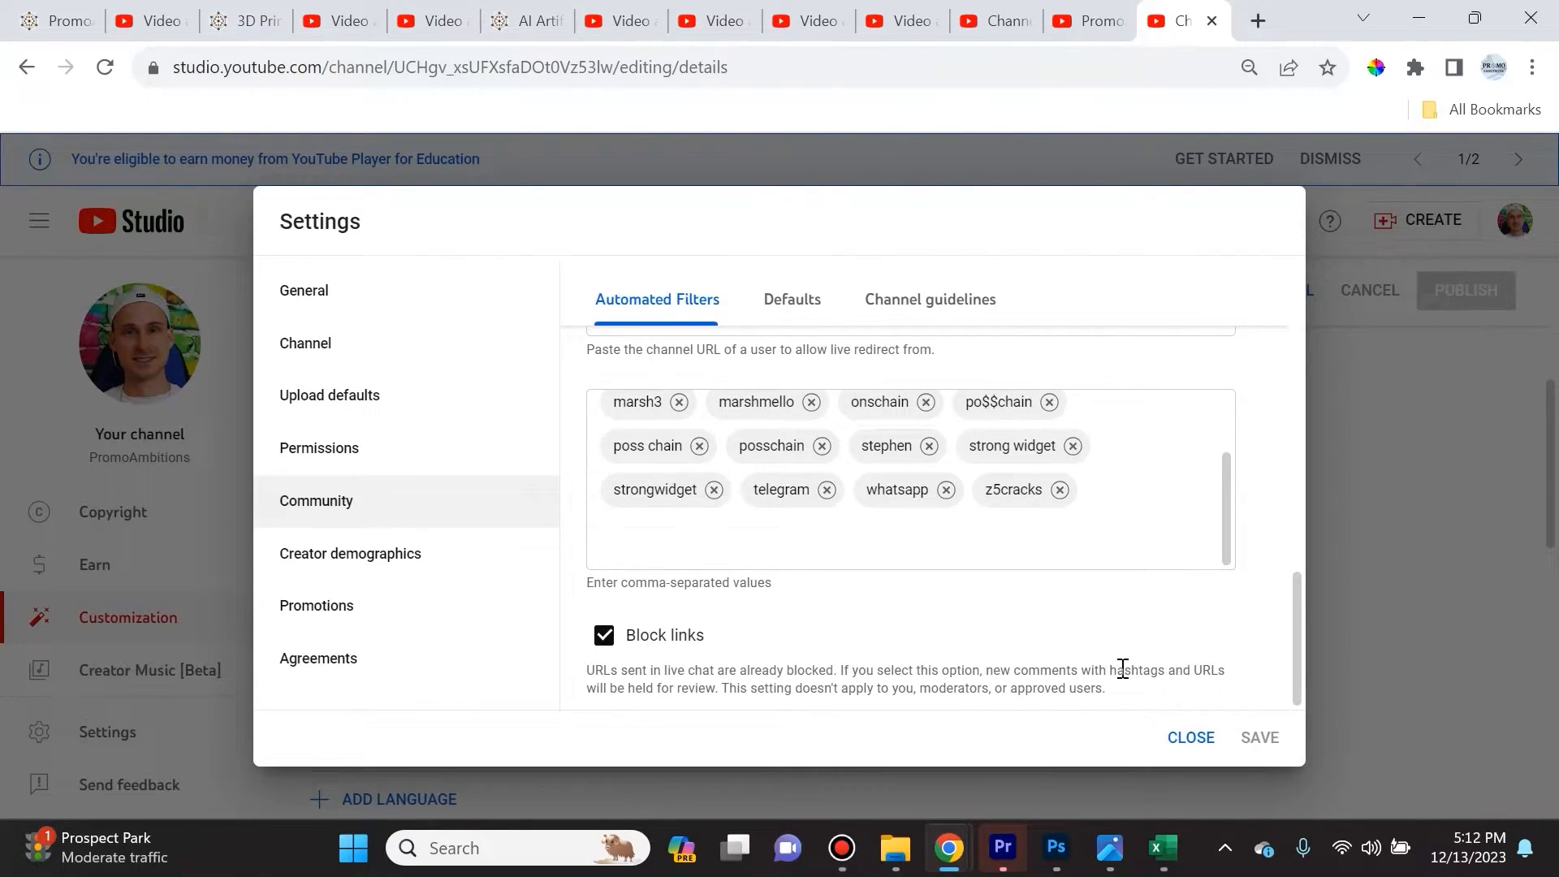
{"action": "mouse_move", "coordinate": [1153, 673]}
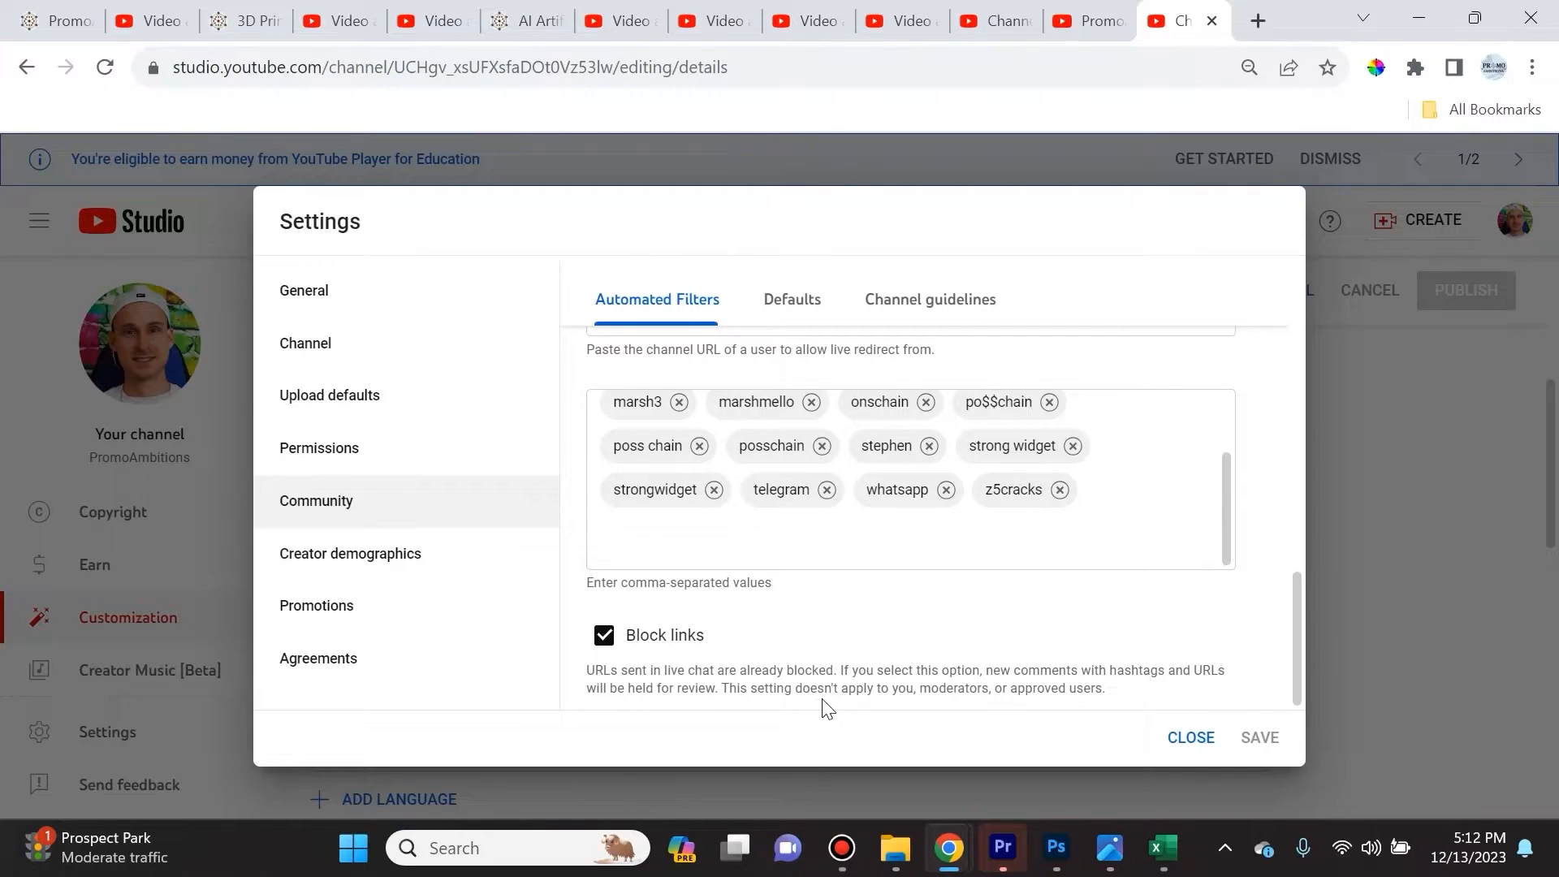
{"action": "mouse_move", "coordinate": [955, 650]}
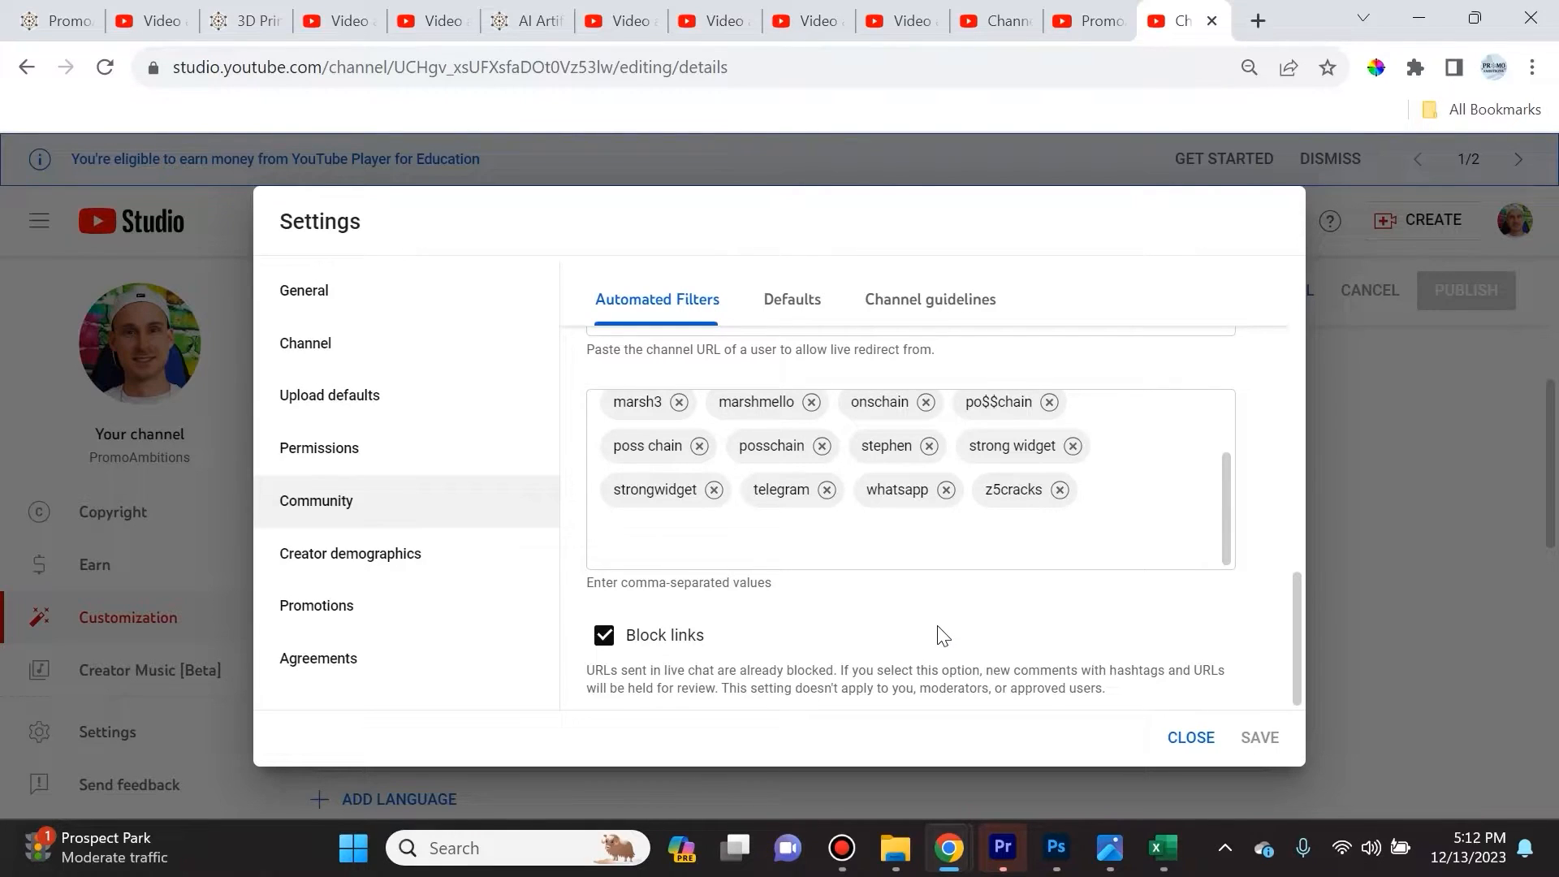
{"action": "mouse_move", "coordinate": [879, 668]}
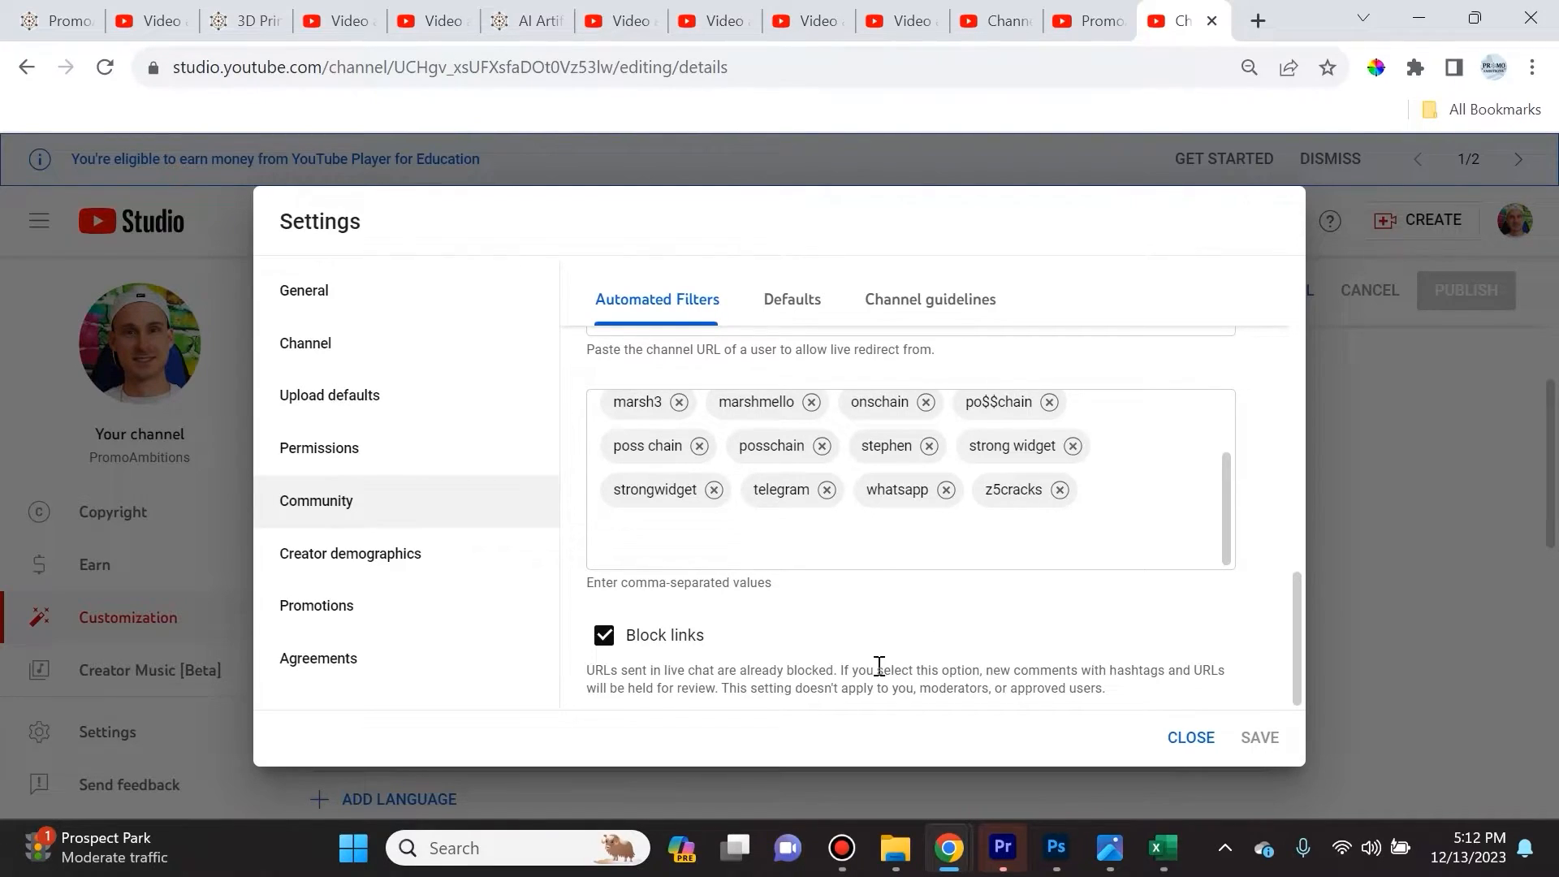
{"action": "mouse_move", "coordinate": [906, 686]}
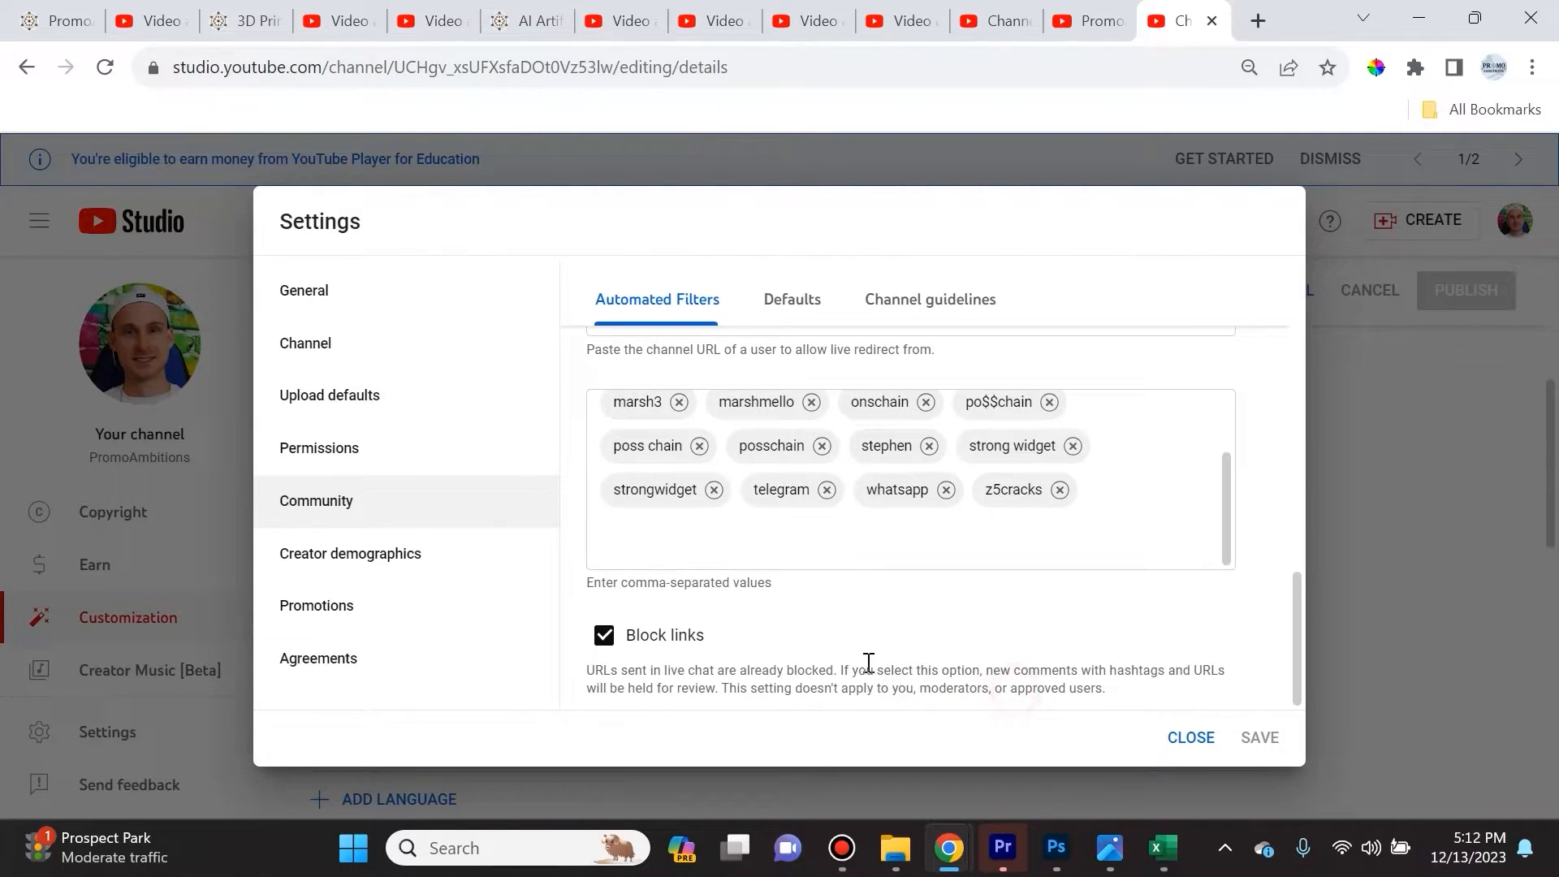
Show the Community Defaults tab with channel comments on and moderation set to None
{"action": "scroll", "scroll_direction": "up", "scroll_amount": 3}
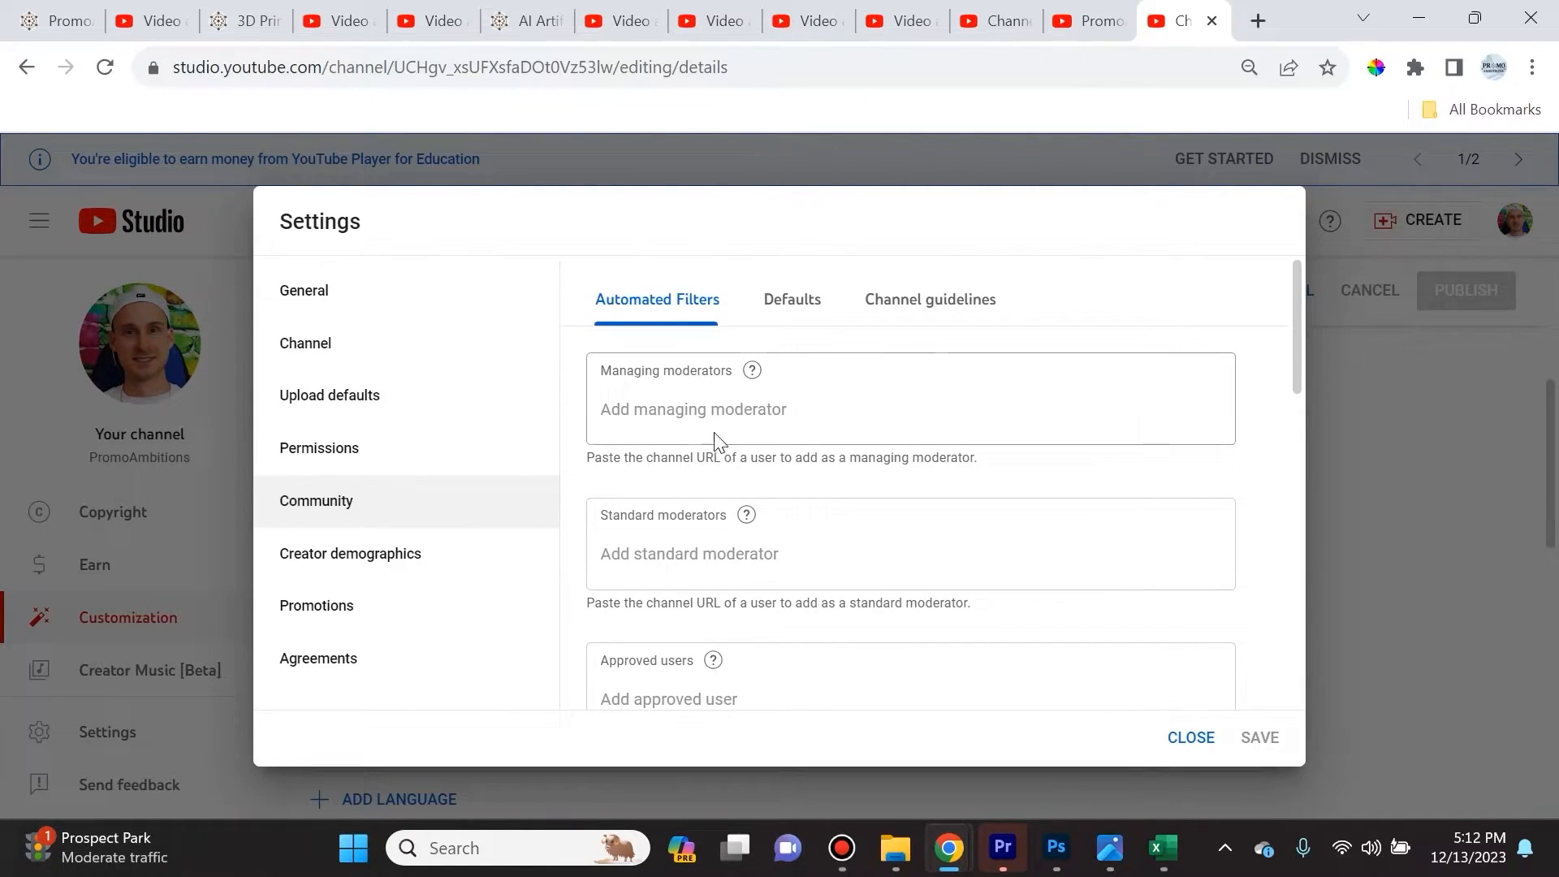
{"action": "scroll", "scroll_direction": "down", "scroll_amount": 3}
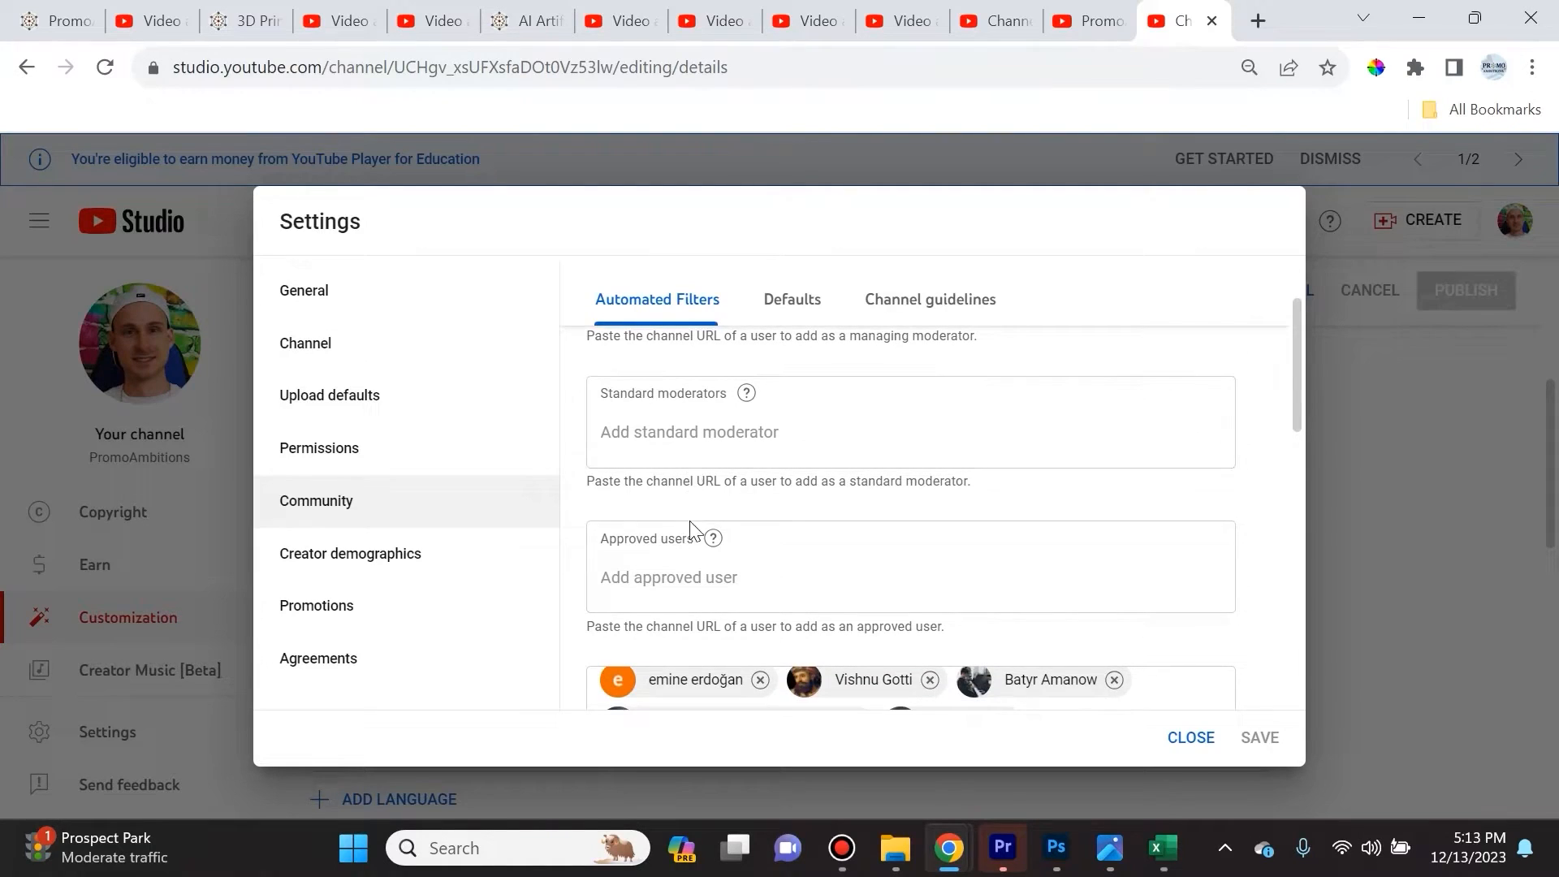
{"action": "left_click", "coordinate": [791, 299]}
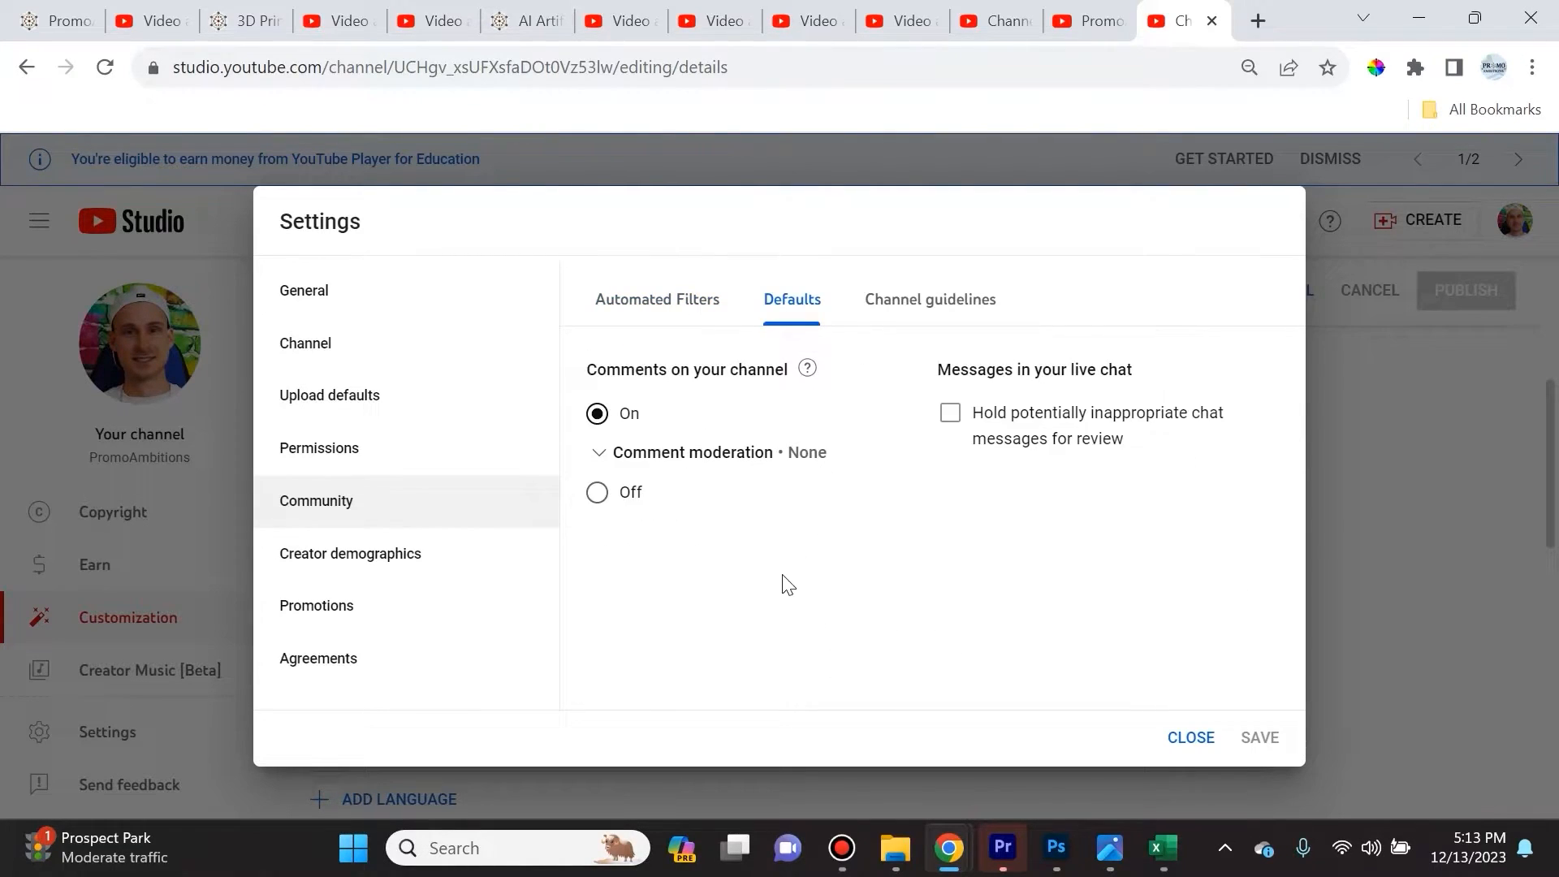
{"action": "mouse_move", "coordinate": [807, 370]}
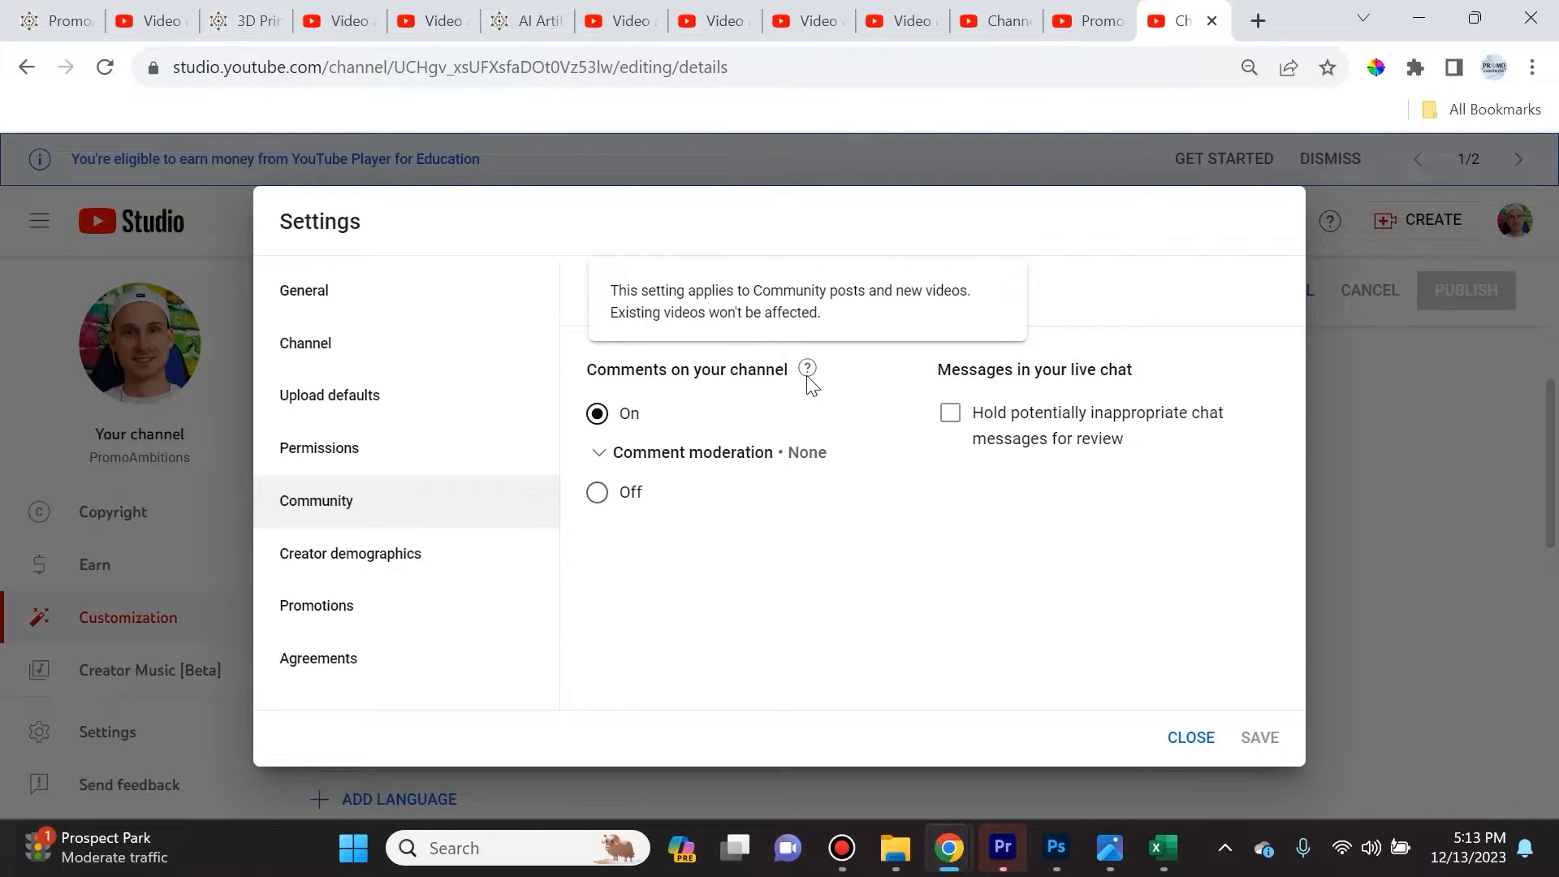
{"action": "mouse_move", "coordinate": [625, 435]}
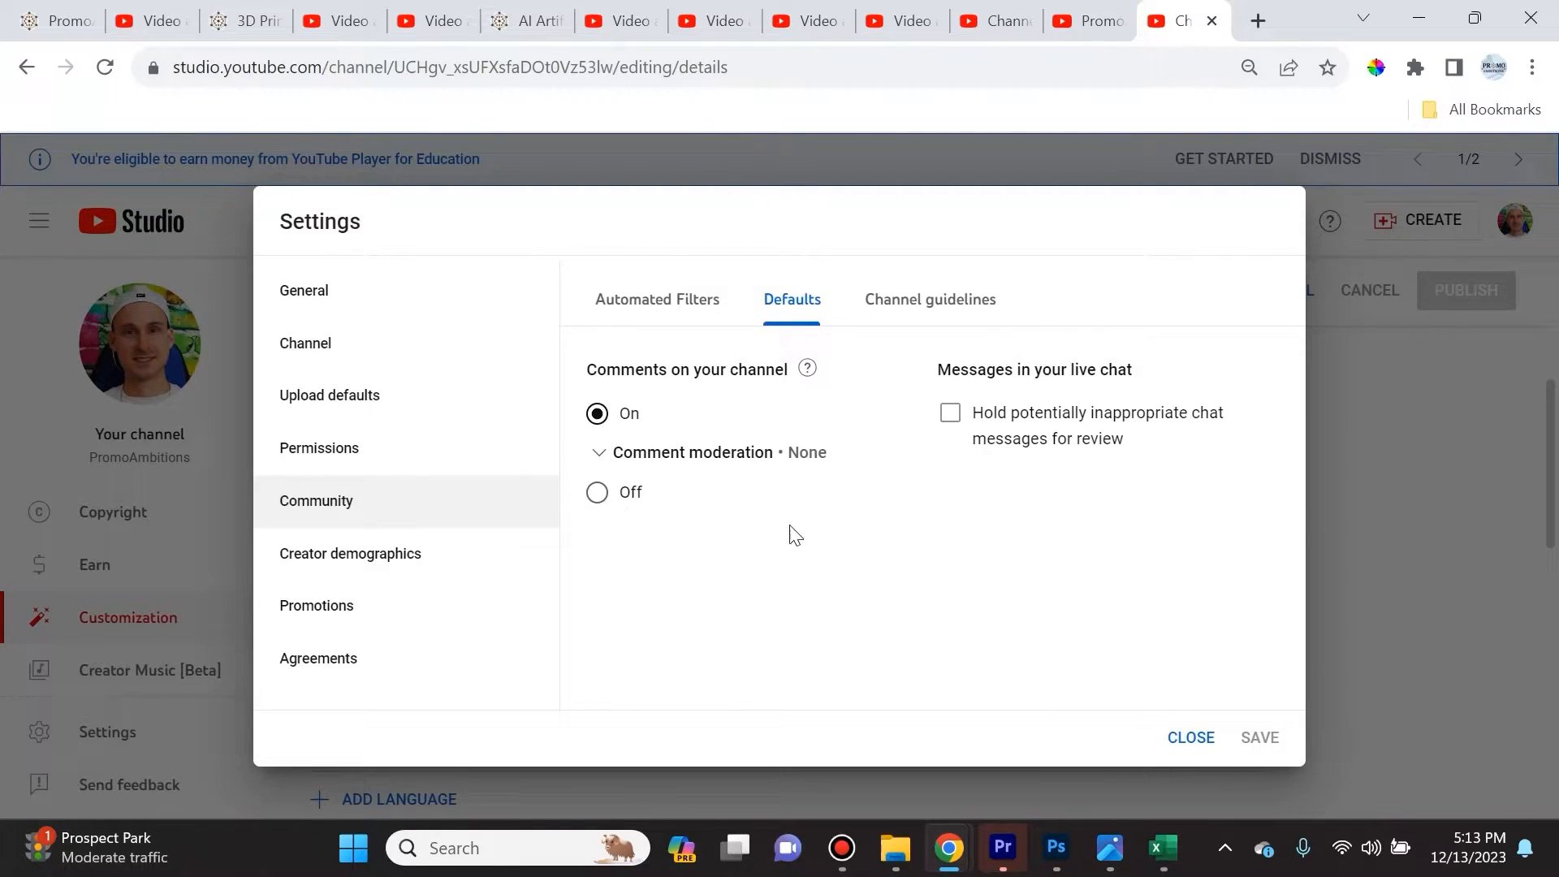
{"action": "mouse_move", "coordinate": [884, 548]}
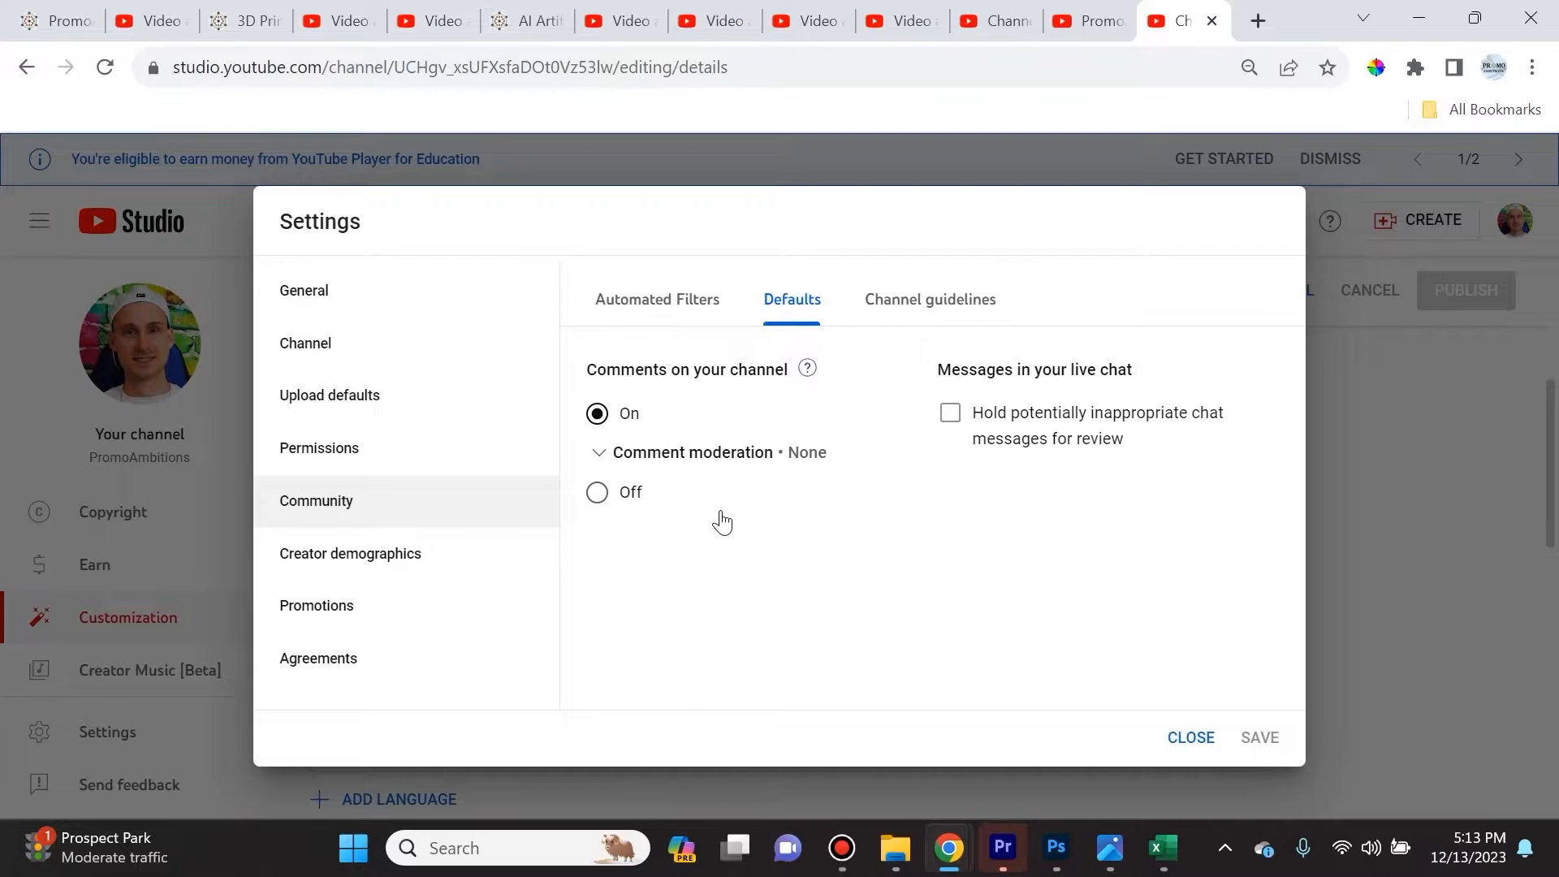
Show the Channel guidelines tab with empty welcome message and guideline fields
{"action": "left_click", "coordinate": [929, 300]}
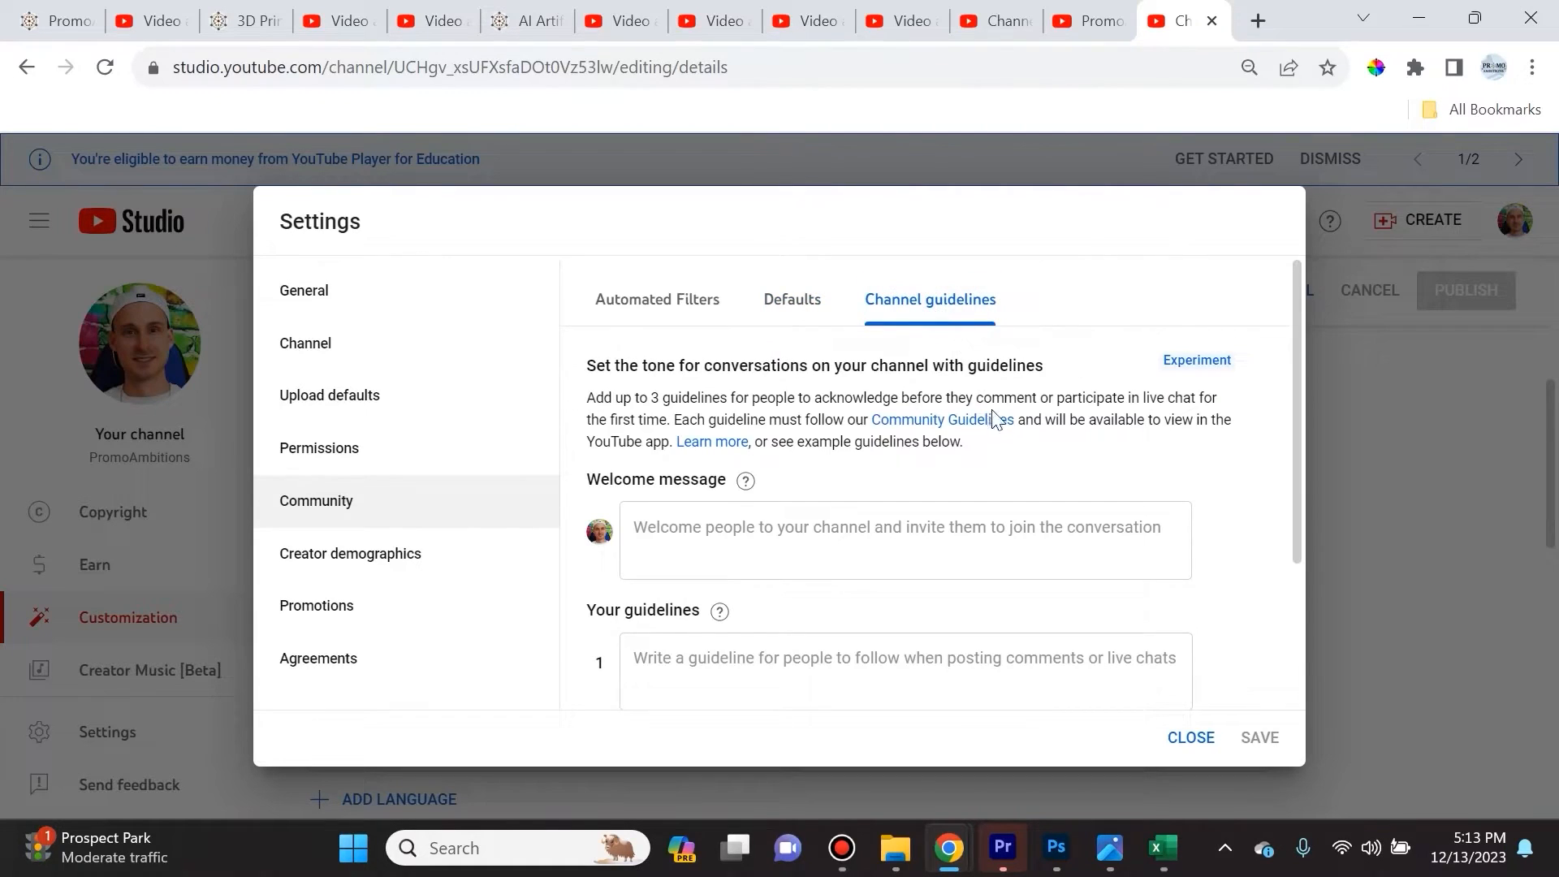
Review the example channel guidelines, then go to the Creator demographics section
{"action": "left_click", "coordinate": [897, 551]}
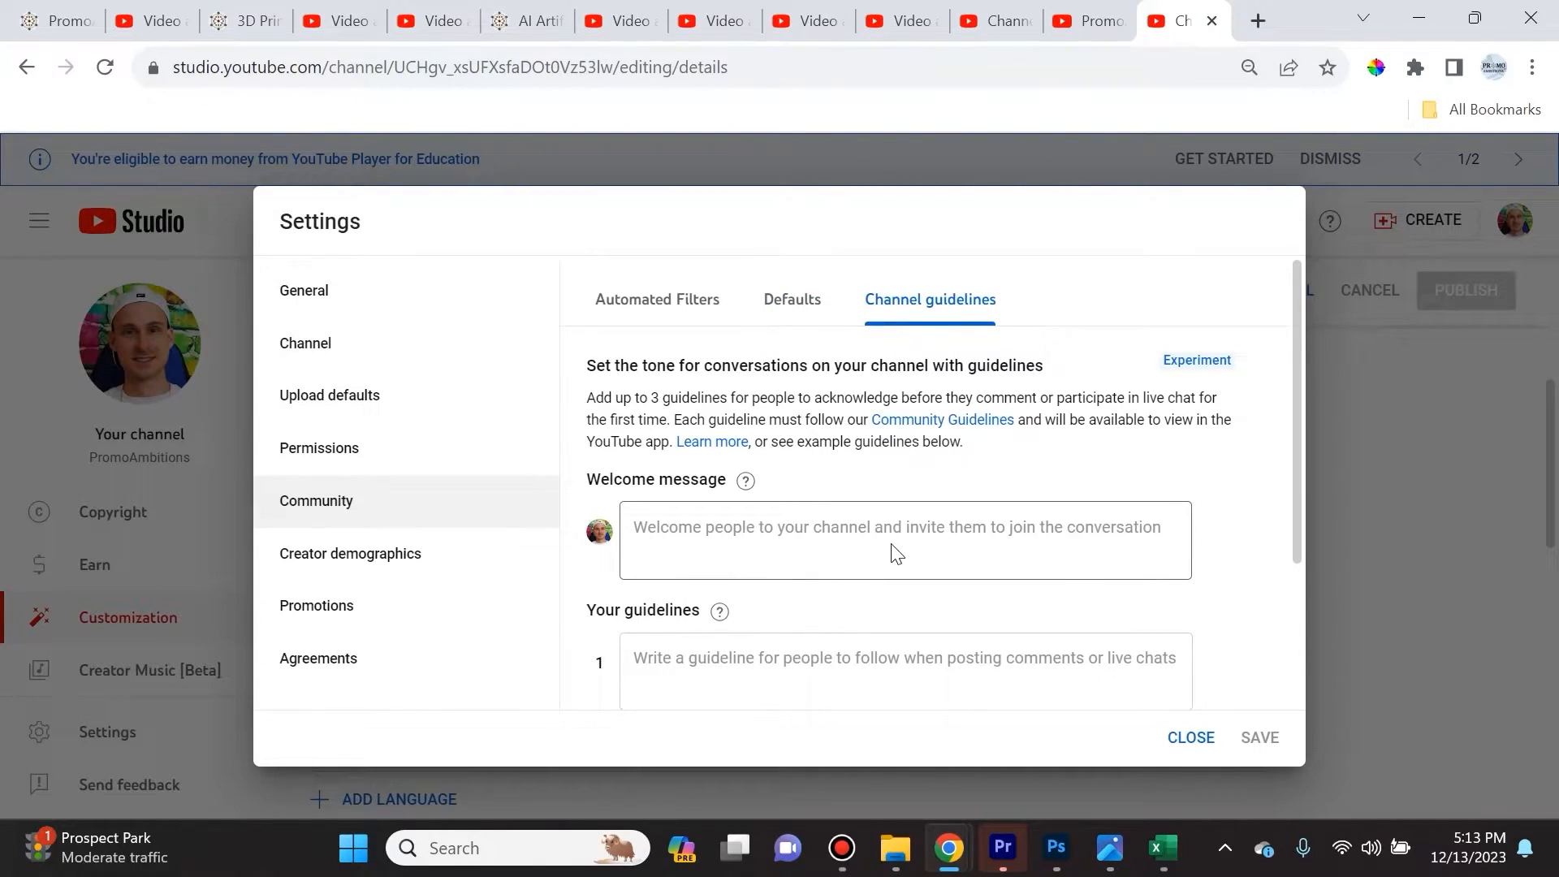
{"action": "scroll", "scroll_direction": "down", "scroll_amount": 3}
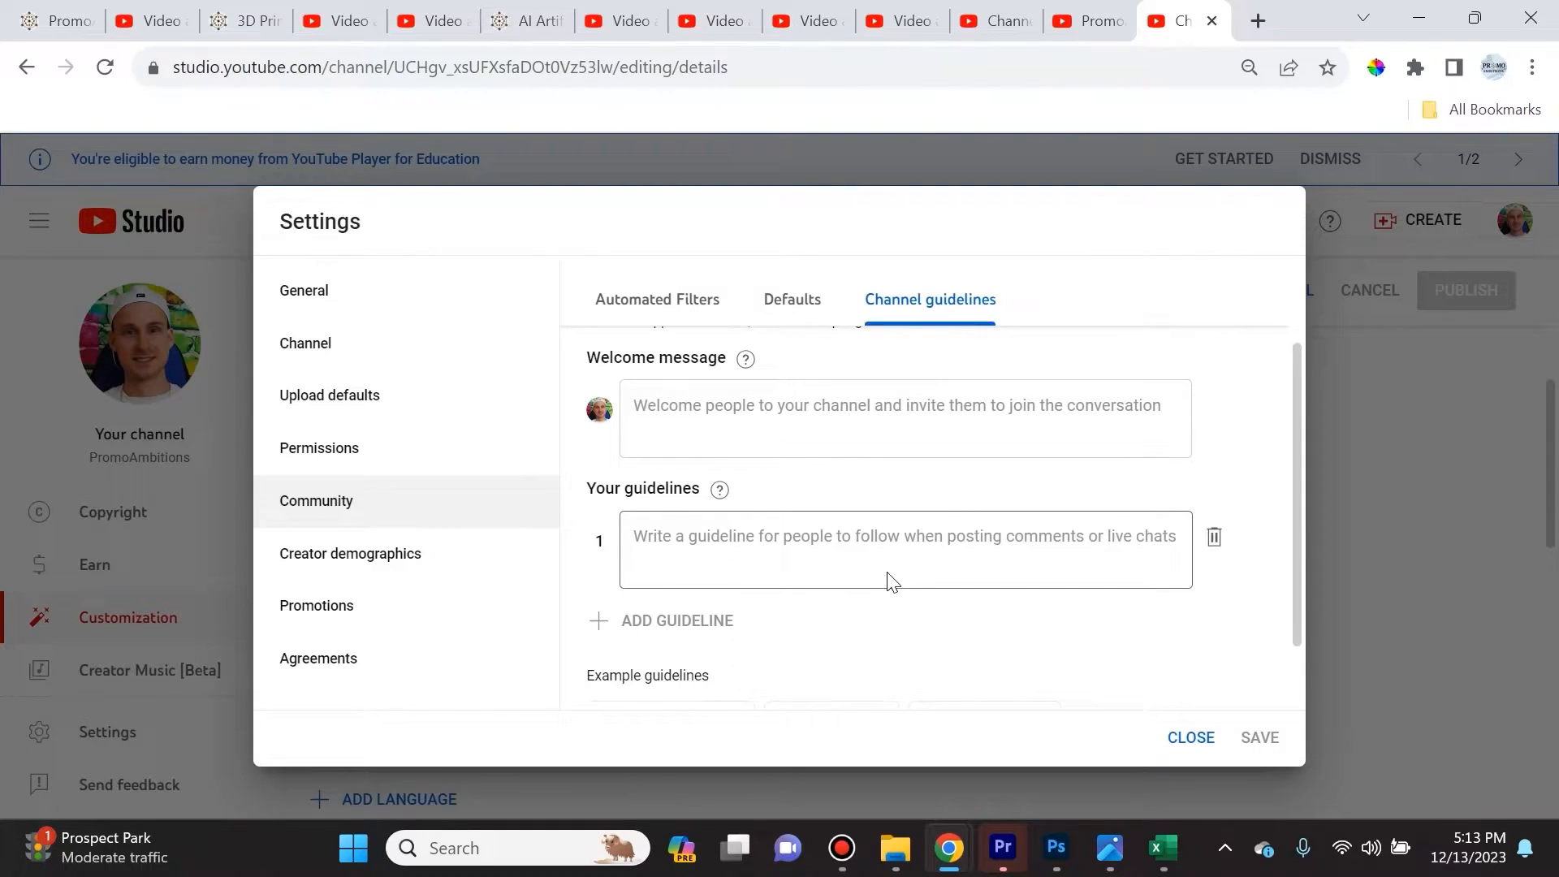
{"action": "scroll", "scroll_direction": "down", "scroll_amount": 3}
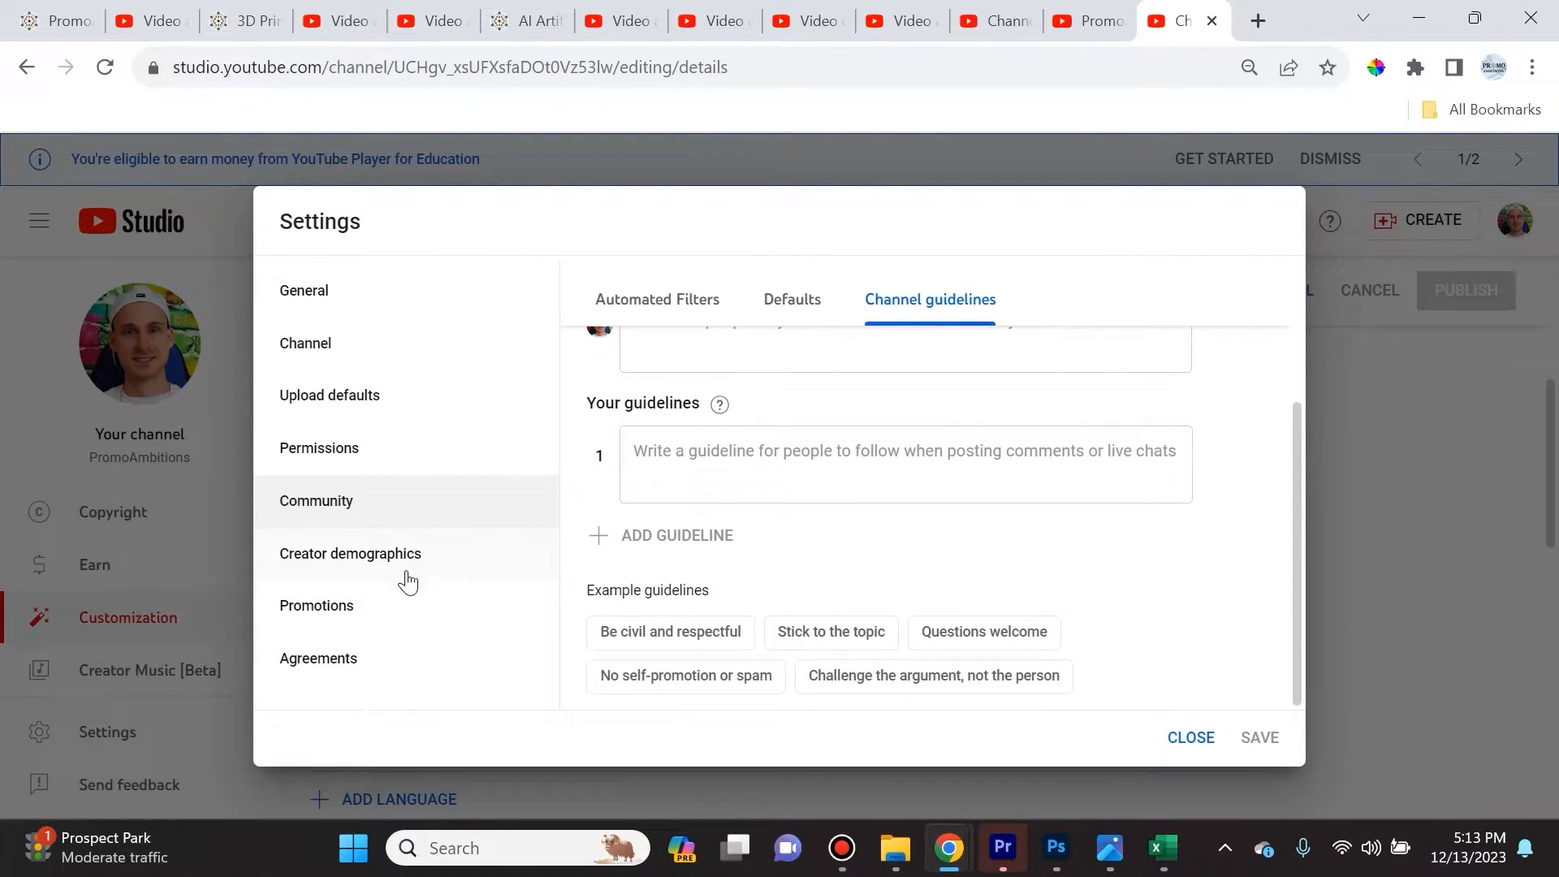
{"action": "left_click", "coordinate": [350, 554]}
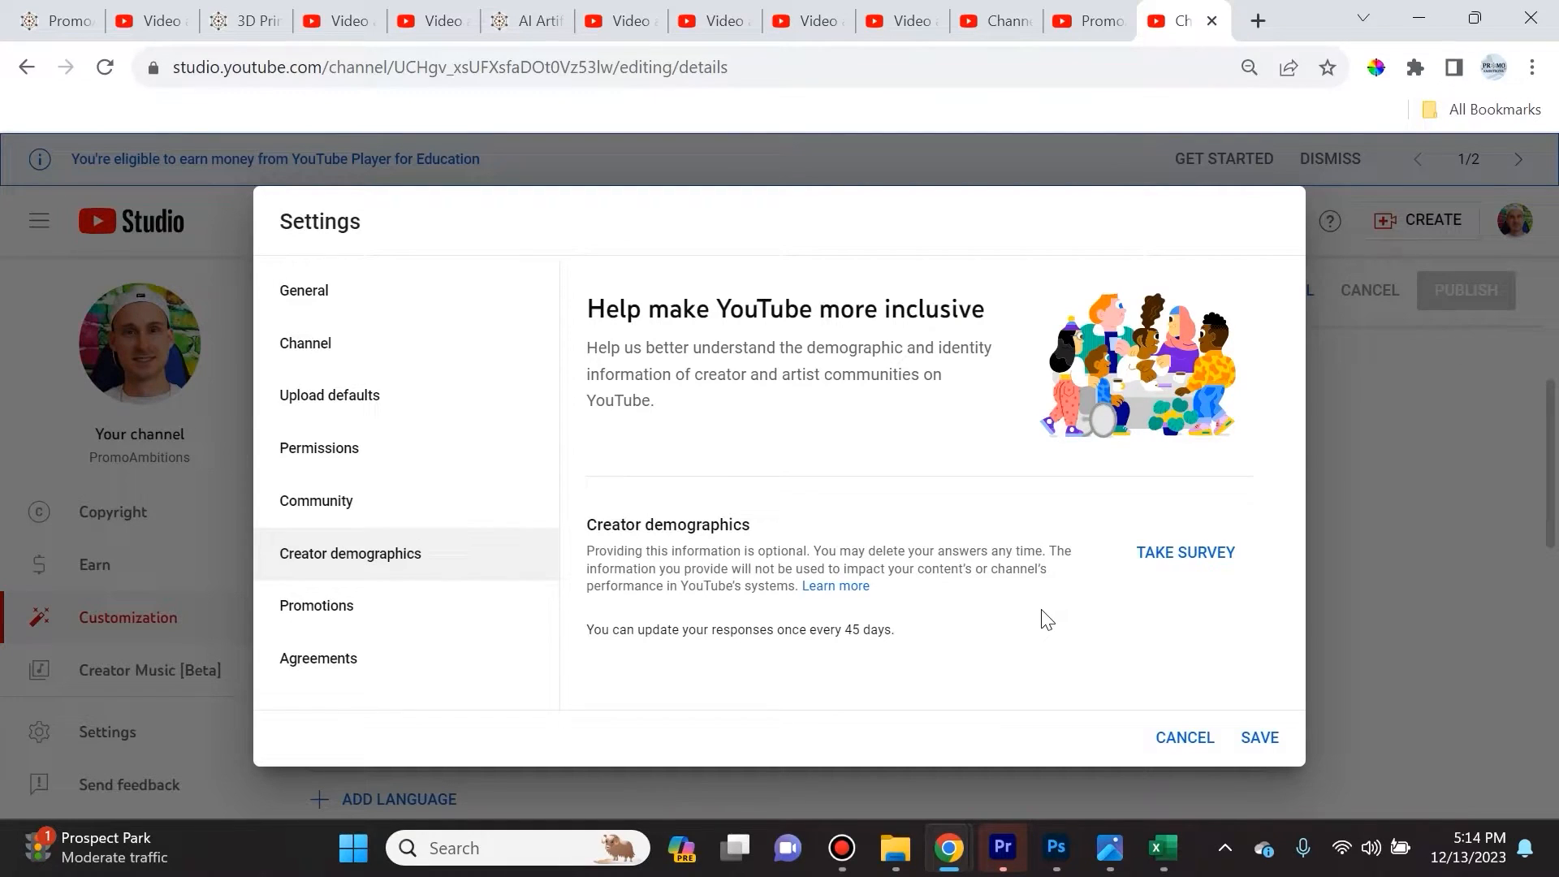
{"action": "mouse_move", "coordinate": [1169, 591]}
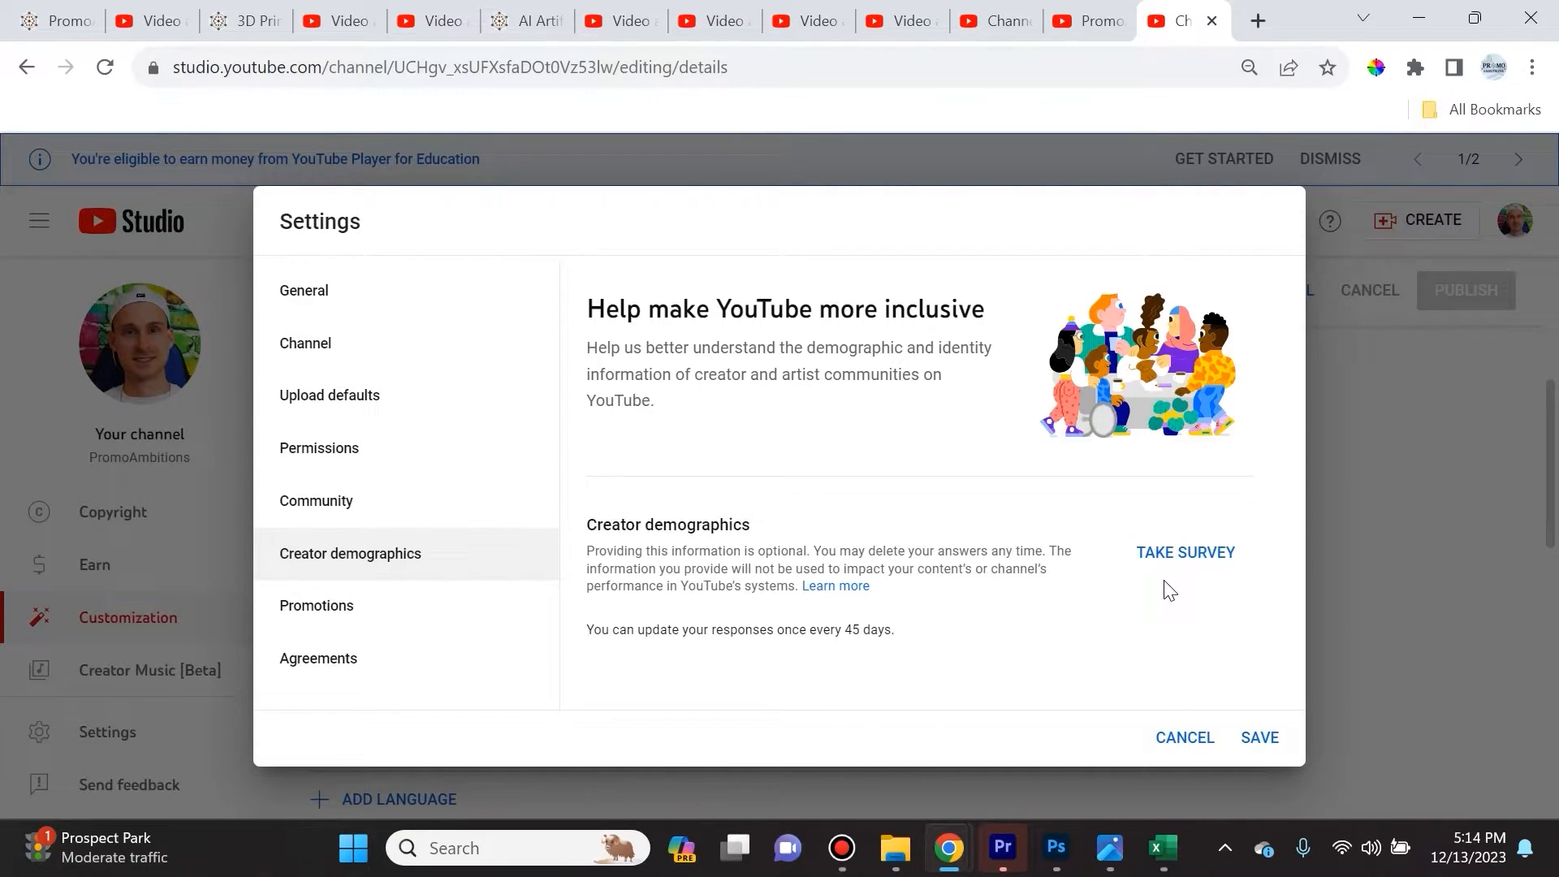
{"action": "mouse_move", "coordinate": [1204, 571]}
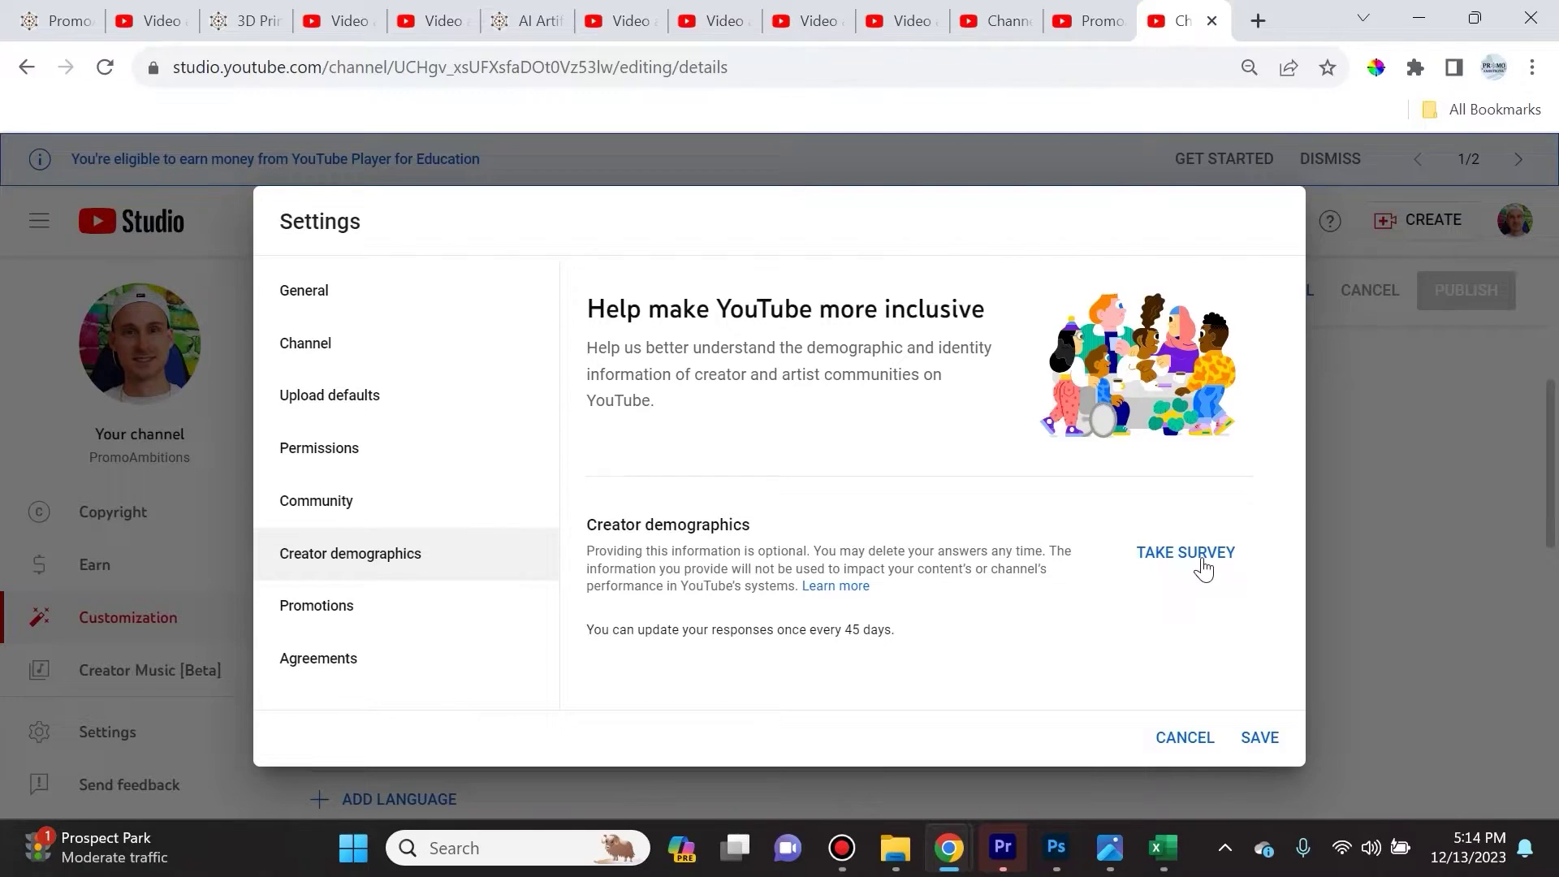
{"action": "mouse_move", "coordinate": [1038, 596]}
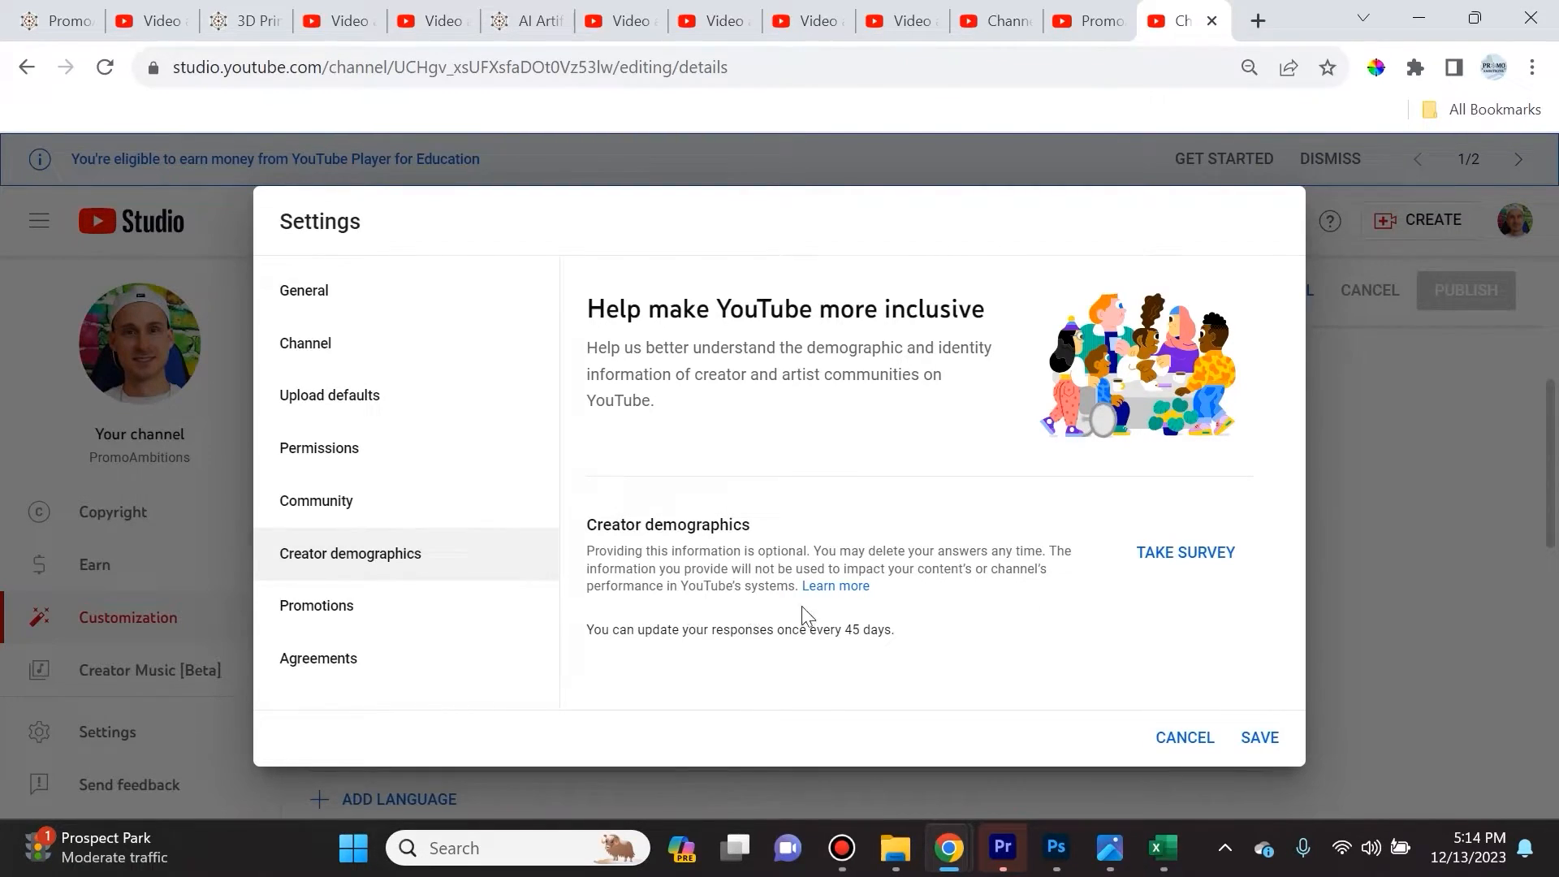
{"action": "mouse_move", "coordinate": [1184, 566]}
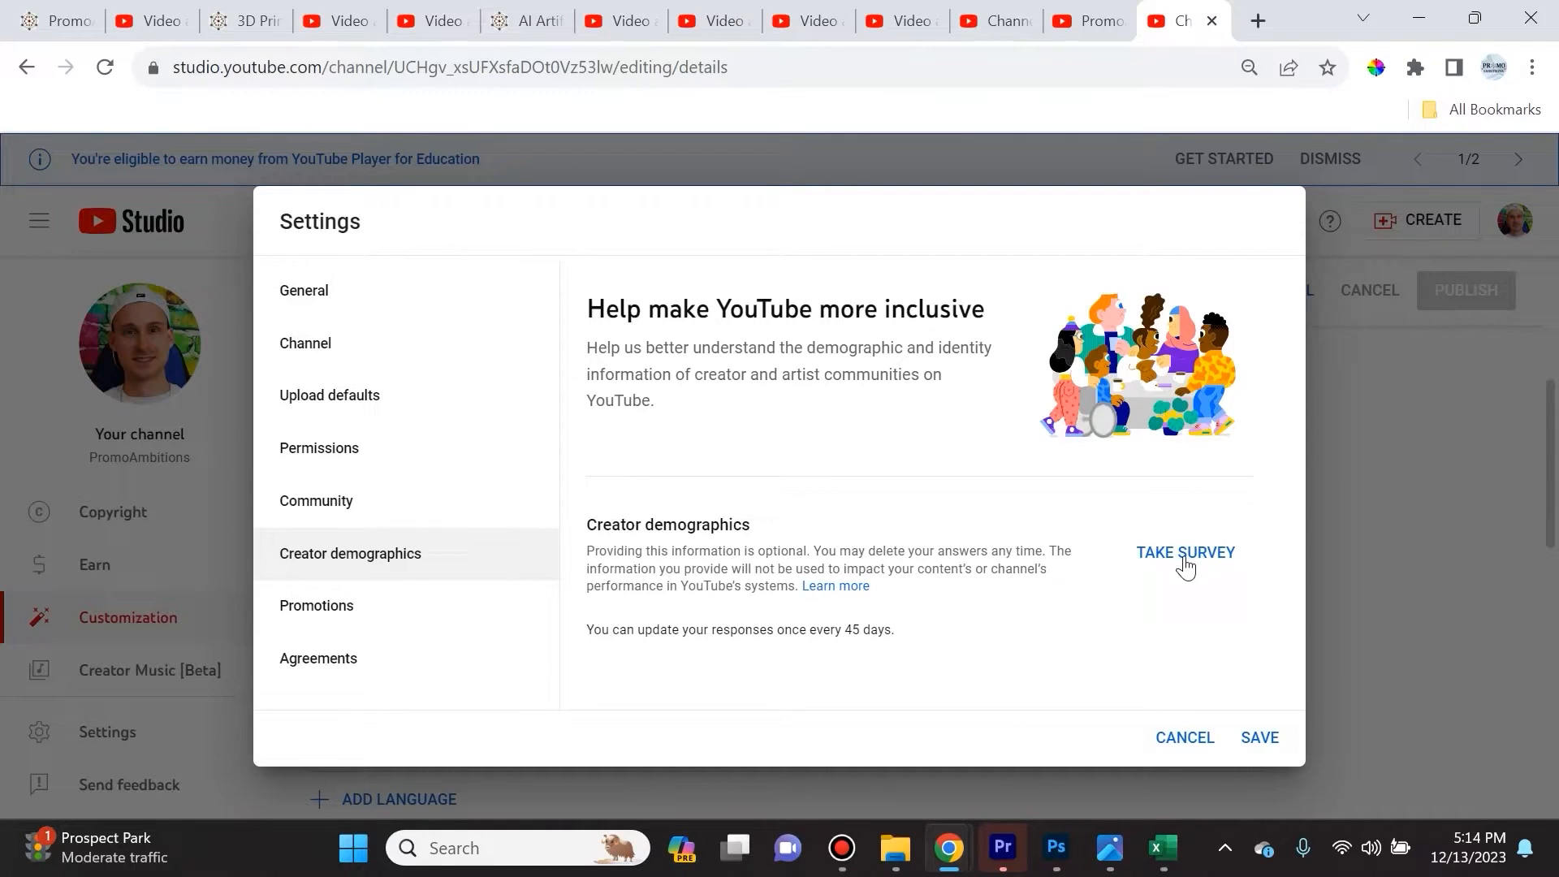
{"action": "mouse_move", "coordinate": [409, 611]}
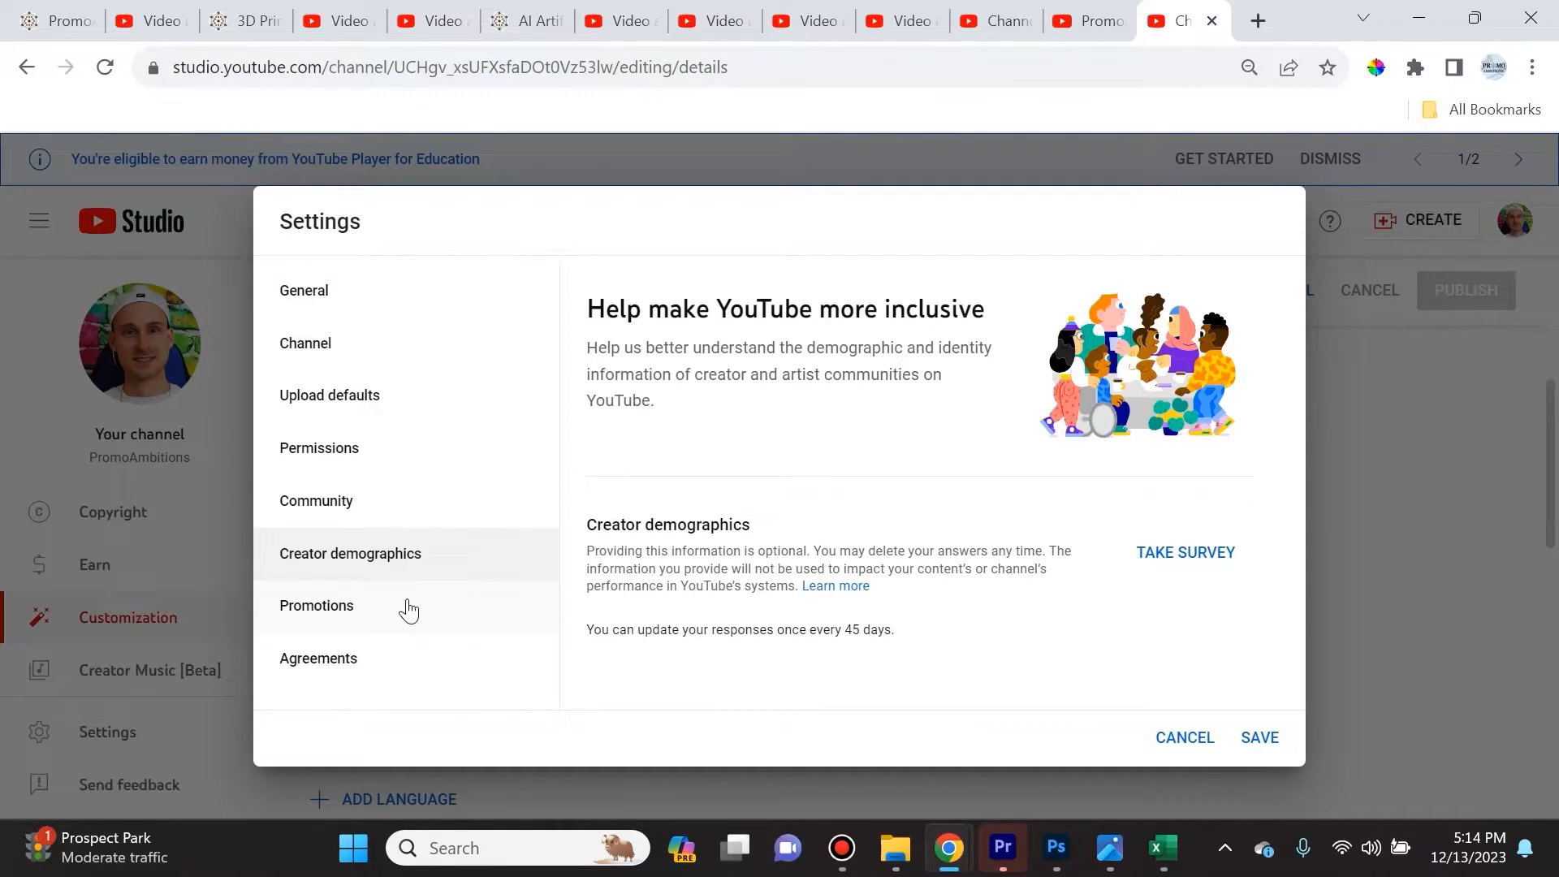
Show the Agreements list with the Commerce Product Addendum and three YouTube Partner Program agreements
{"action": "left_click", "coordinate": [318, 658]}
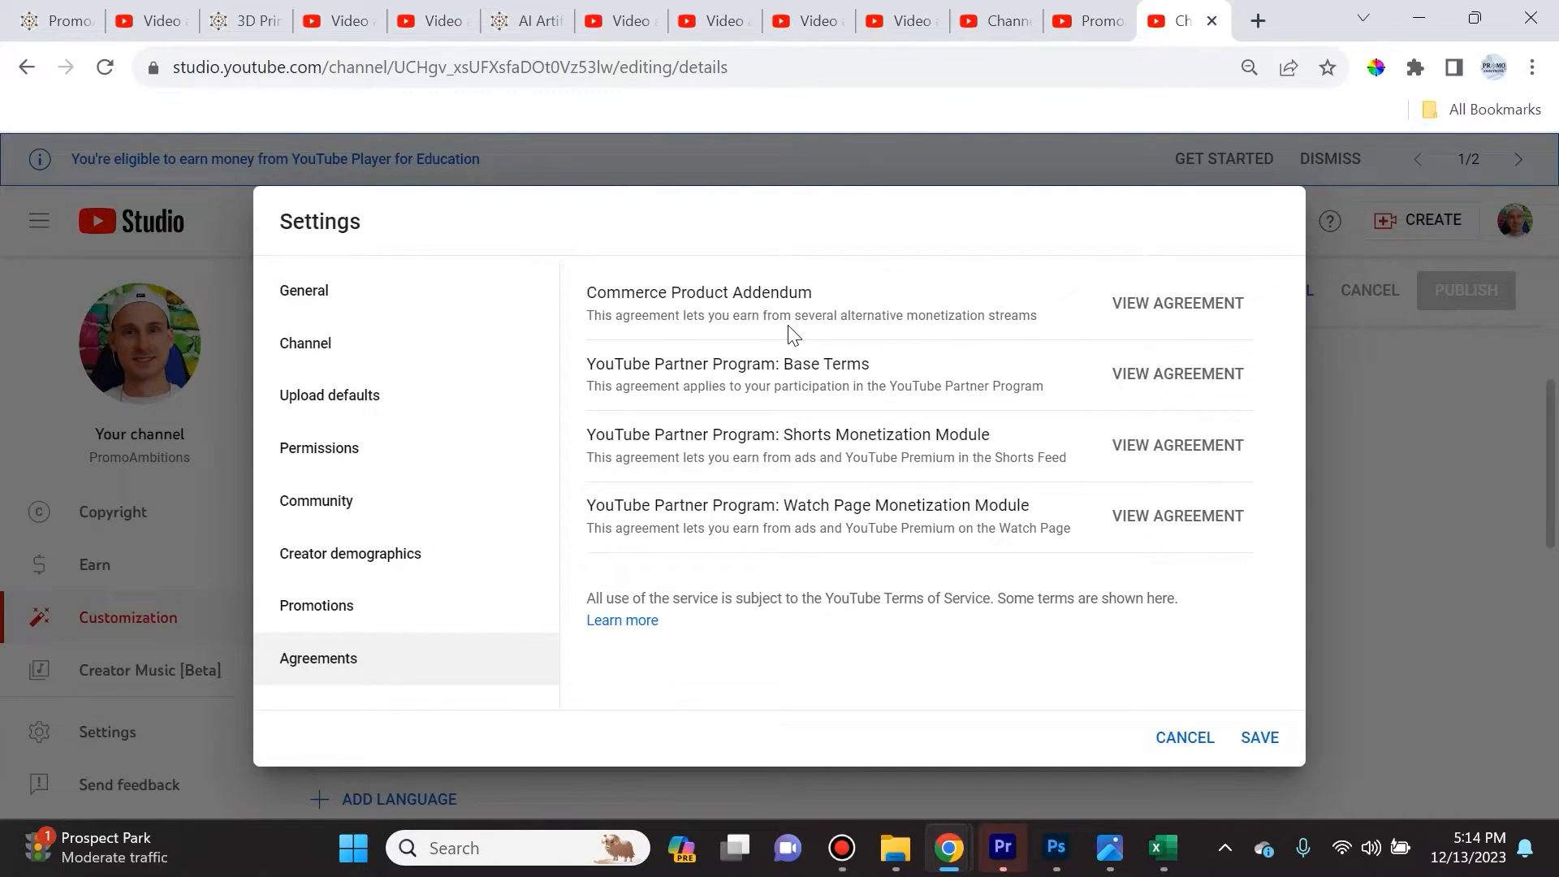
{"action": "mouse_move", "coordinate": [1079, 337]}
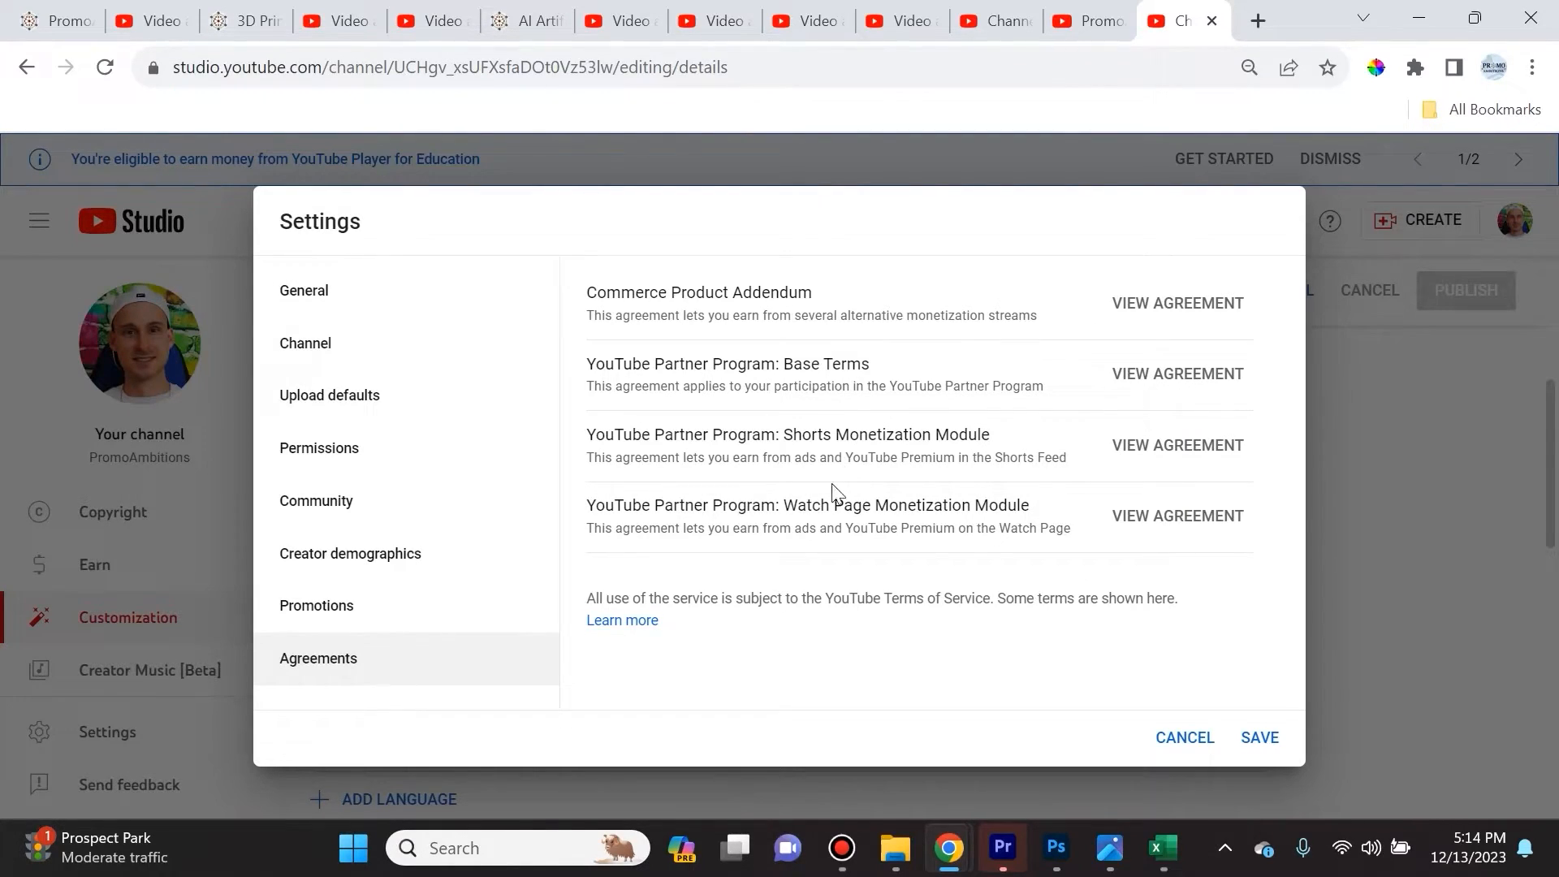
{"action": "mouse_move", "coordinate": [711, 629]}
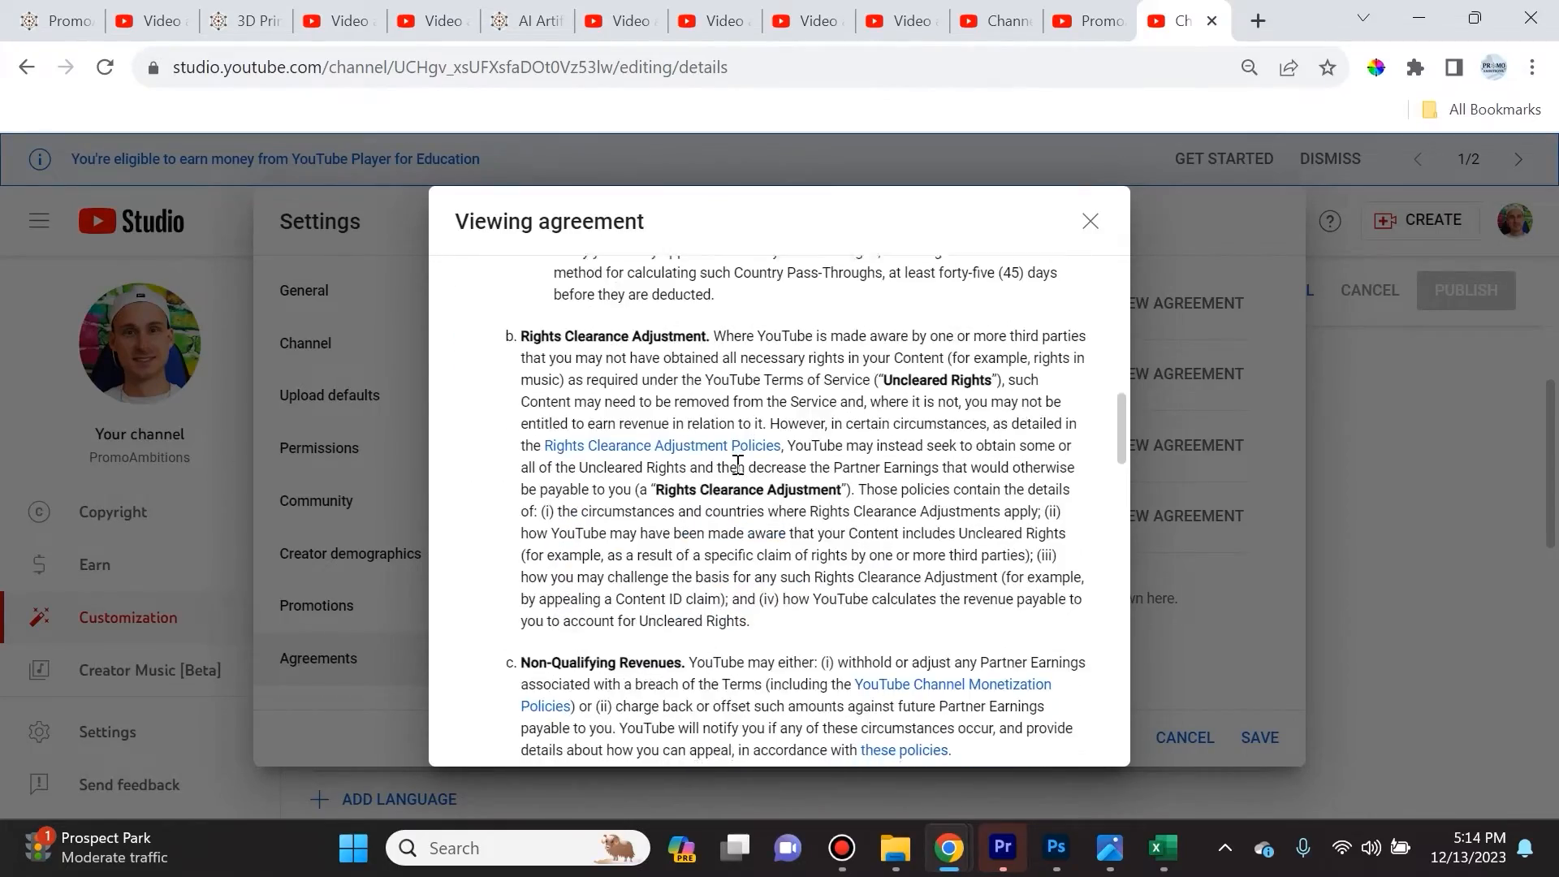
{"action": "scroll", "scroll_direction": "down", "scroll_amount": 3}
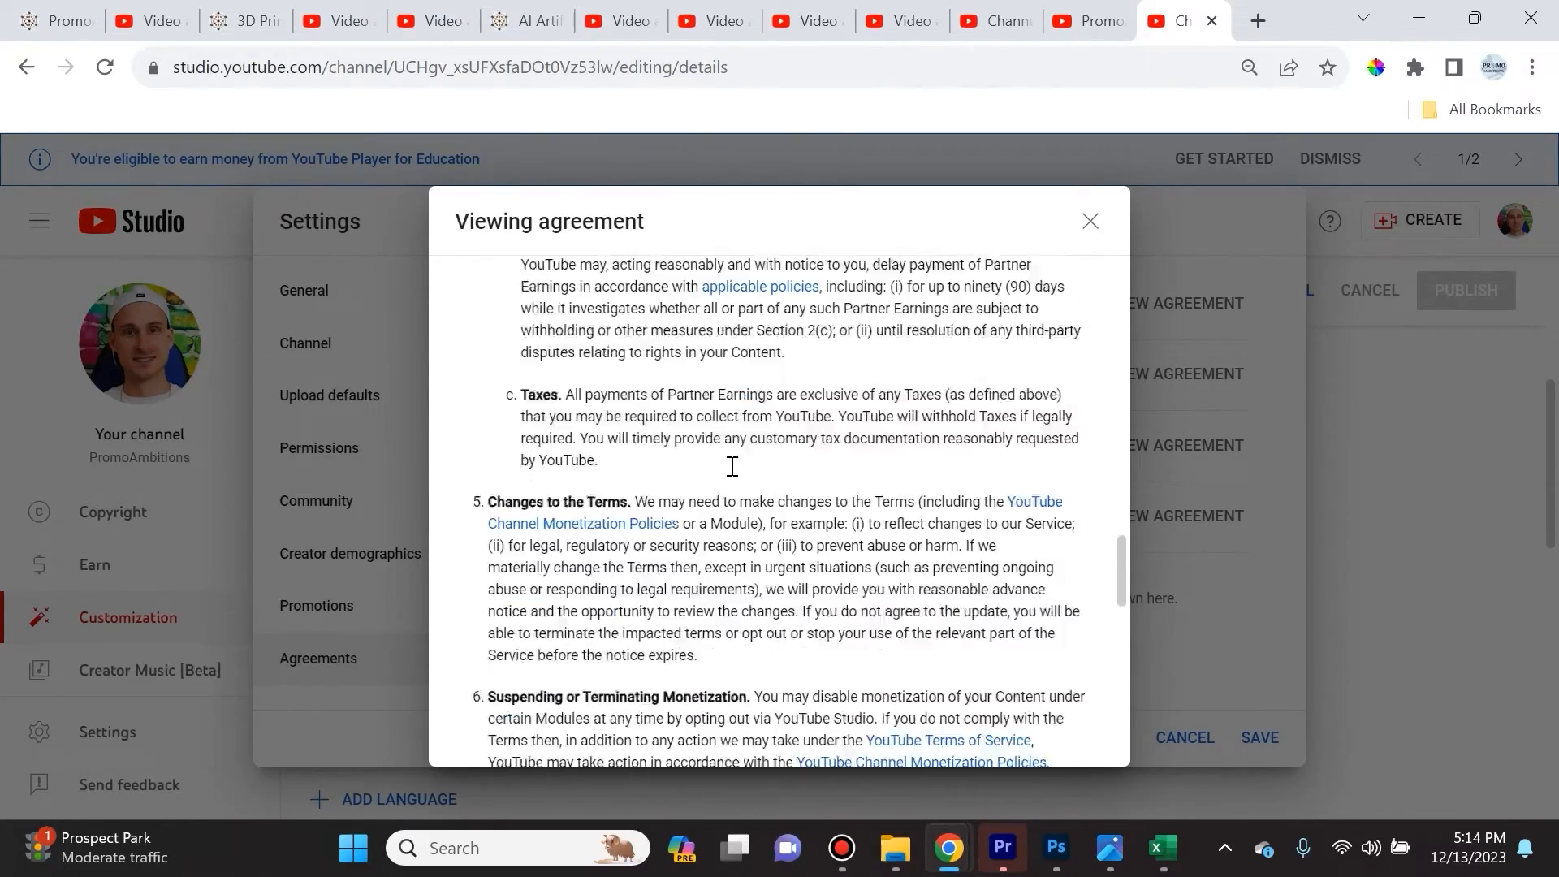
{"action": "scroll", "scroll_direction": "down", "scroll_amount": 3}
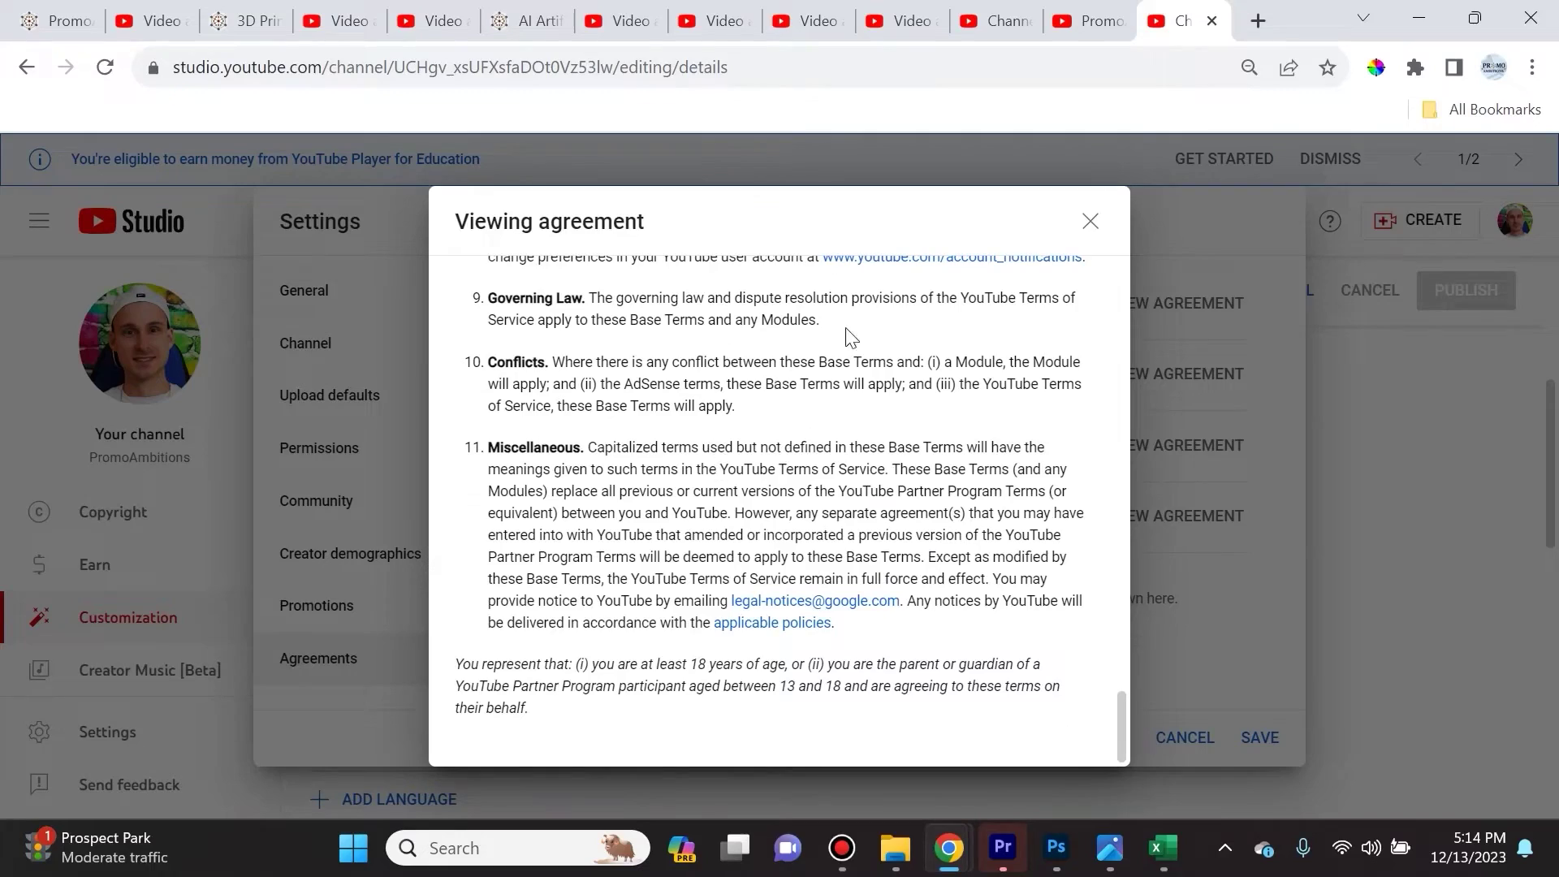
{"action": "left_click", "coordinate": [1090, 221]}
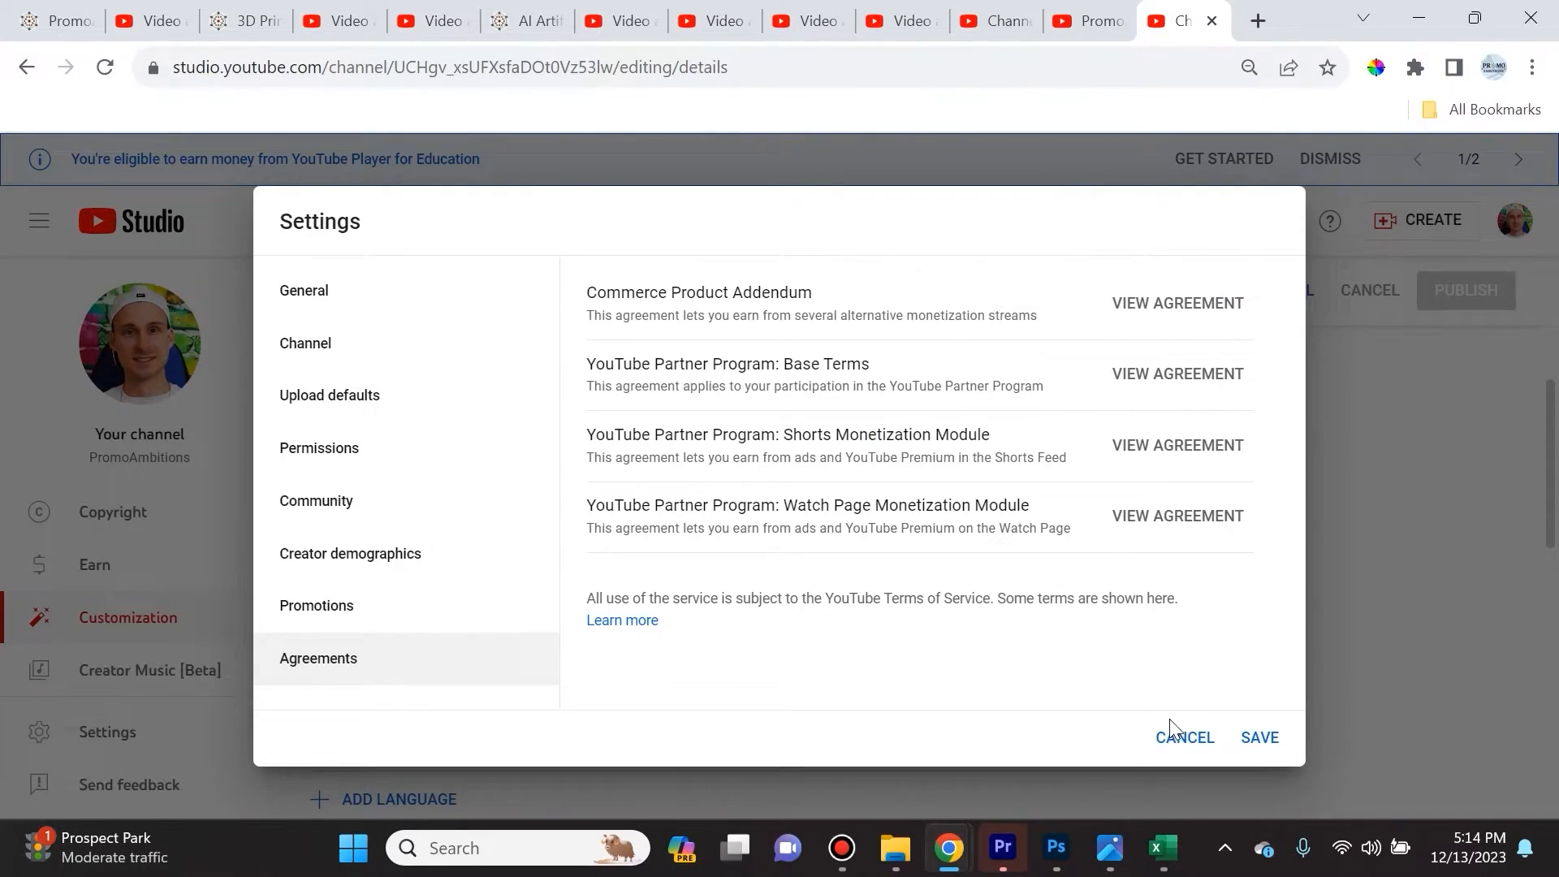